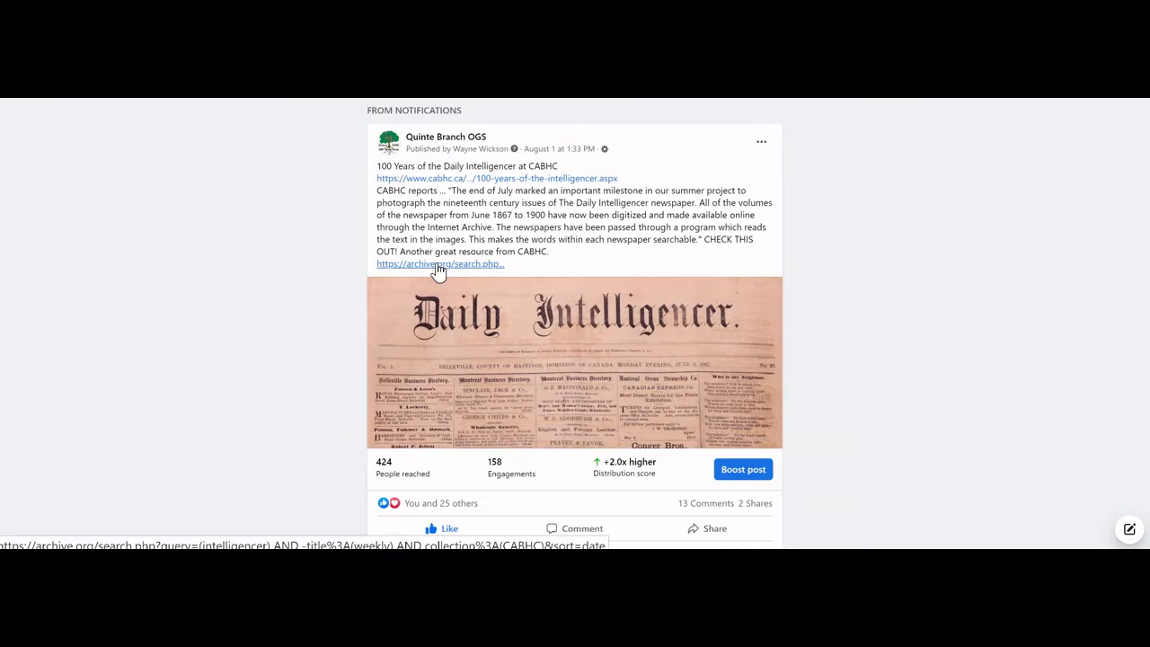
Follow the Quinte Branch OGS post's archive.org link to the Intelligencer issue search results
left_click(440, 263)
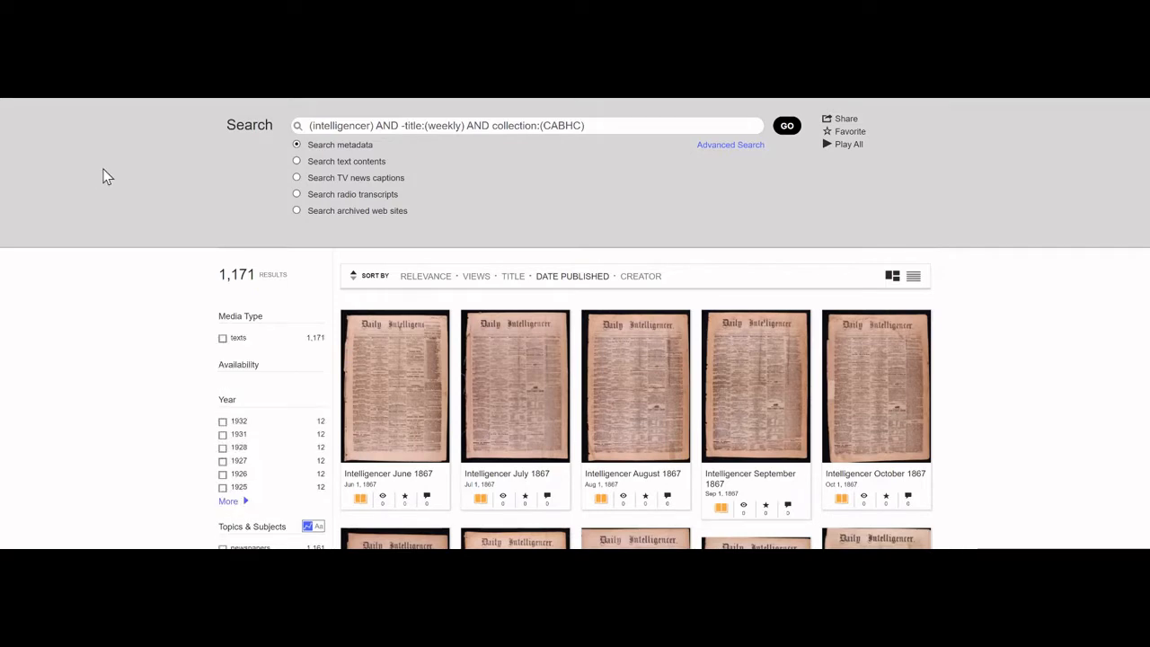
mouse_move(223, 183)
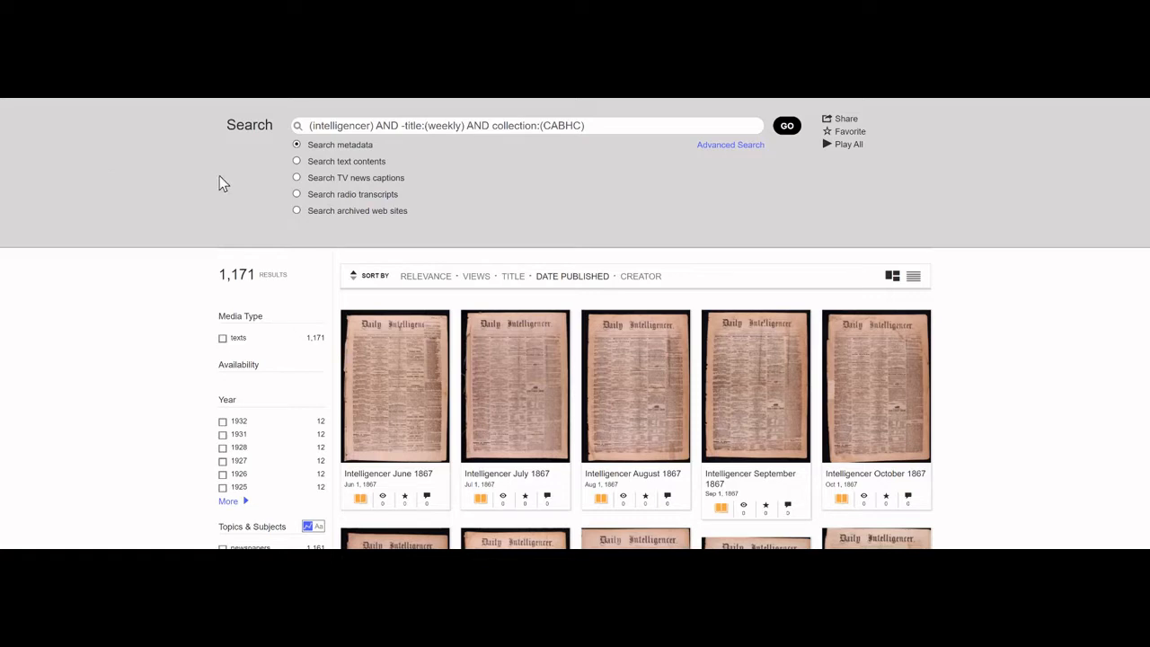
mouse_move(452, 217)
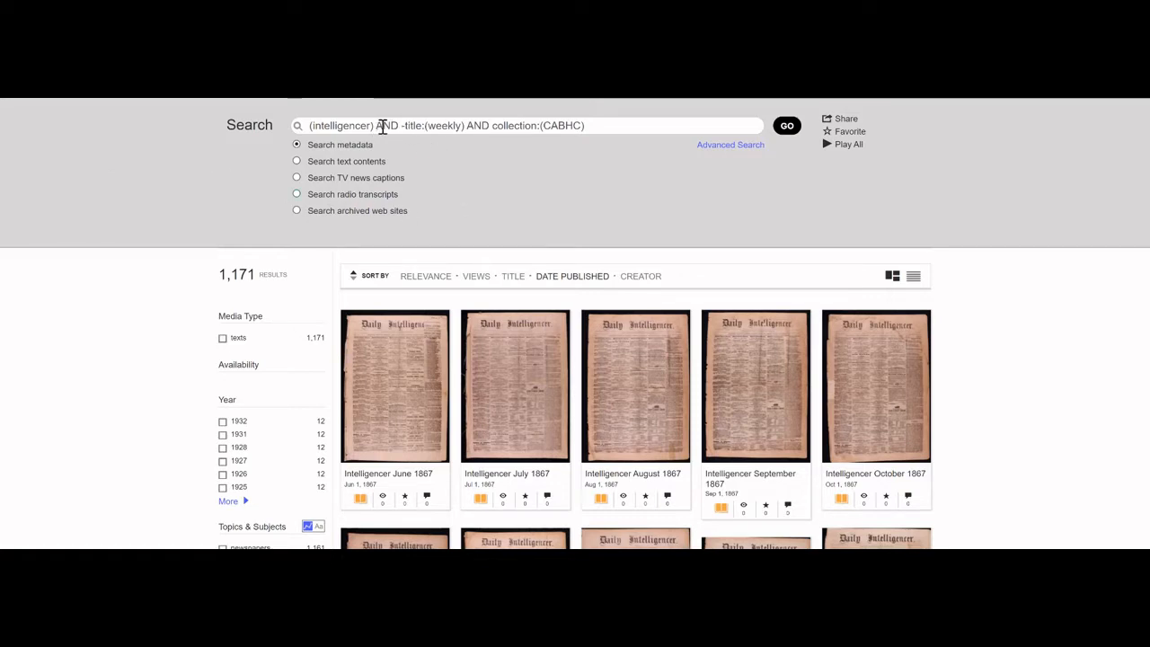
mouse_move(579, 129)
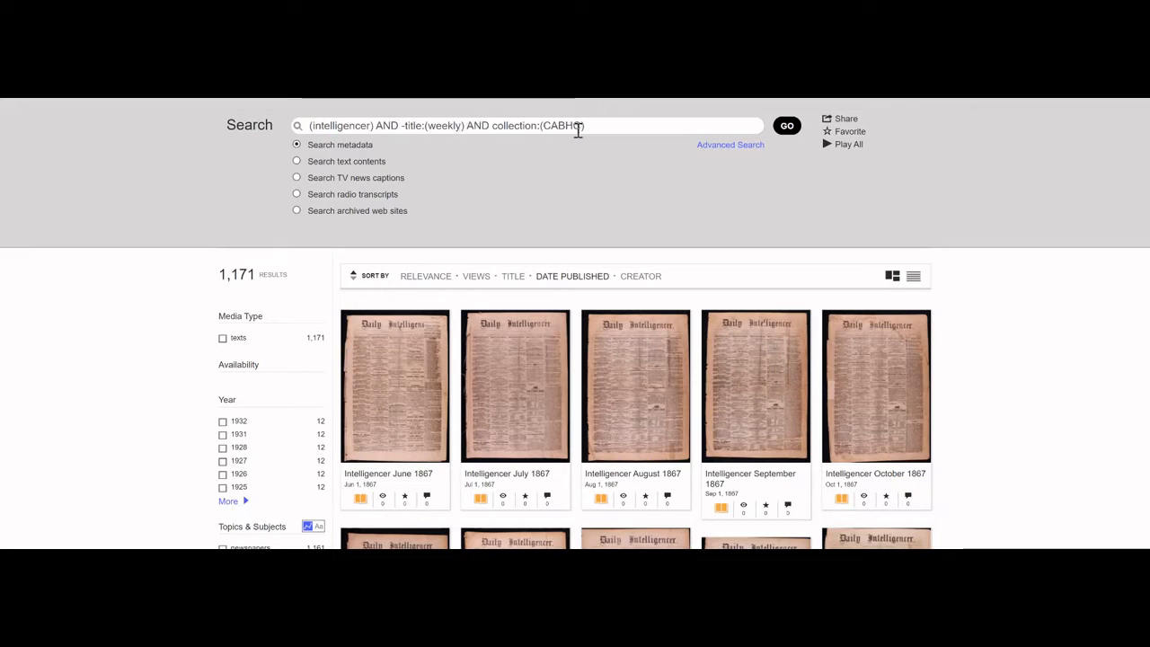
mouse_move(605, 167)
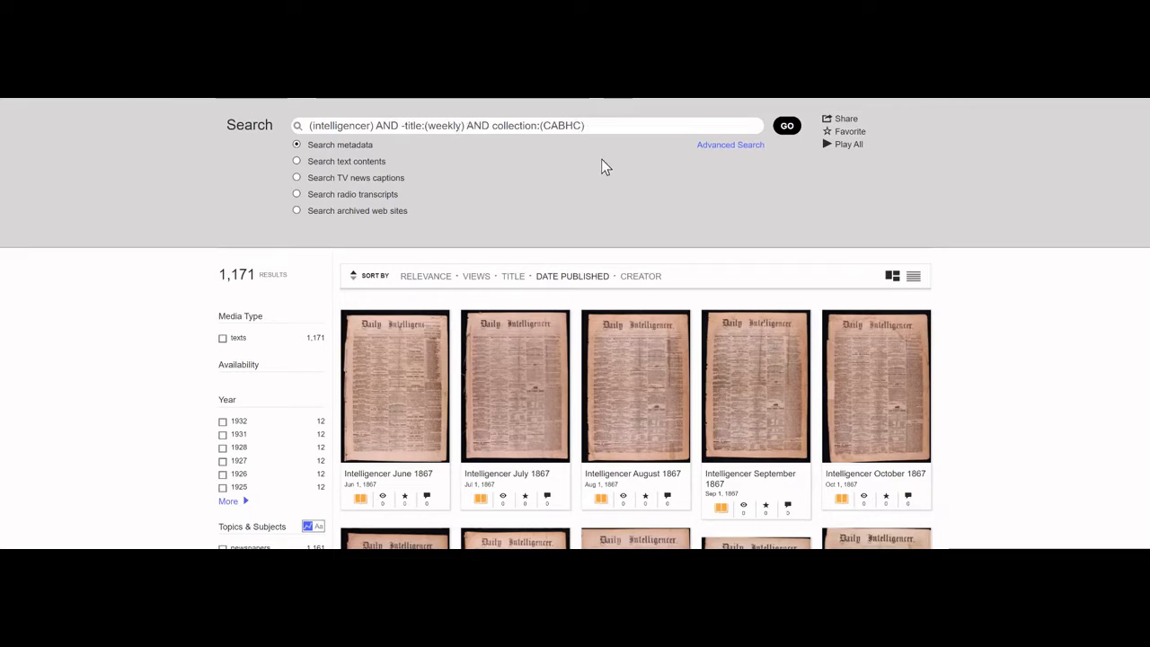
mouse_move(693, 177)
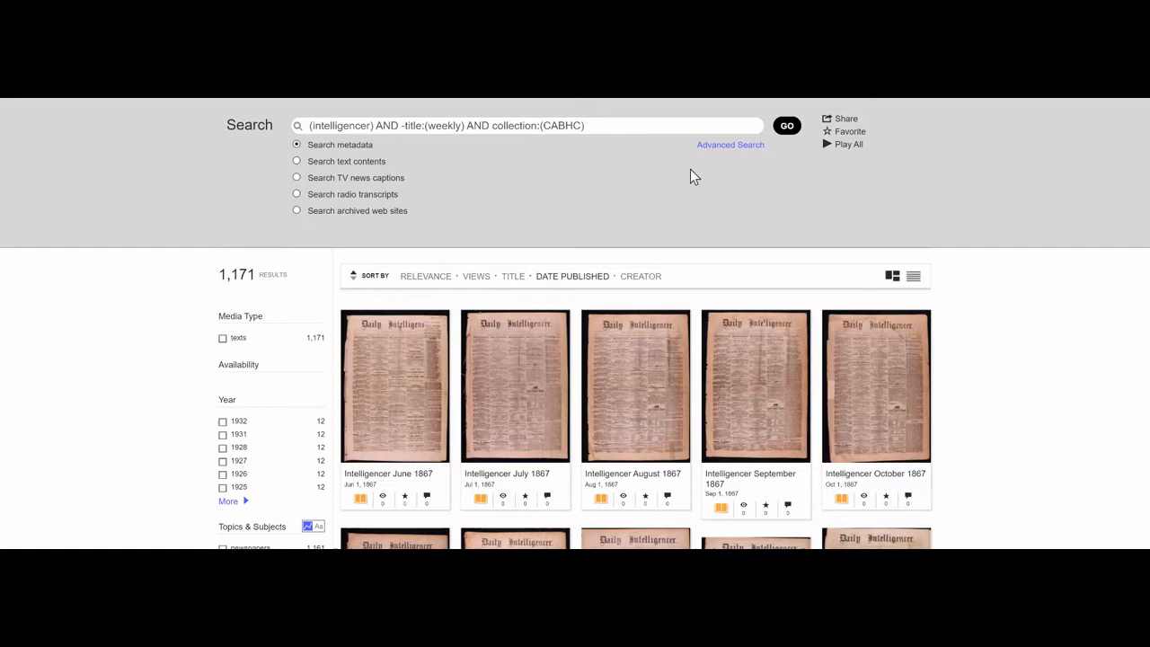
mouse_move(730, 145)
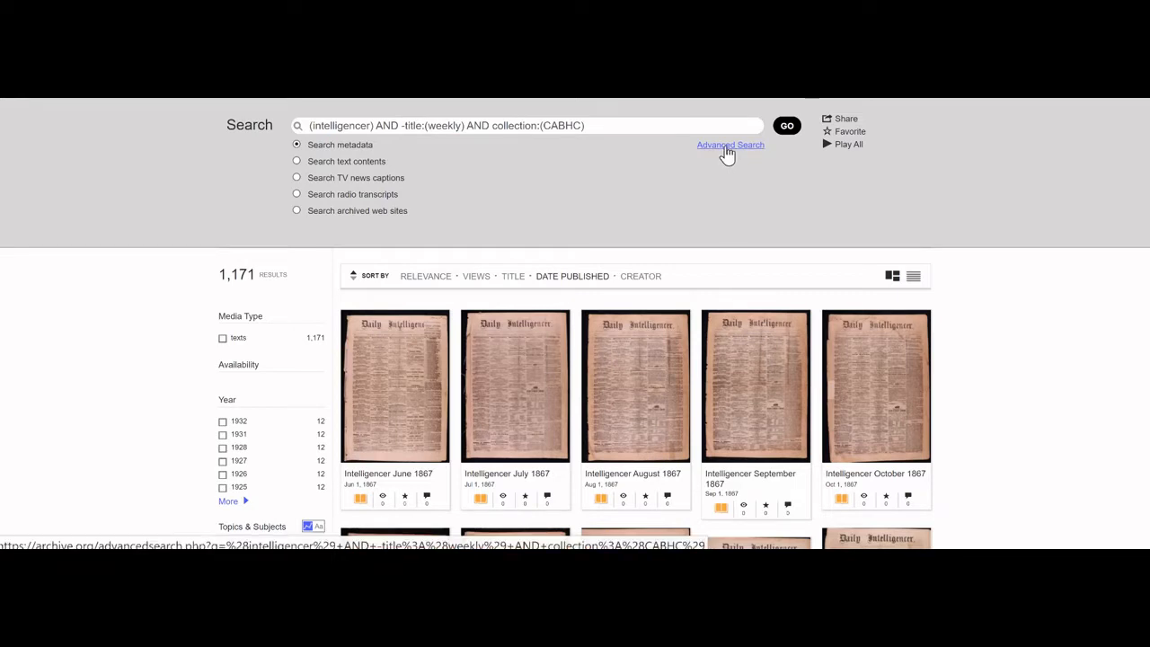
Fill Advanced Search with Intelligencer in any field, title not containing weekly, collection CABHC
left_click(730, 145)
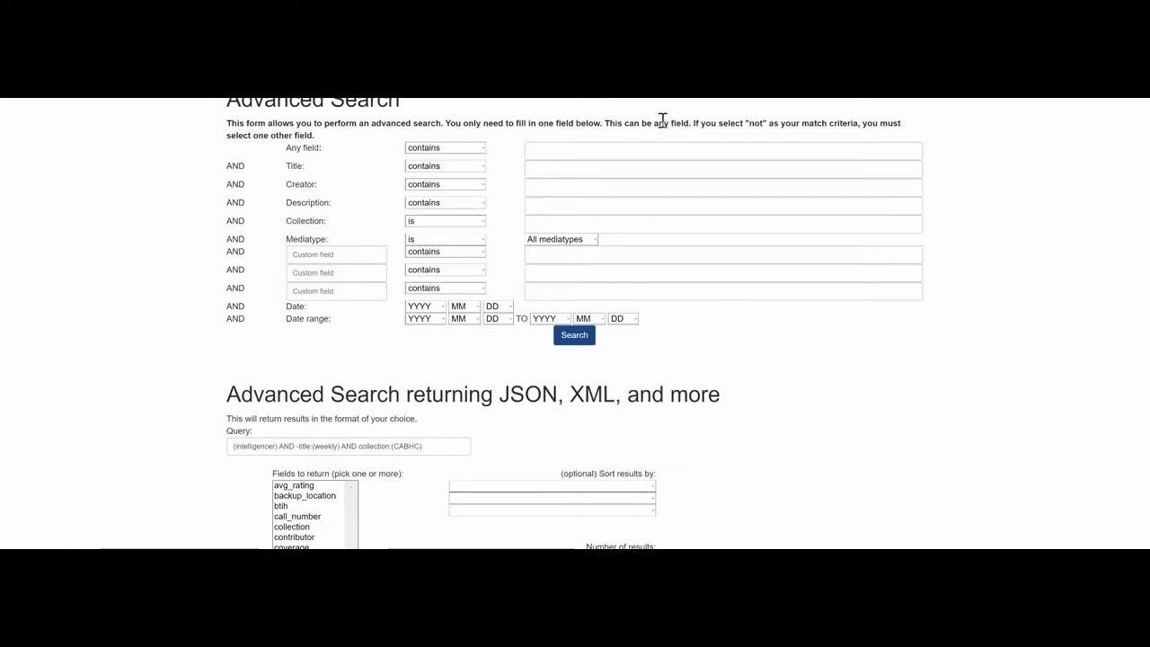
mouse_move(649, 120)
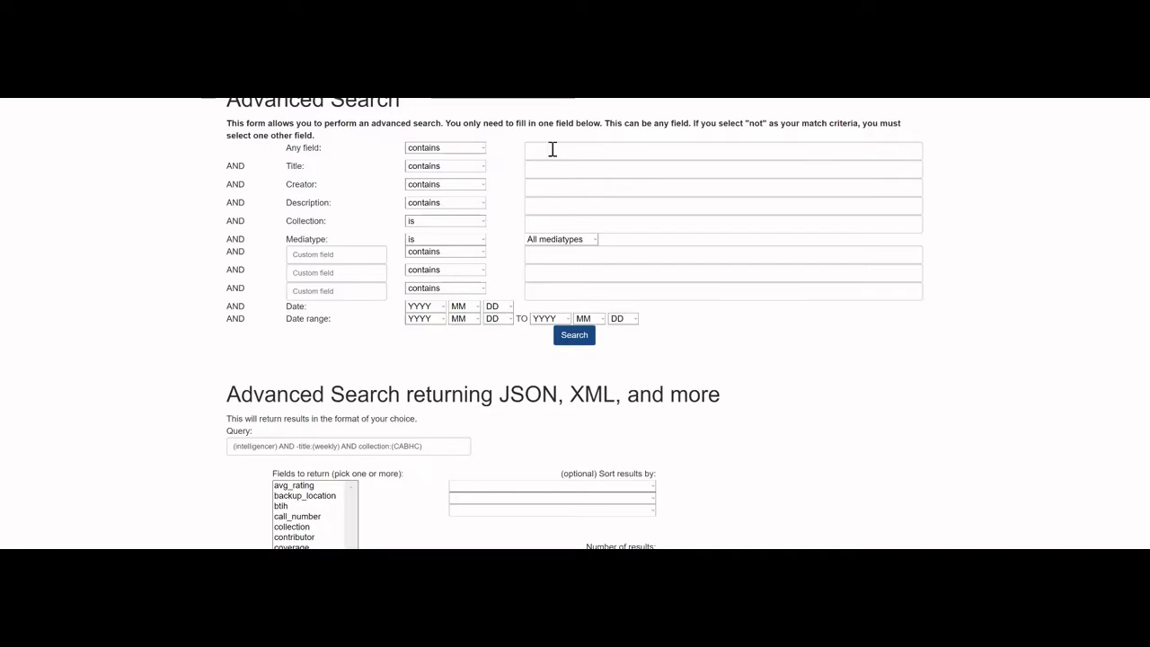
type("intelligencer")
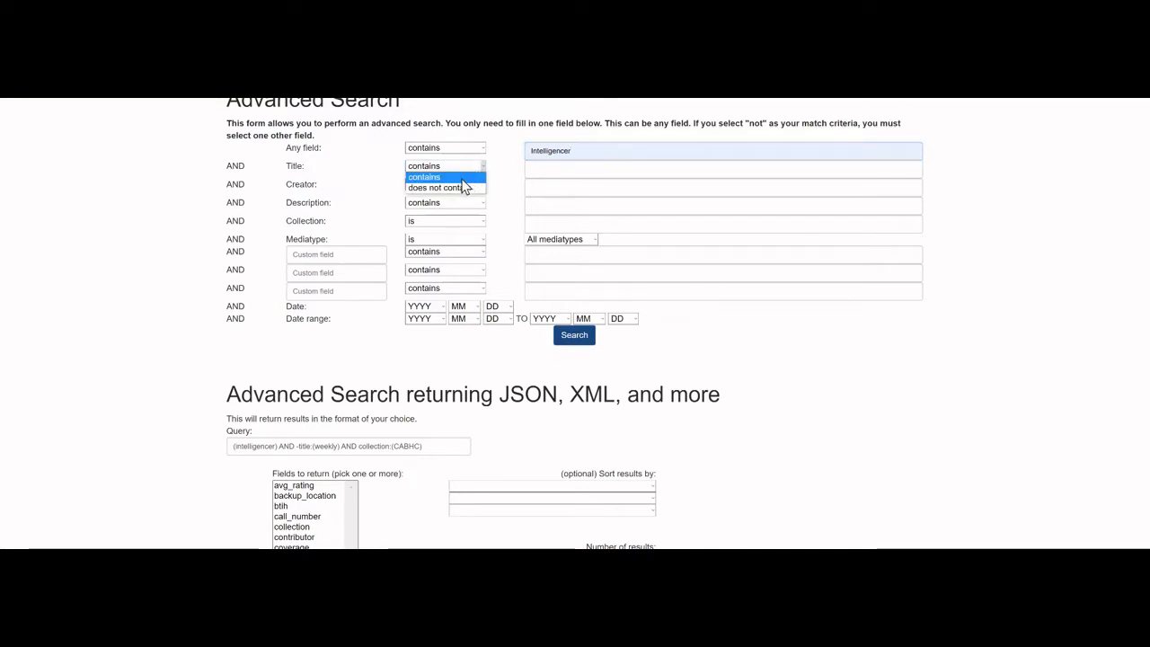
mouse_move(441, 188)
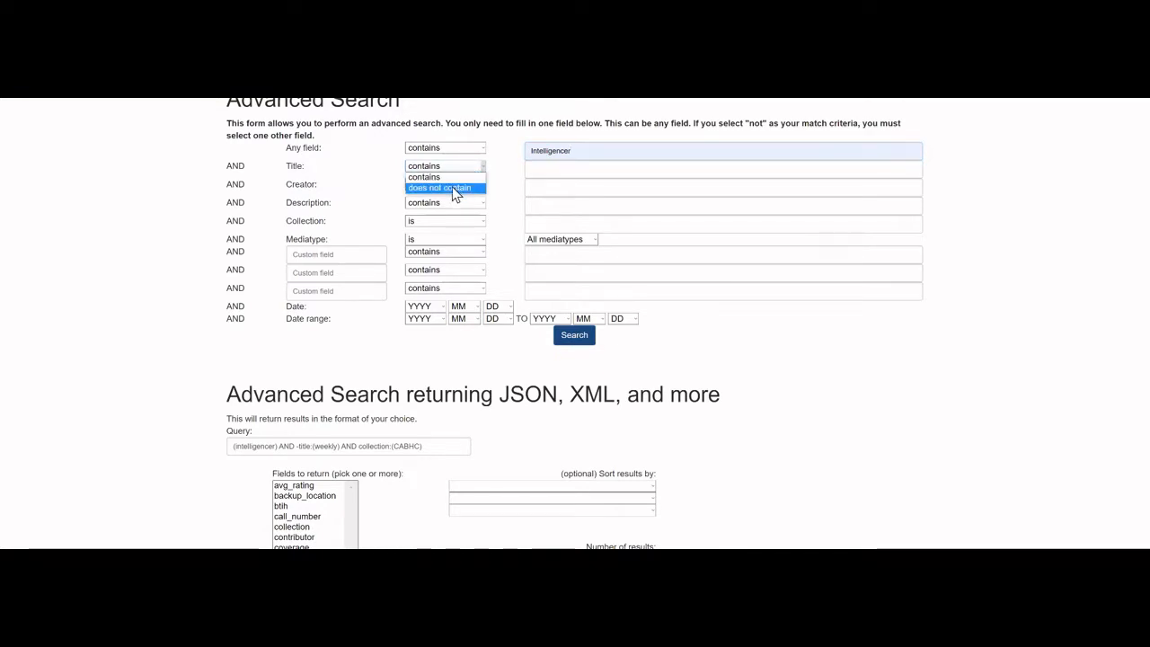
left_click(440, 188)
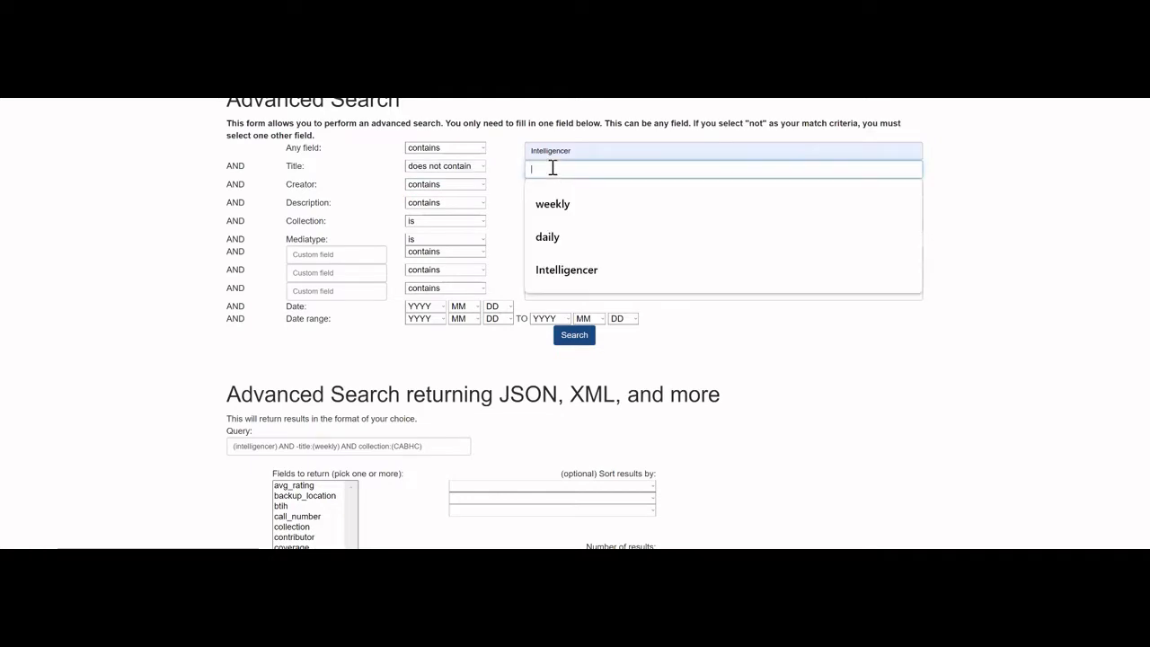
left_click(553, 204)
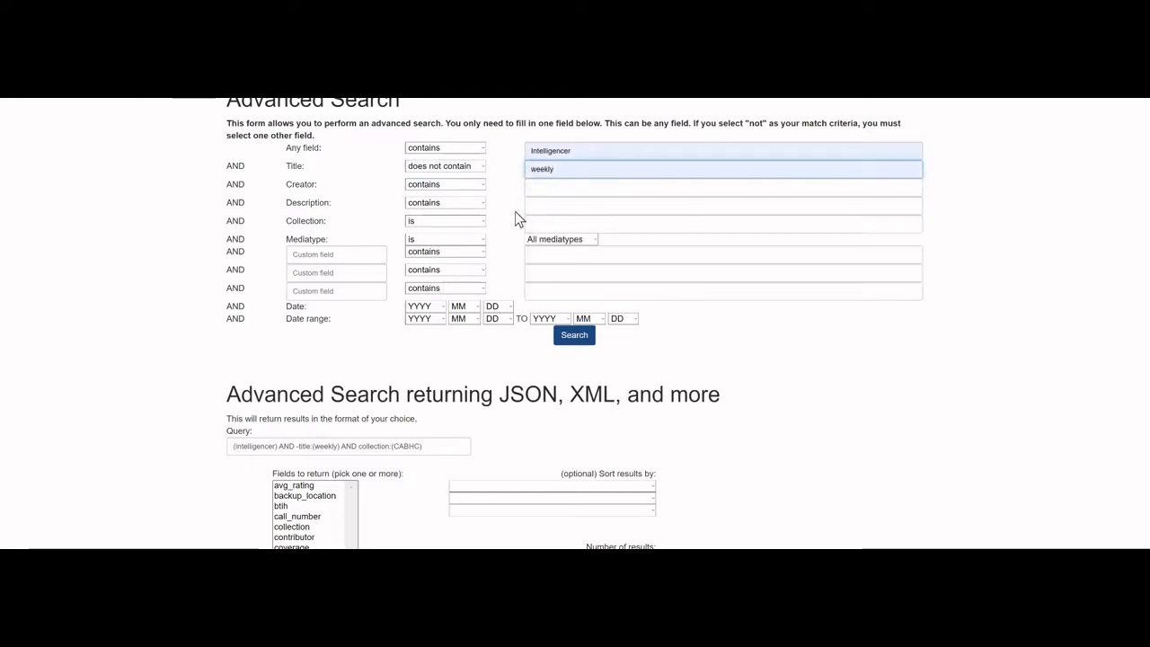
left_click(723, 222)
type("CABHC")
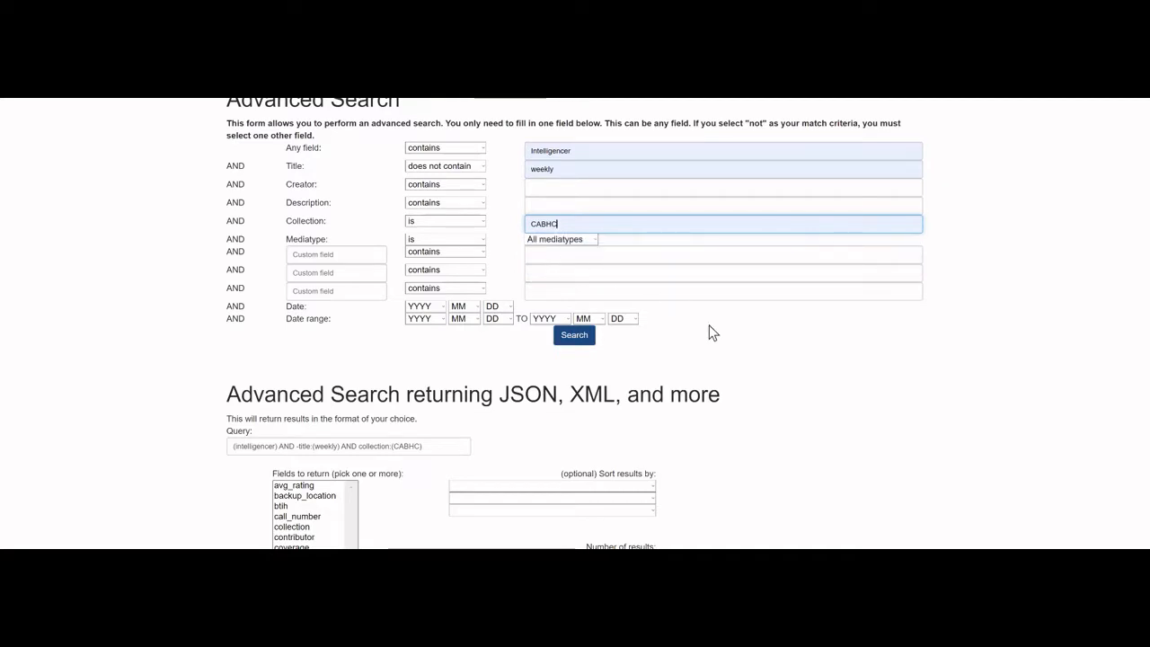
mouse_move(690, 335)
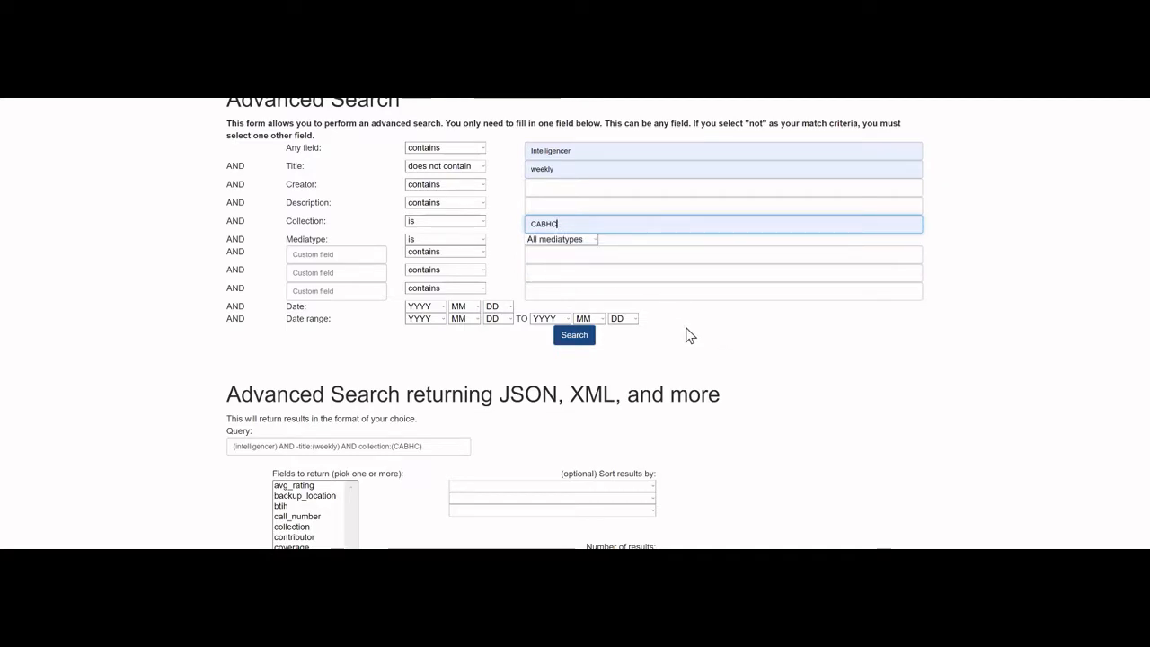
mouse_move(651, 328)
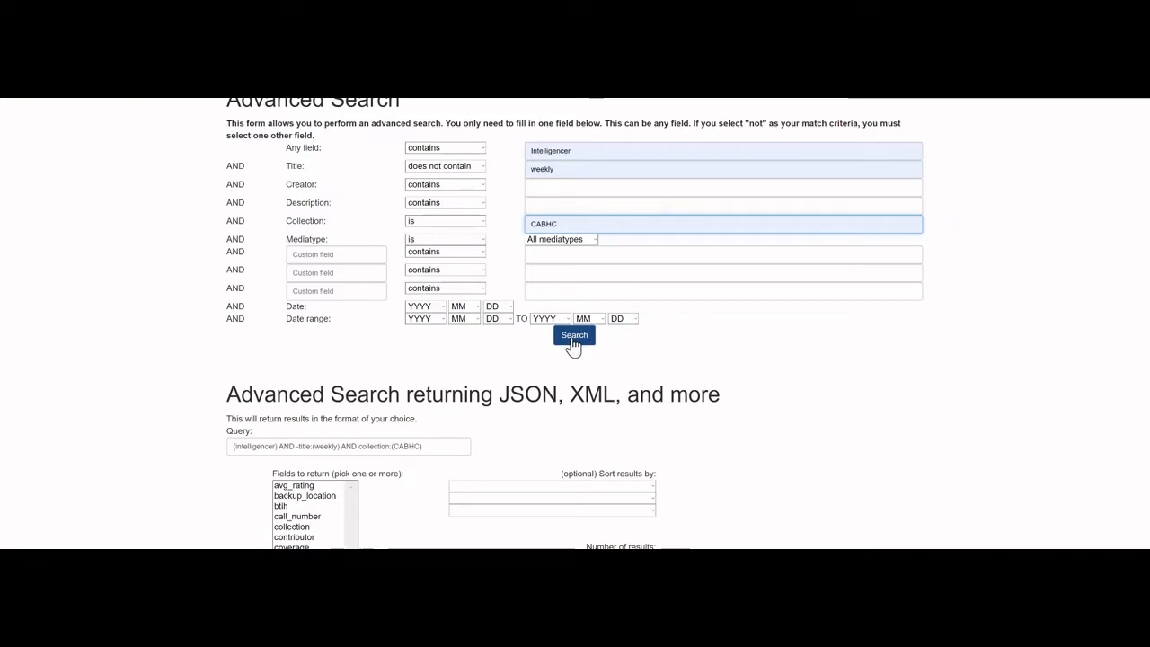
Run the search and sort the 1,171 results by Date Published, 1971 issues first
left_click(574, 334)
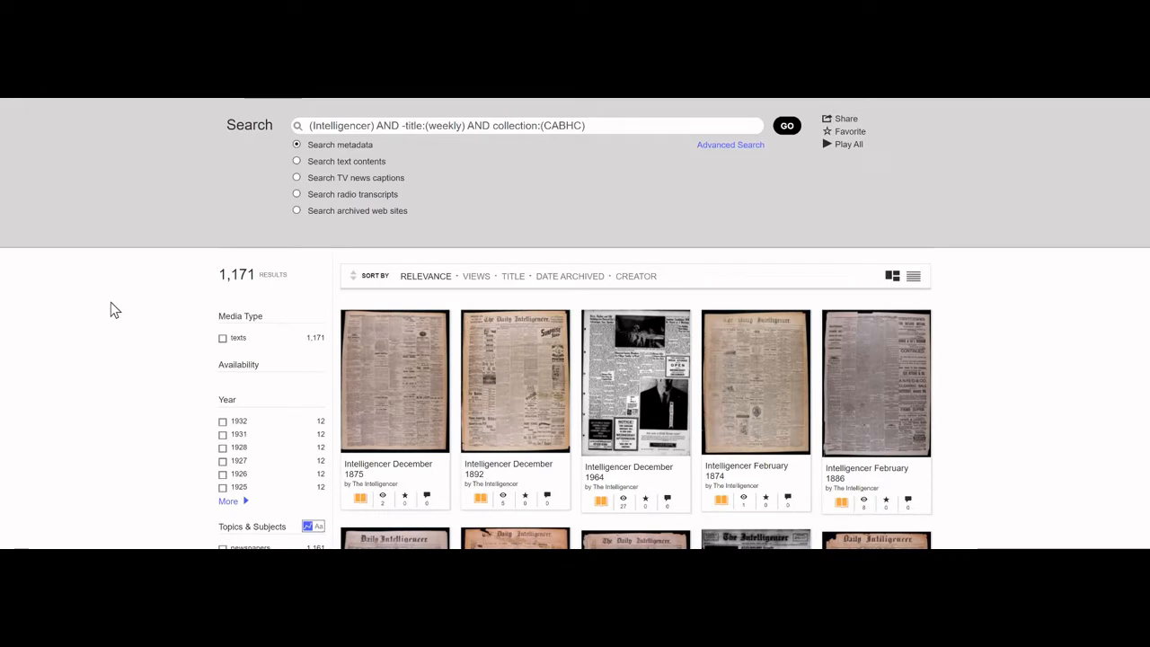
scroll("down", 3)
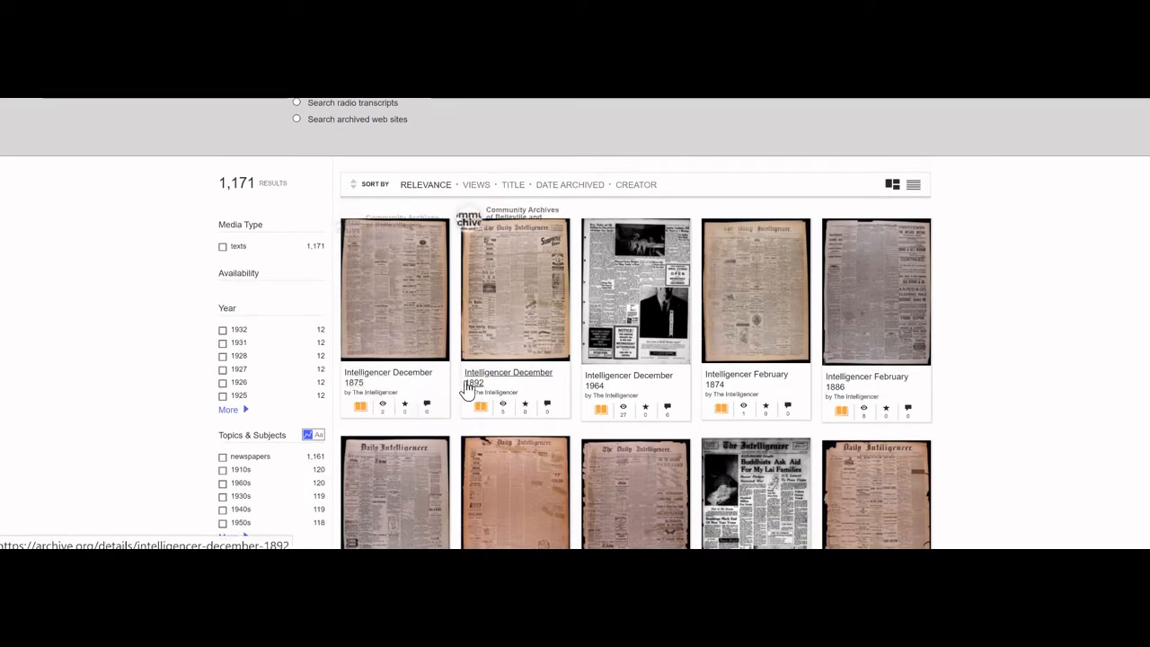
mouse_move(604, 395)
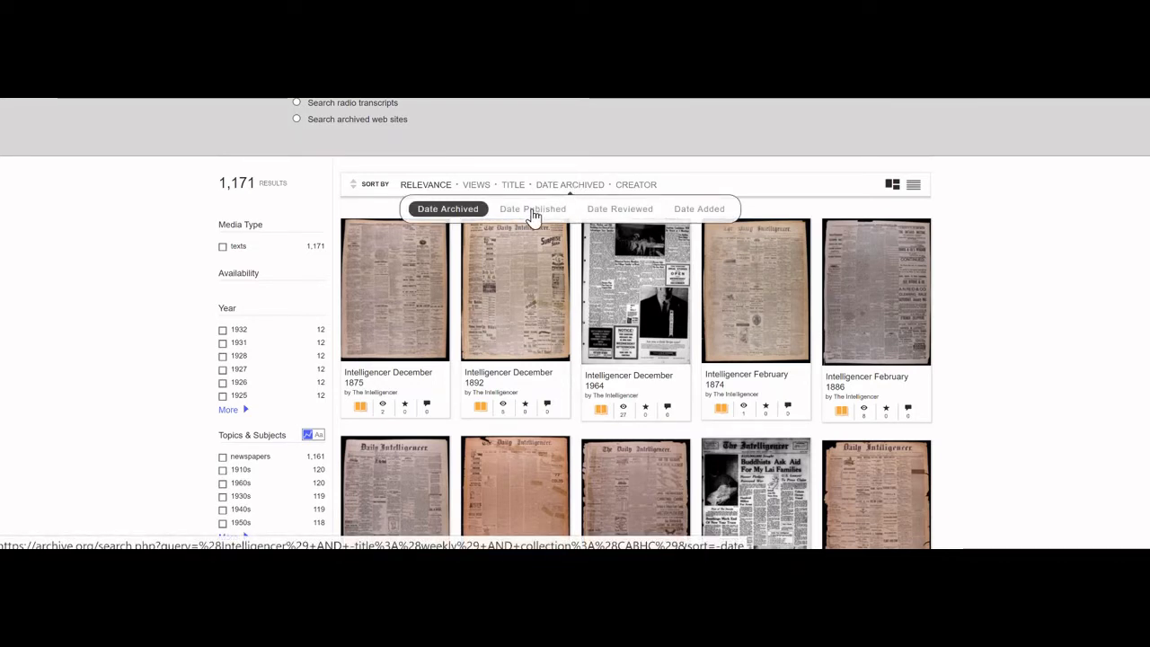
left_click(533, 209)
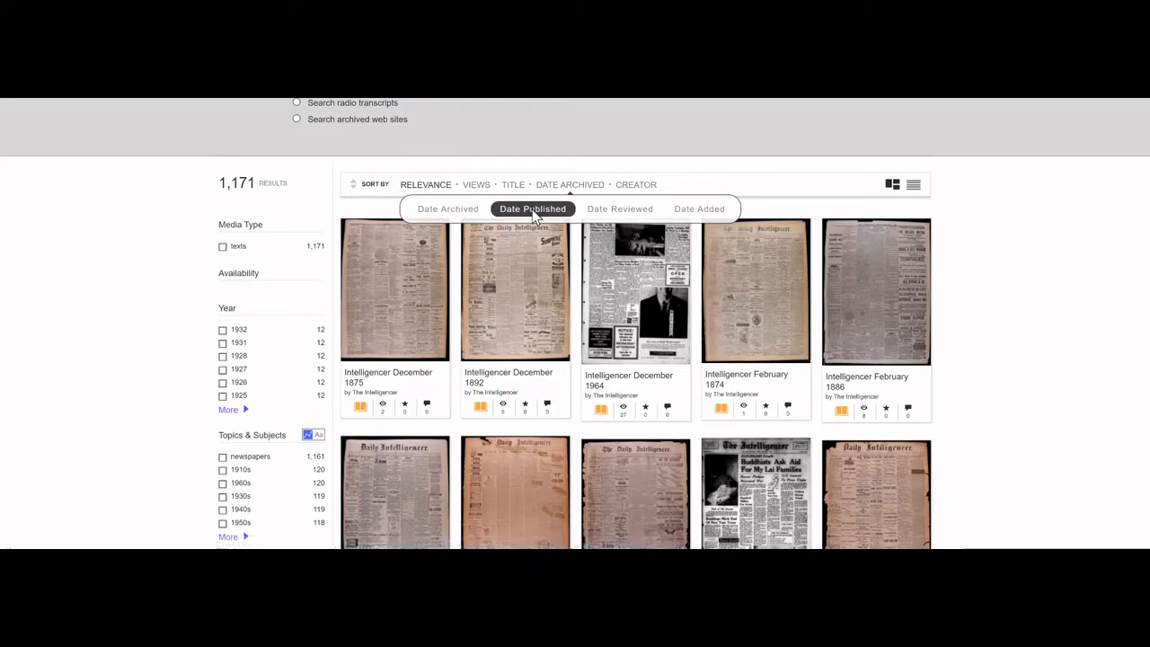
left_click(533, 209)
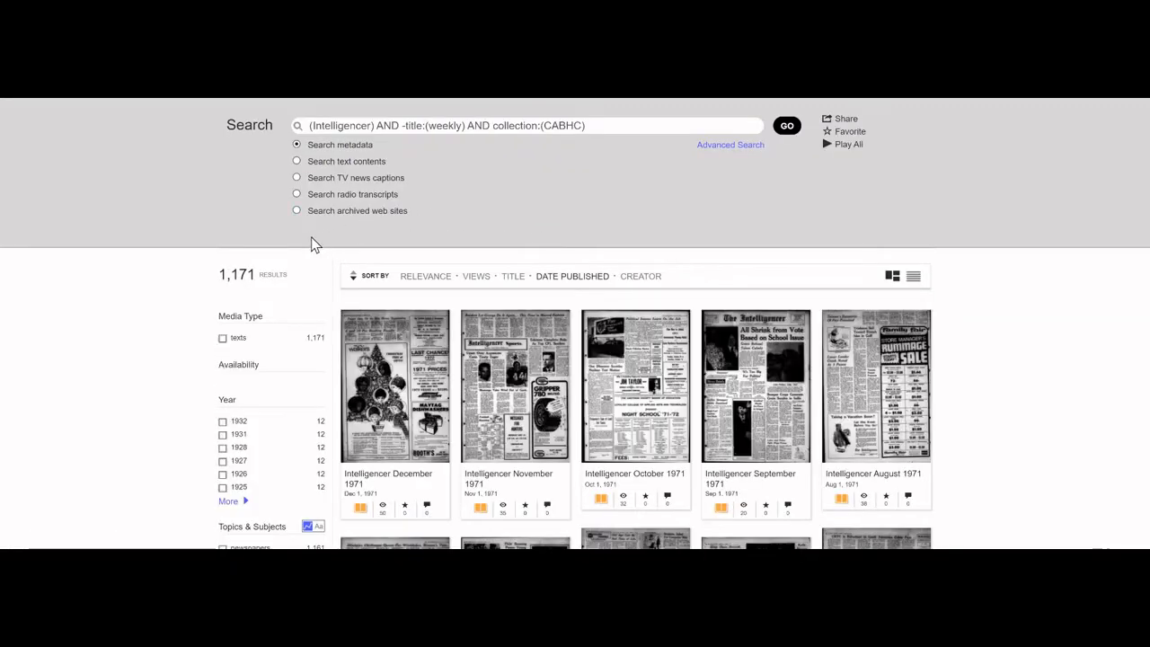
mouse_move(360, 490)
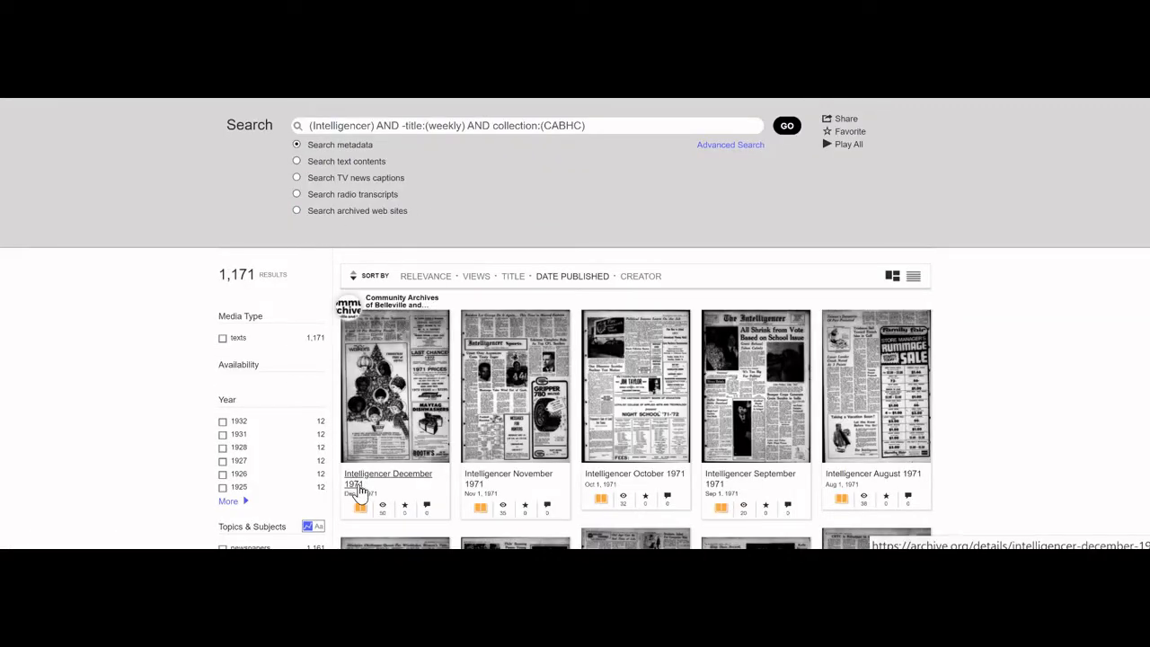
mouse_move(613, 485)
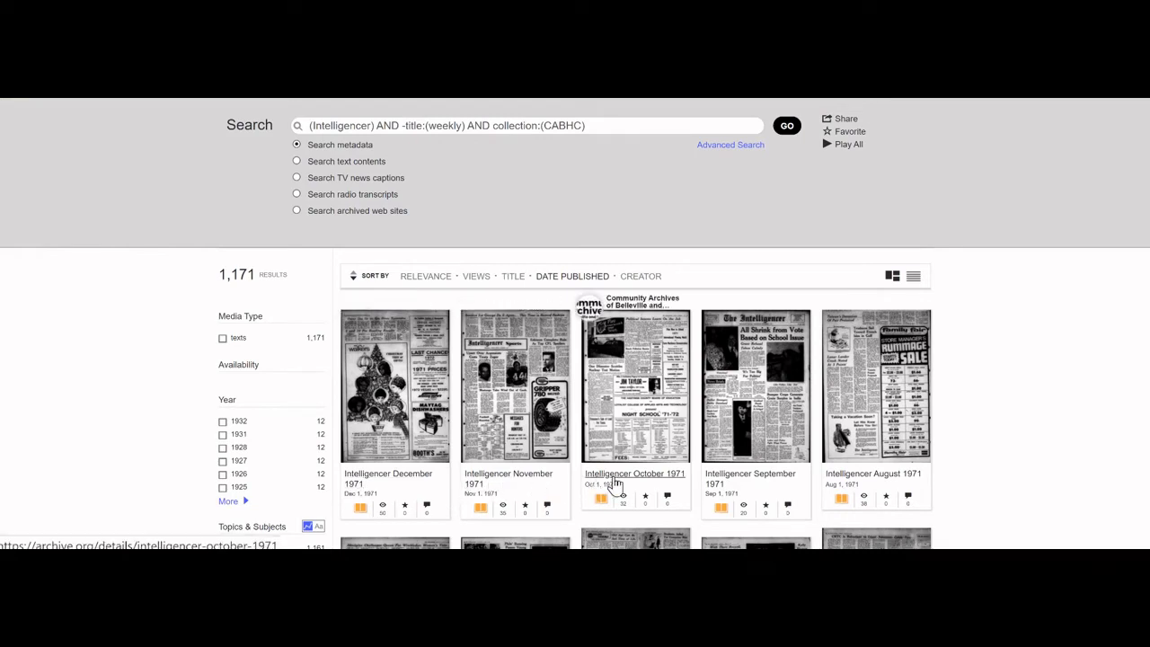
mouse_move(358, 280)
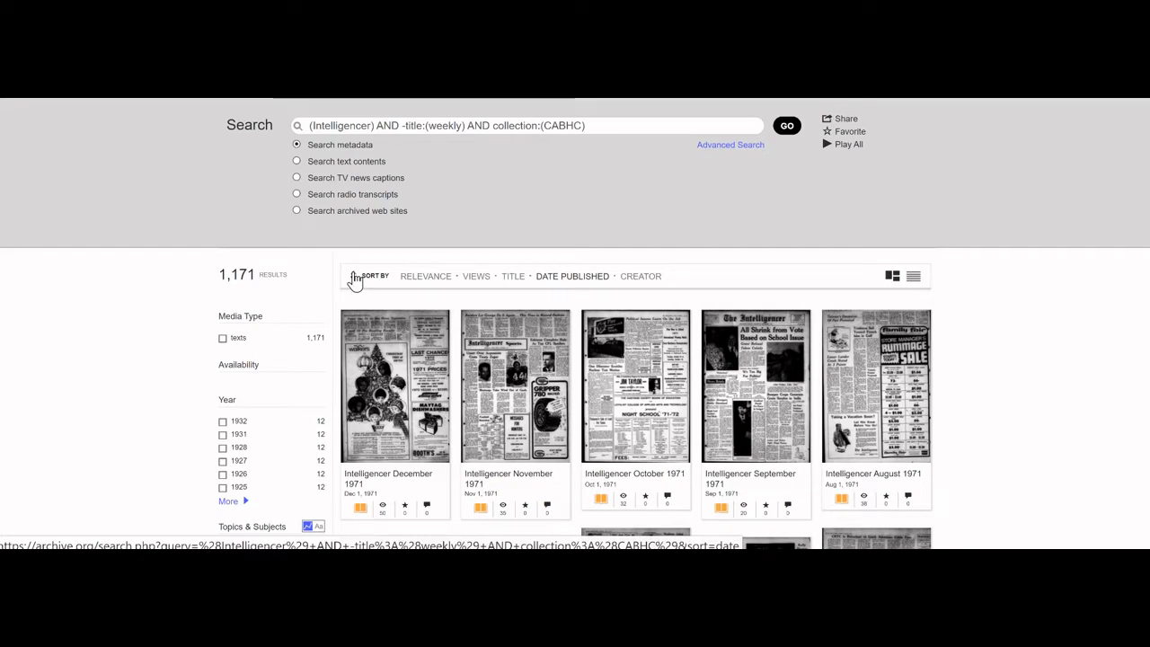
left_click(572, 276)
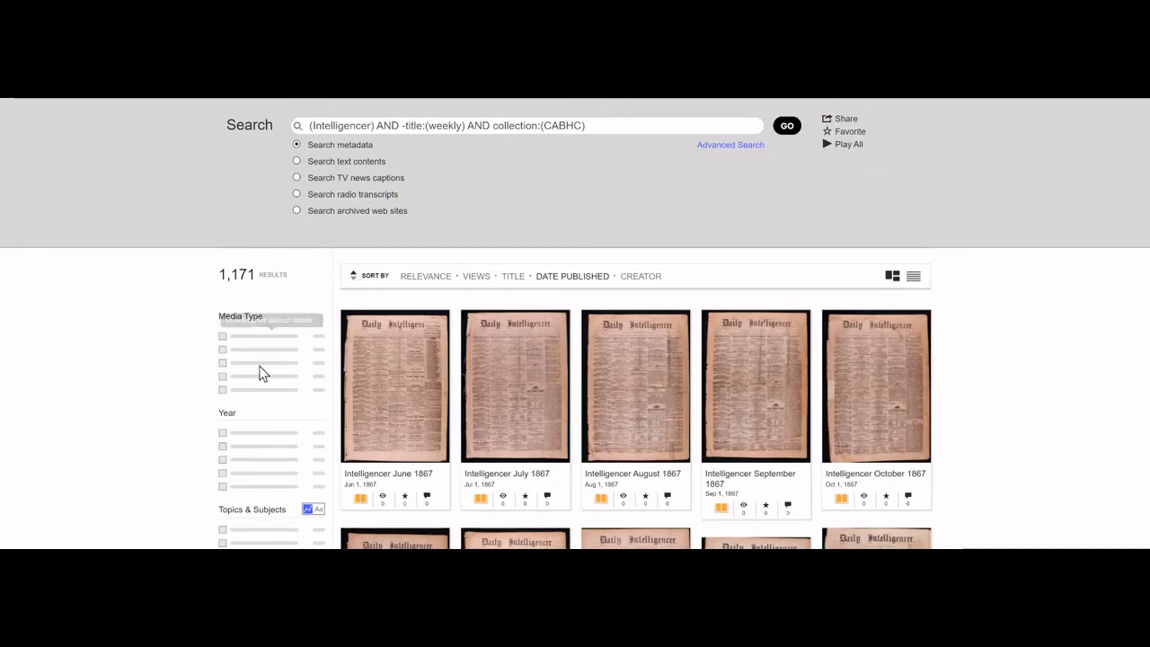
scroll("down", 3)
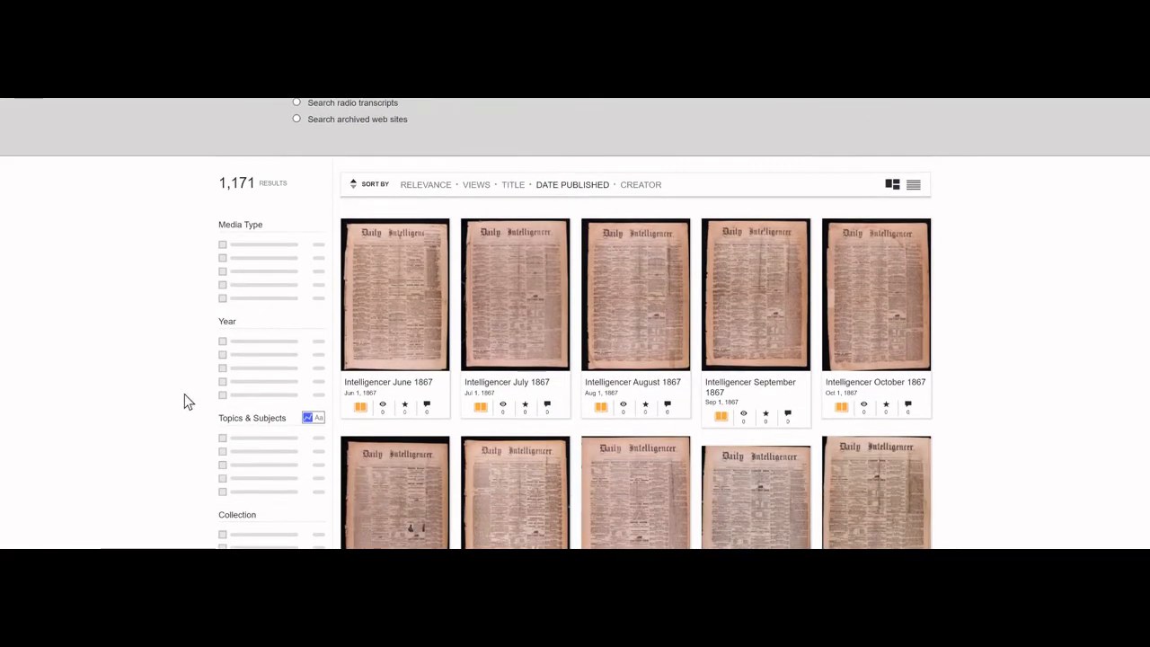
scroll("down", 3)
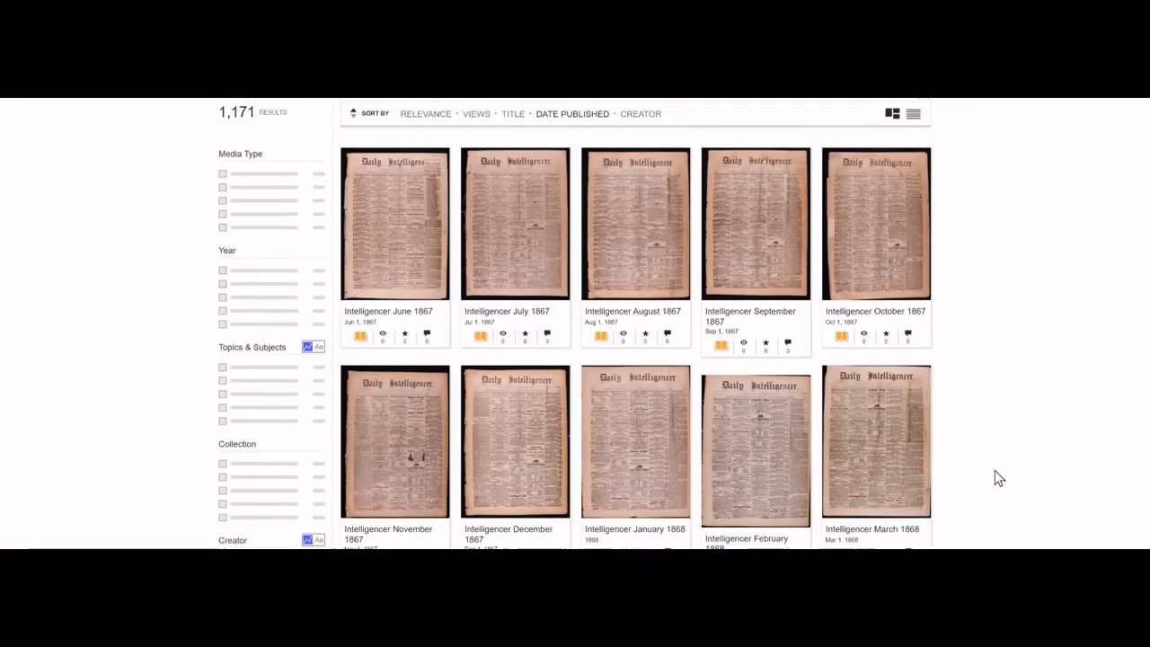
scroll("down", 3)
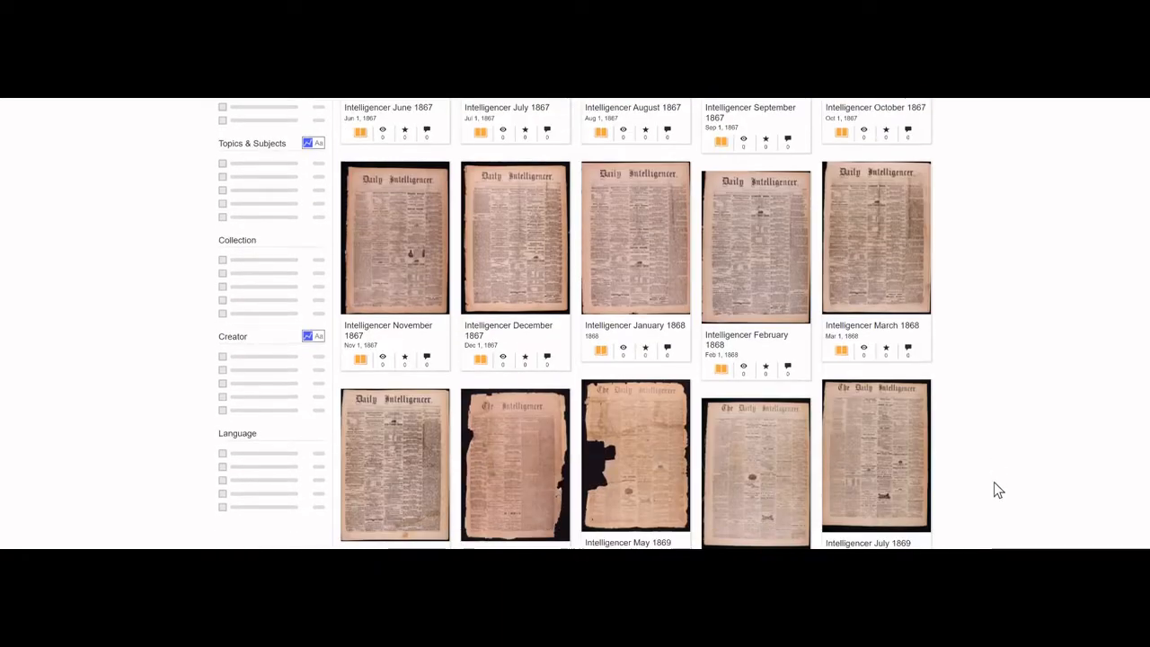
scroll("down", 3)
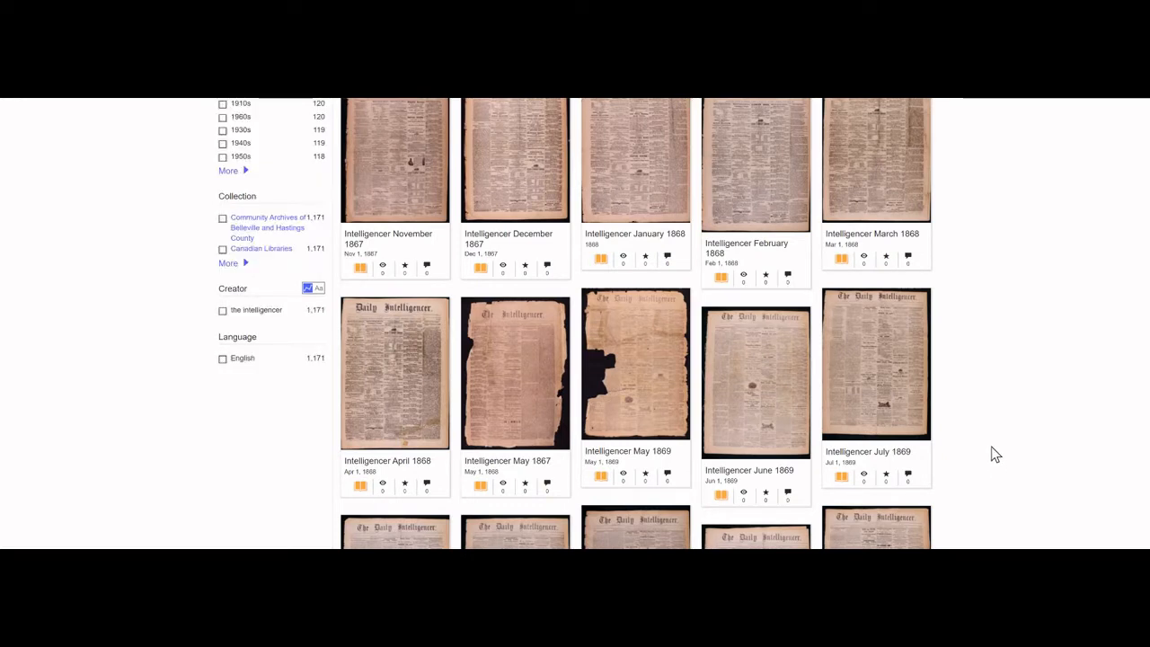
scroll("up", 3)
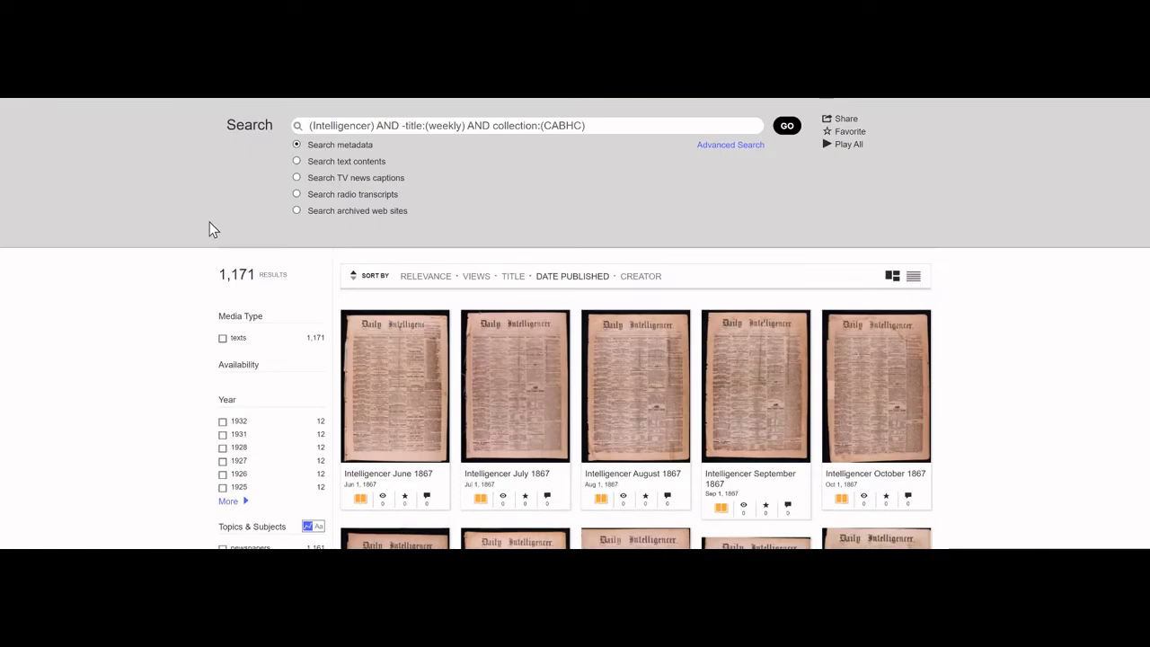
mouse_move(226, 304)
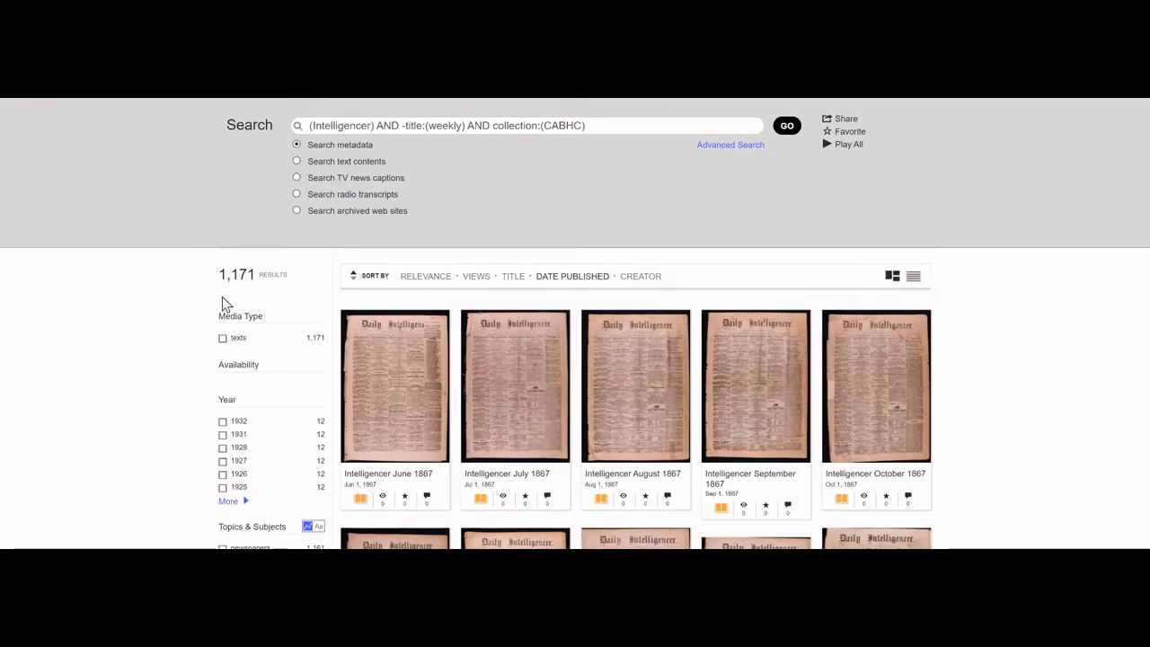
mouse_move(786, 458)
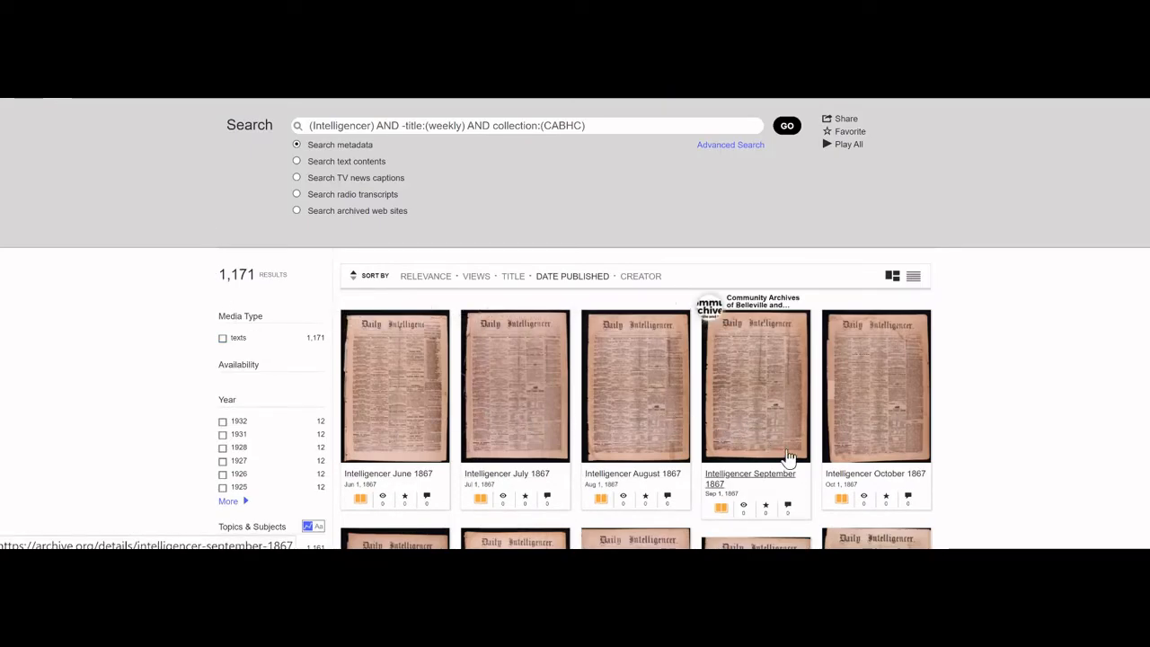
scroll("down", 3)
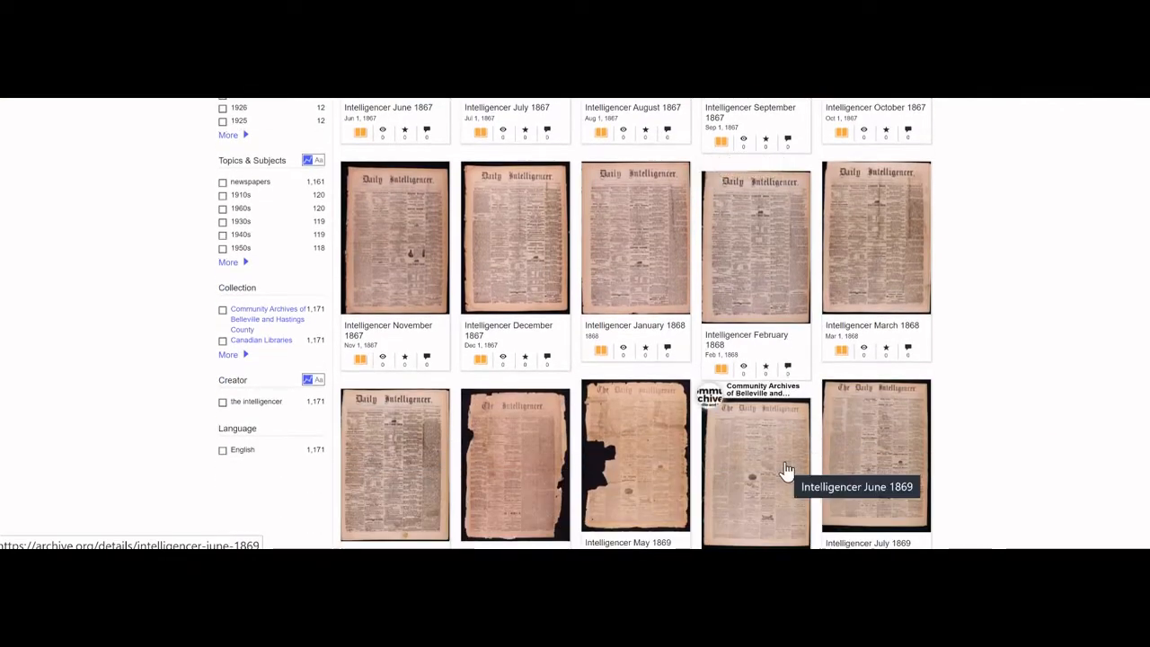
scroll("up", 3)
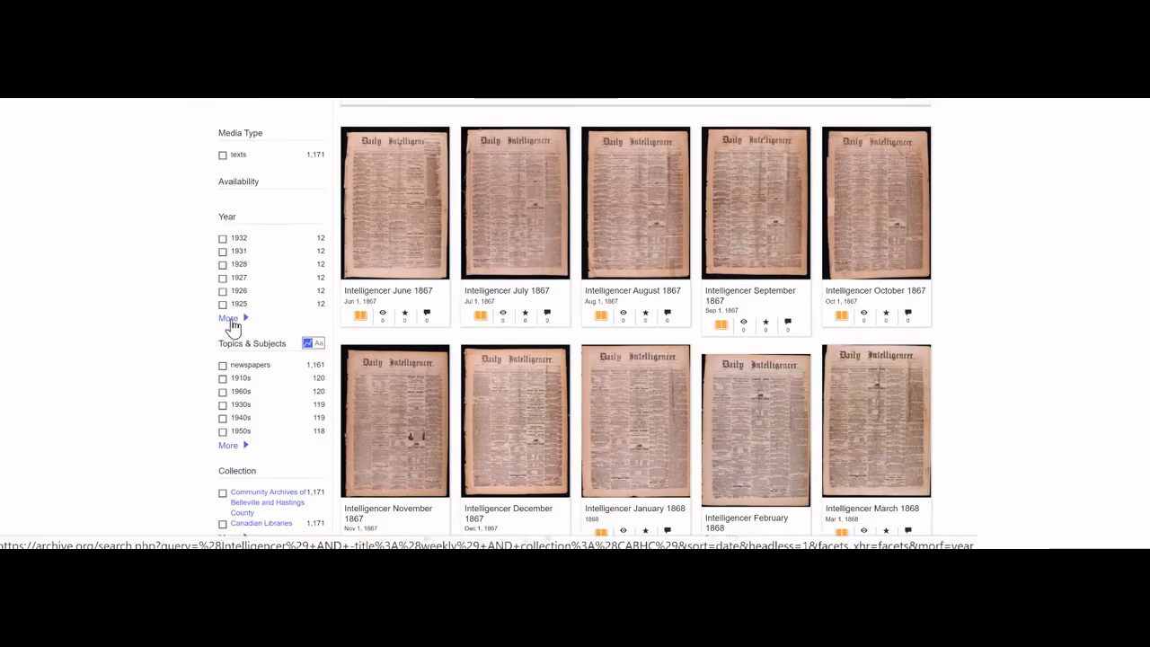
mouse_move(243, 324)
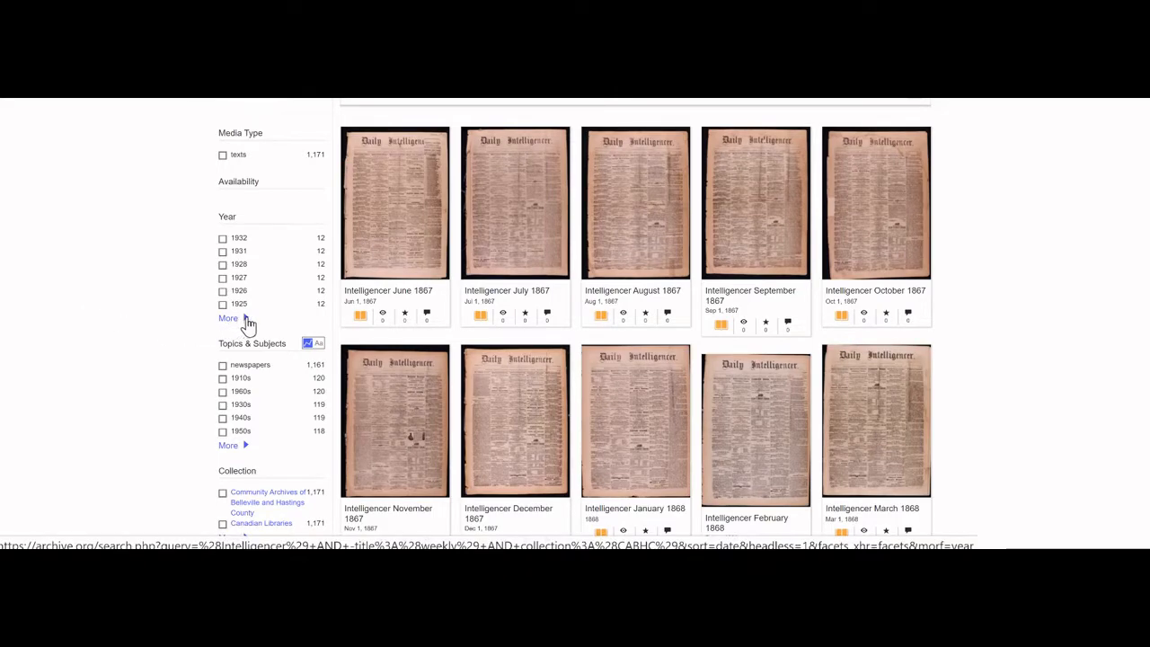
Filter the Intelligencer results by the Year facet to 1871, leaving 12 issues
left_click(228, 319)
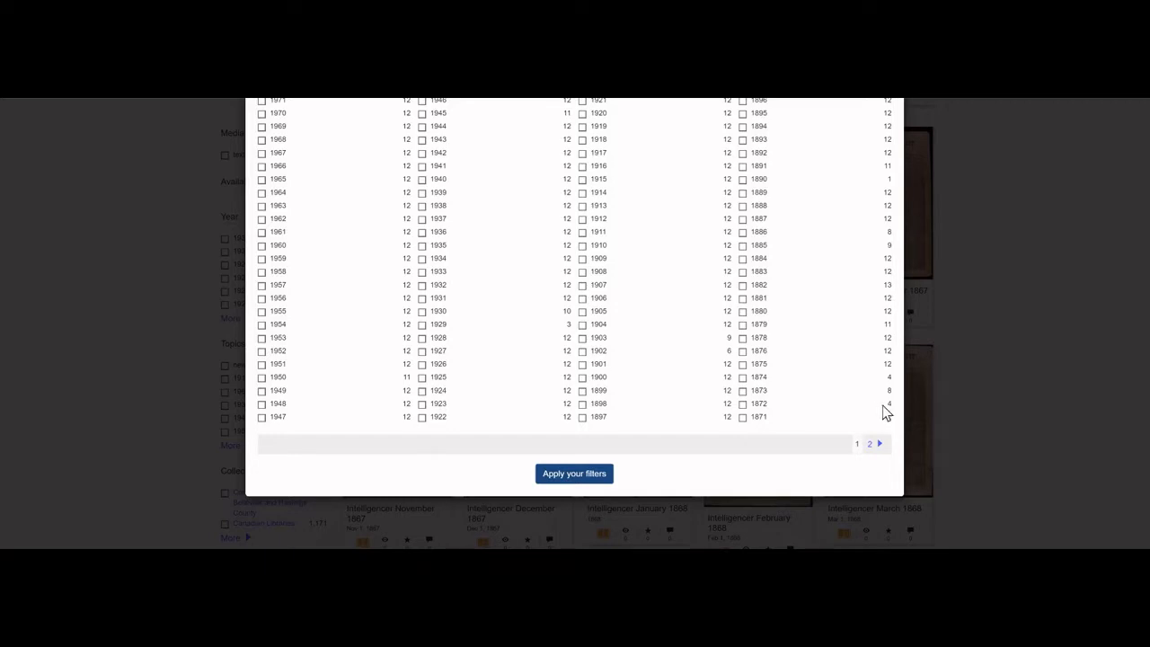
left_click(574, 474)
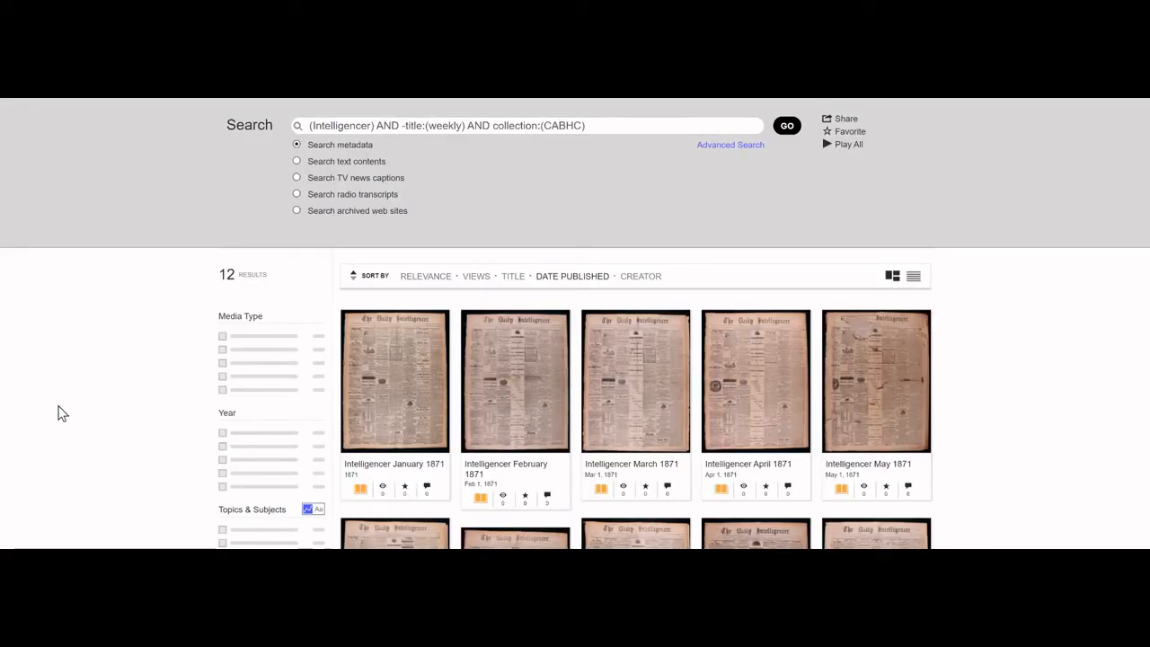
scroll("down", 3)
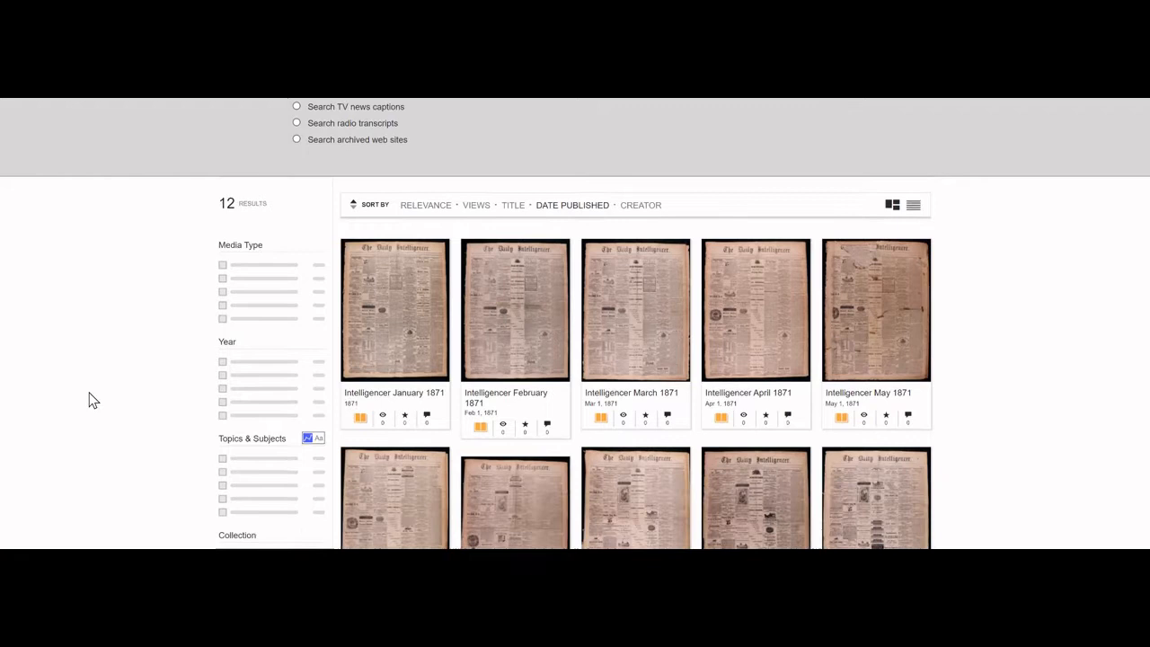
scroll("down", 3)
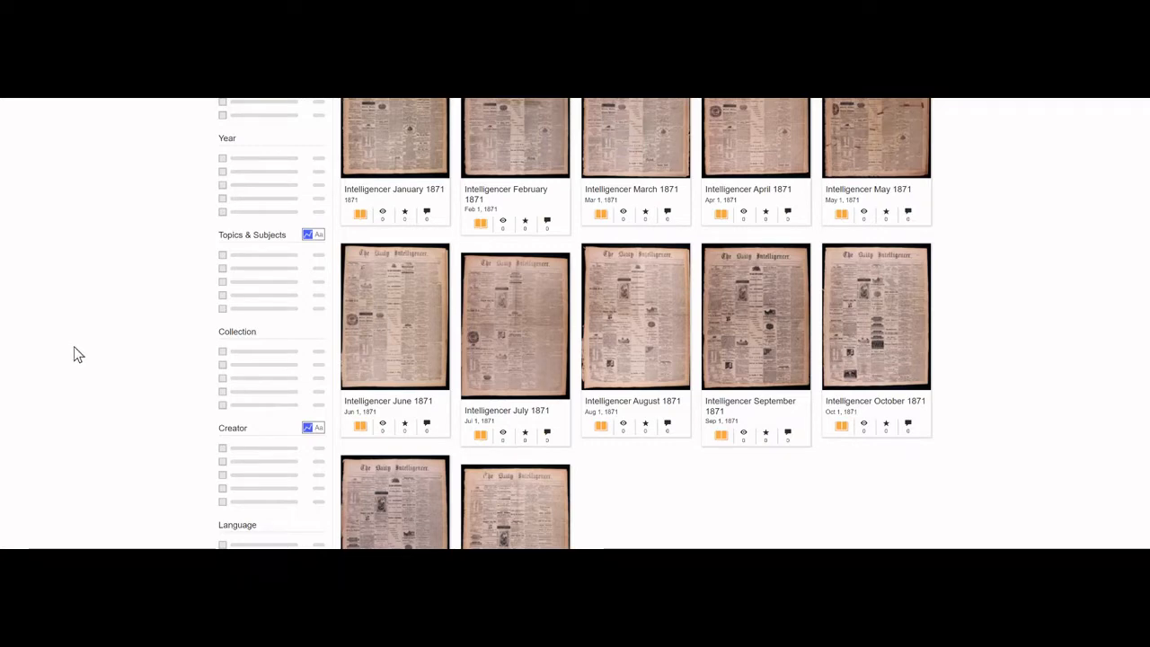
scroll("up", 3)
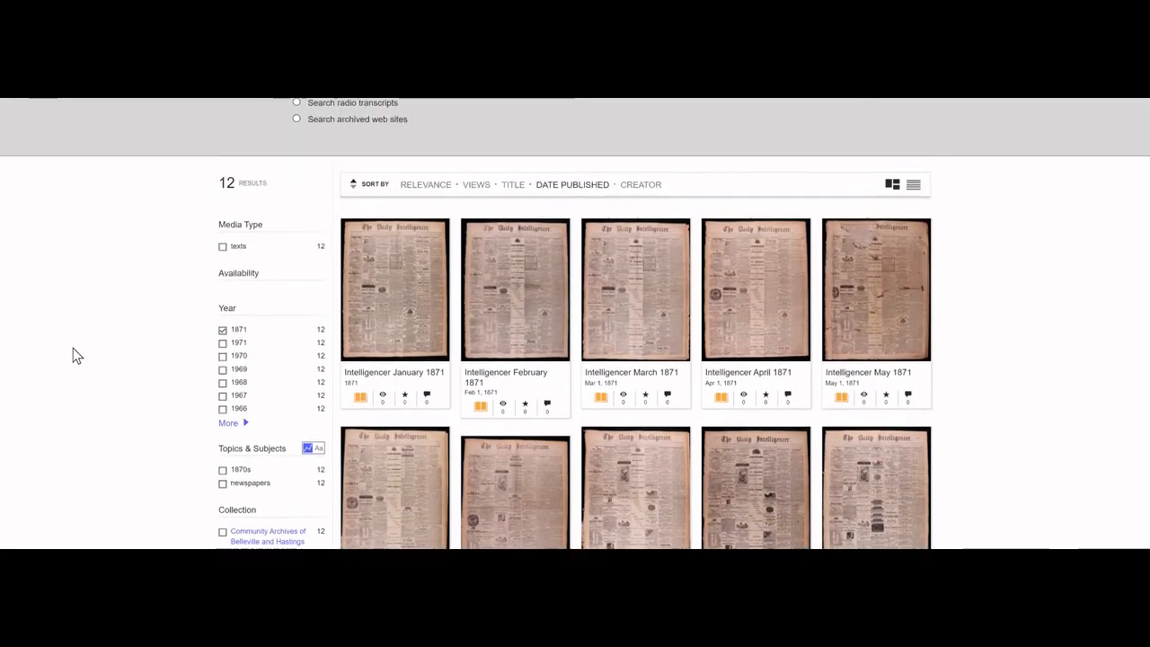
mouse_move(215, 358)
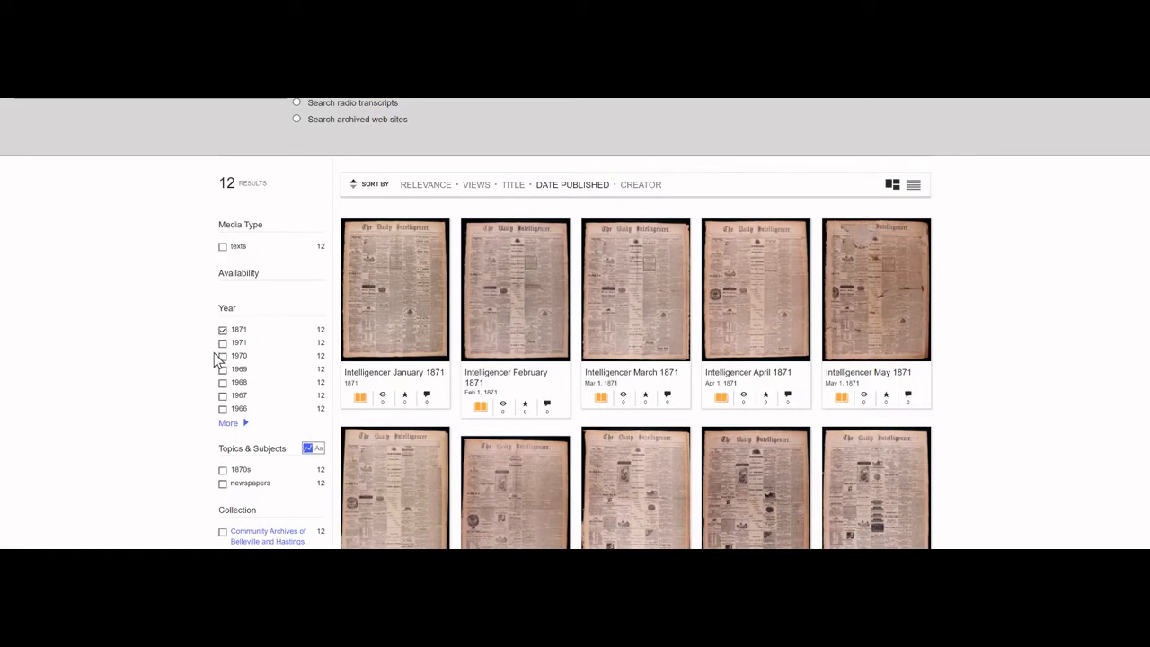
mouse_move(241, 418)
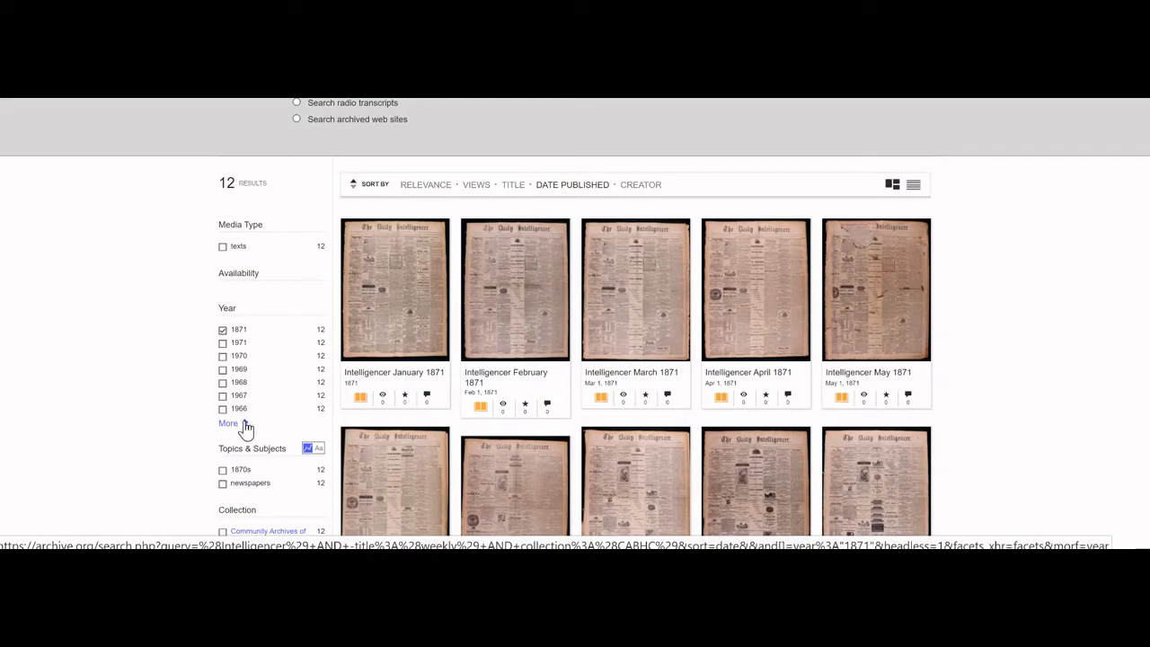
Untick 1871 in the year list so all 1,171 results return, oldest from June 1867
left_click(228, 424)
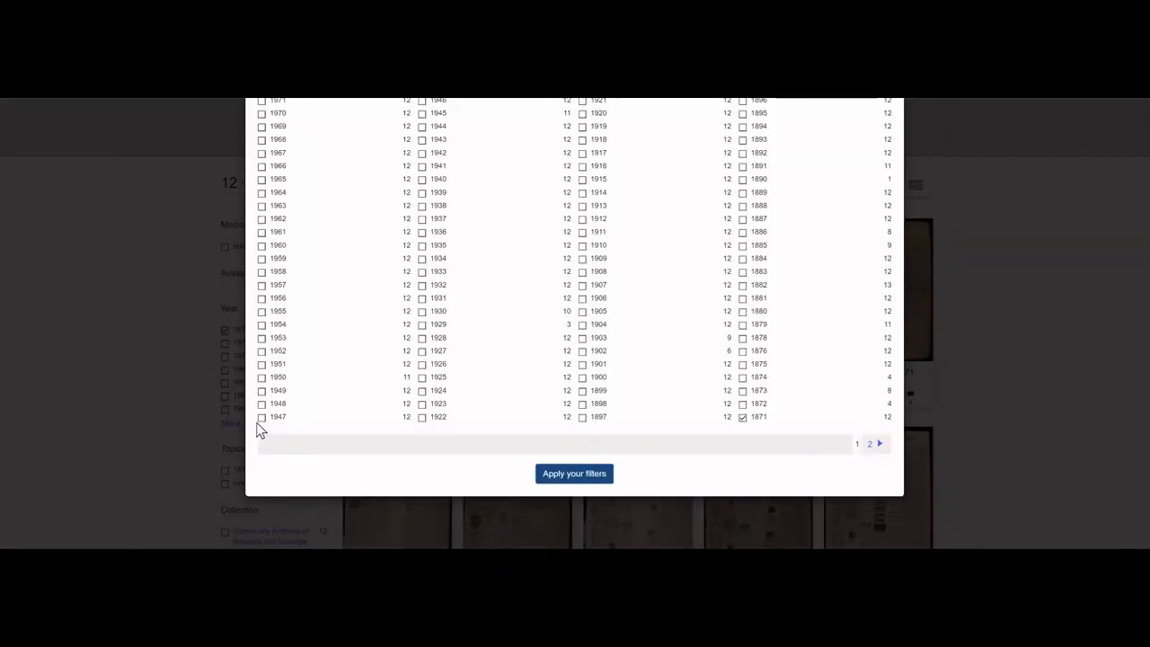
left_click(742, 416)
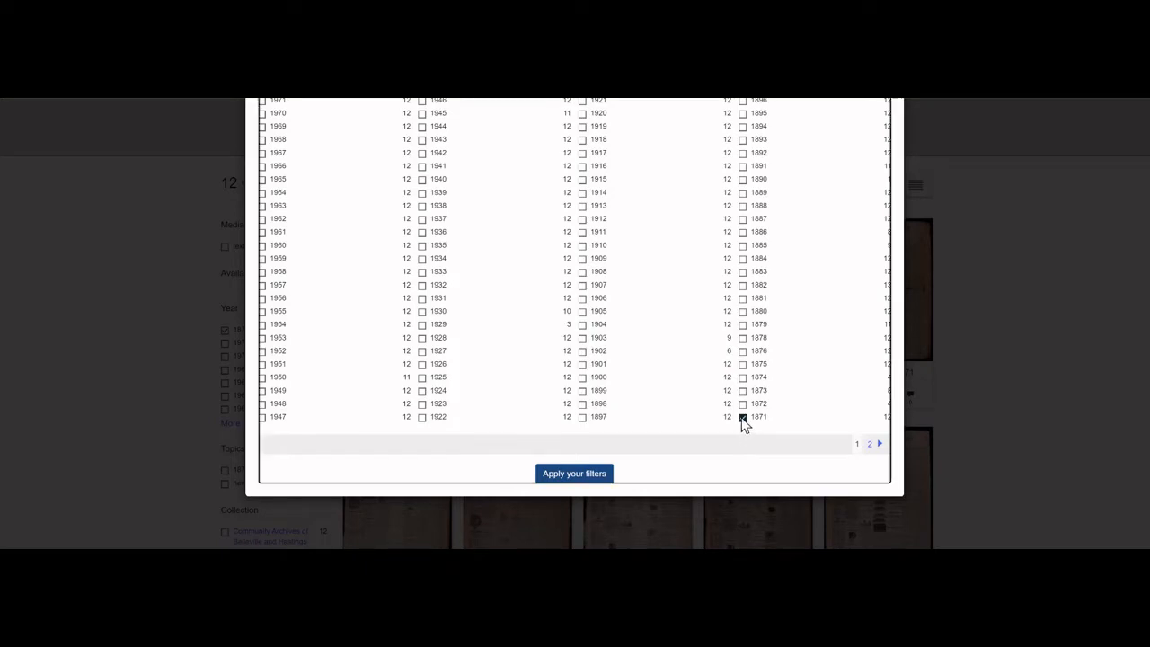
left_click(573, 473)
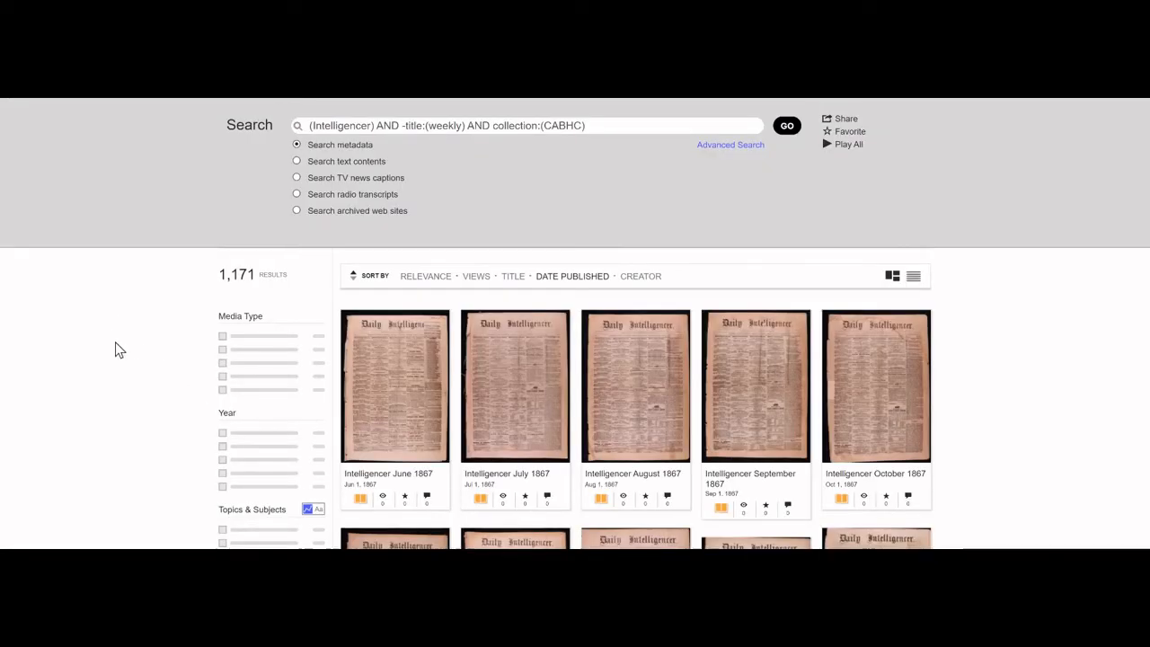
mouse_move(155, 354)
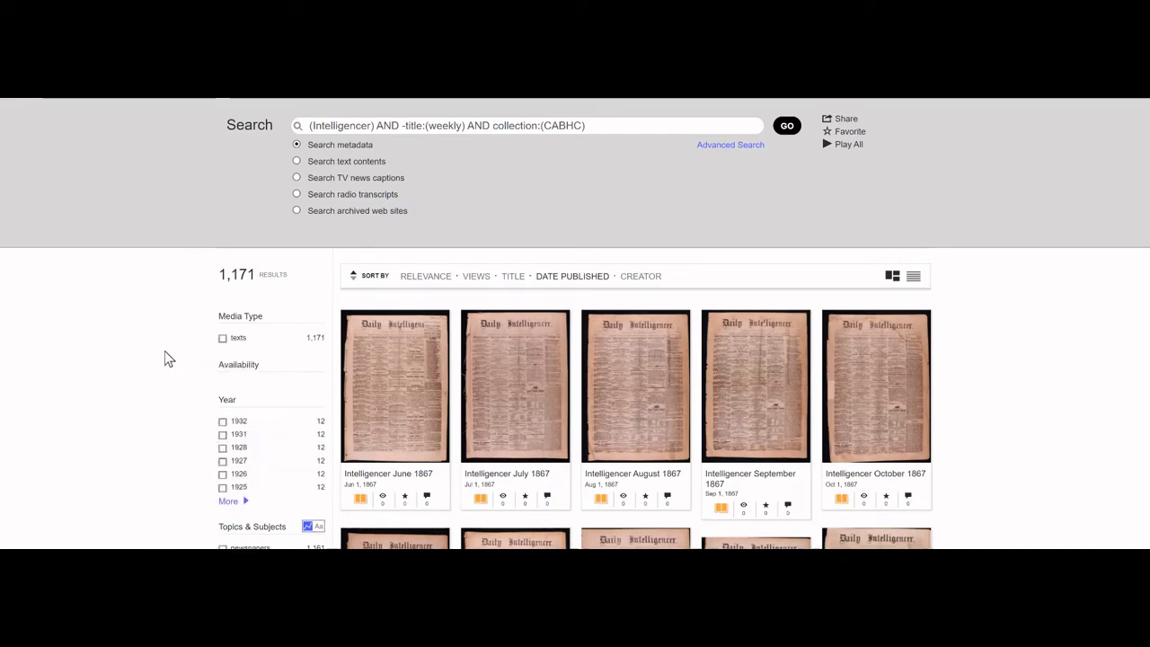
mouse_move(576, 423)
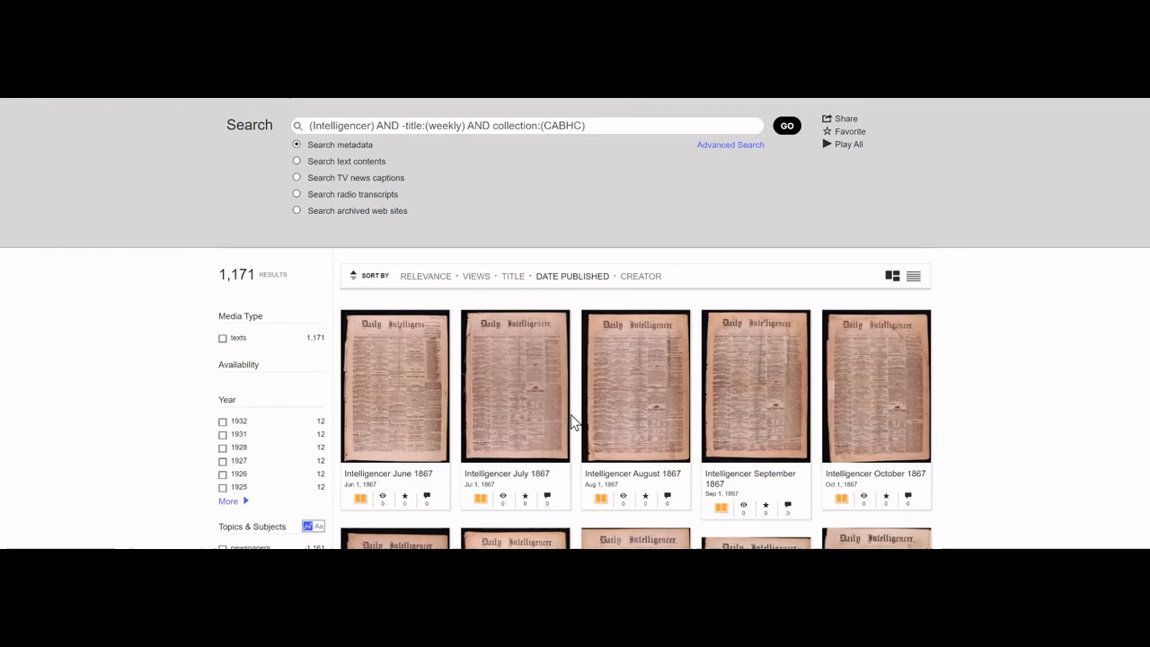
mouse_move(589, 440)
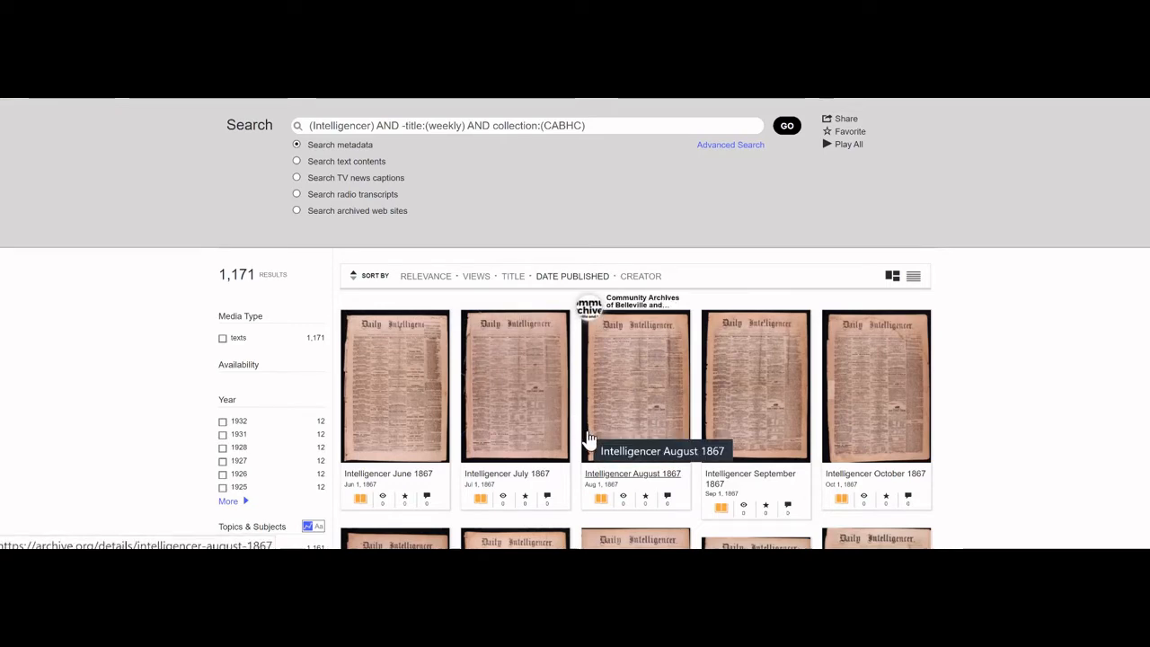
scroll("down", 3)
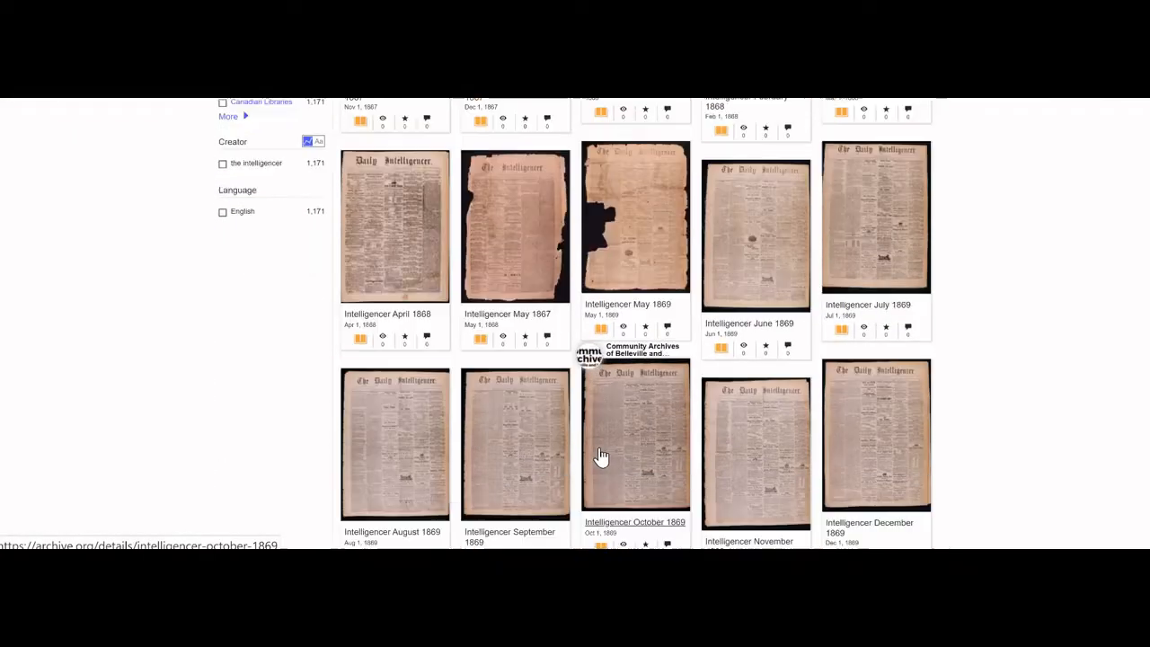
scroll("down", 3)
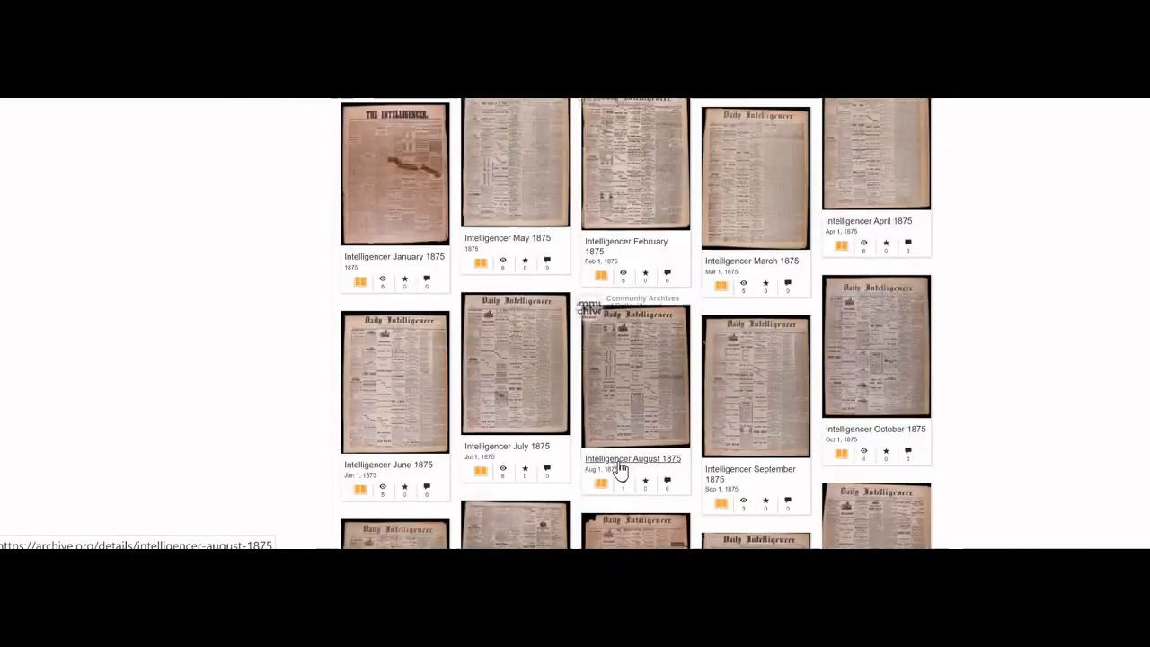
scroll("down", 3)
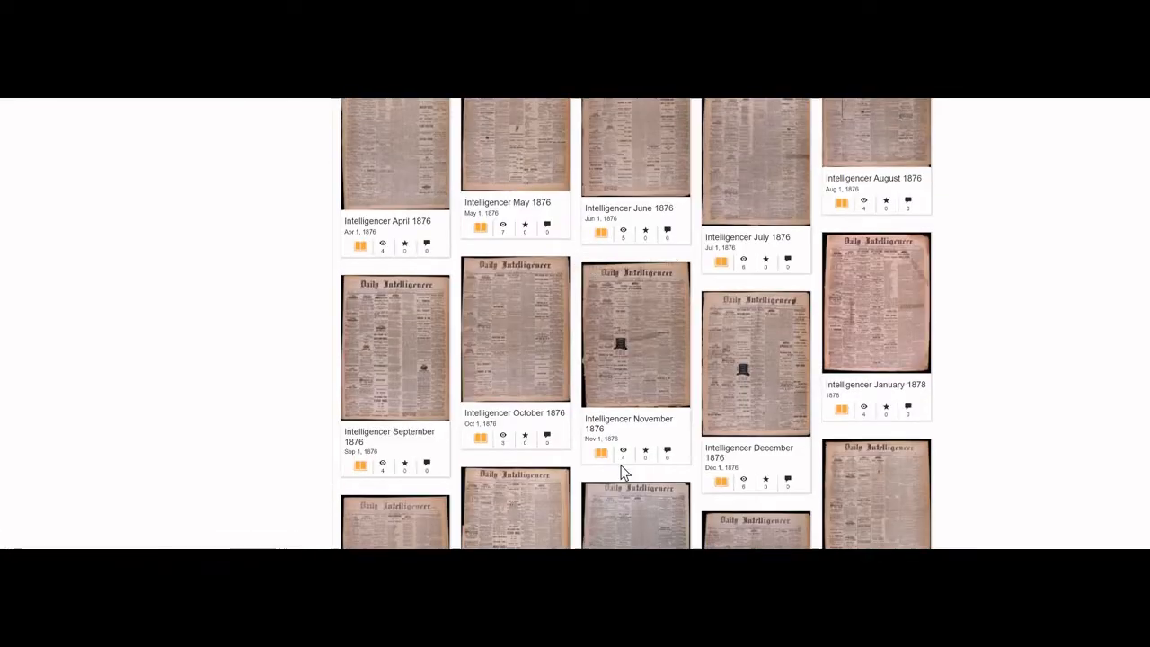
scroll("down", 3)
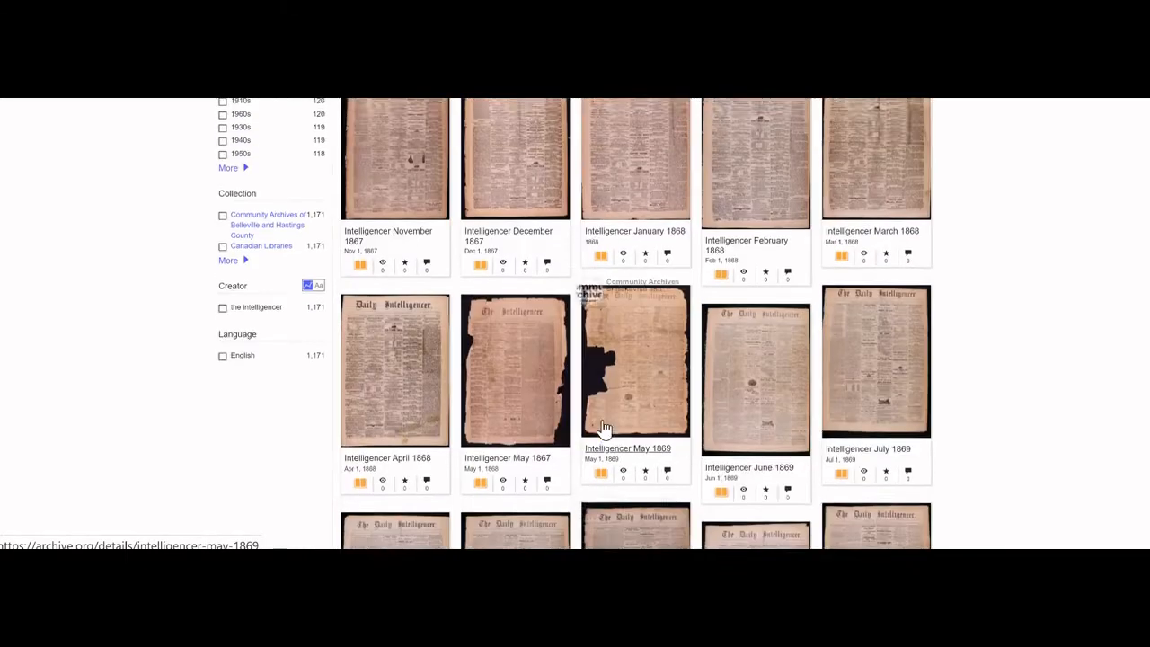
scroll("up", 3)
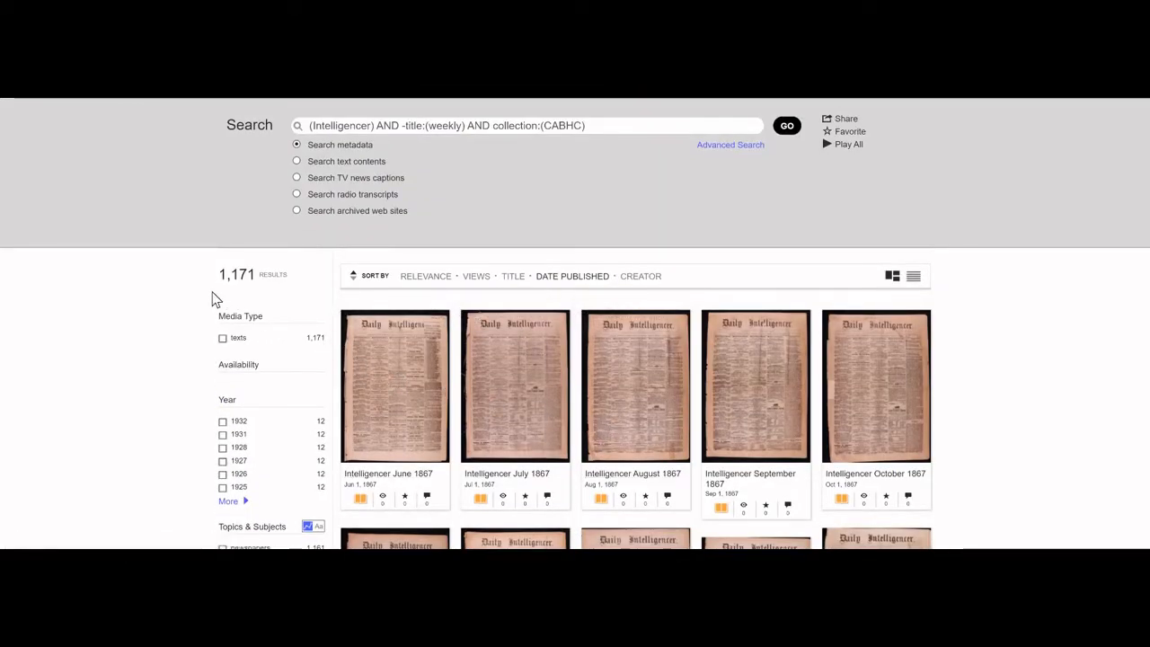
mouse_move(245, 282)
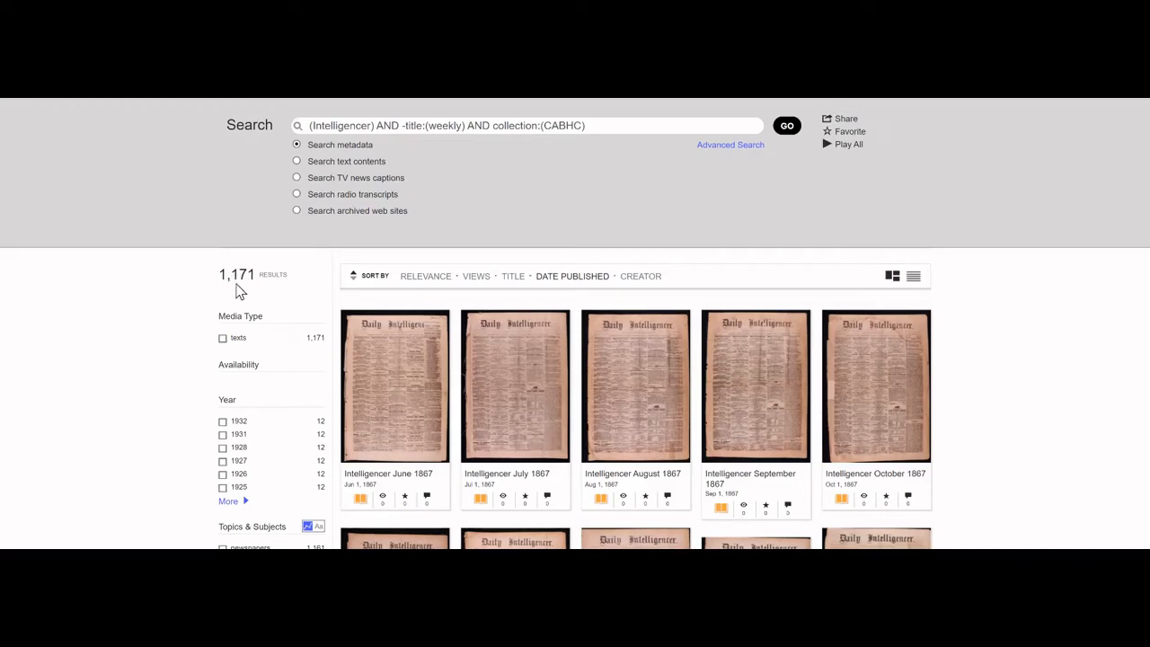
mouse_move(254, 272)
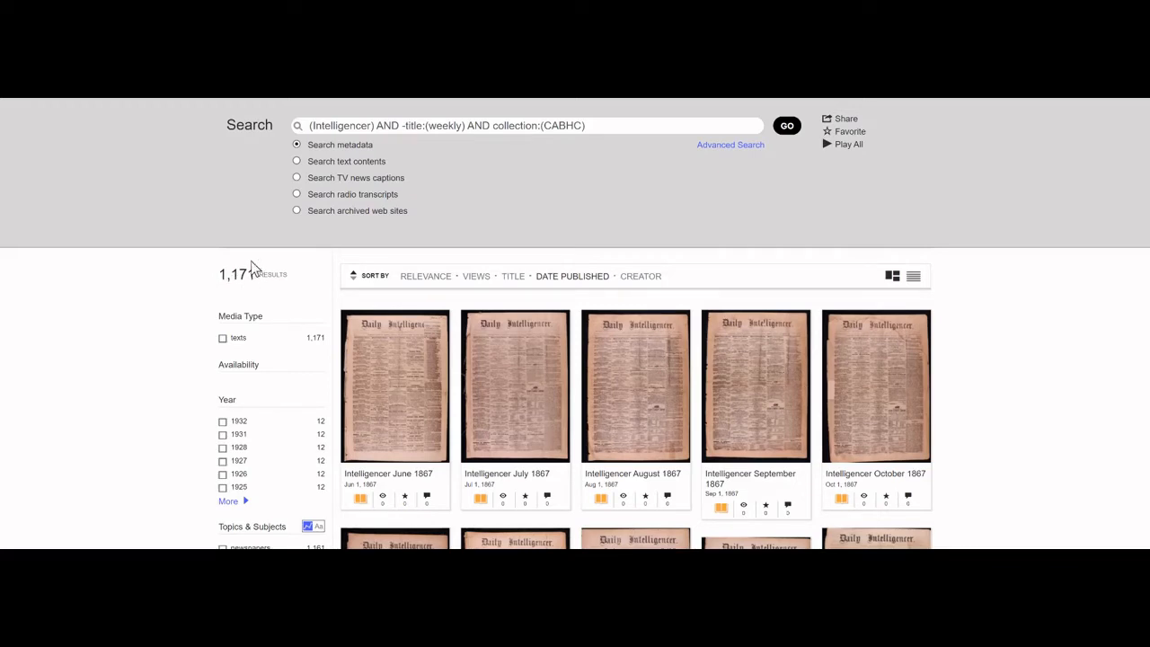
mouse_move(751, 182)
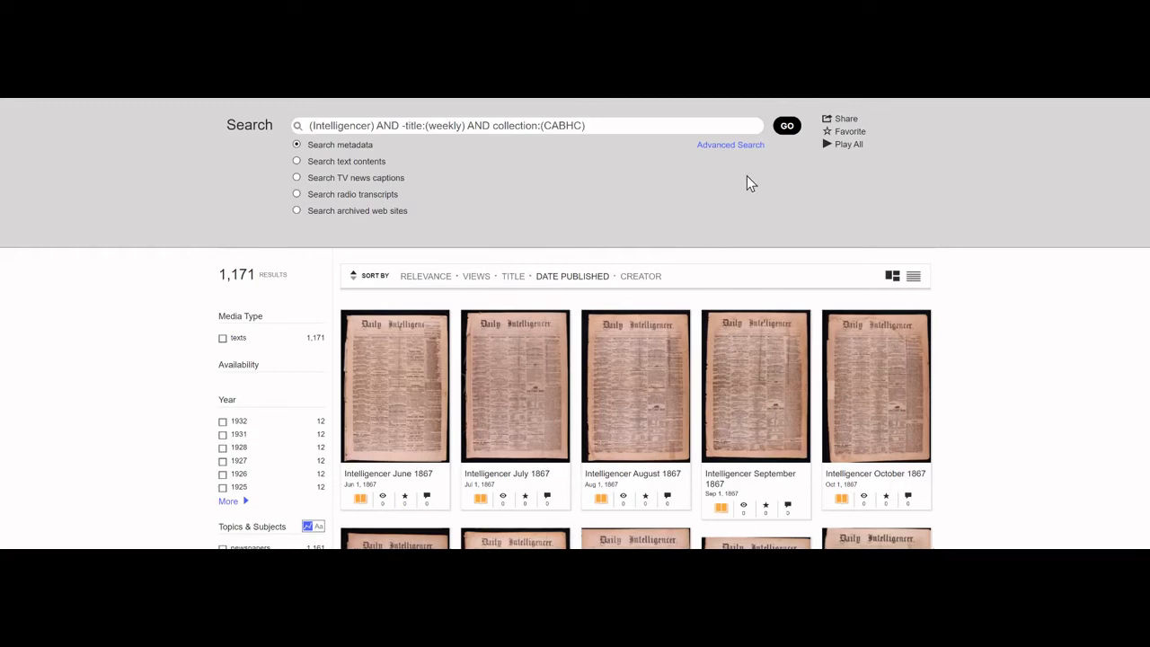
mouse_move(731, 163)
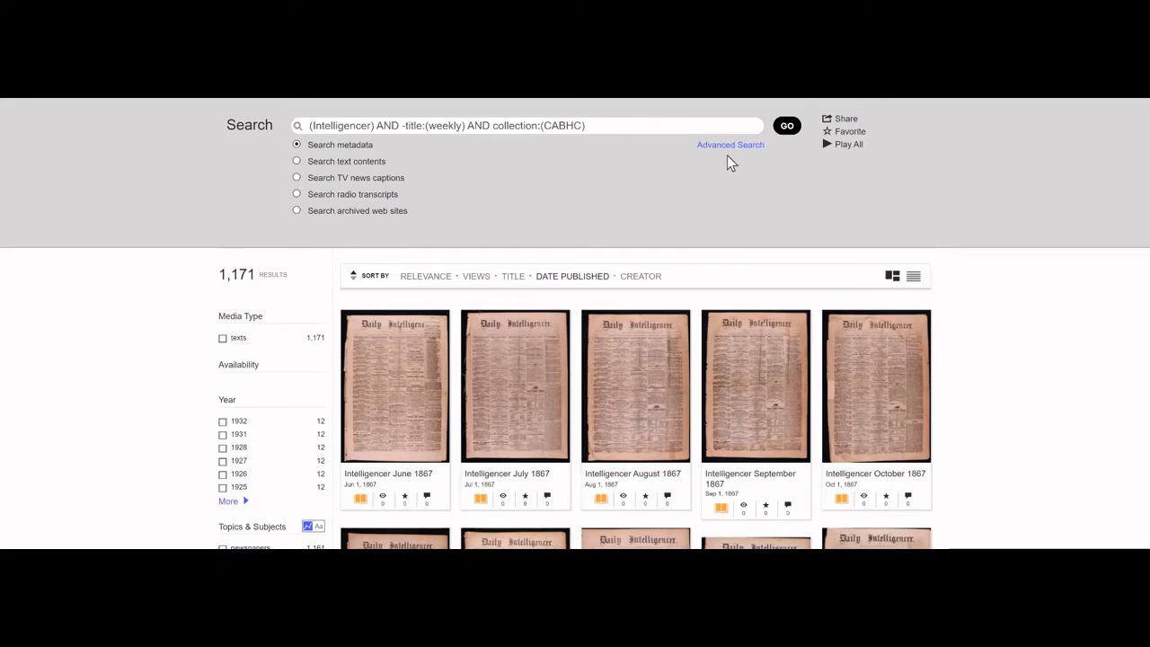
mouse_move(730, 144)
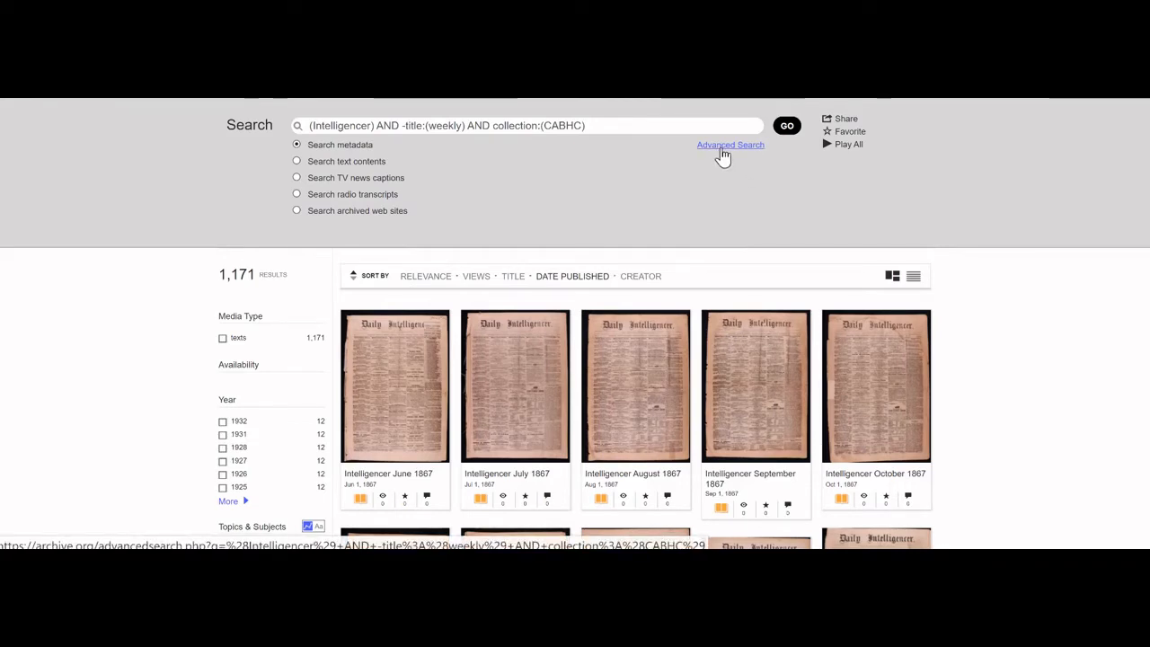
Enter Intelligencer in any field and weekly as the title term in Advanced Search
left_click(730, 145)
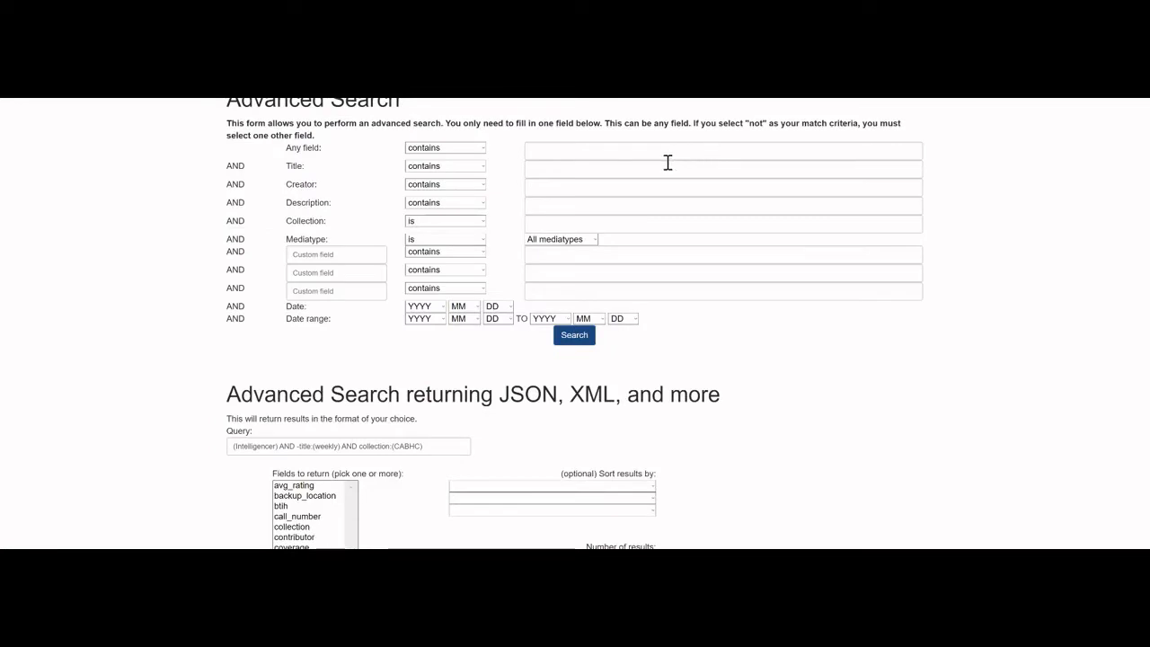
type("Intelligencer")
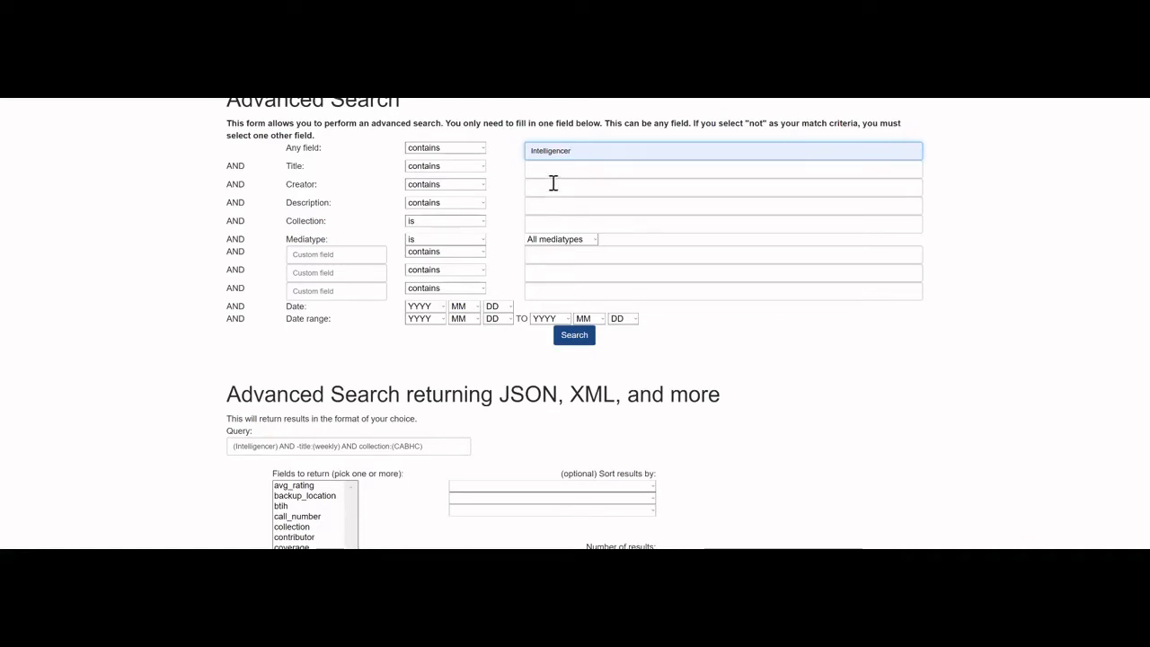
left_click(719, 169)
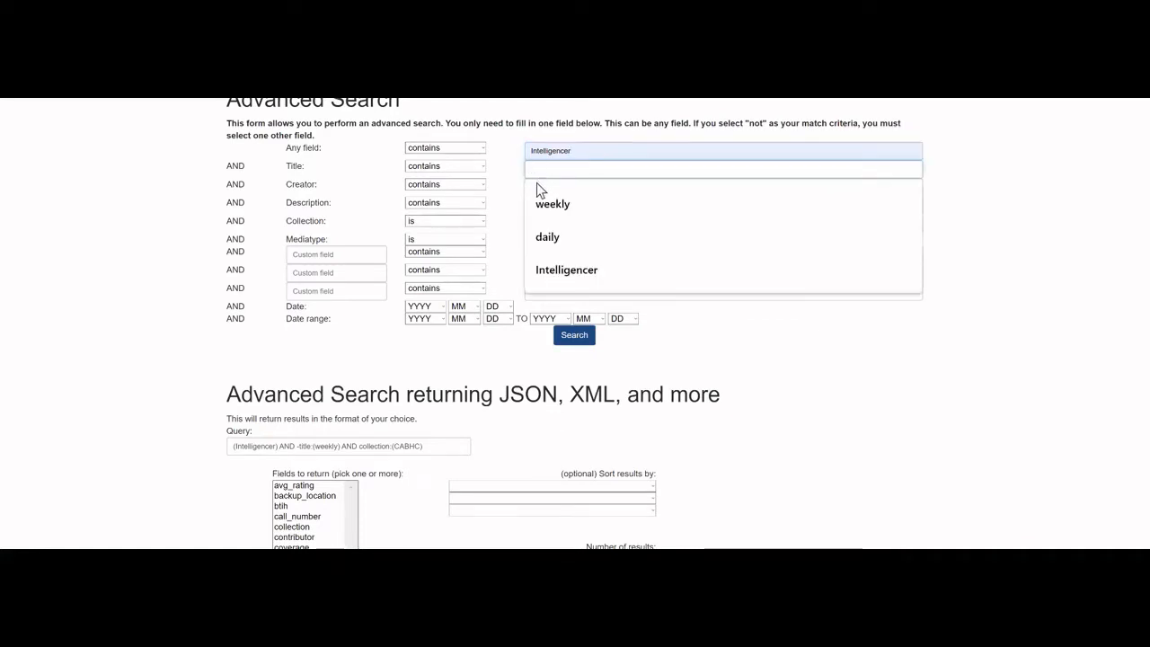
left_click(553, 203)
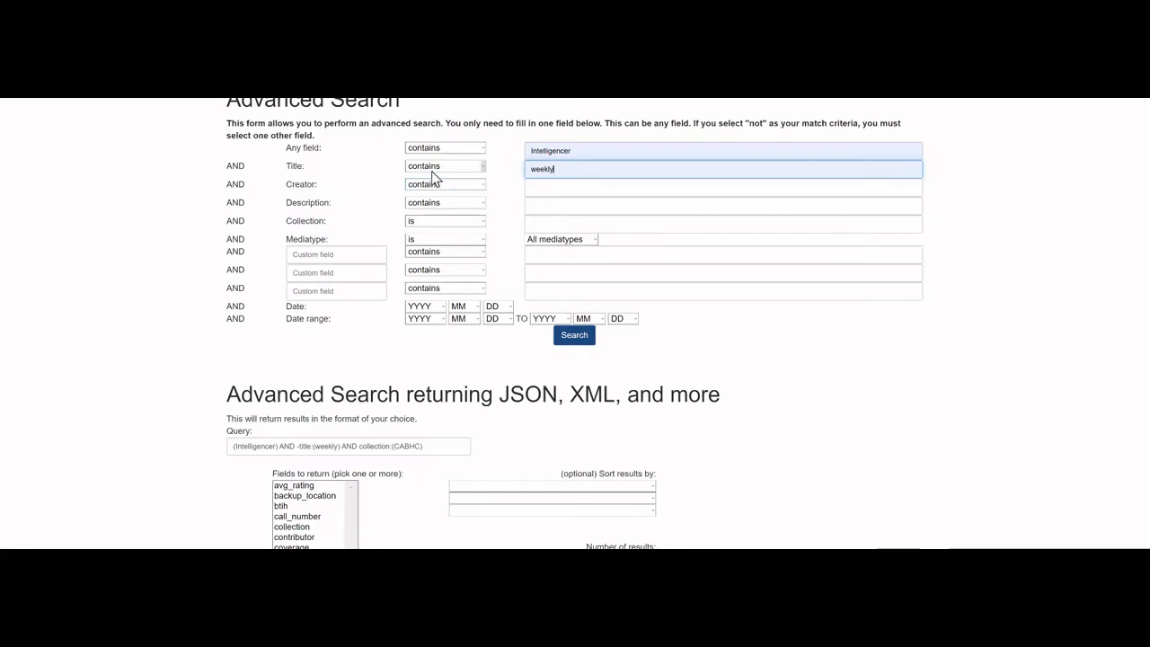
mouse_move(485, 220)
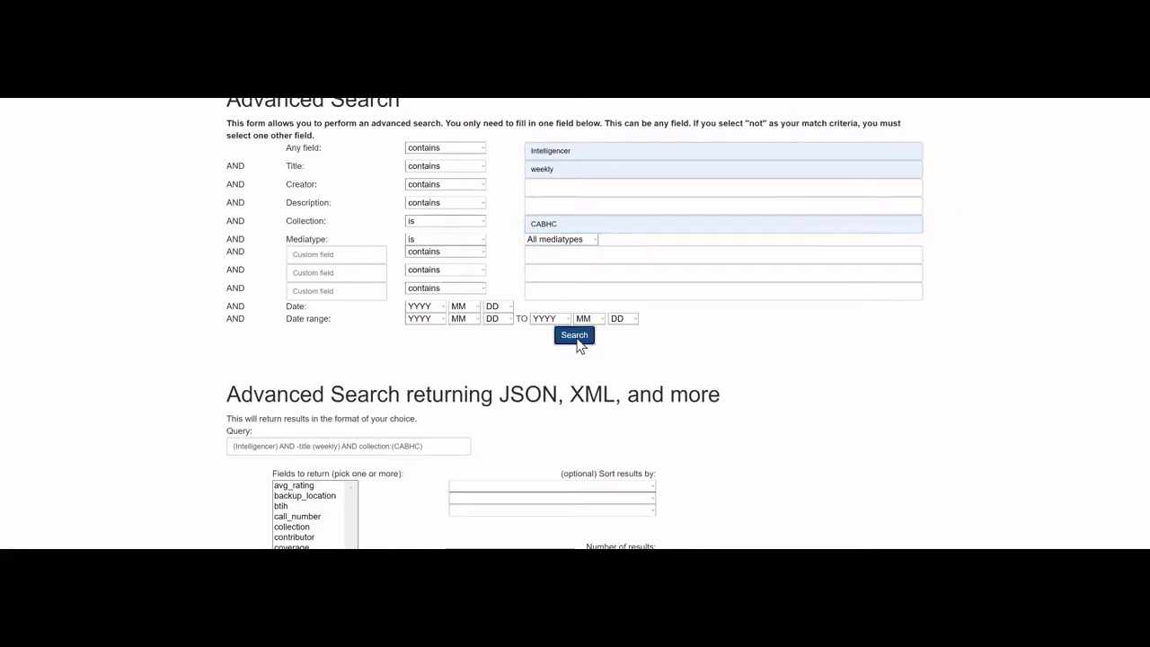
mouse_move(90, 291)
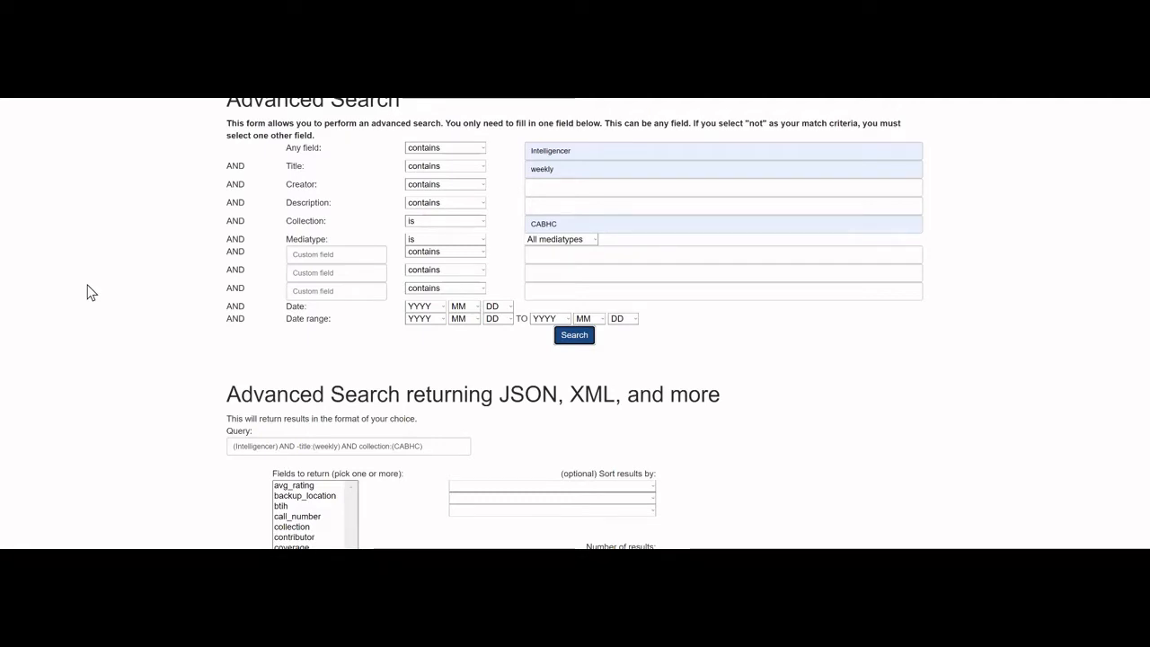
Run the weekly search and sort its 207 results by publication date, oldest first
left_click(573, 334)
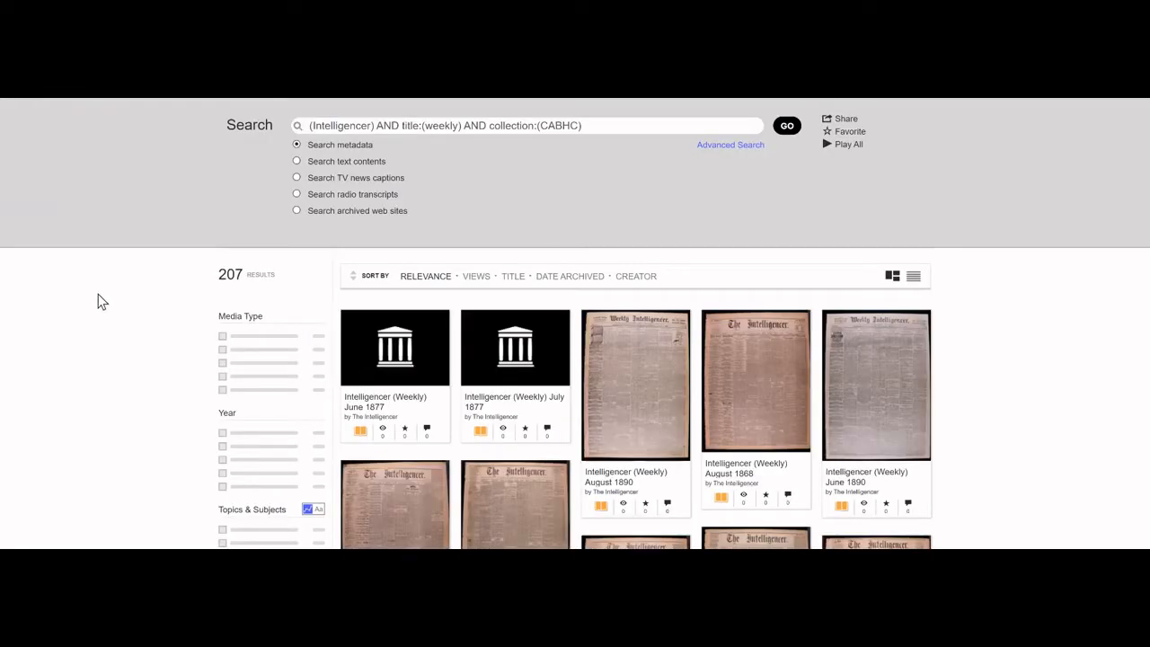
mouse_move(378, 252)
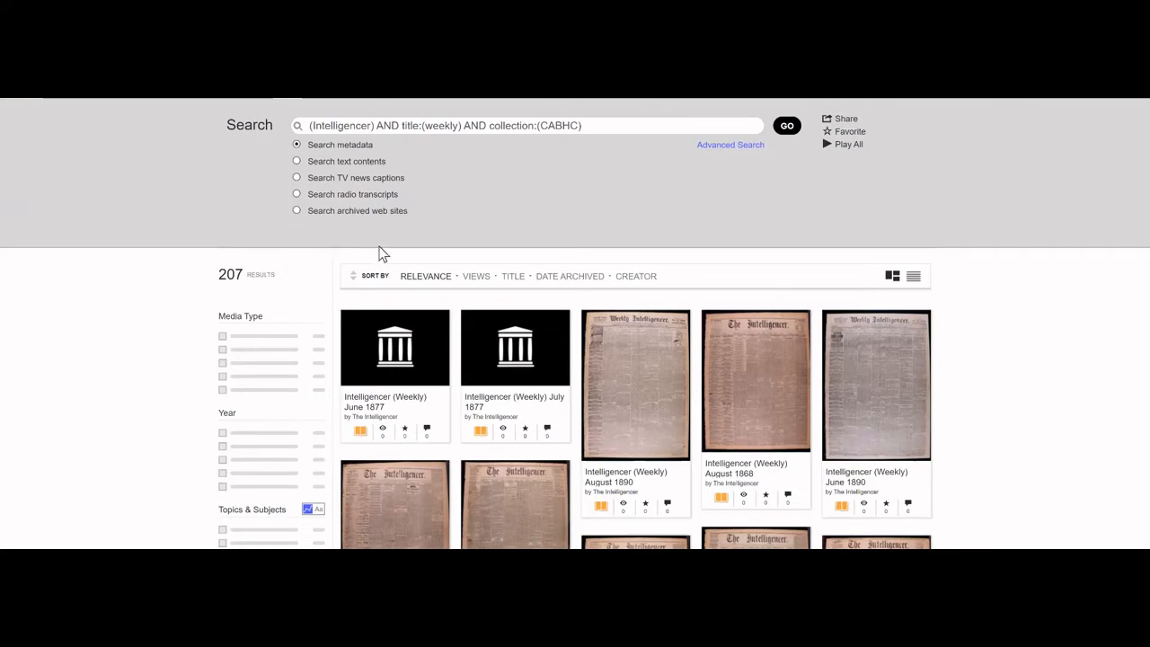
mouse_move(248, 293)
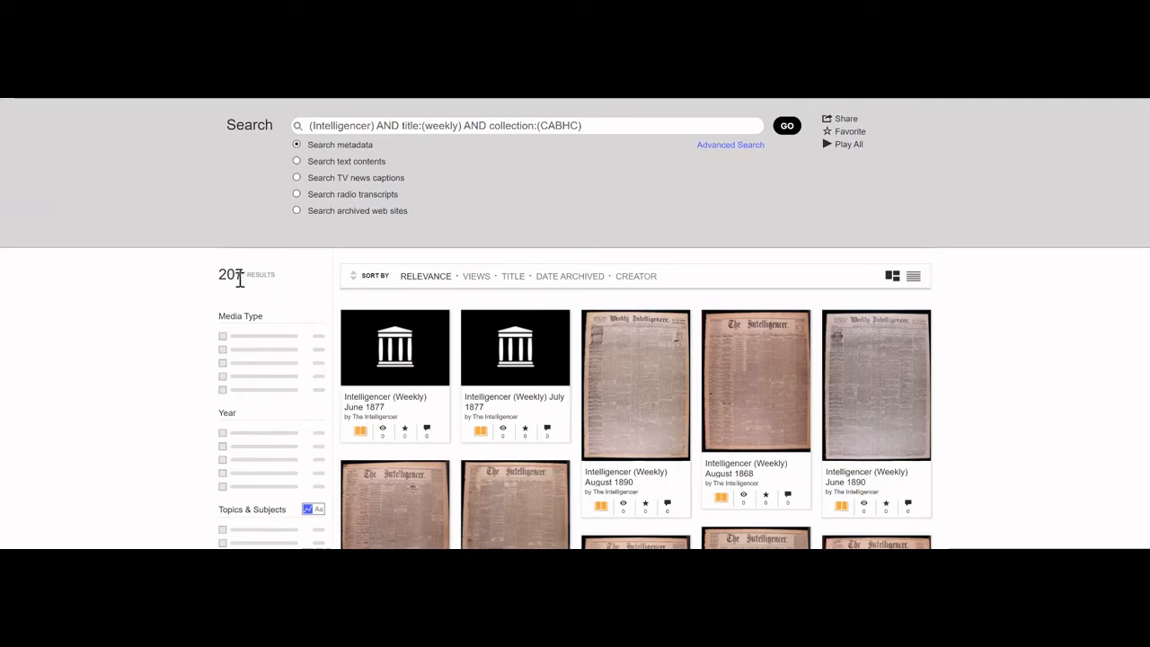
mouse_move(274, 286)
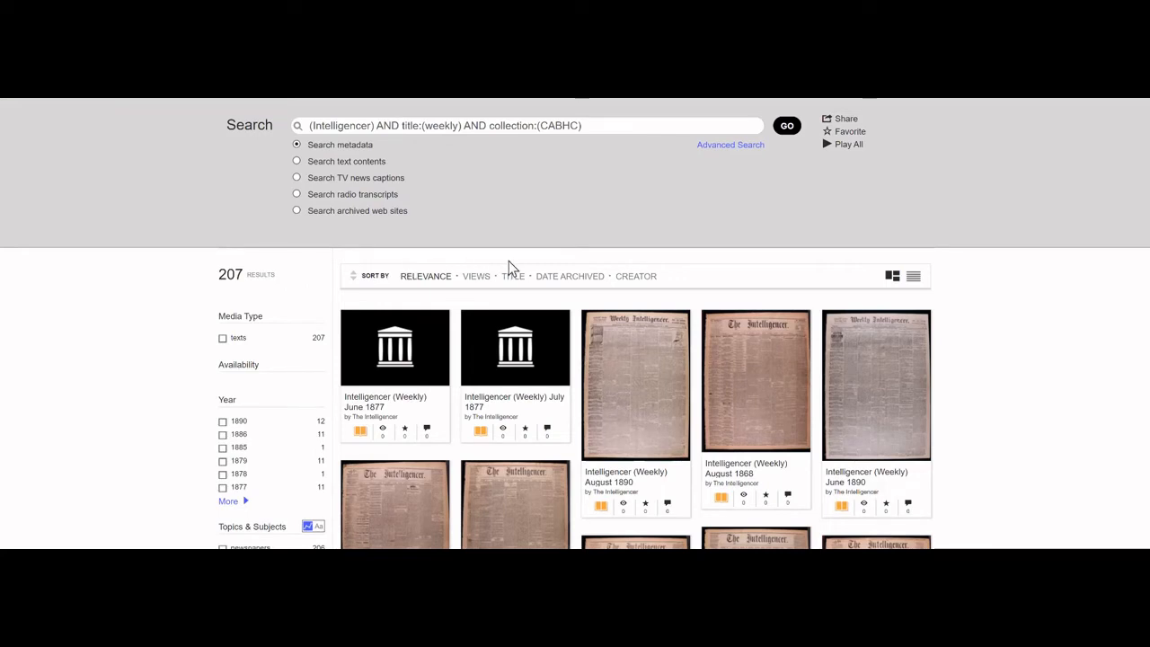
left_click(570, 276)
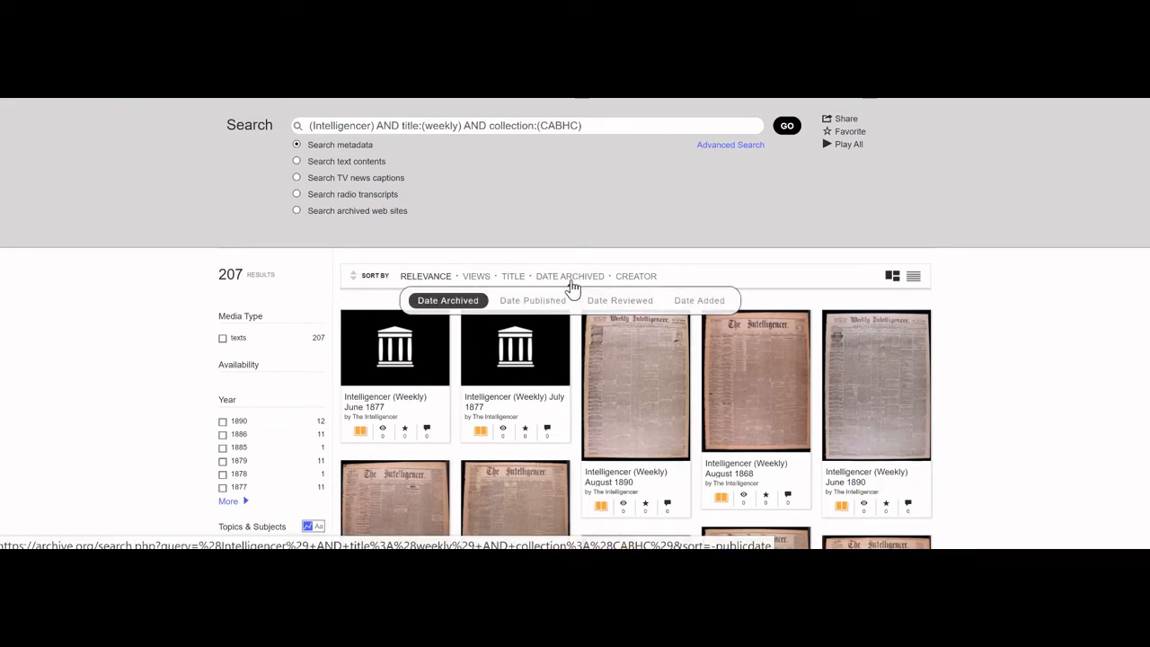
left_click(532, 301)
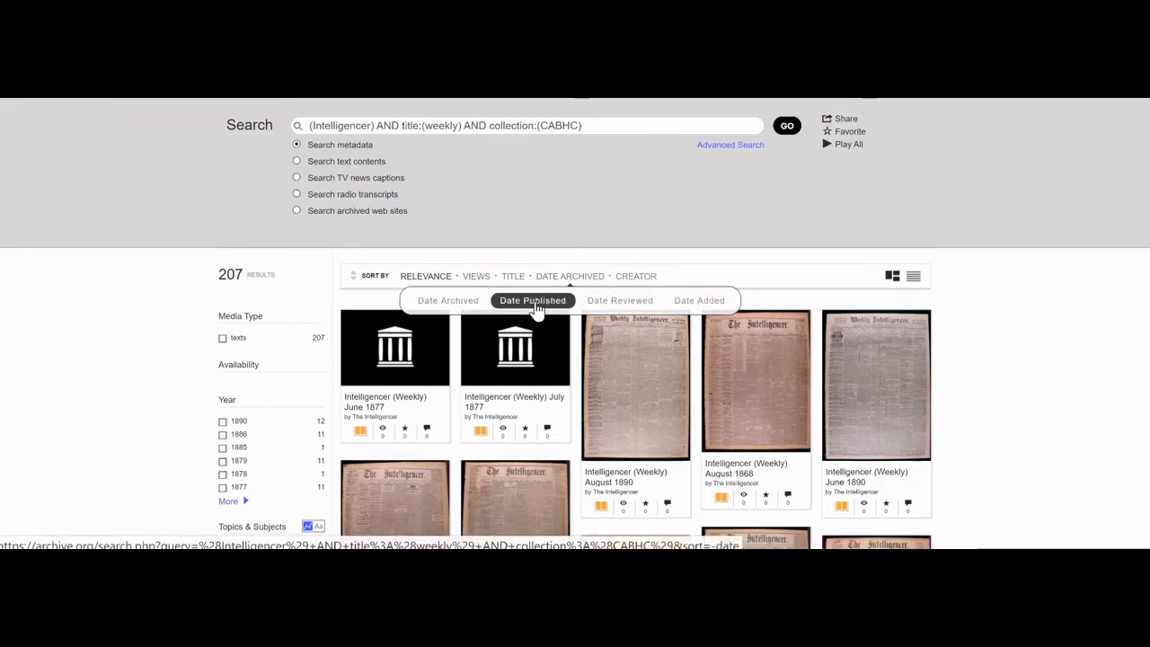
left_click(532, 300)
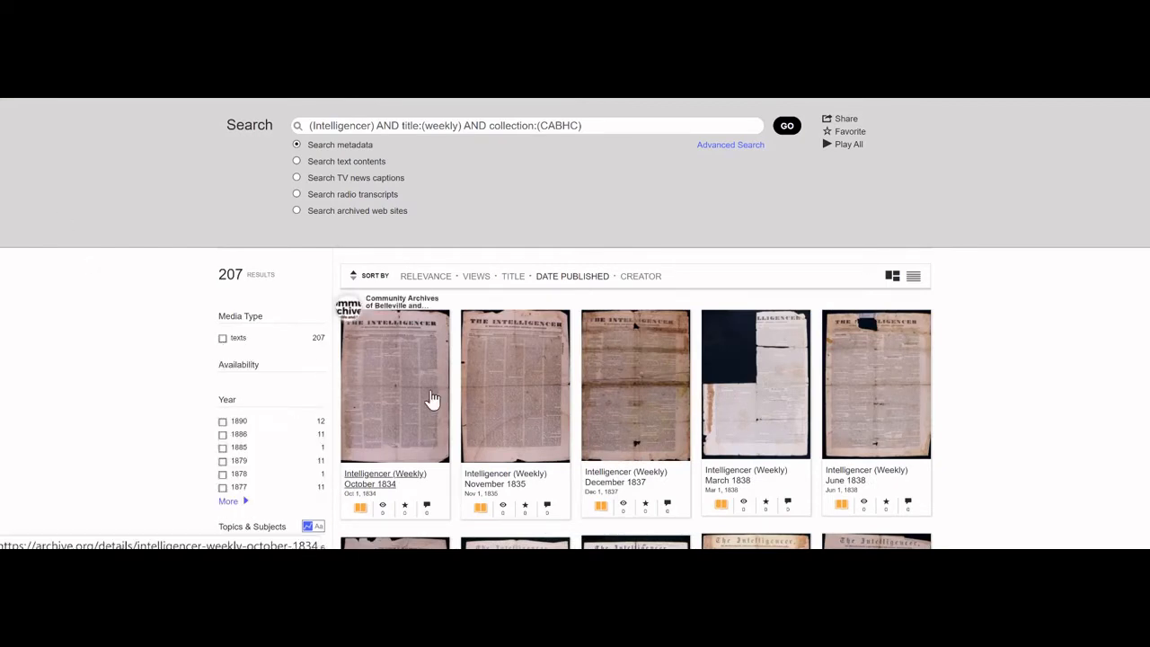
scroll("down", 3)
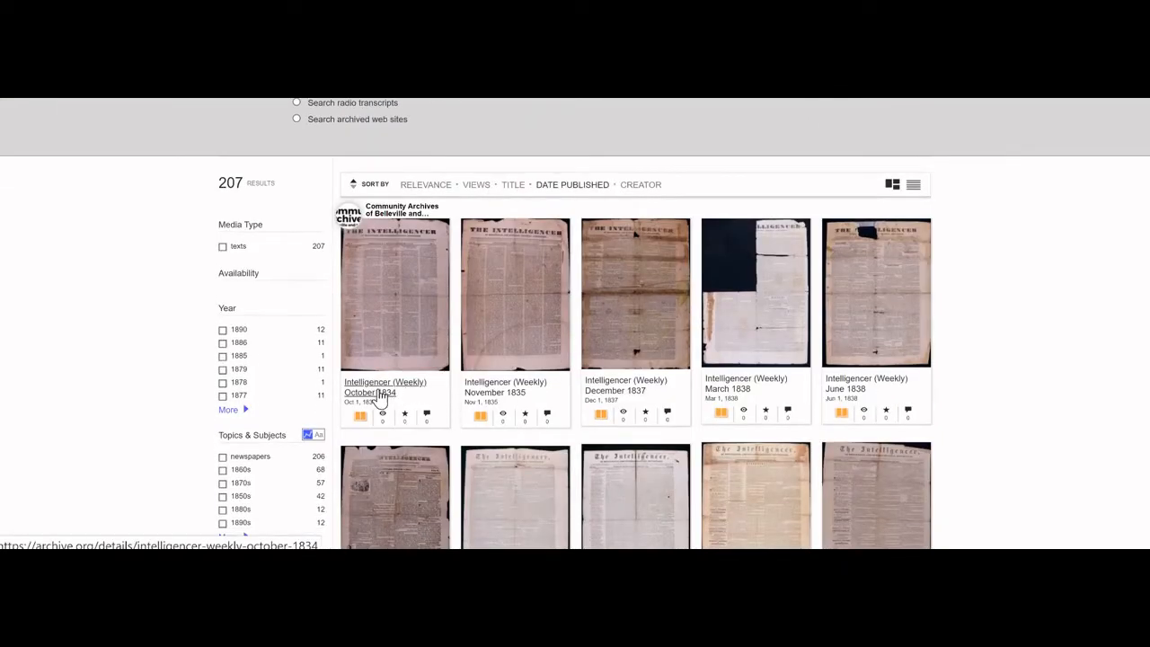
mouse_move(400, 405)
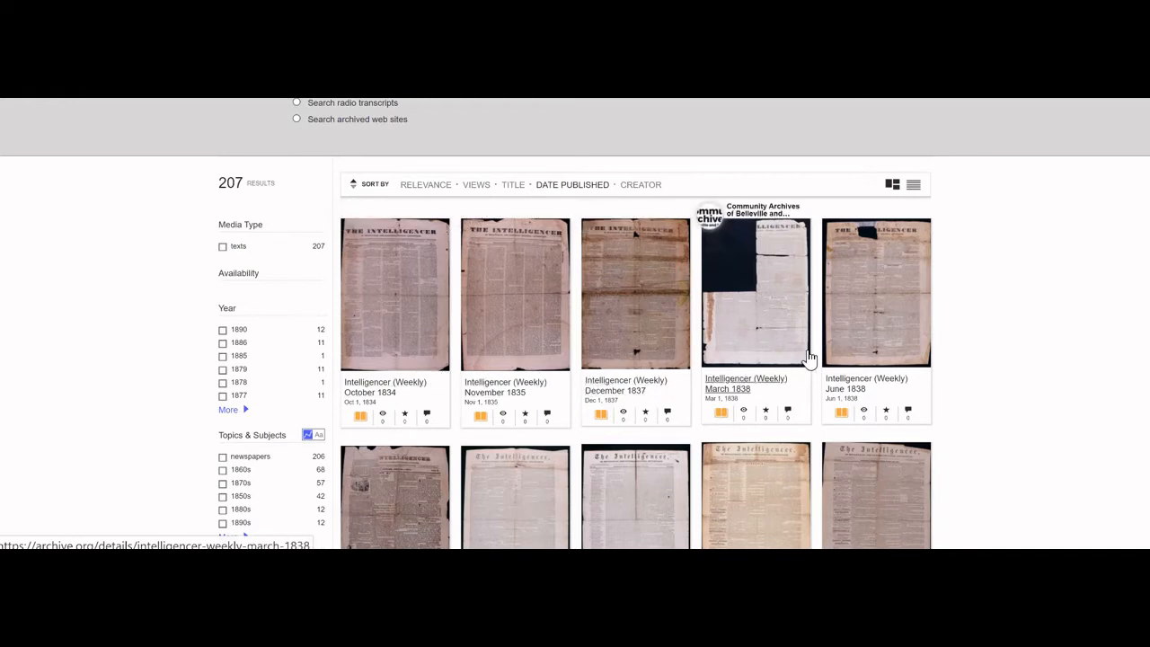
mouse_move(783, 485)
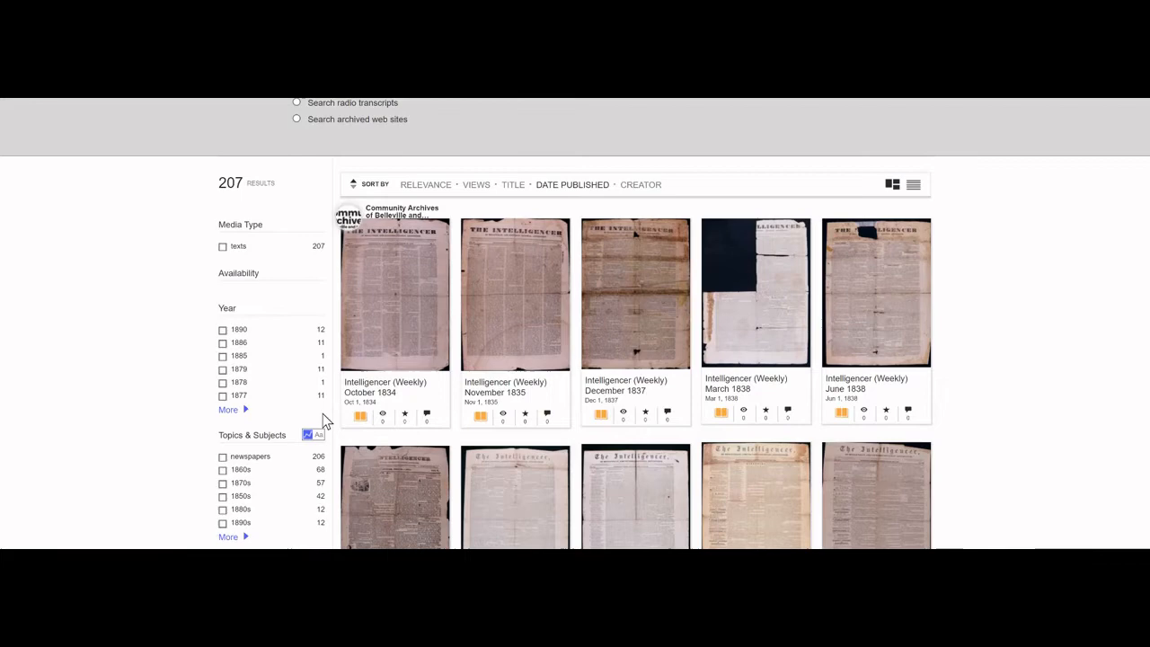
mouse_move(524, 187)
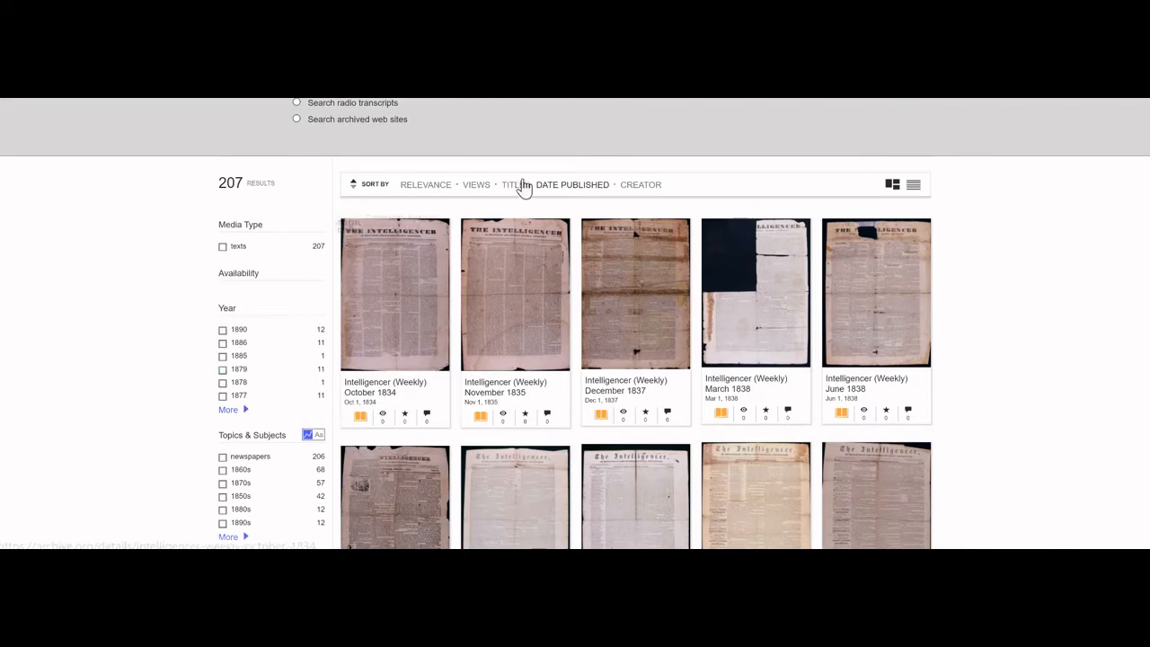
Search CABHC for Intelligencer with titles excluding weekly, returning 1,171 results by relevance
scroll("up", 3)
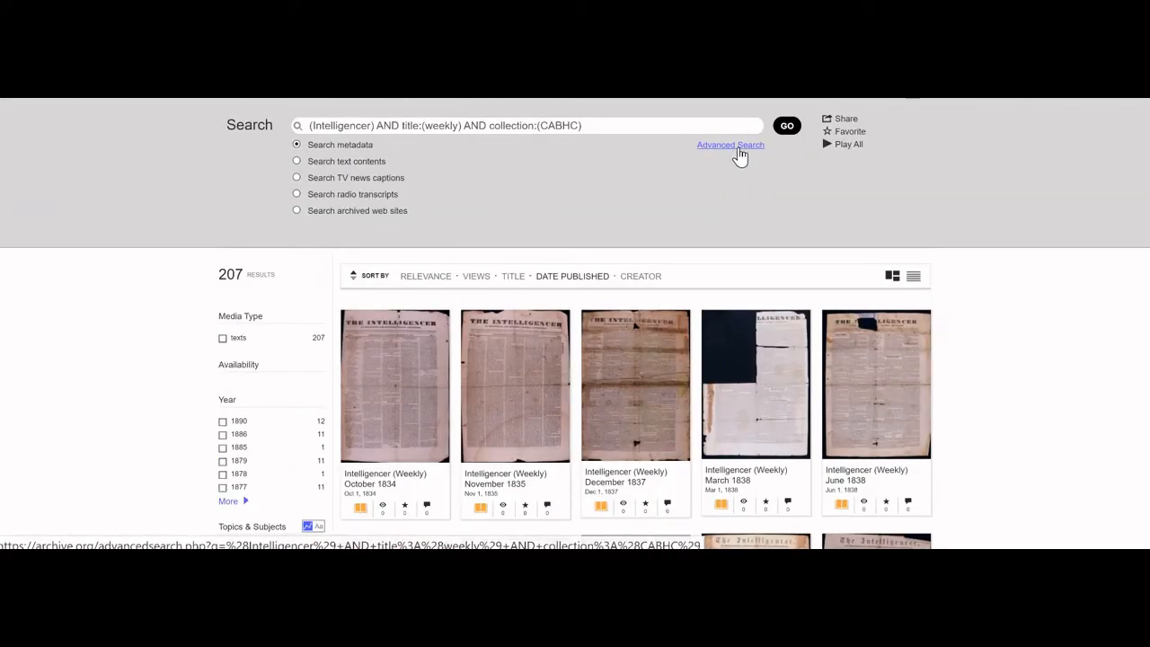
left_click(730, 145)
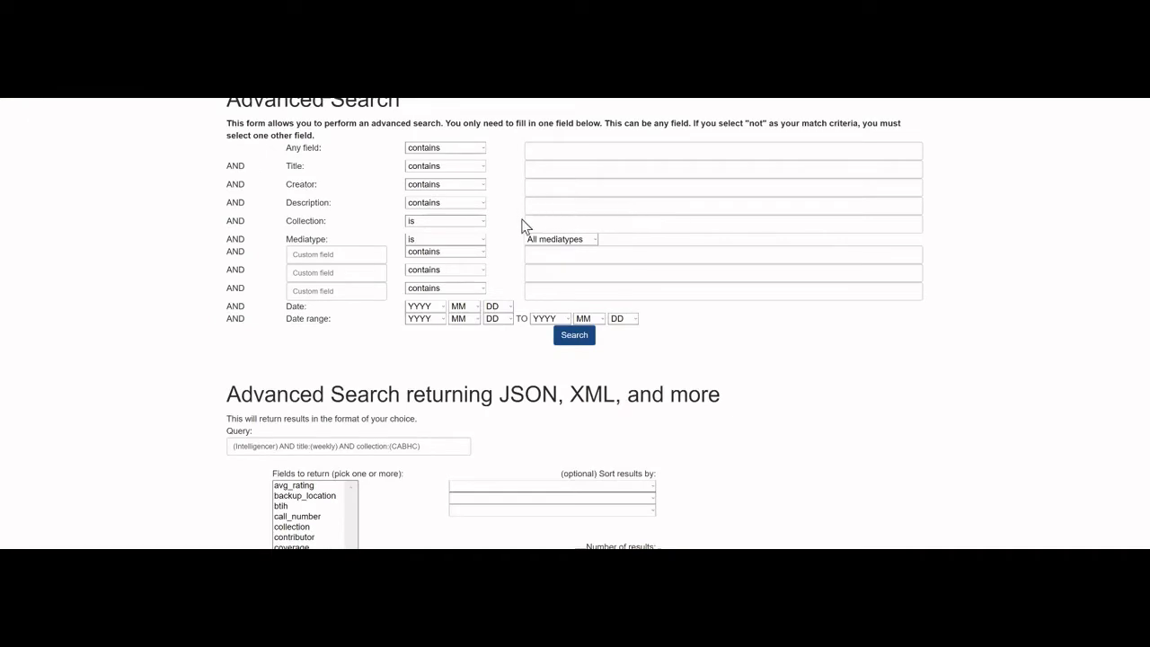
mouse_move(903, 314)
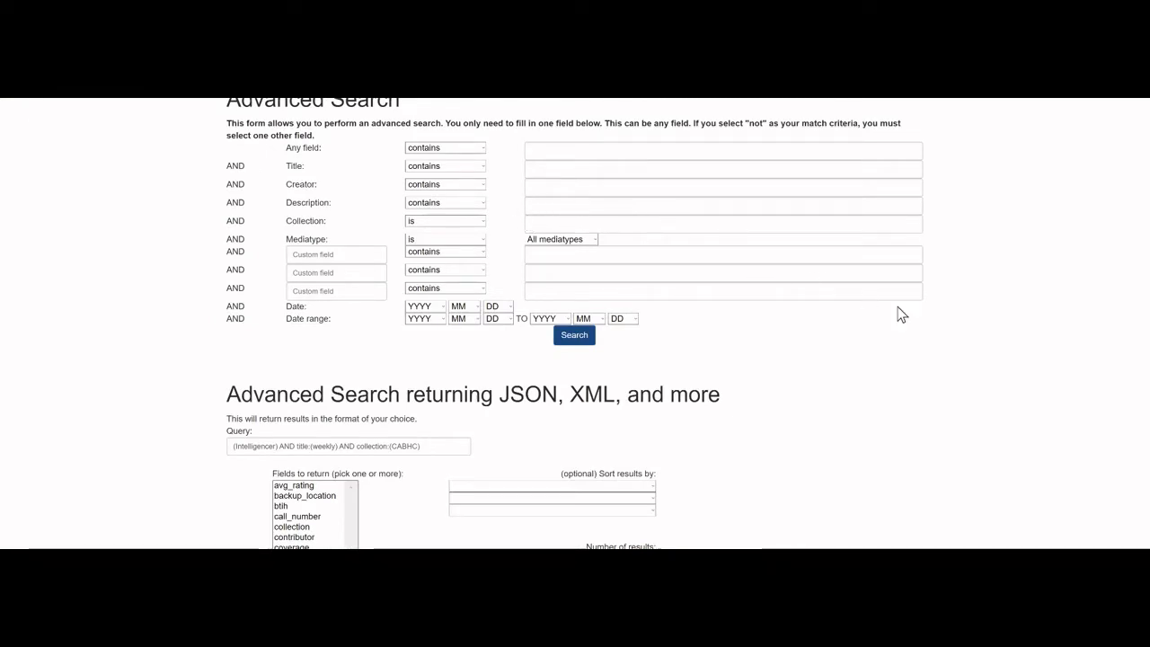
mouse_move(970, 322)
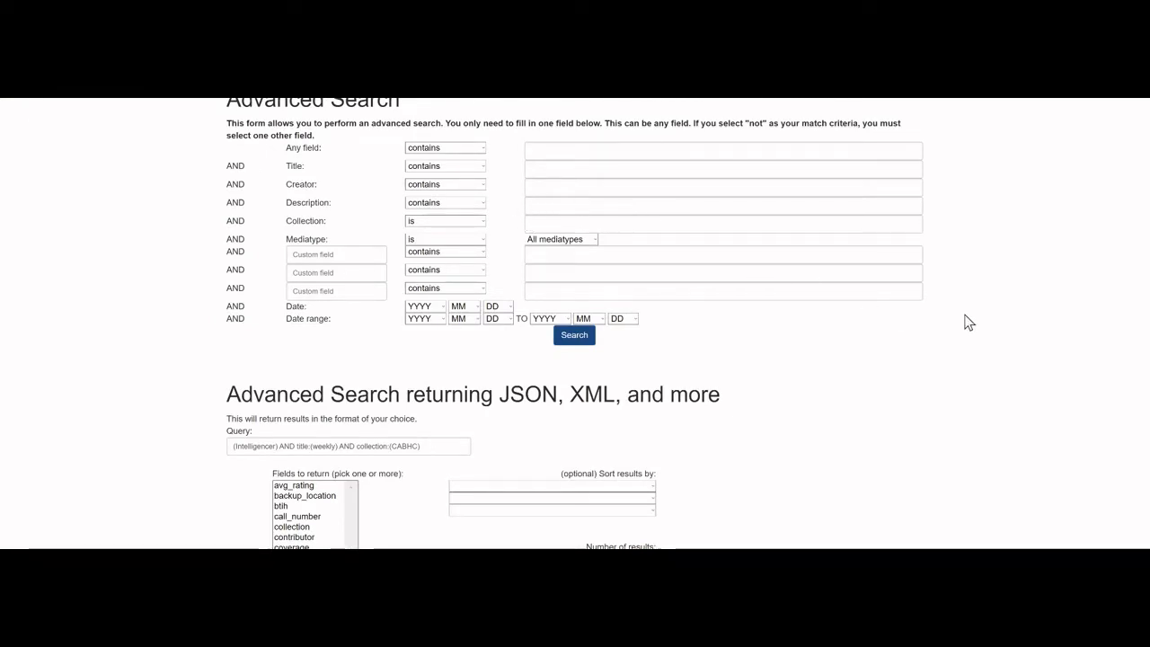
left_click(722, 150)
type("Intelligencer")
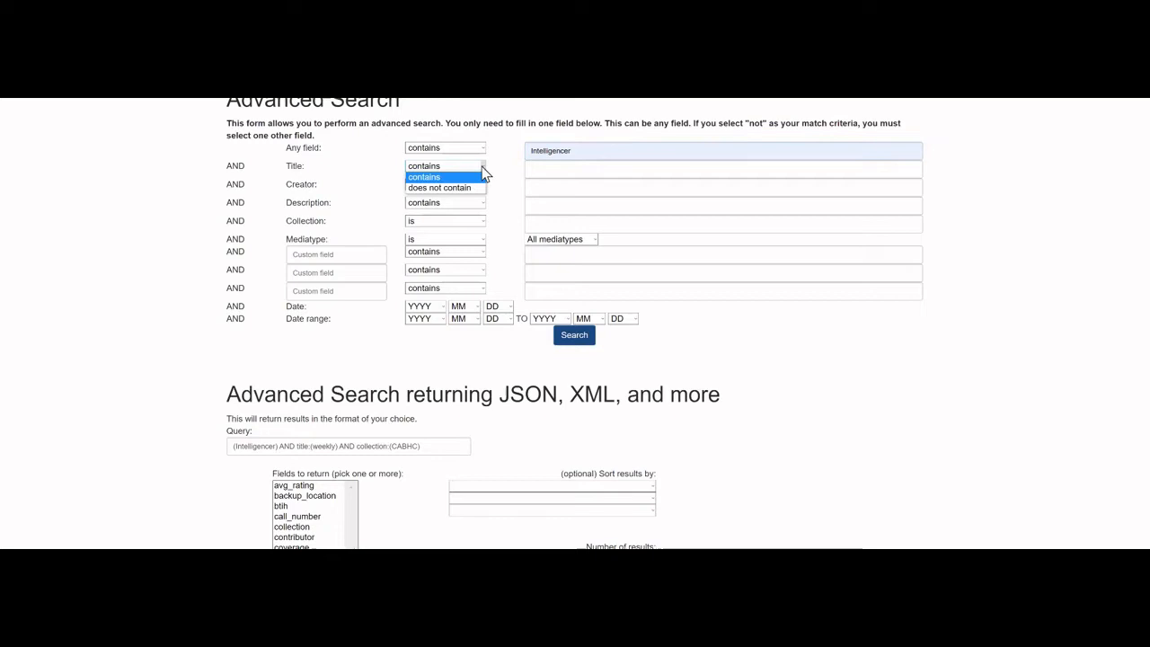
left_click(440, 187)
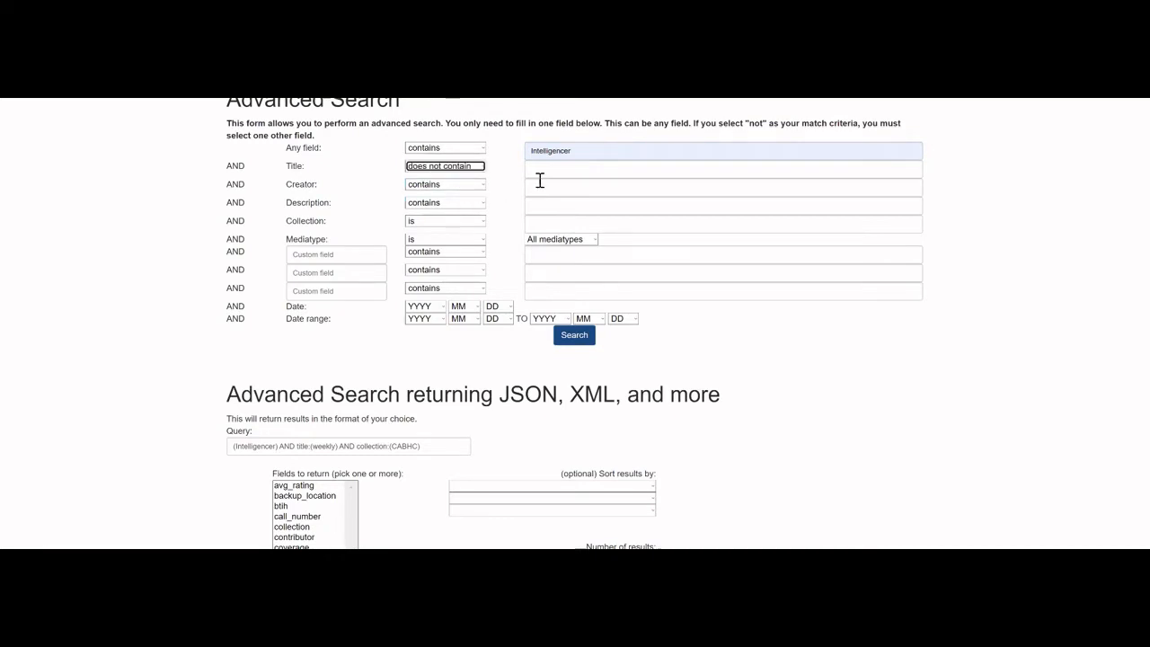
type("weekly")
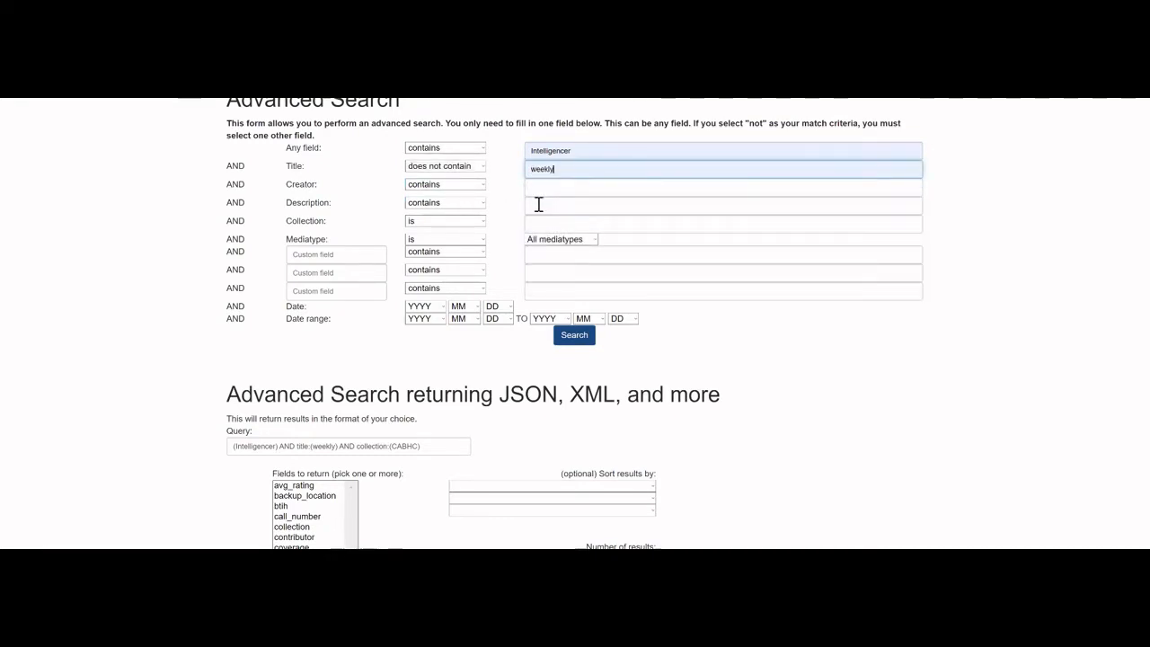
left_click(723, 222)
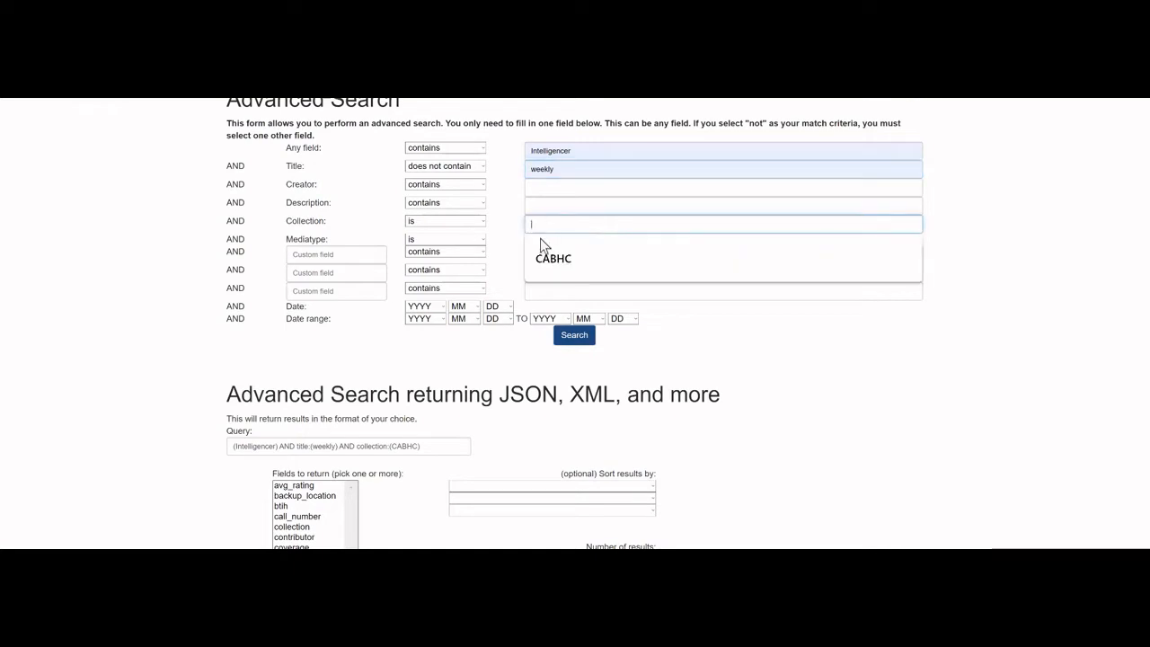
left_click(553, 258)
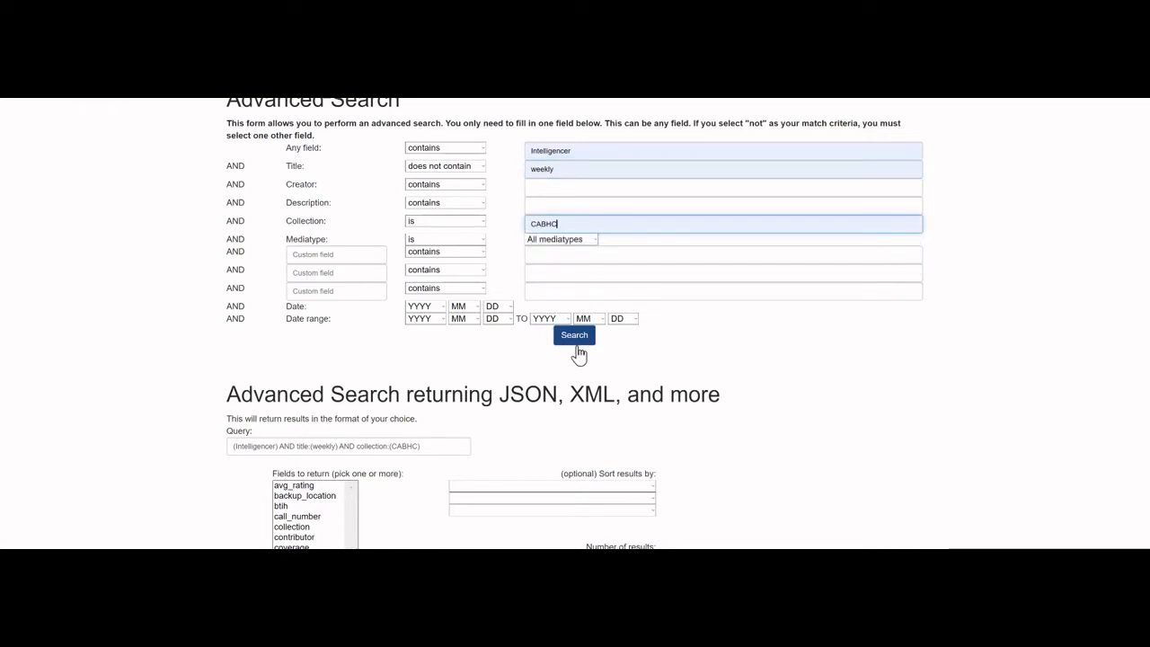
left_click(574, 334)
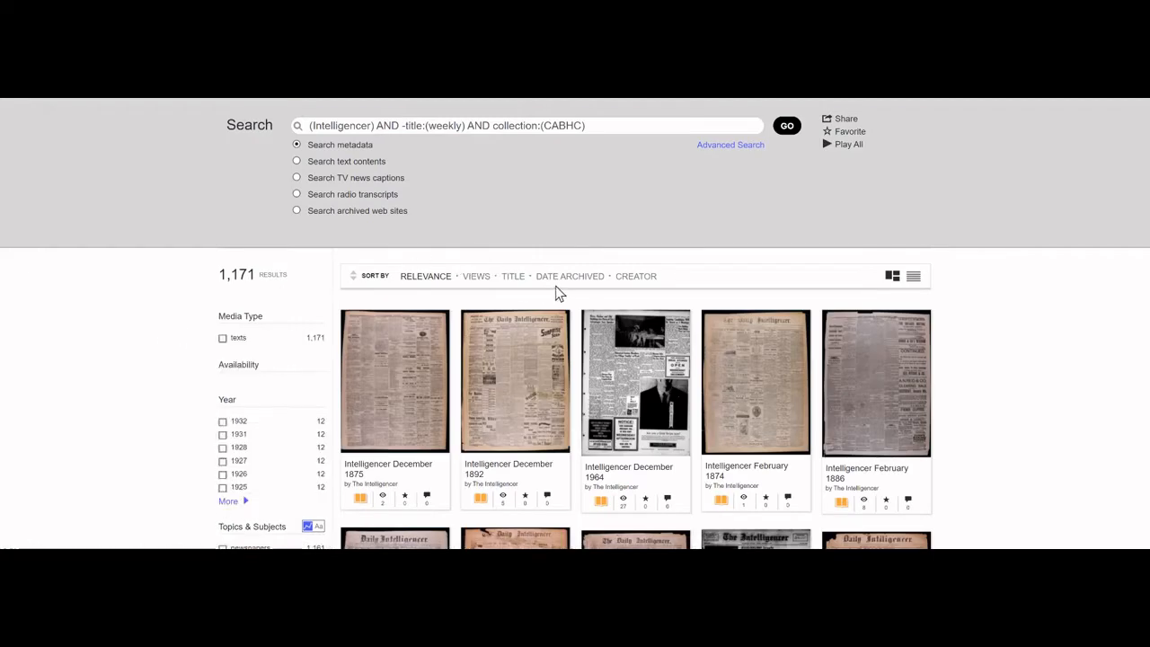
Sort the 1,171 non-weekly Intelligencer results by publication date
left_click(570, 276)
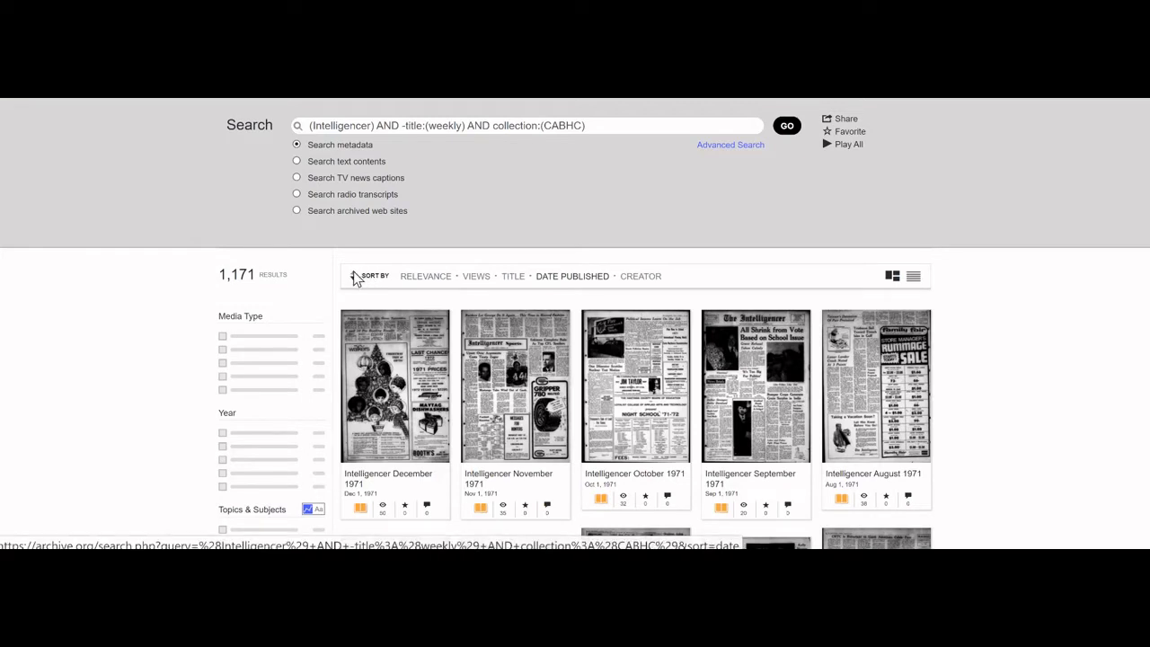
mouse_move(62, 322)
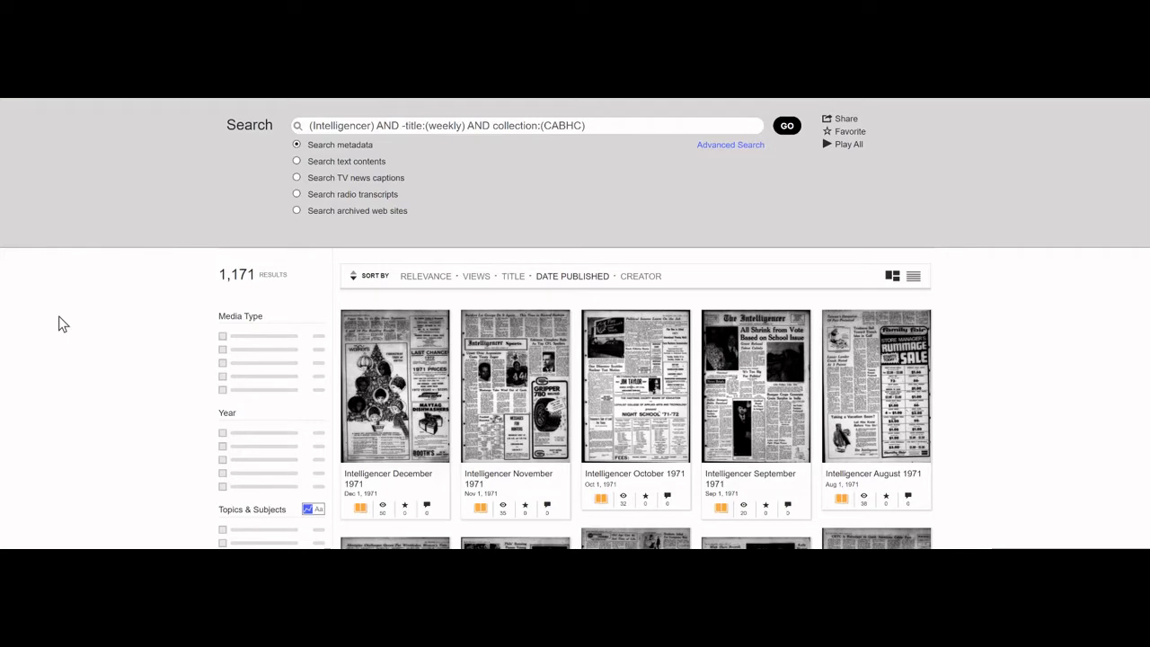
mouse_move(56, 327)
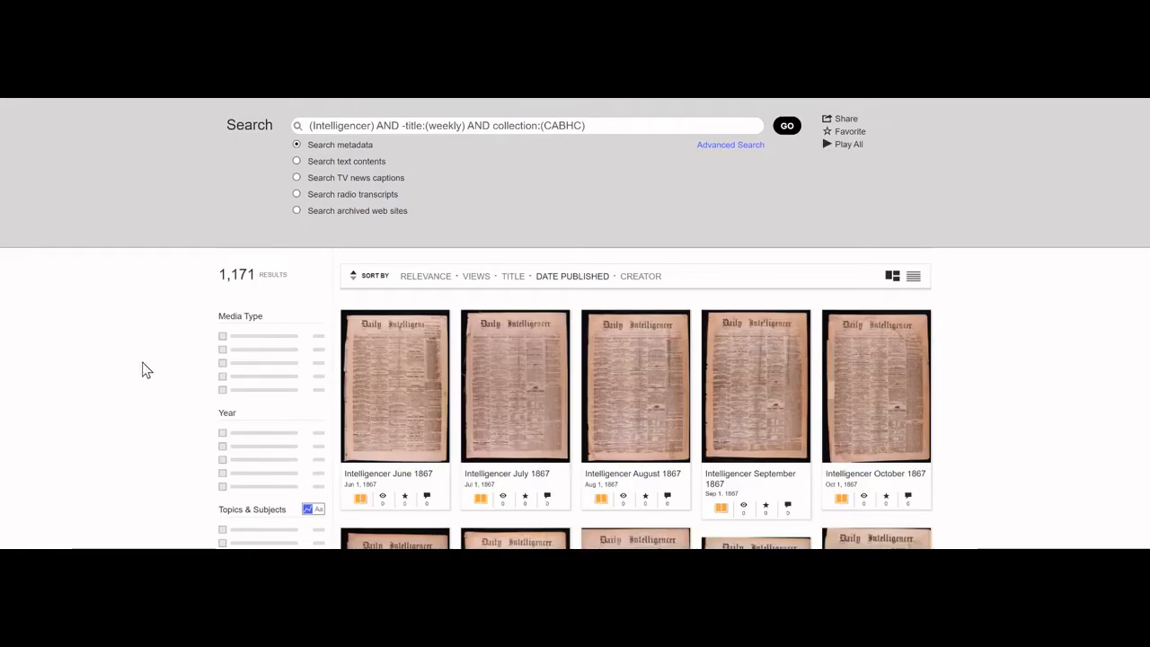
scroll("down", 3)
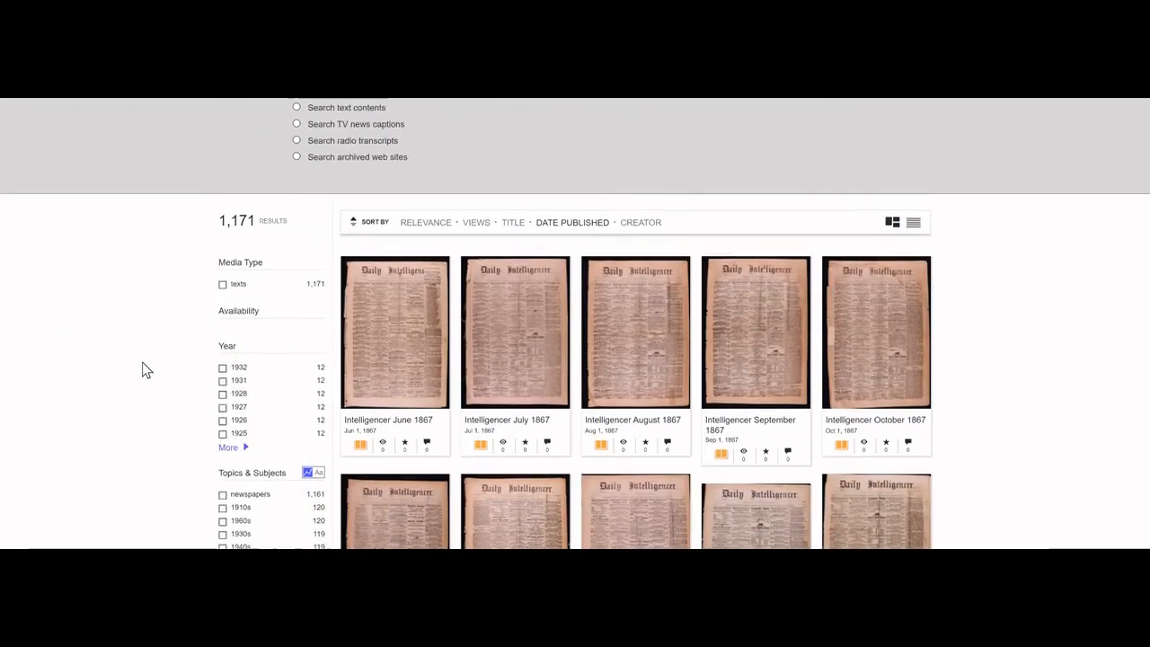
scroll("up", 3)
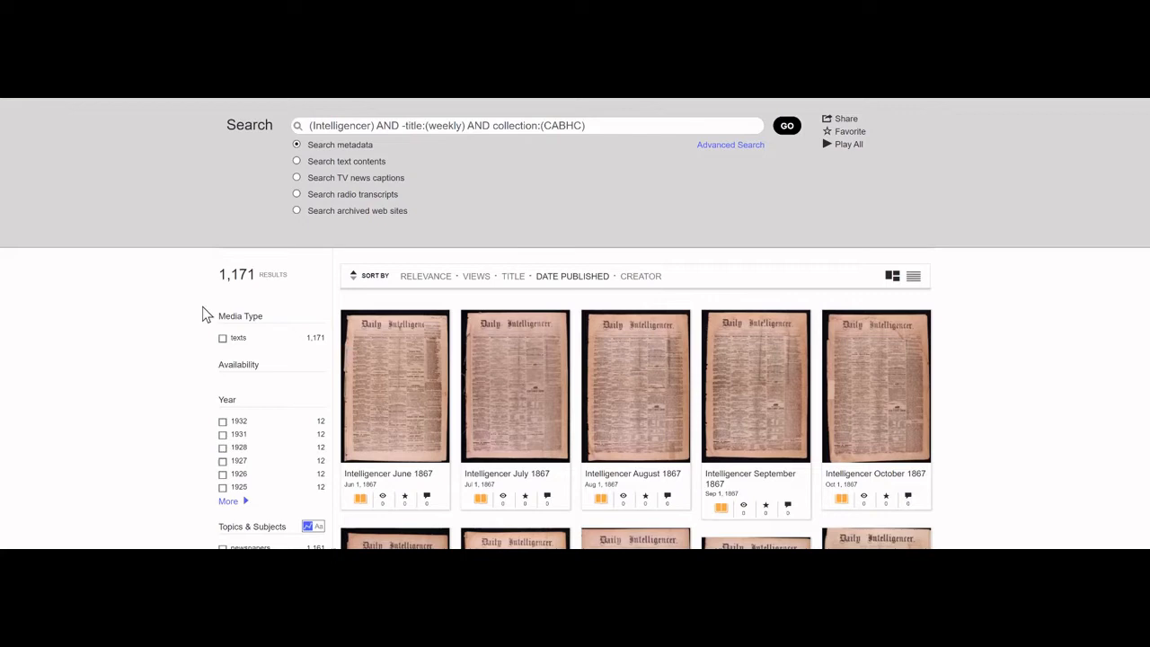
mouse_move(271, 291)
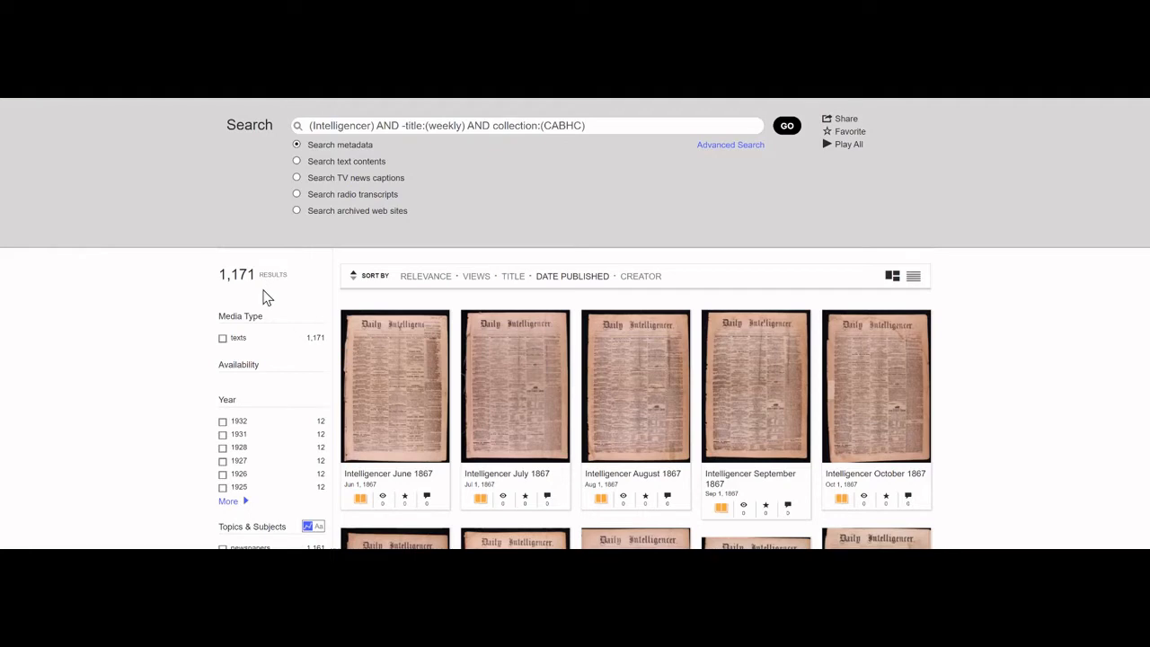
mouse_move(477, 260)
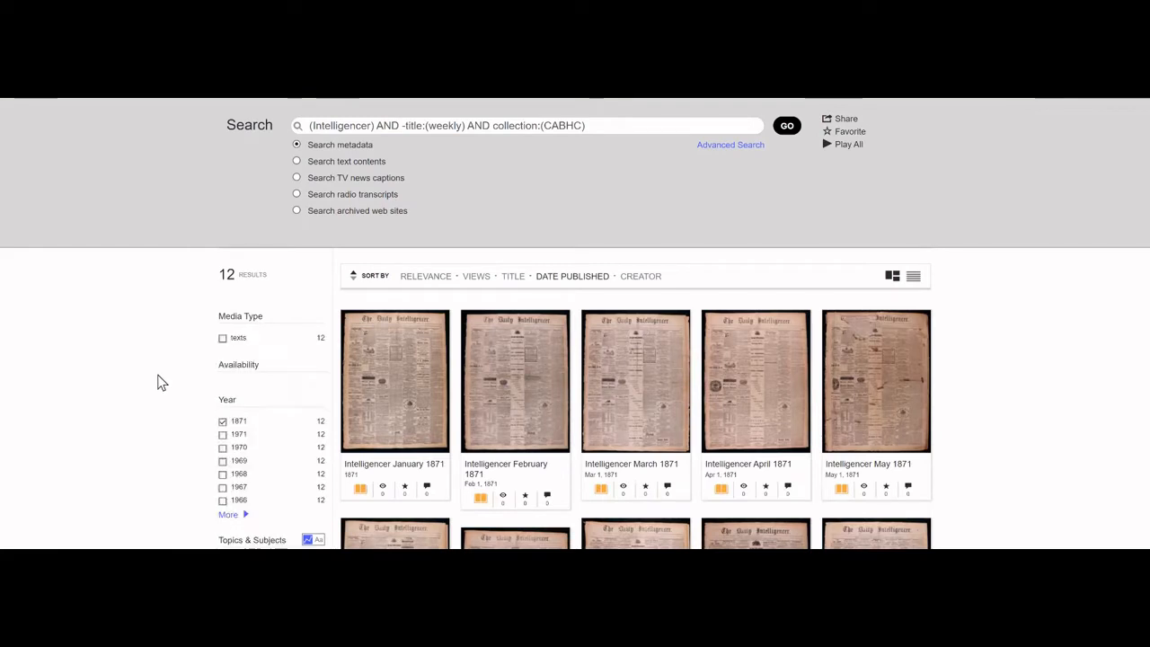
Scroll the Intelligencer results down toward the Year facet's 1871 option
scroll("down", 3)
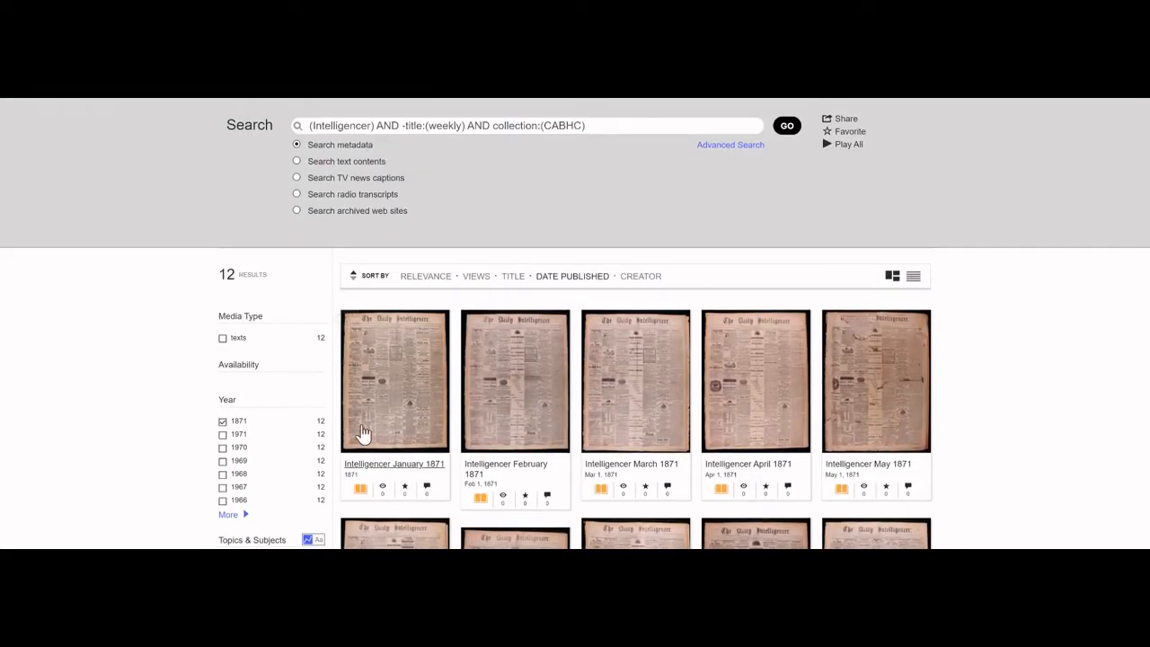
mouse_move(416, 397)
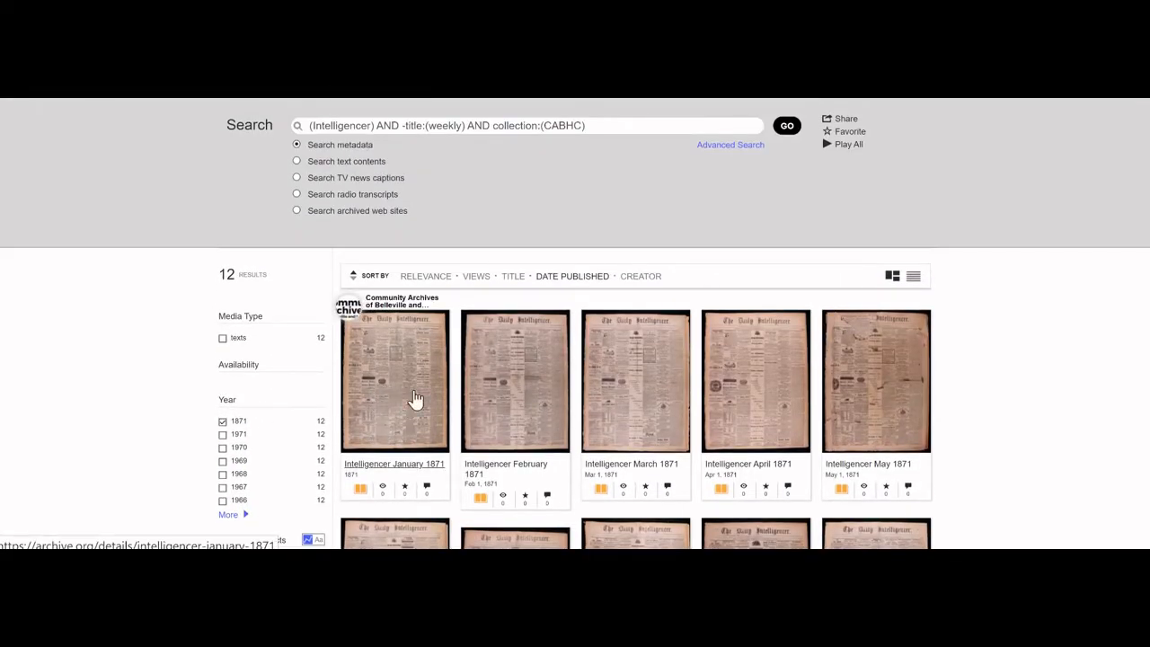
mouse_move(403, 399)
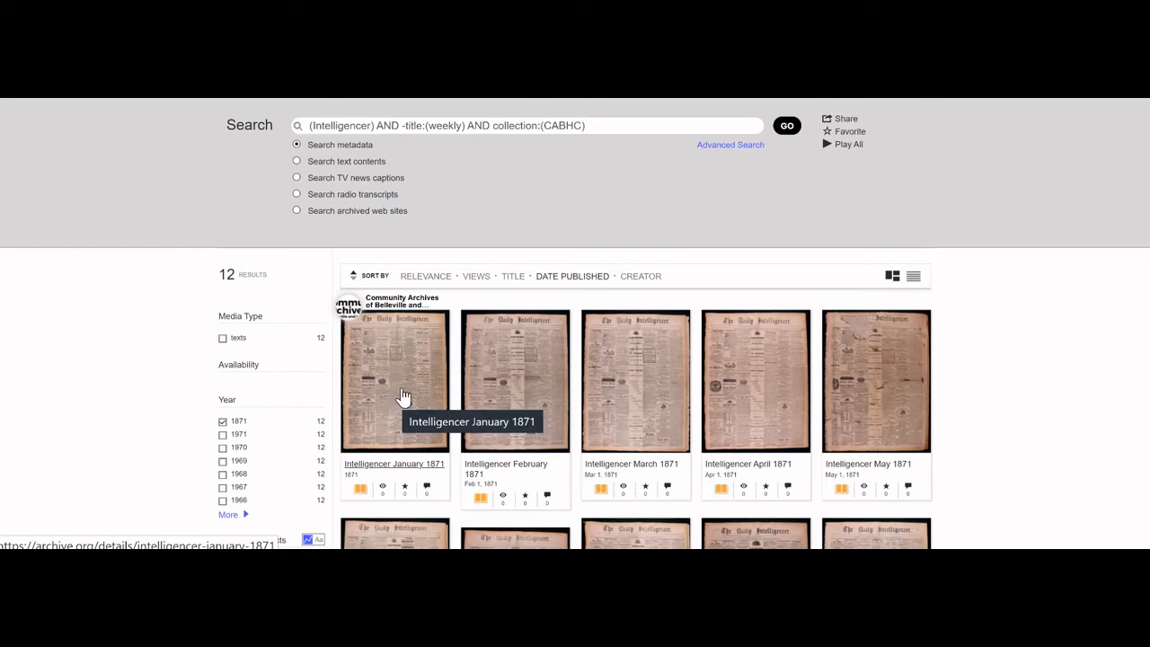
mouse_move(408, 396)
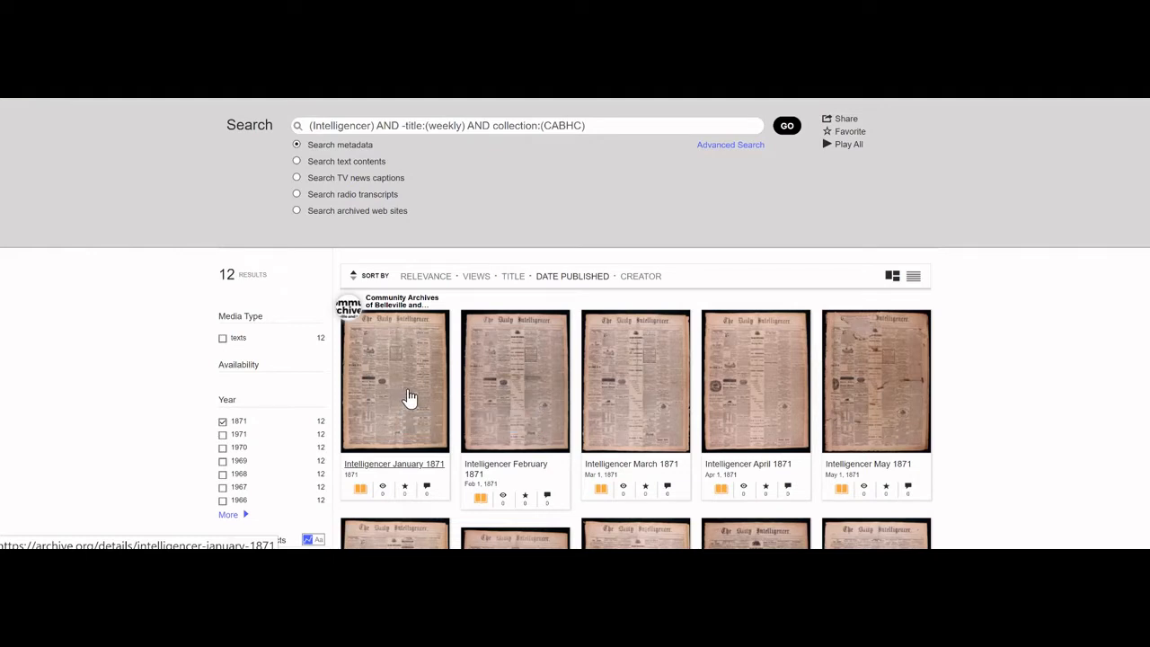
Open the January 1871 Intelligencer and choose Ketcheson as the in-book search term
left_click(394, 381)
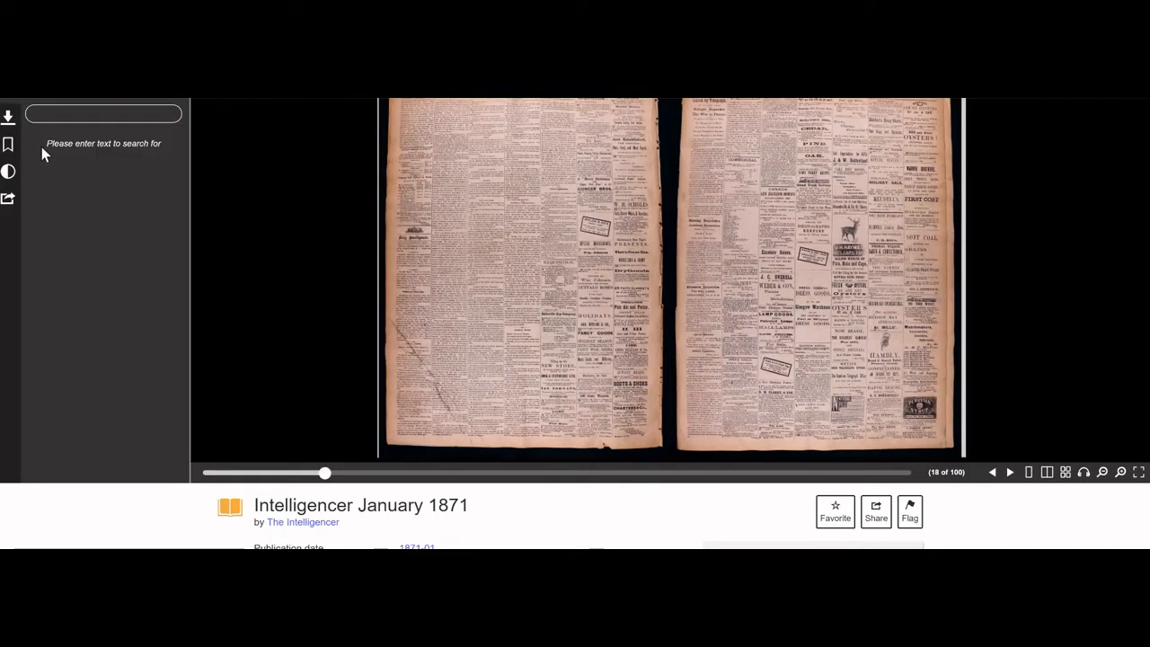
left_click(103, 114)
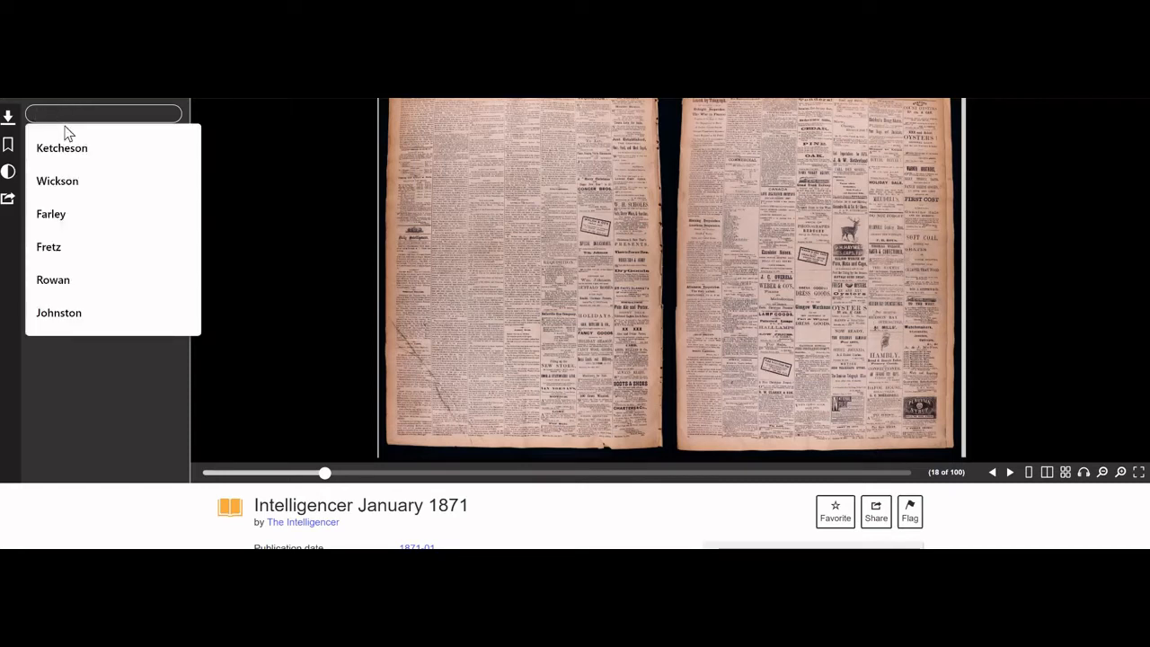
left_click(62, 148)
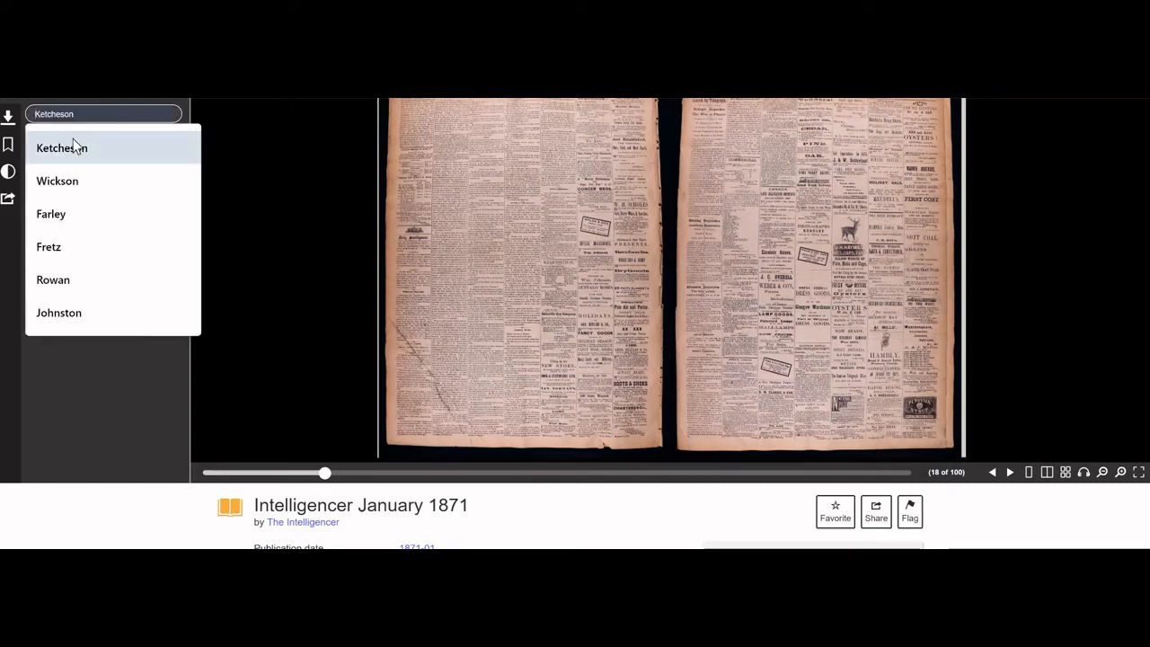
mouse_move(72, 150)
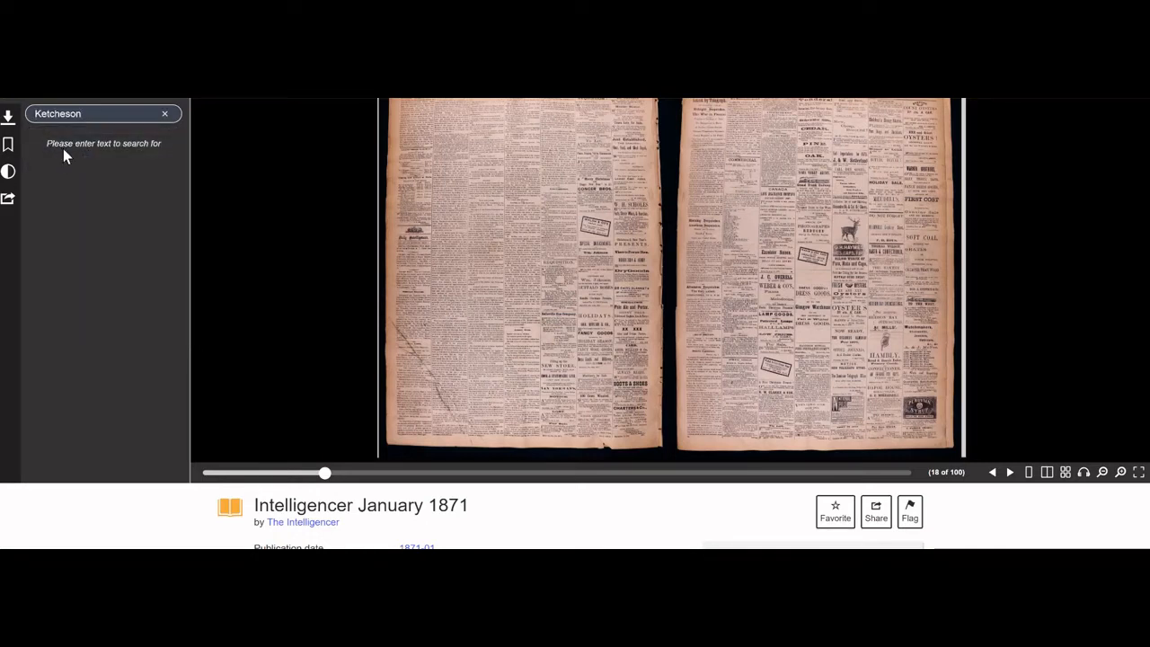
Run the Ketcheson search and scroll through its 8 matches to page n61
key("Return")
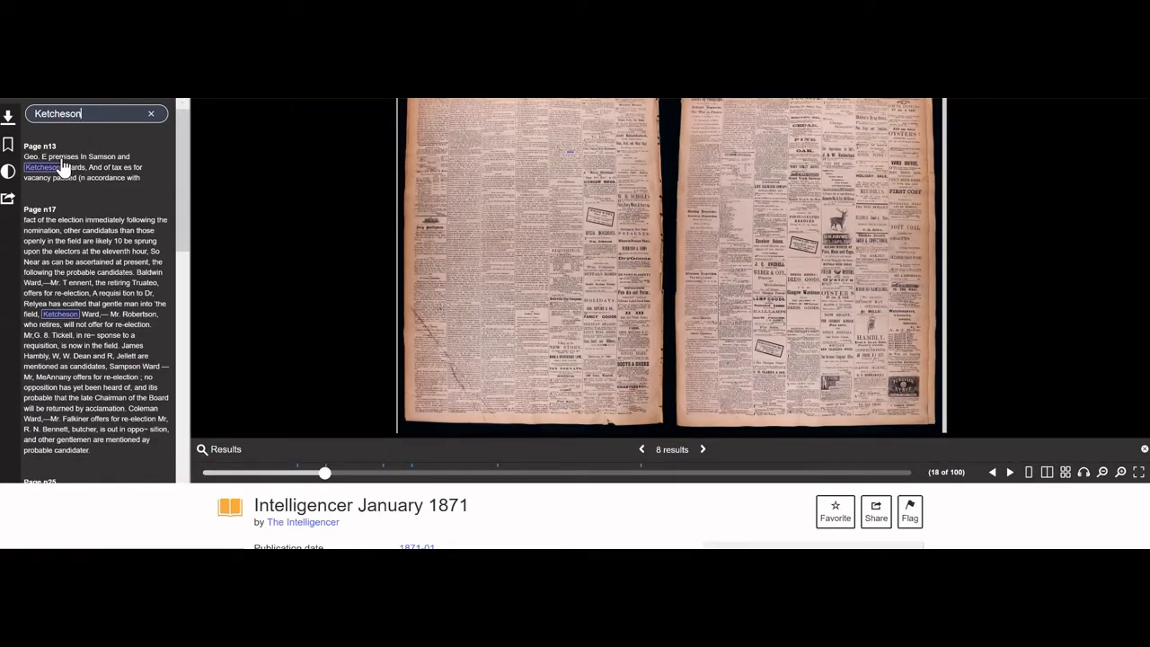
mouse_move(70, 173)
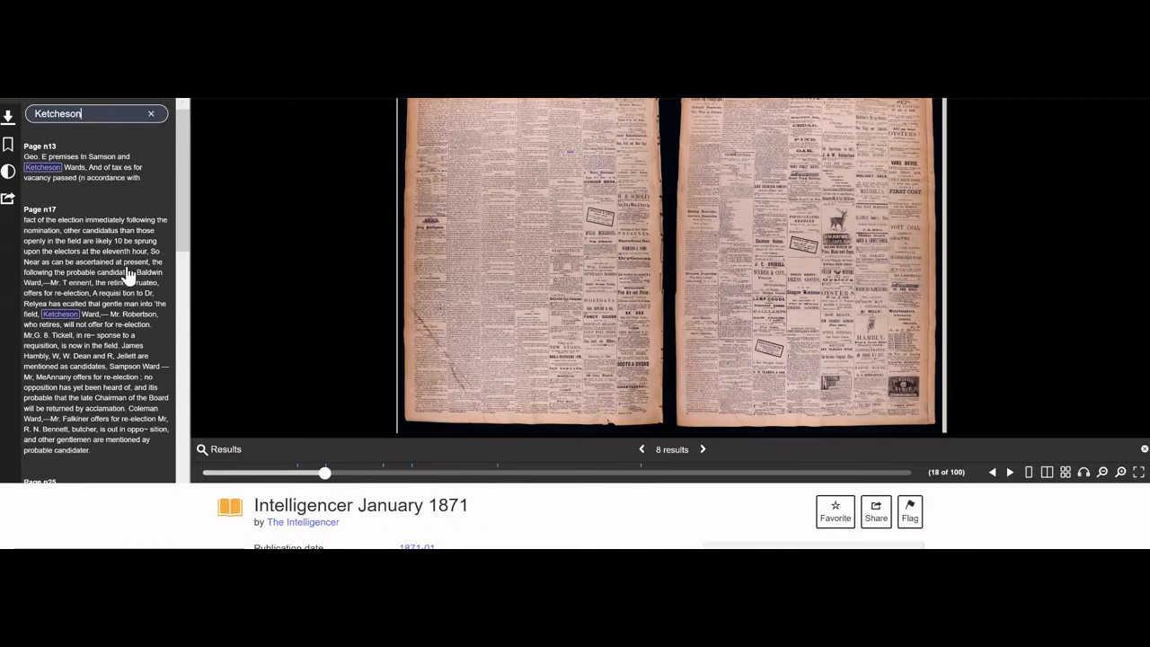
scroll("down", 3)
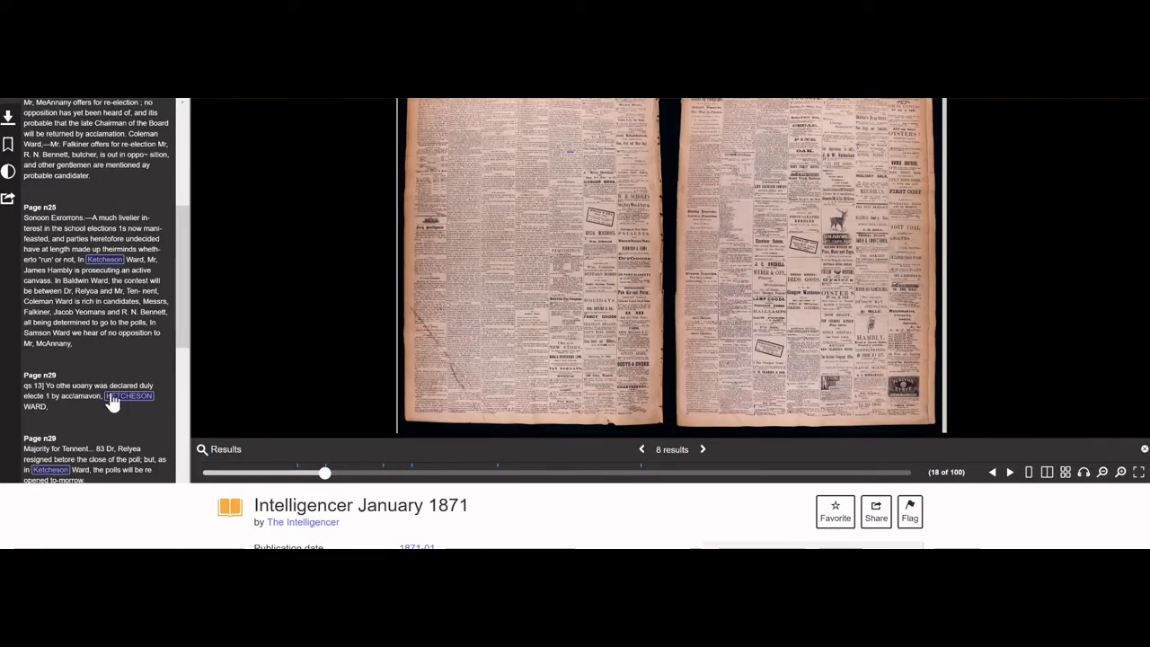
scroll("down", 3)
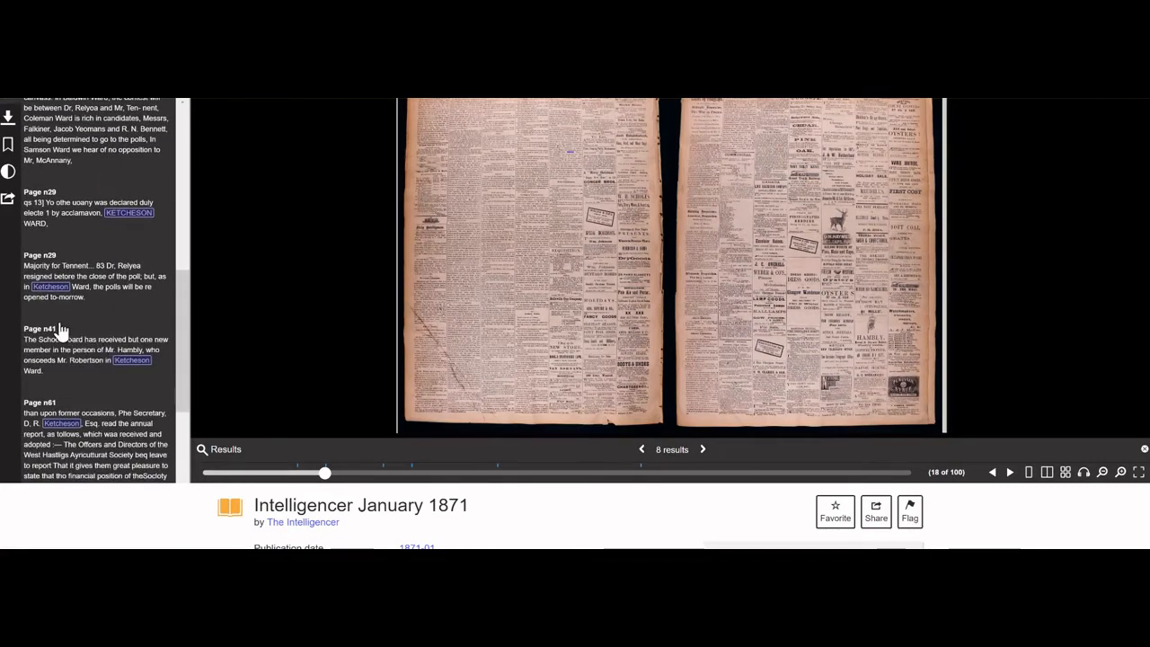
scroll("down", 3)
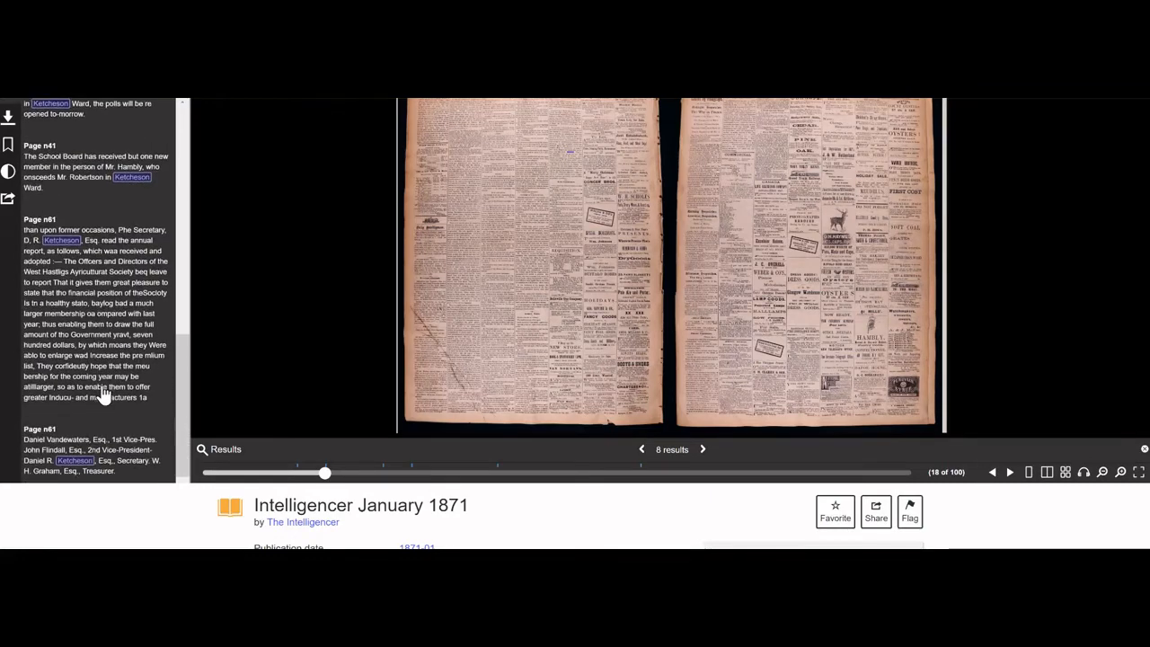
scroll("up", 3)
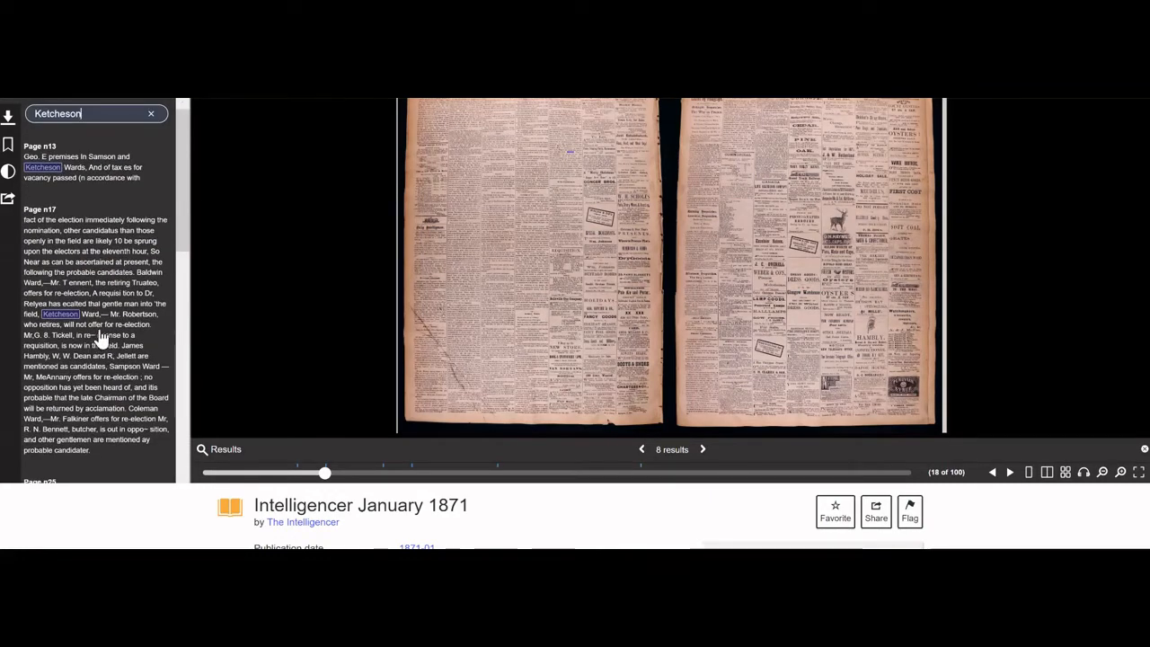
mouse_move(56, 240)
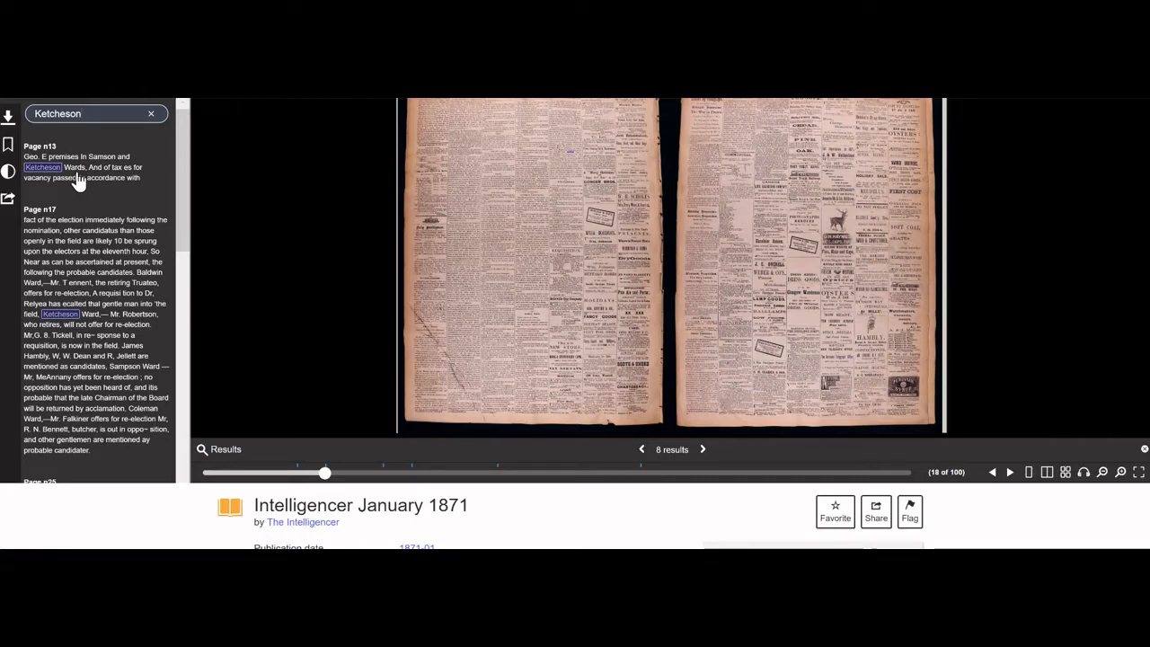
scroll("down", 3)
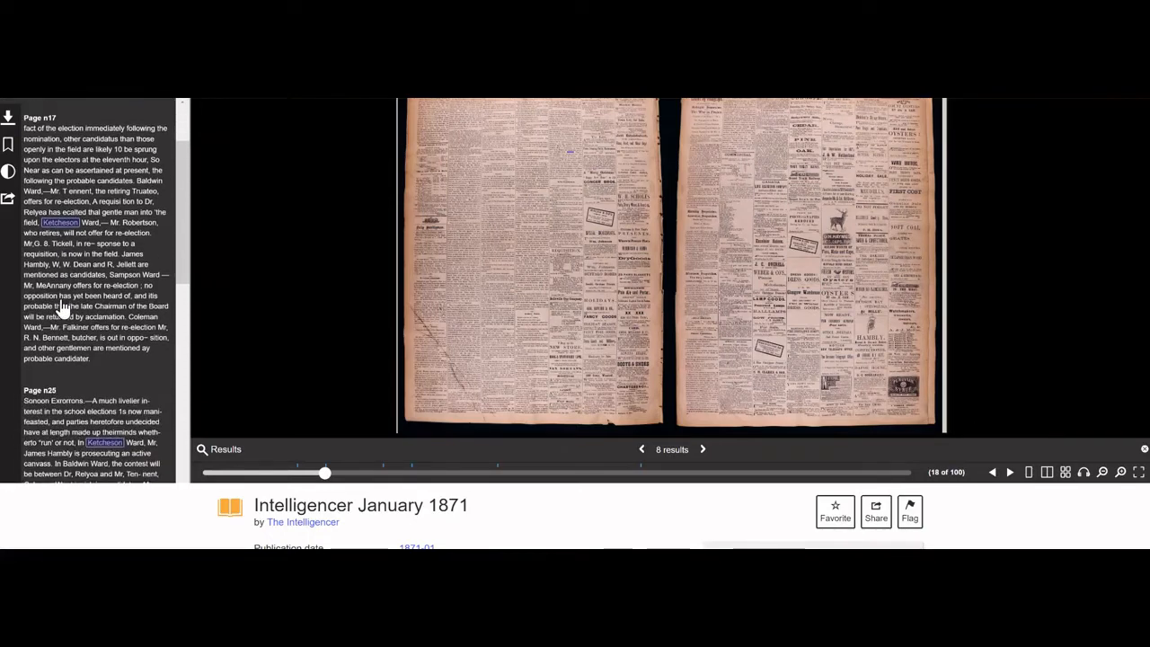
scroll("down", 3)
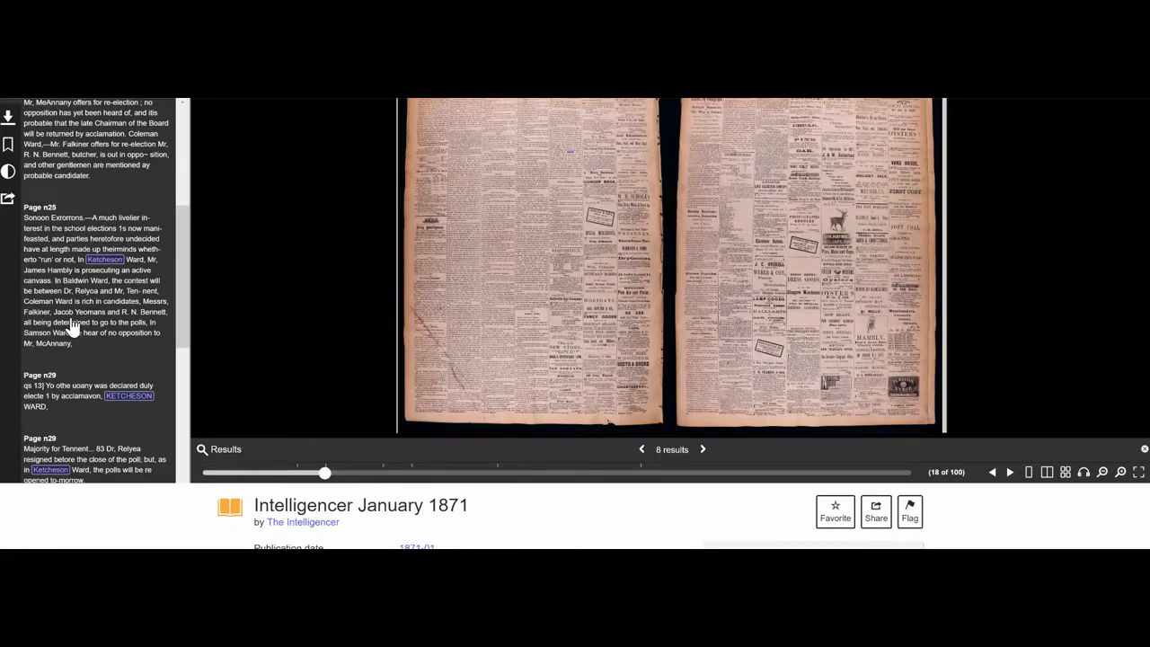
mouse_move(79, 367)
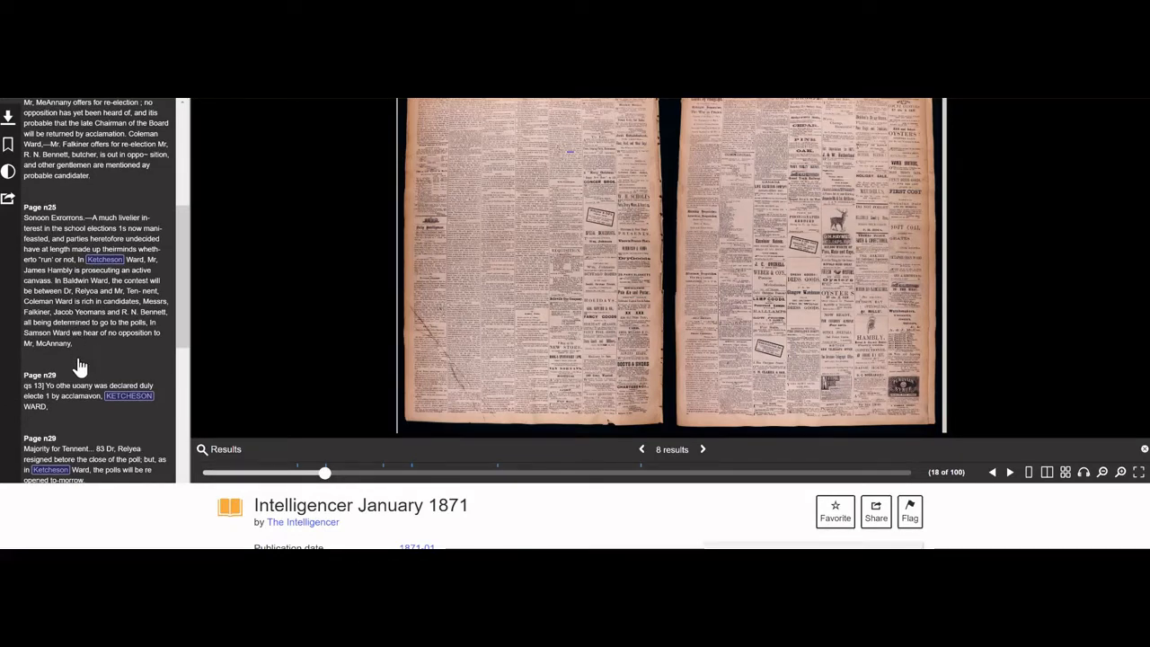
scroll("down", 3)
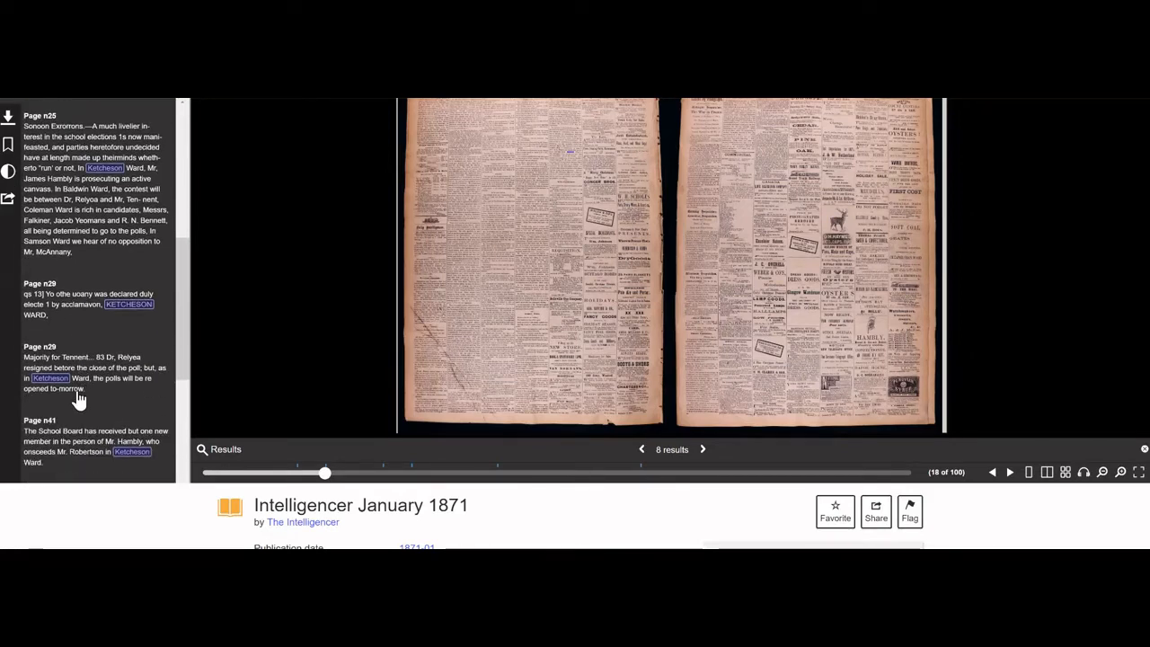
scroll("down", 3)
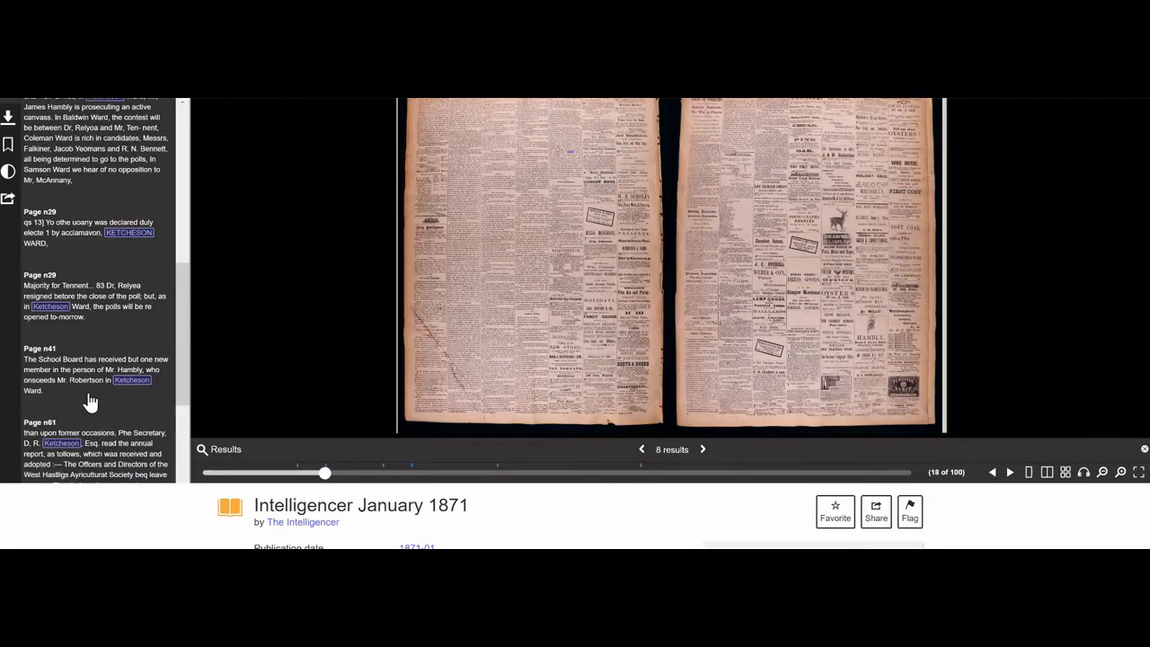
scroll("down", 3)
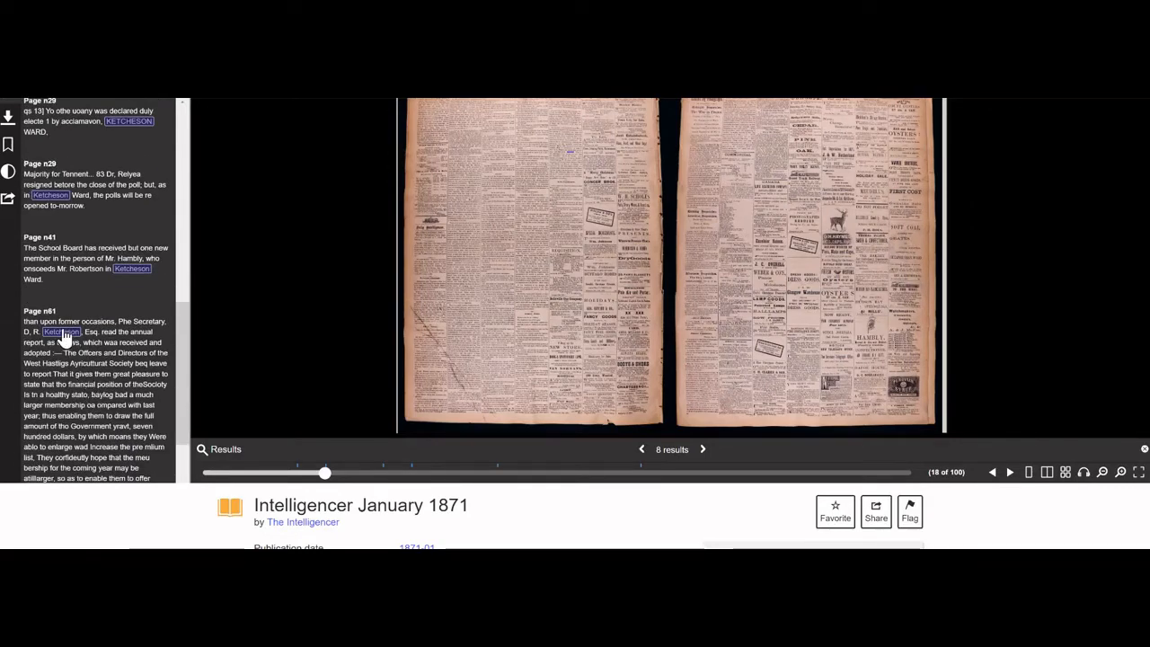
Jump to the page n61 match and zoom in twice on the Agricultural Society report
left_click_drag(325, 472, 640, 472)
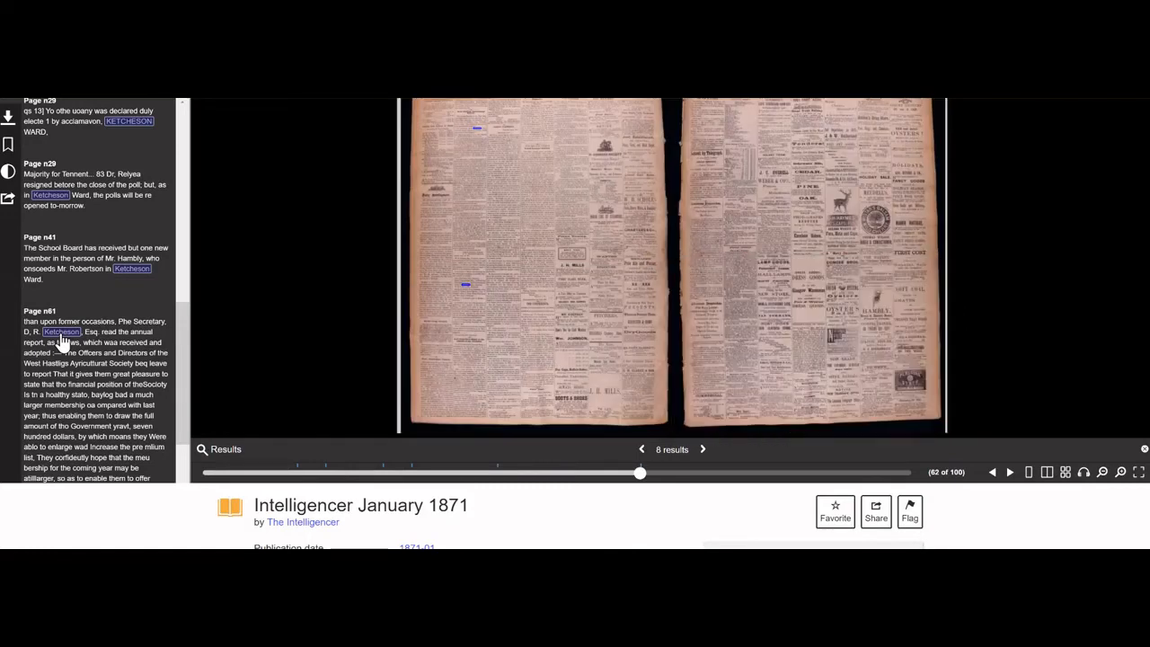
mouse_move(366, 314)
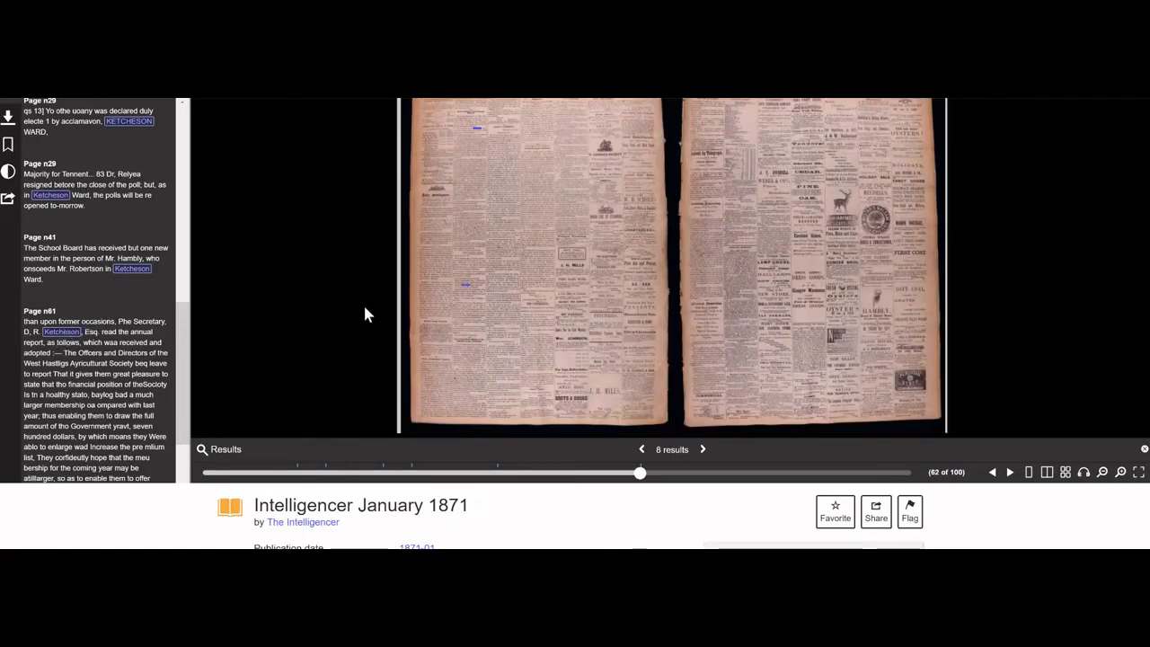
mouse_move(492, 142)
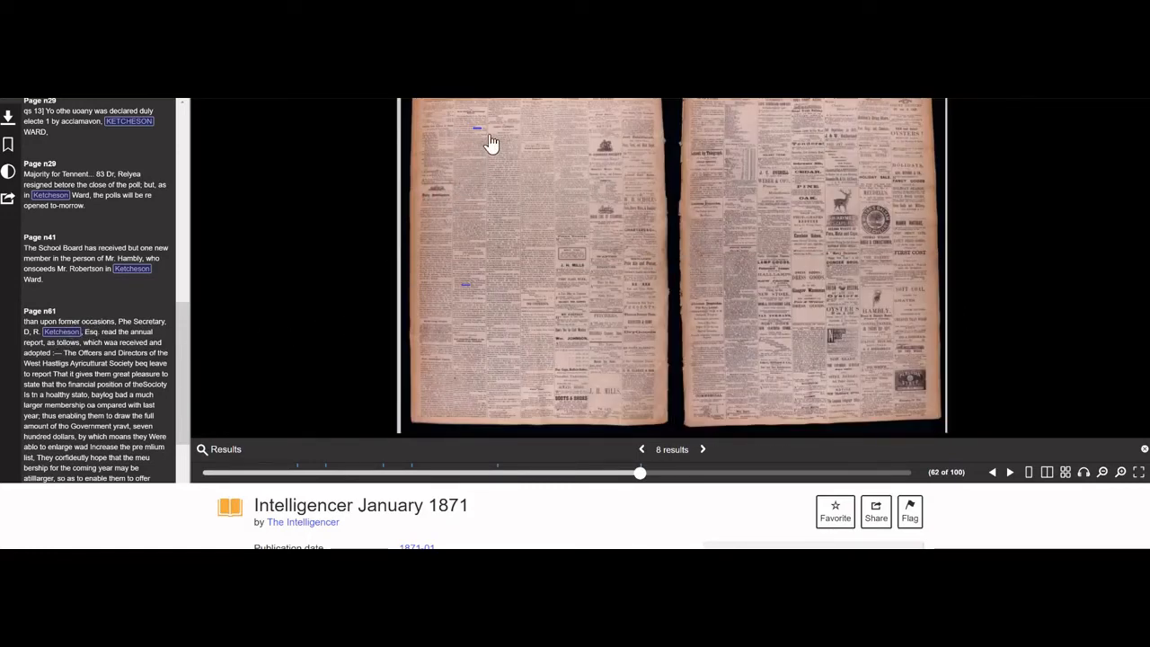
mouse_move(467, 266)
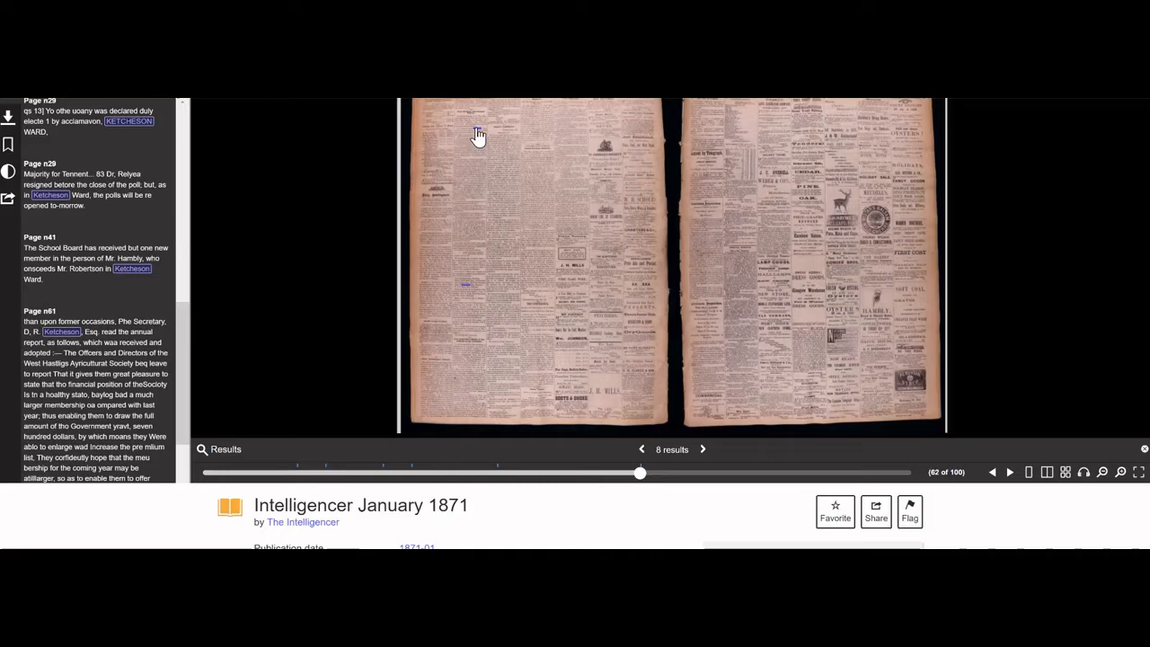
mouse_move(1042, 428)
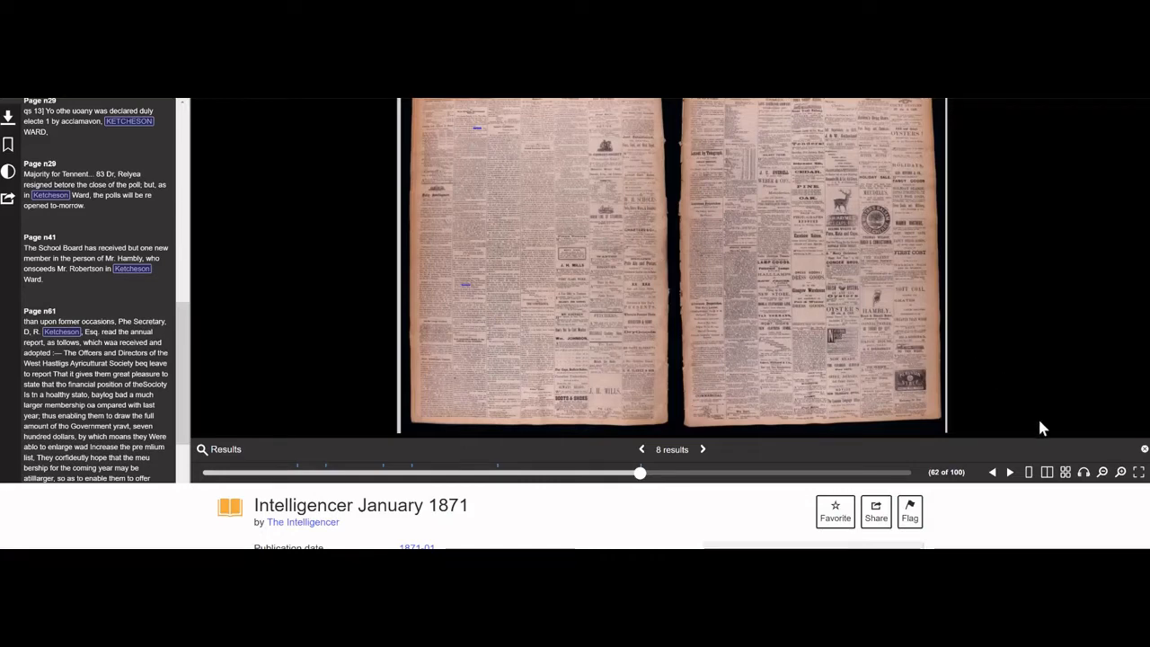
left_click(1121, 472)
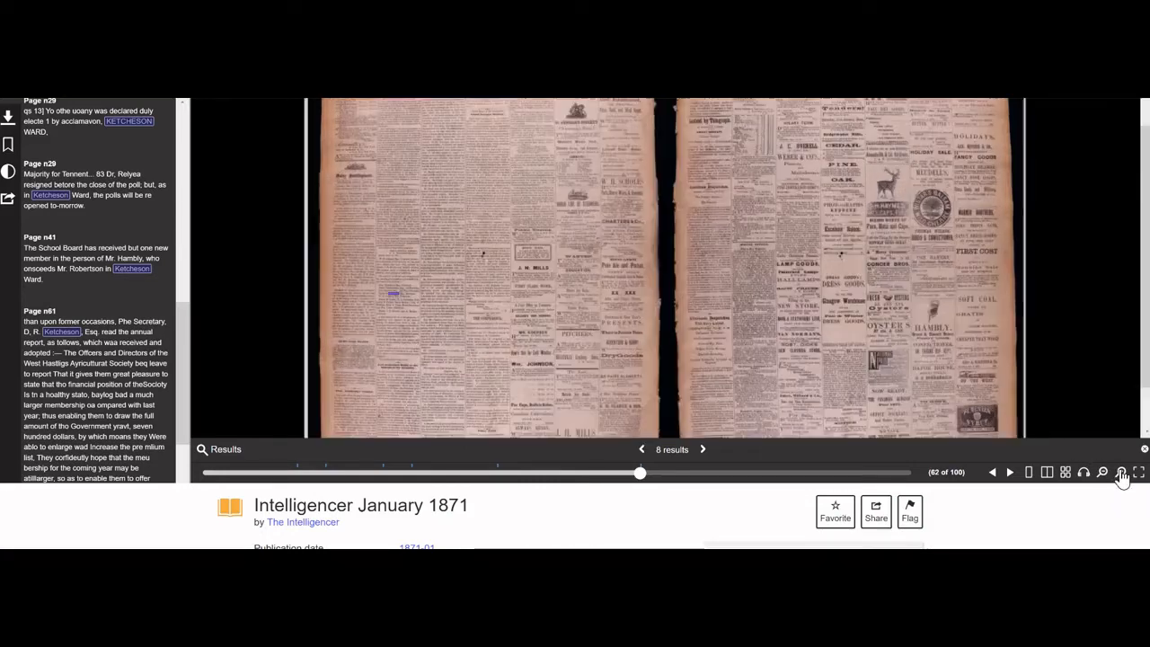
left_click(1122, 472)
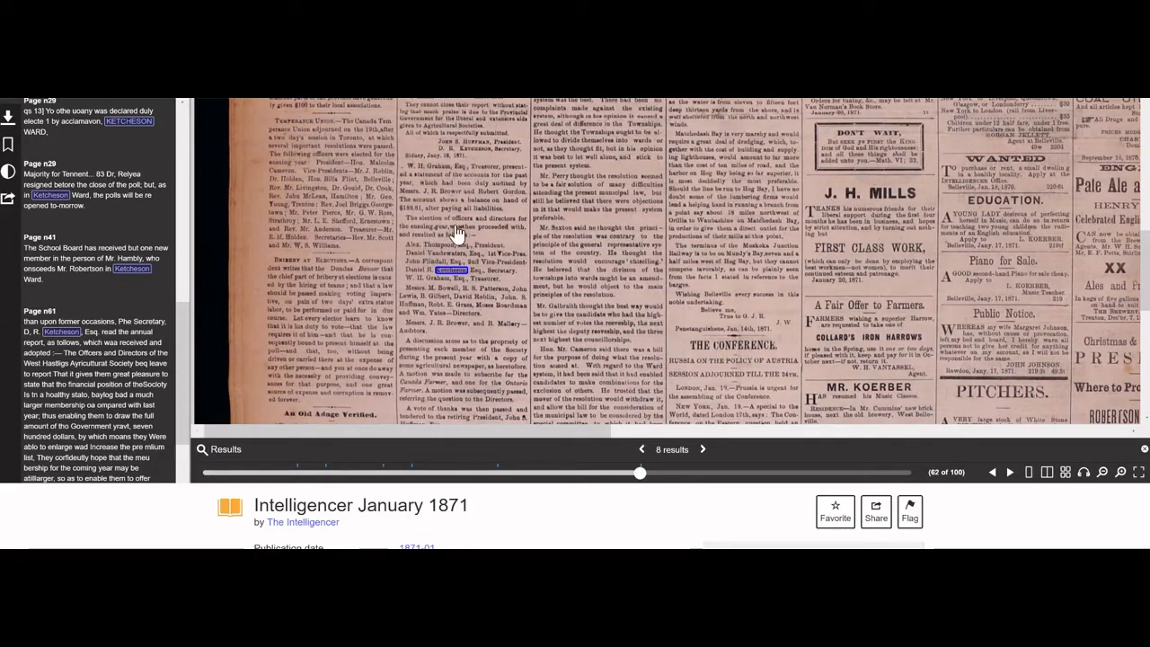
mouse_move(447, 281)
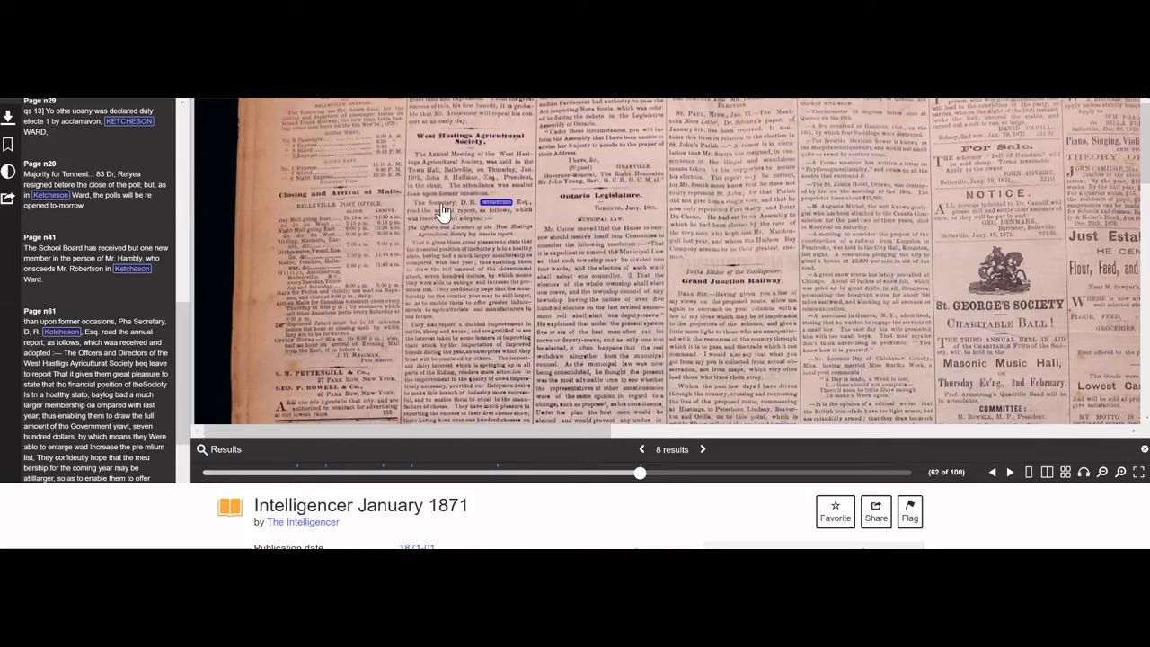
mouse_move(493, 214)
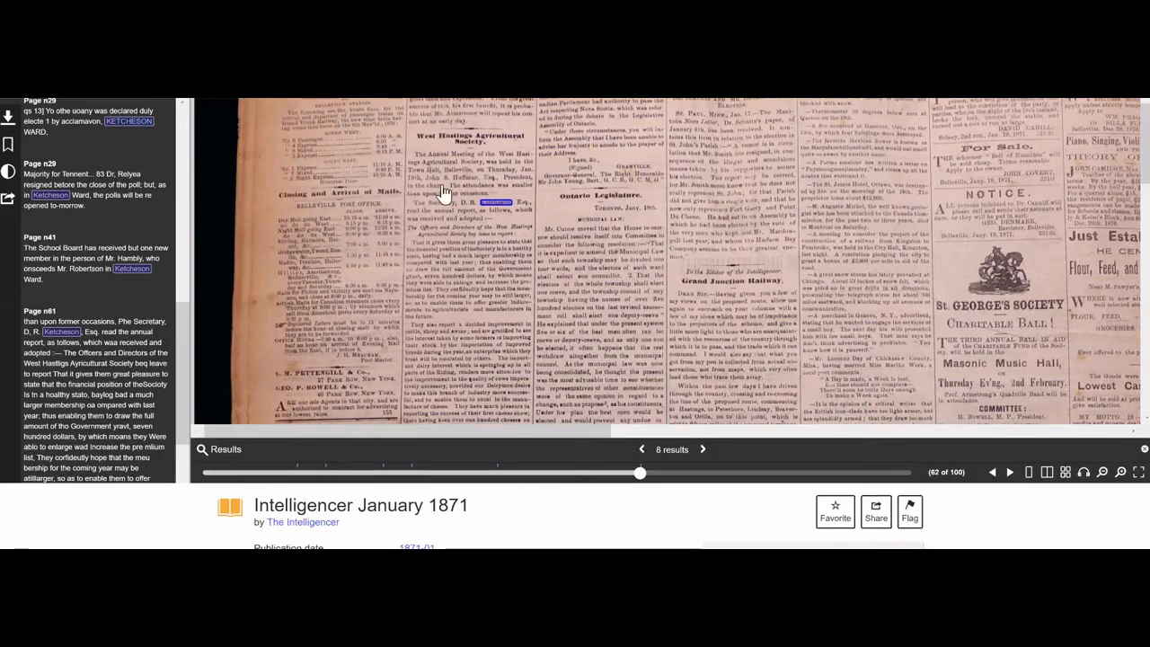
mouse_move(445, 144)
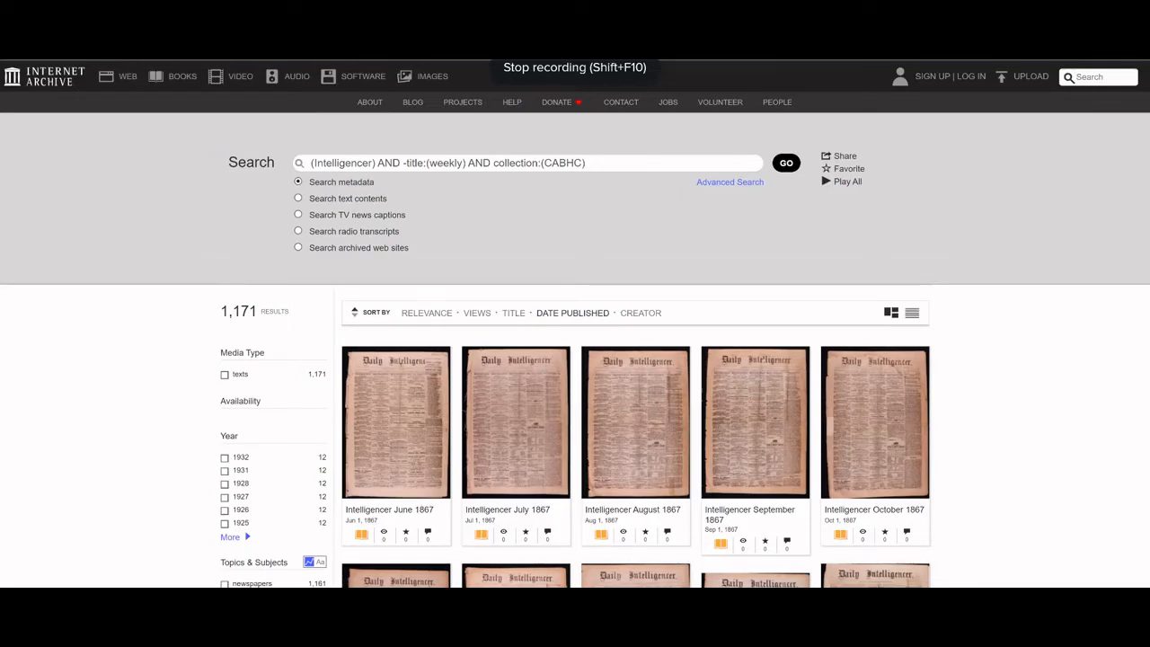
mouse_move(191, 341)
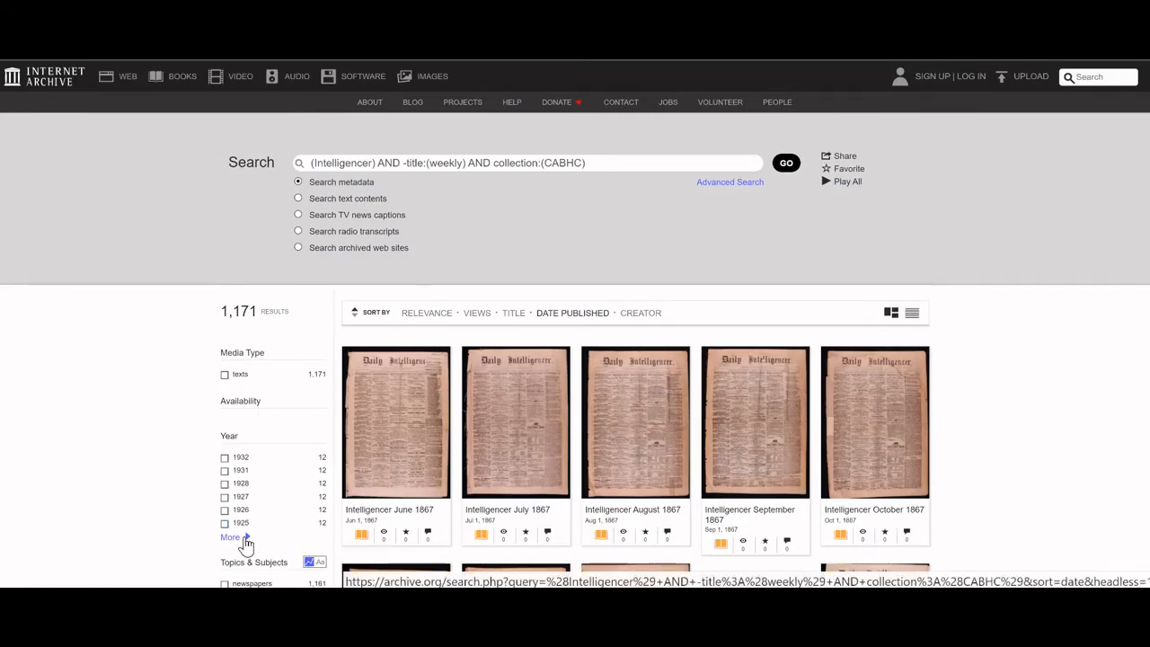
Filter the results to the year 1875 and scroll through the twelve issues
left_click(232, 537)
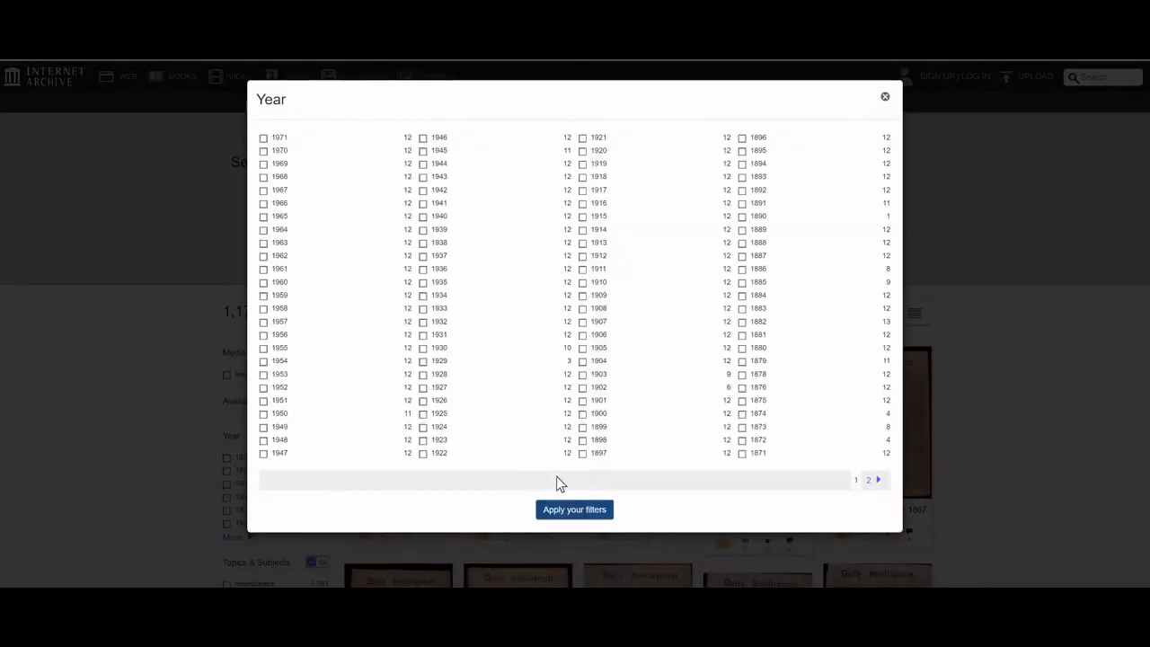
mouse_move(746, 413)
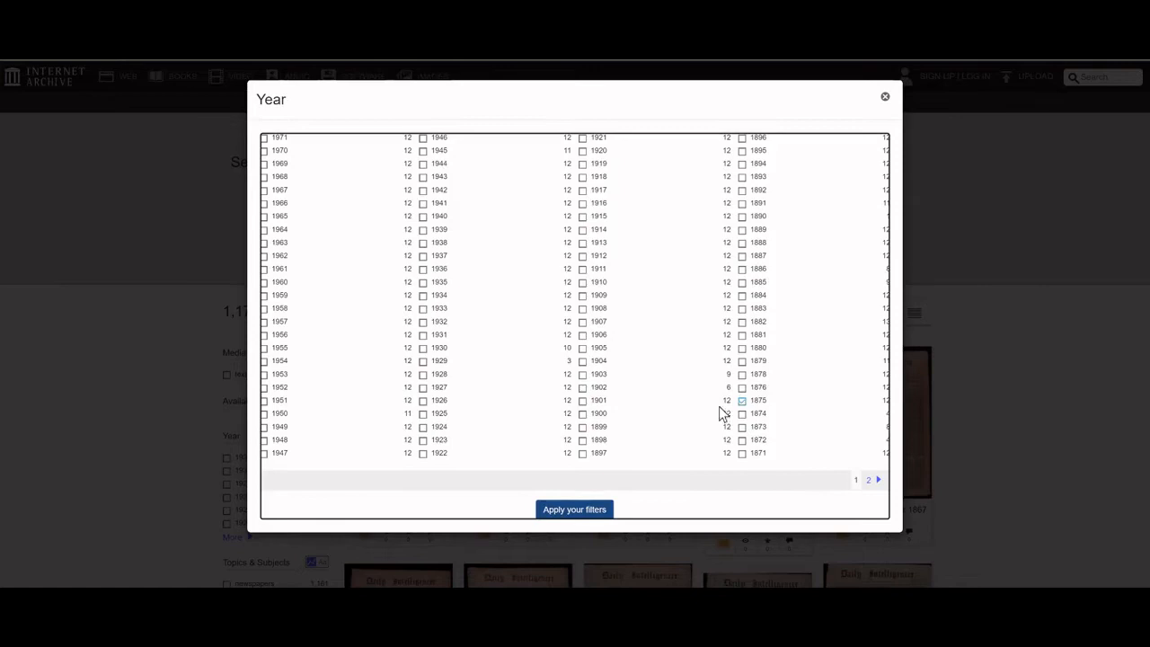
left_click(575, 510)
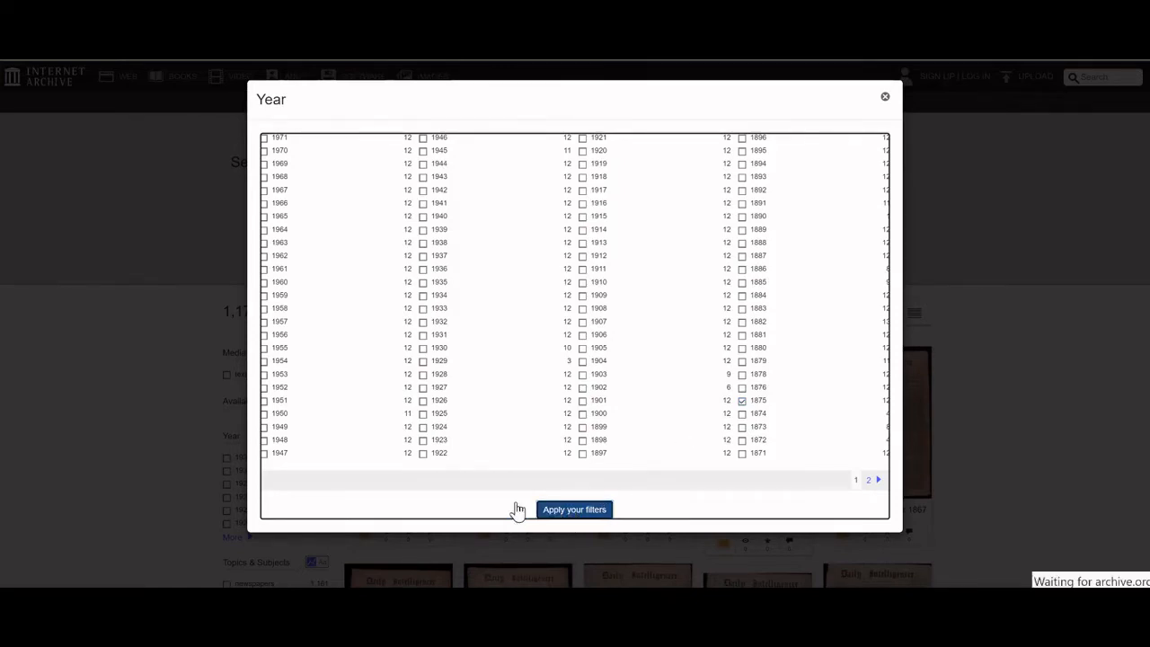
left_click(573, 509)
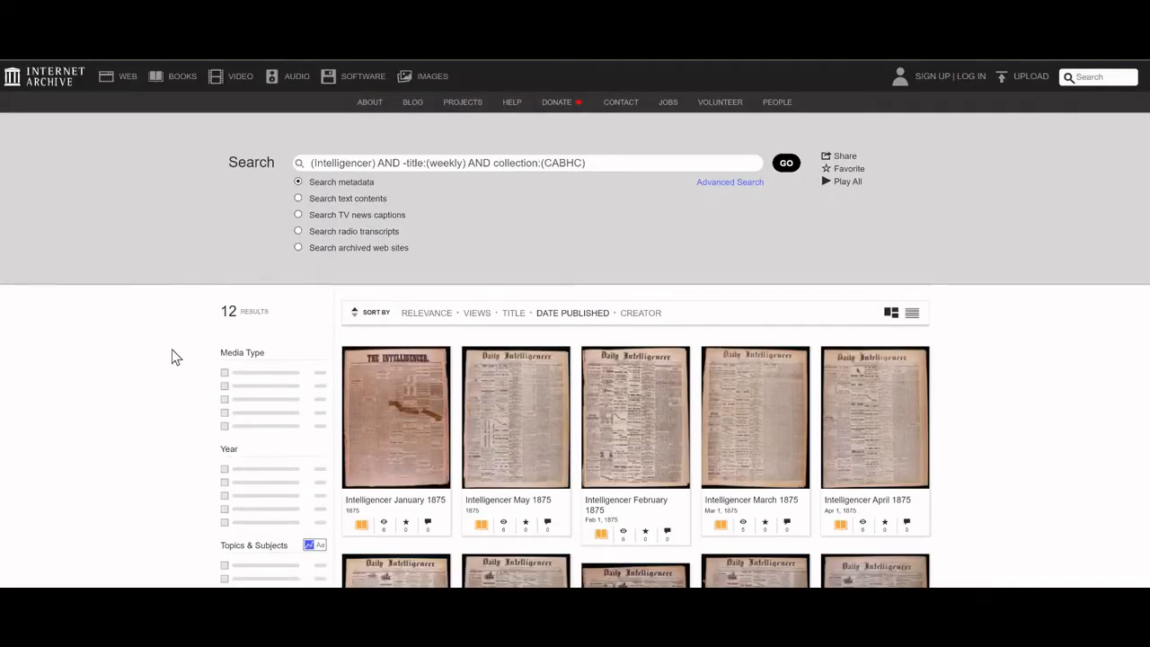
scroll("down", 3)
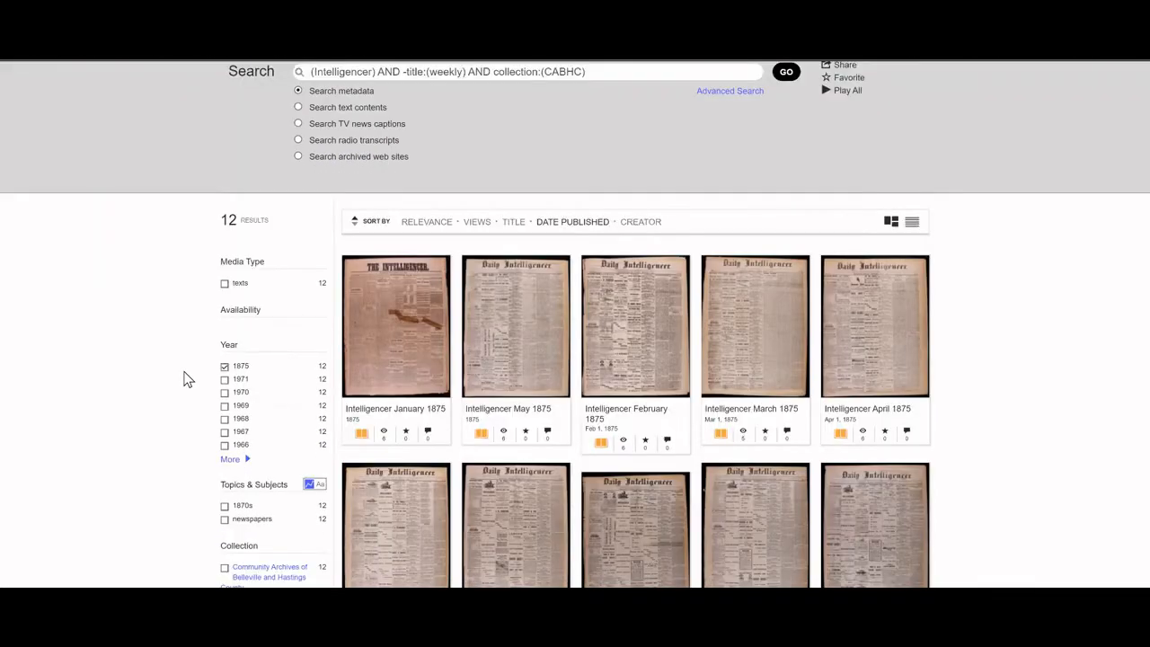
scroll("down", 3)
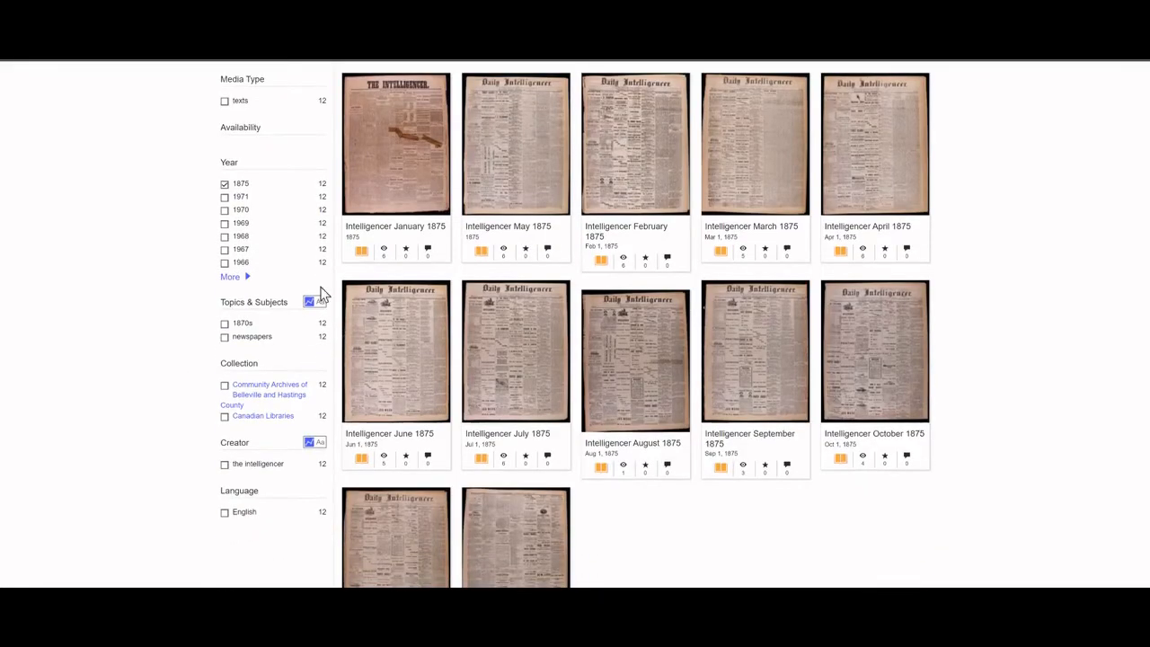
mouse_move(415, 420)
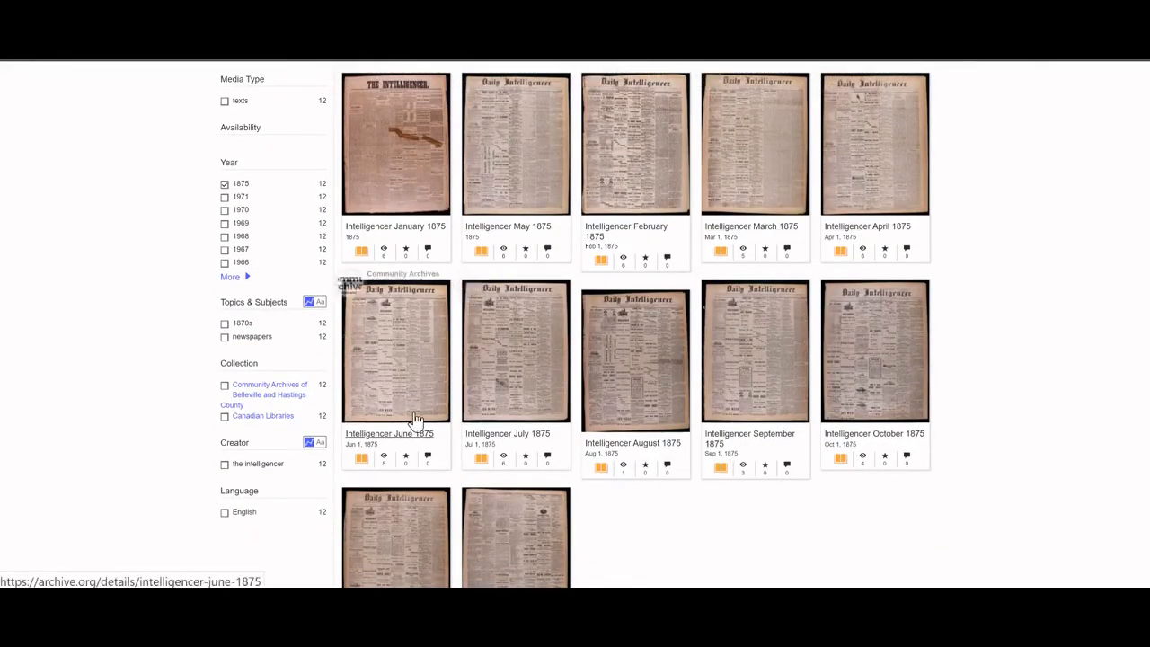
mouse_move(872, 386)
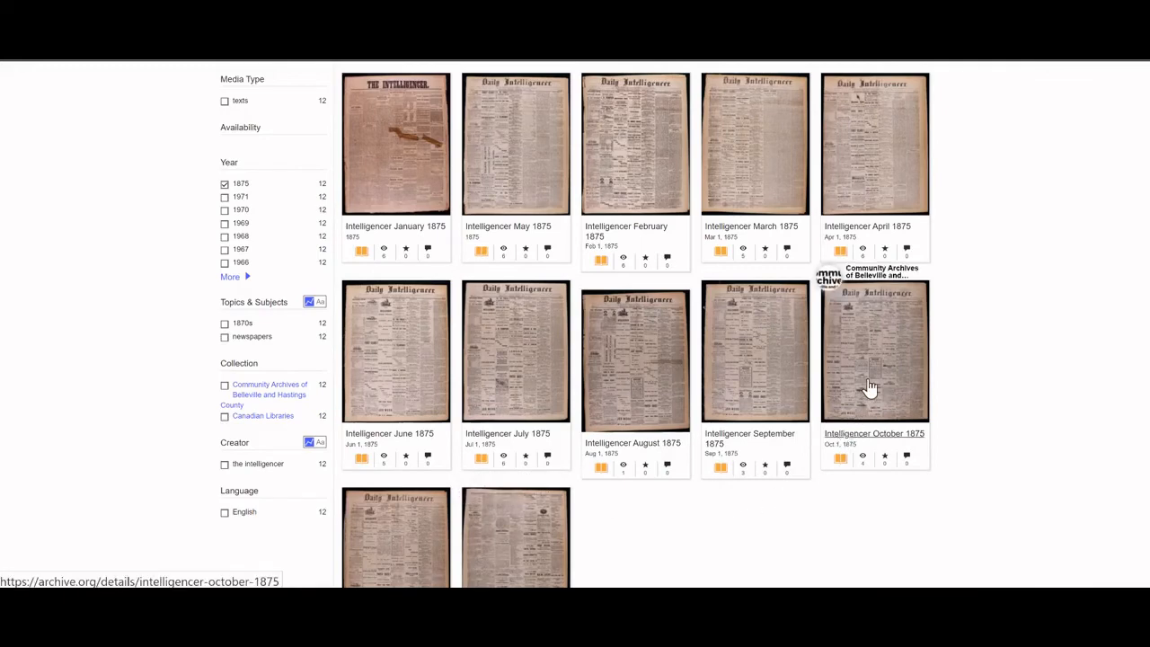
Open the October 1875 issue and search its text for Farley
left_click(874, 351)
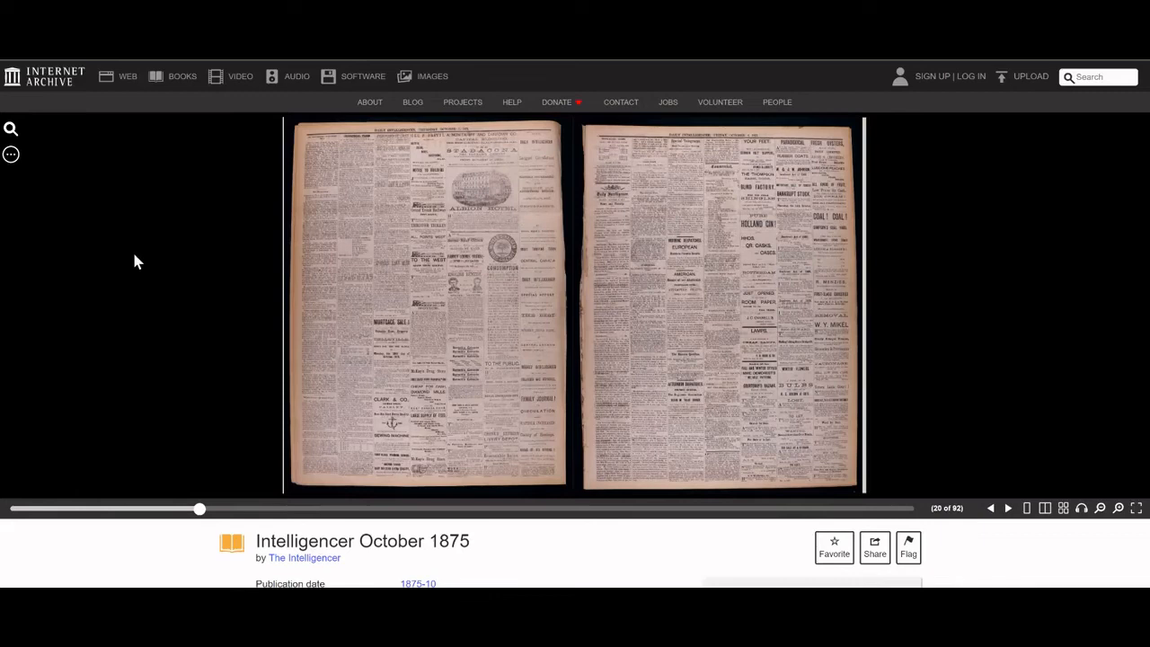
mouse_move(12, 128)
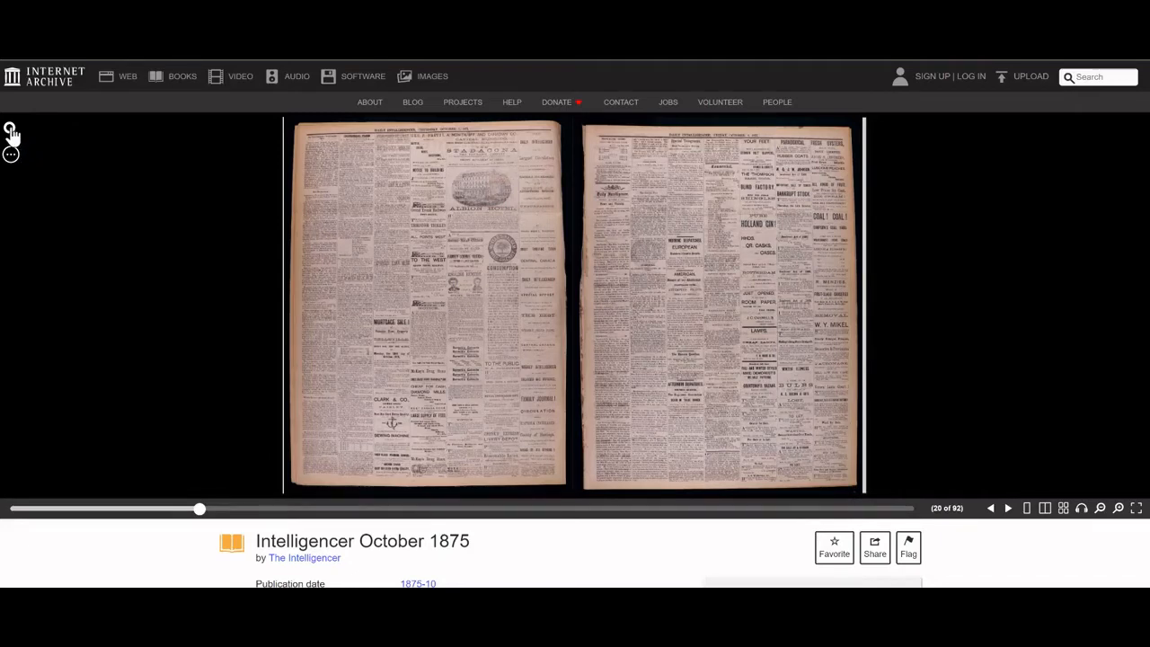
left_click(11, 128)
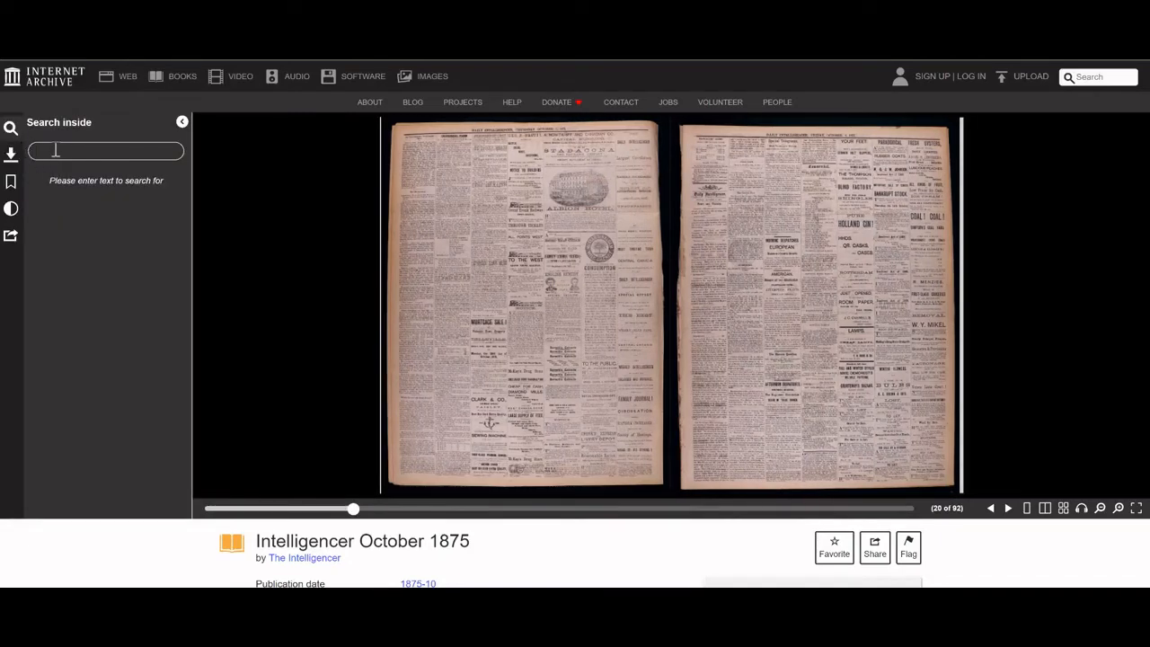
type("Farley")
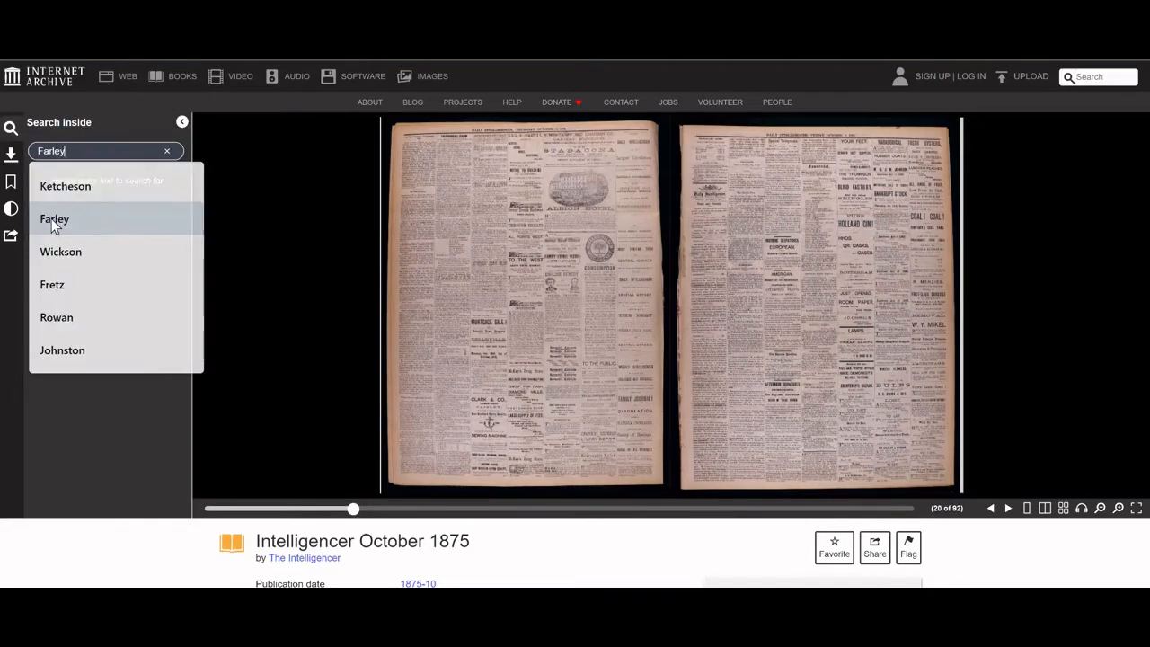
left_click(54, 218)
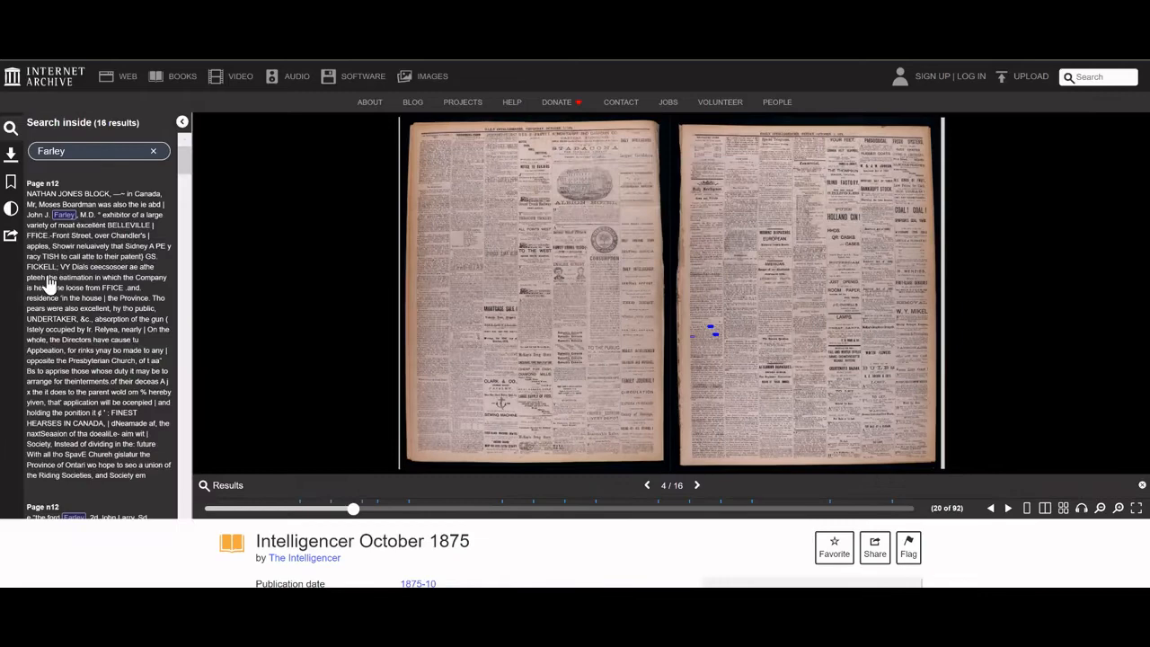
mouse_move(79, 304)
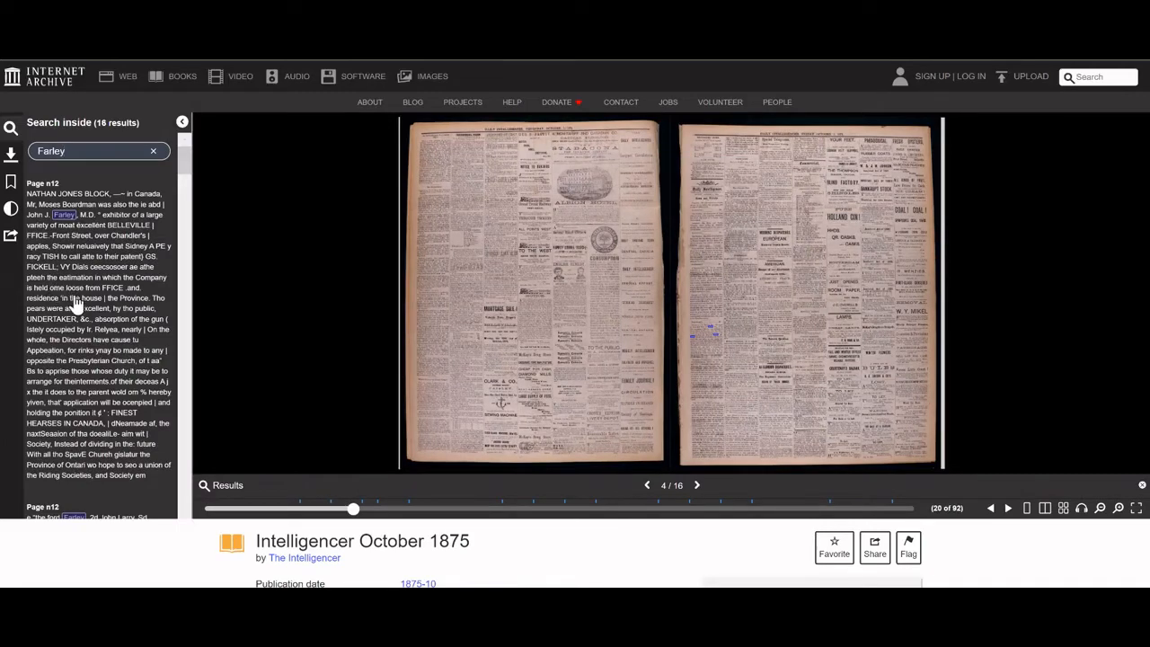
Scroll through the 16 Farley matches down to page n28
scroll("down", 3)
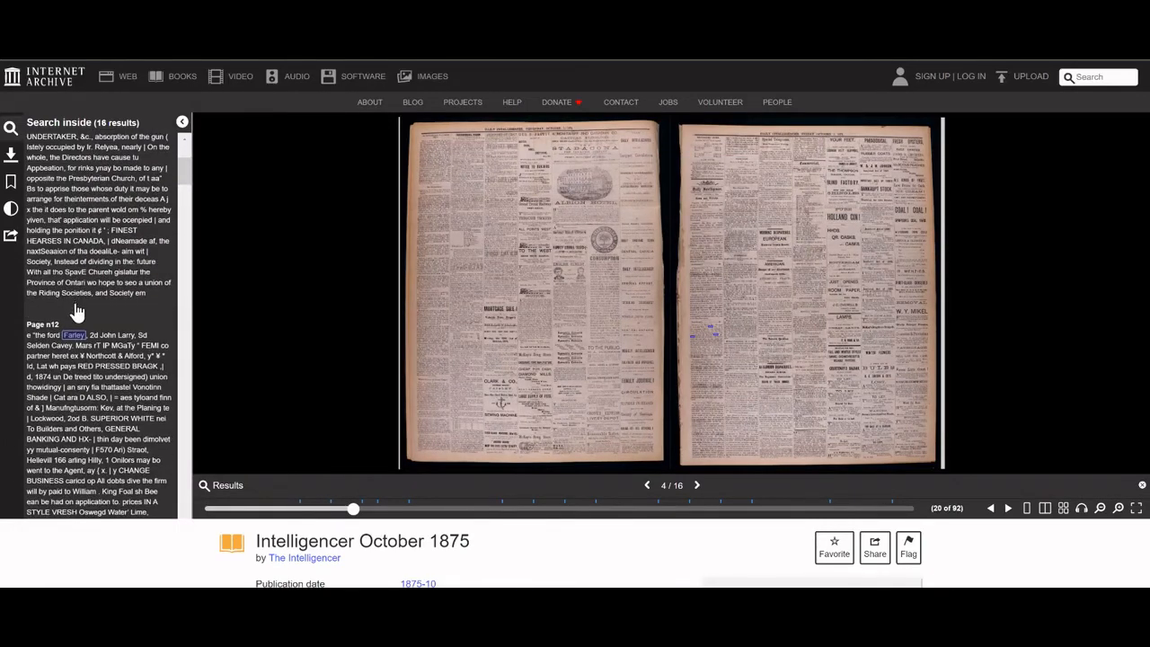
scroll("down", 3)
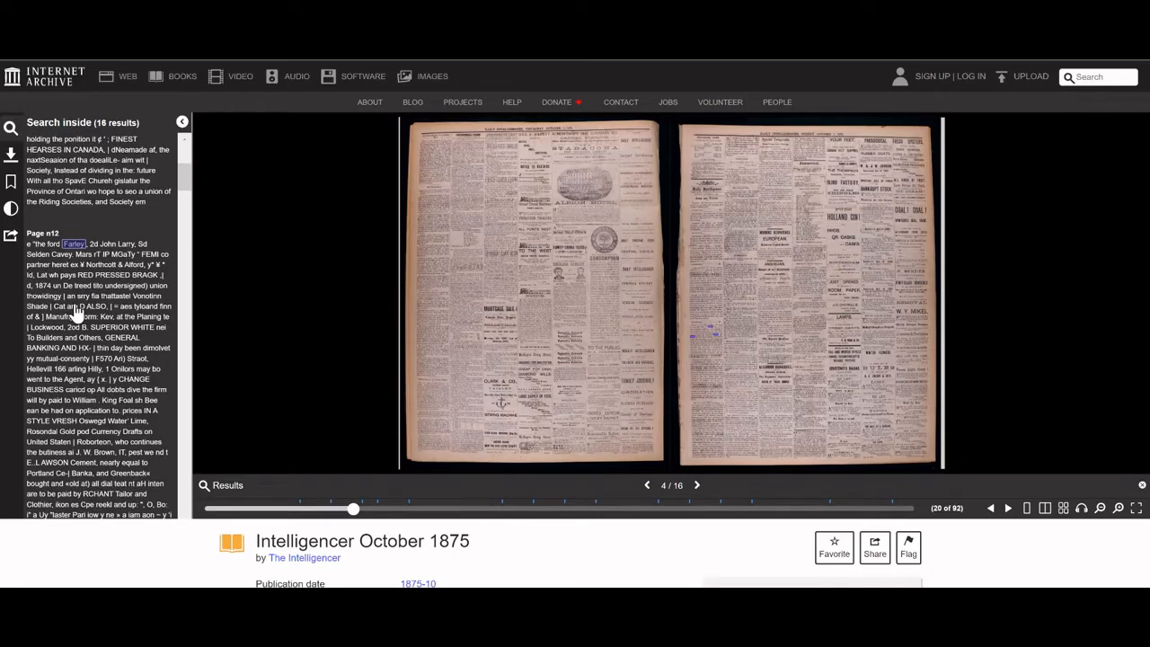
scroll("down", 3)
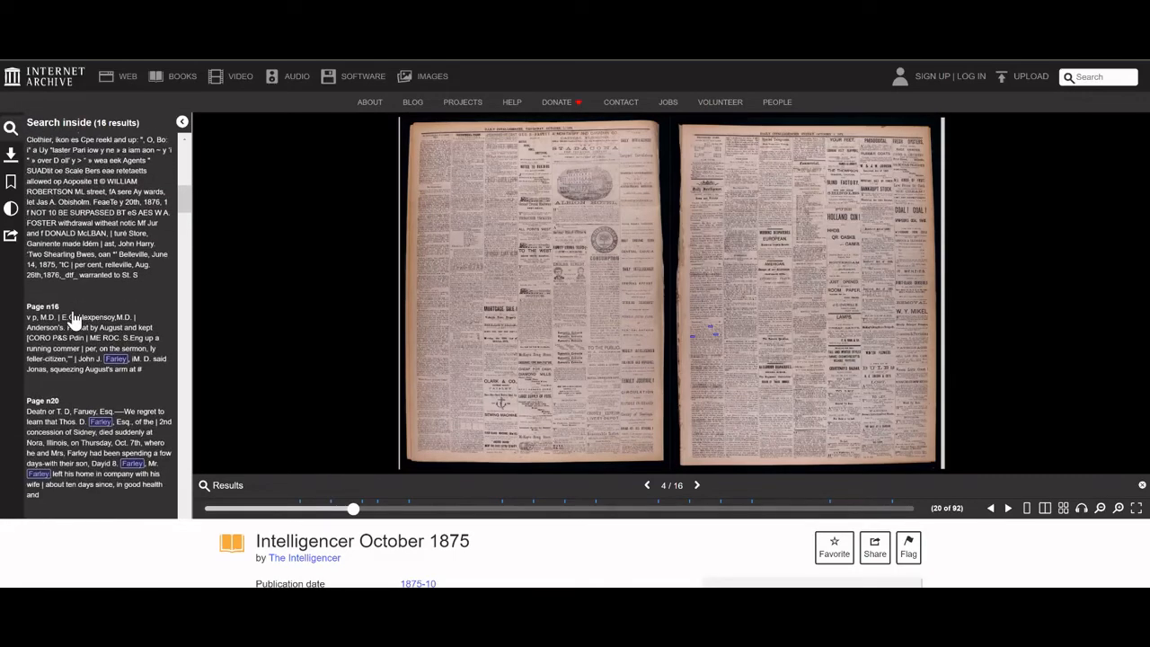
scroll("down", 3)
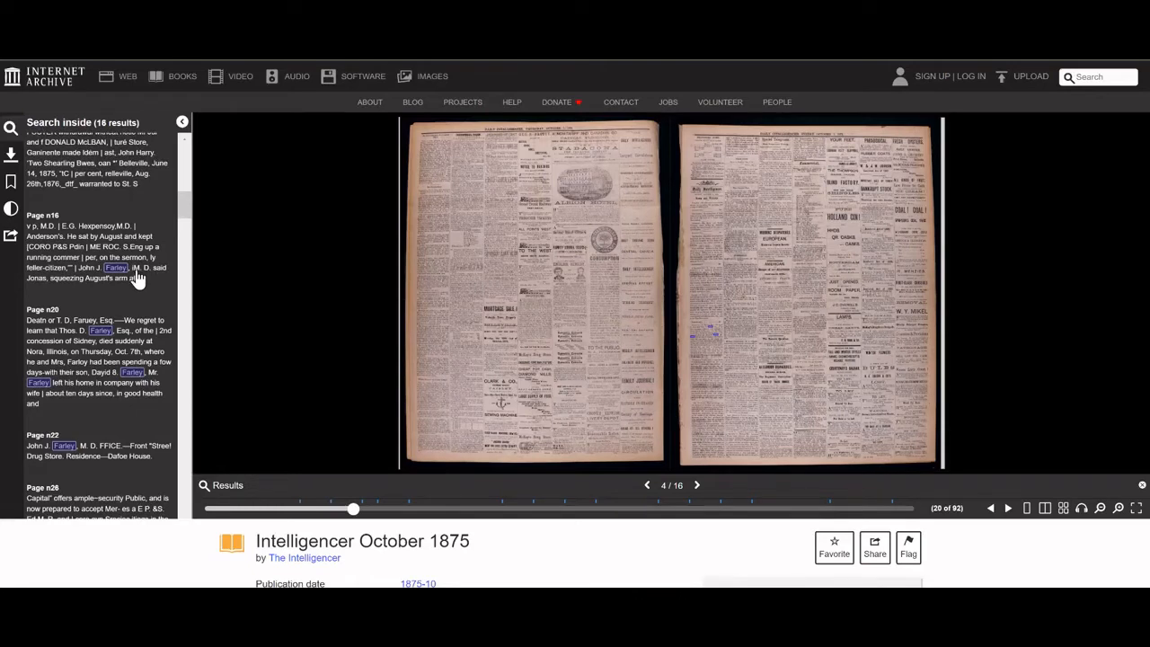
mouse_move(59, 333)
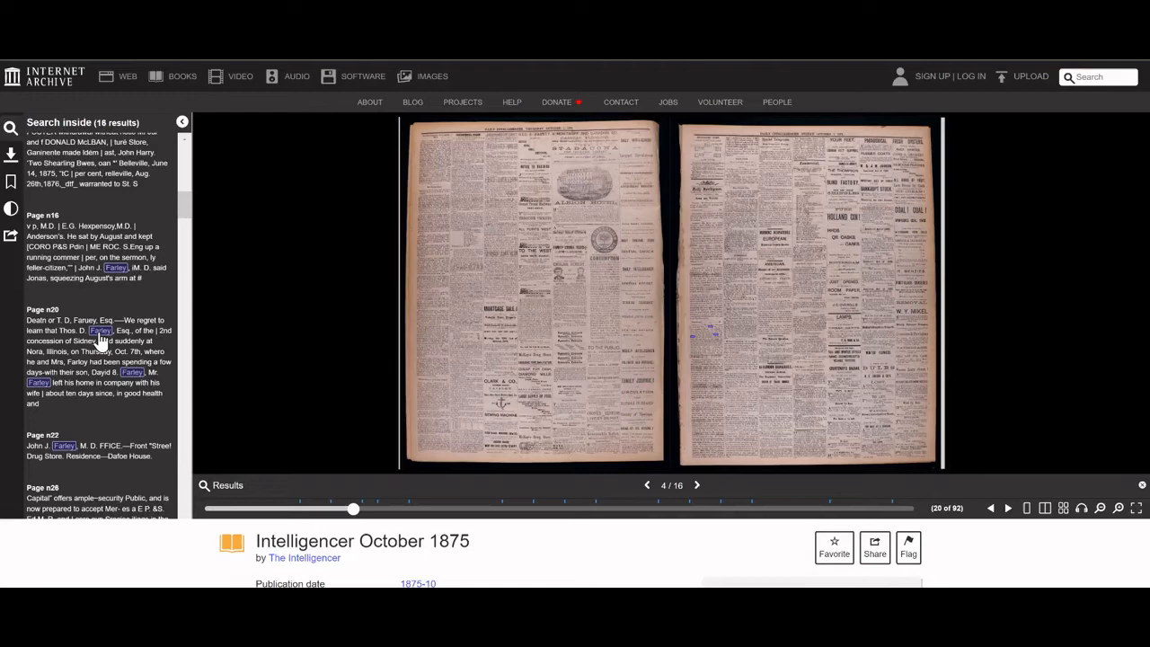
mouse_move(689, 340)
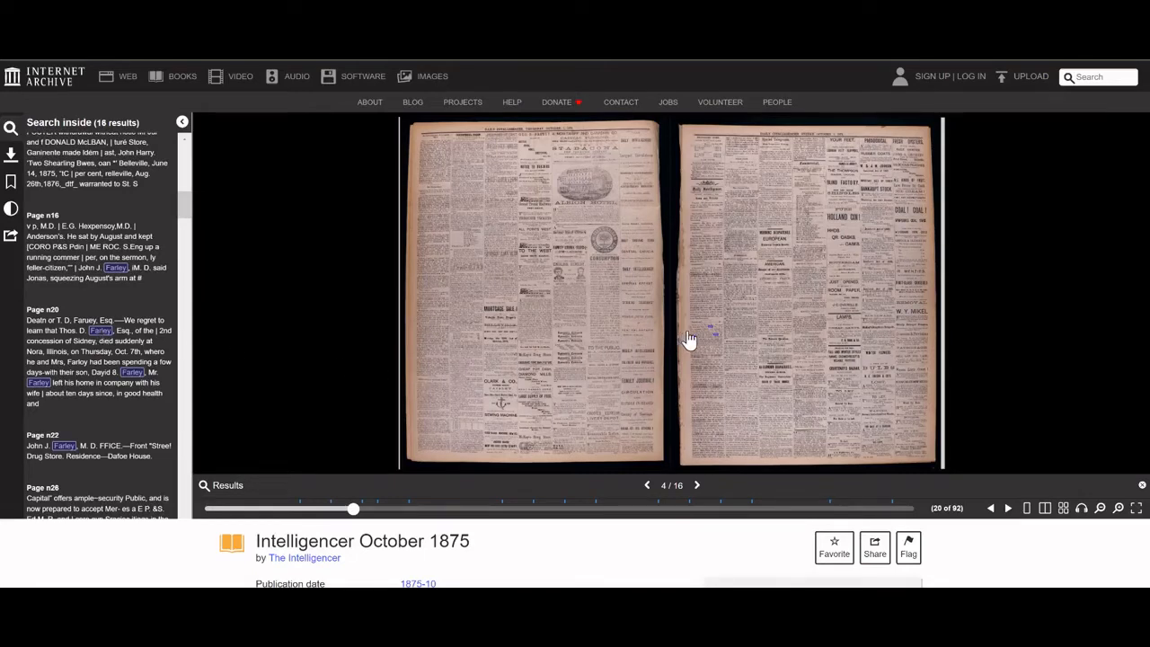
mouse_move(712, 331)
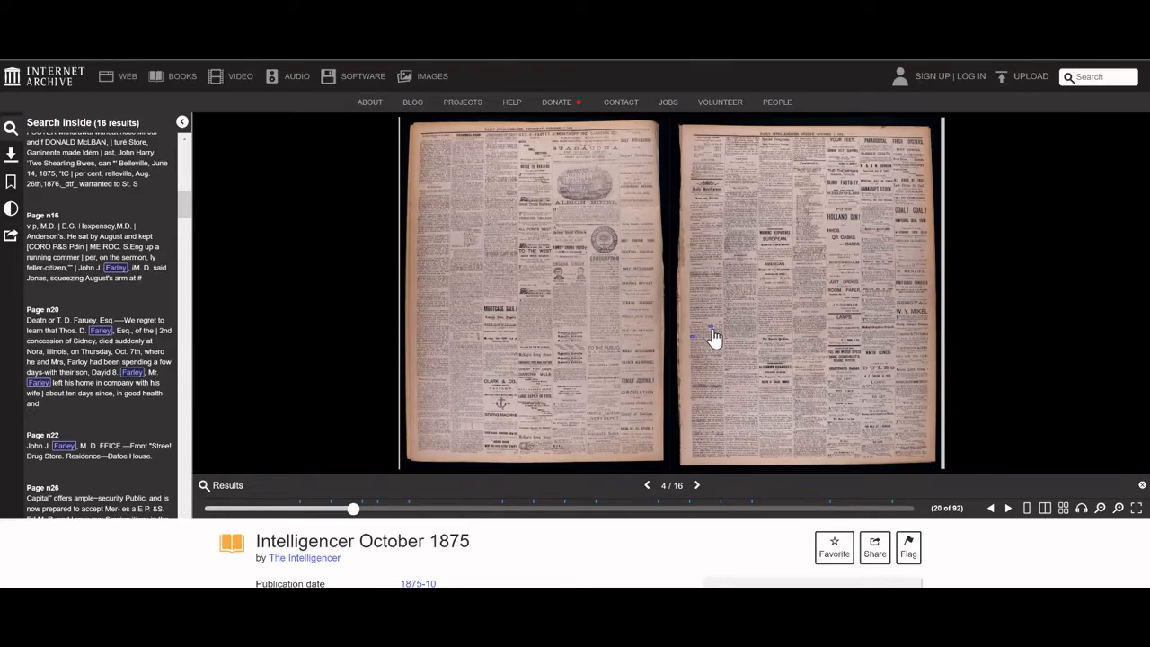
mouse_move(718, 344)
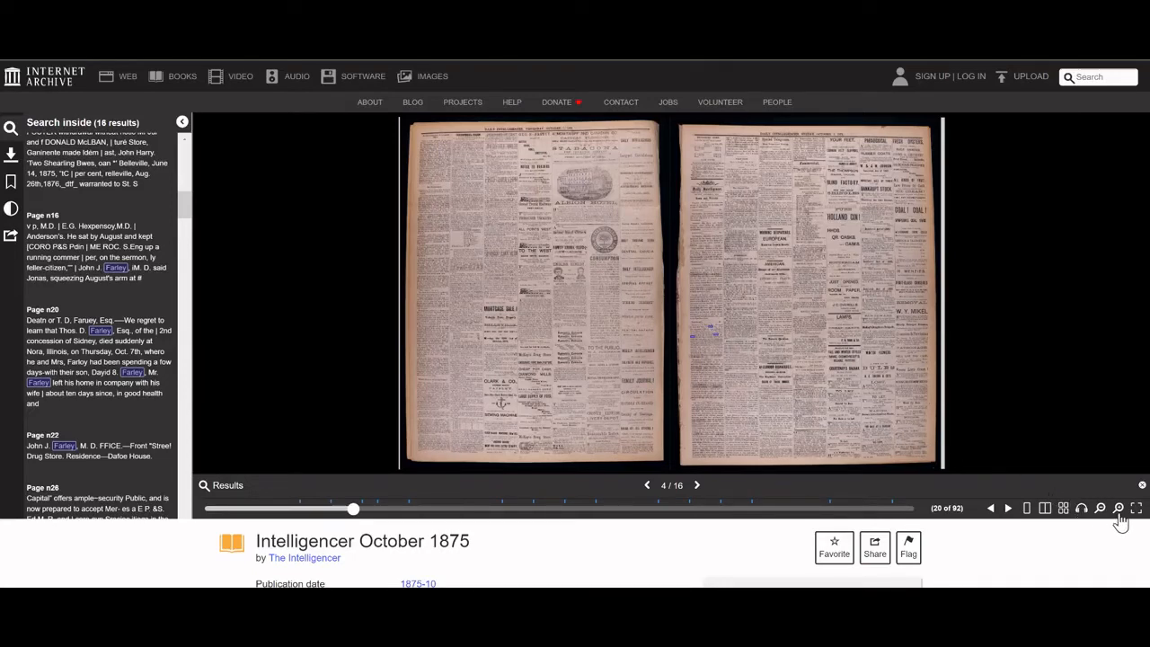
Zoom in twice so the Death of T. D. Farley notice is readable
left_click(1119, 509)
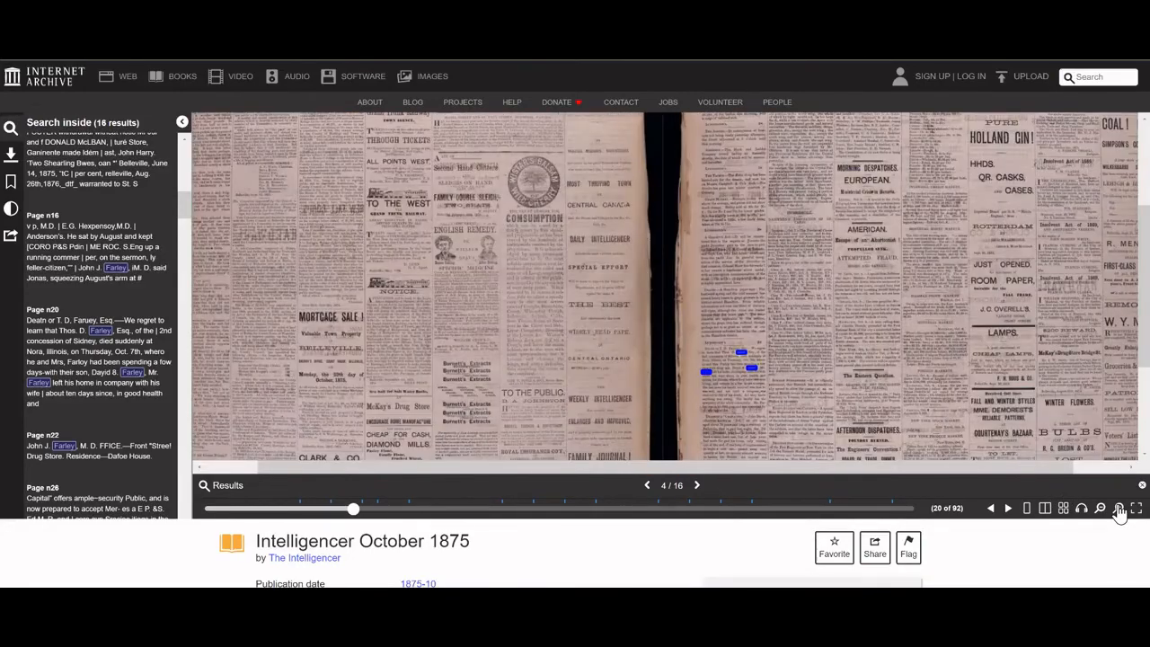
left_click(1121, 508)
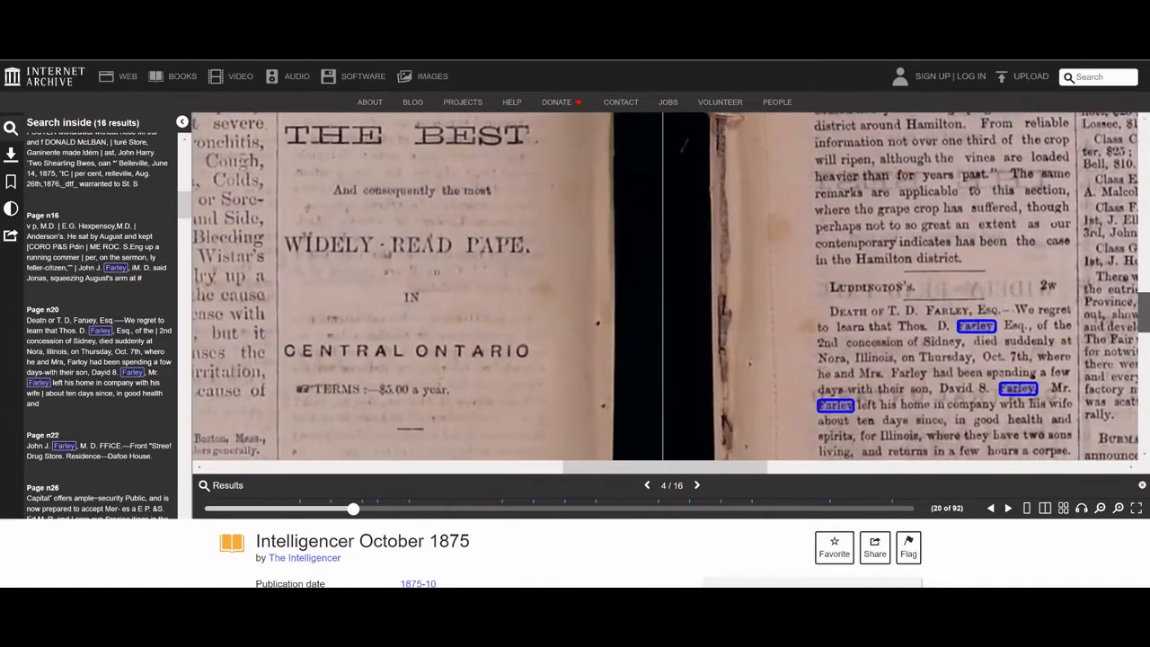
scroll("down", 3)
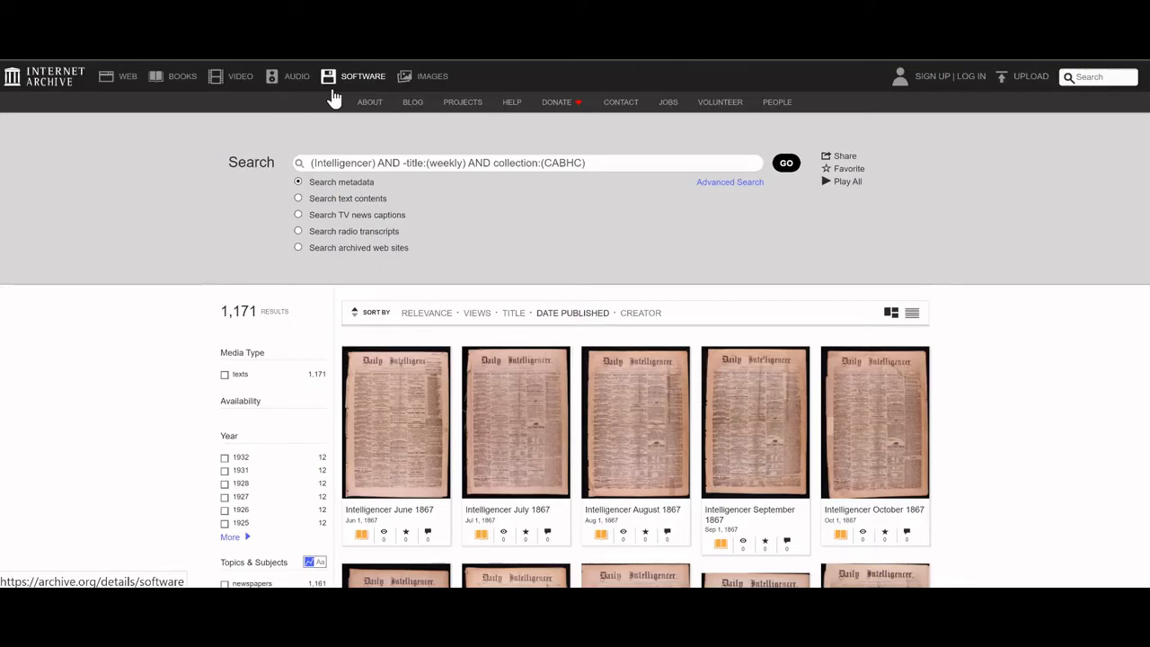
mouse_move(204, 129)
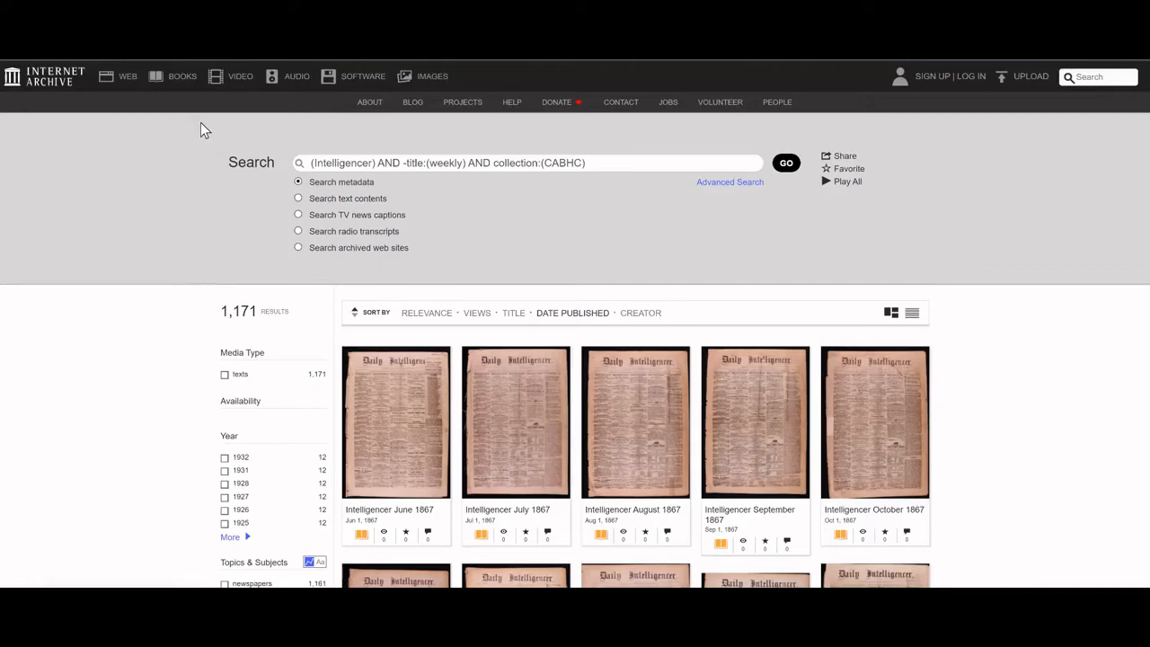
mouse_move(120, 267)
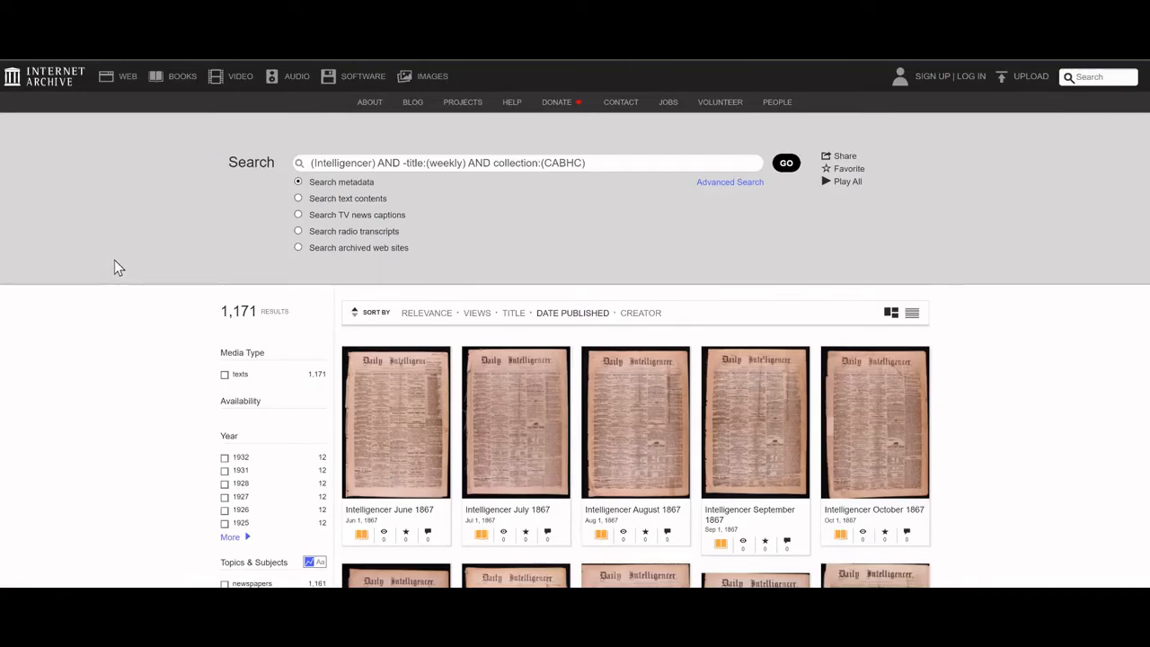
mouse_move(175, 499)
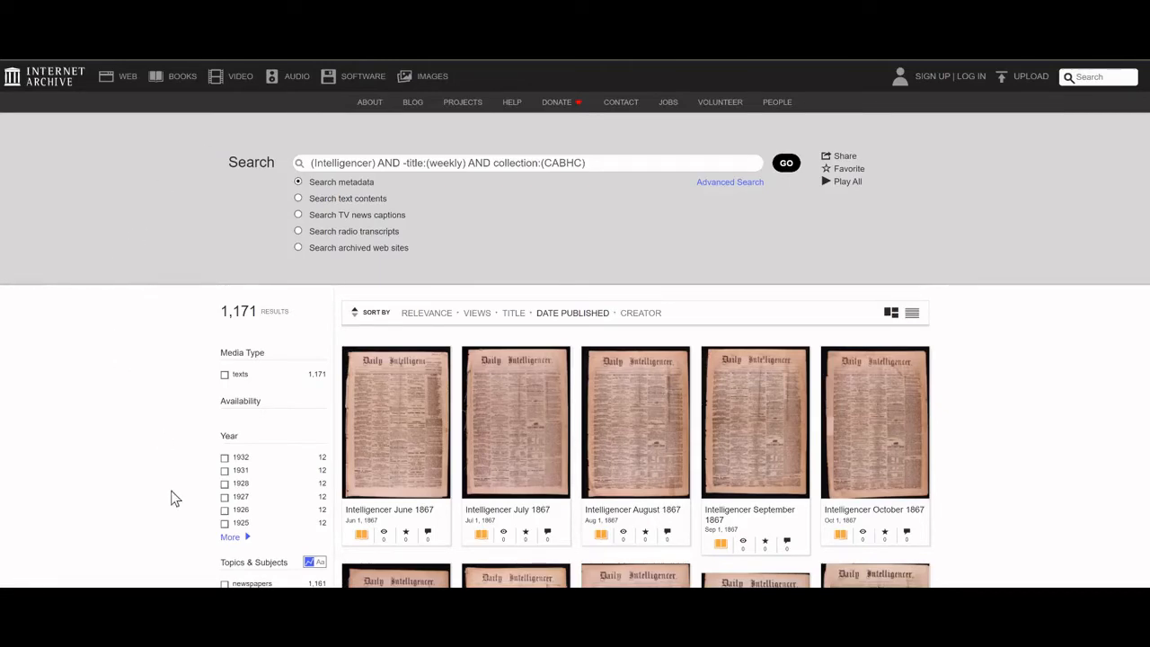
mouse_move(246, 538)
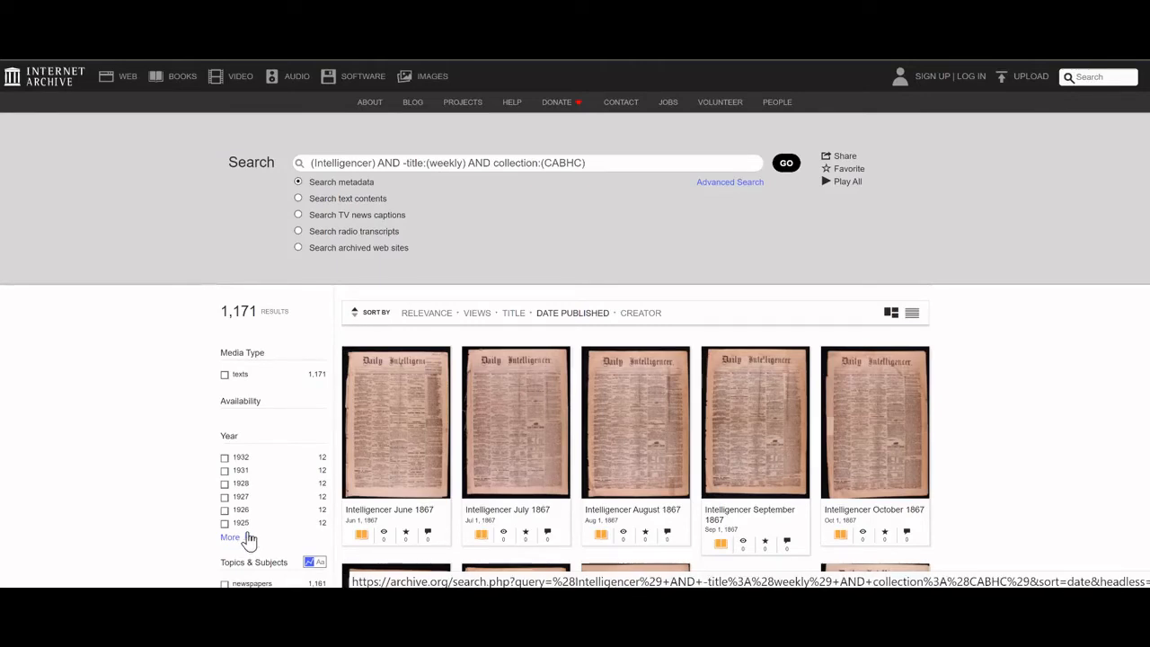
Tick 1898 in the full Year list and apply the filter
left_click(232, 537)
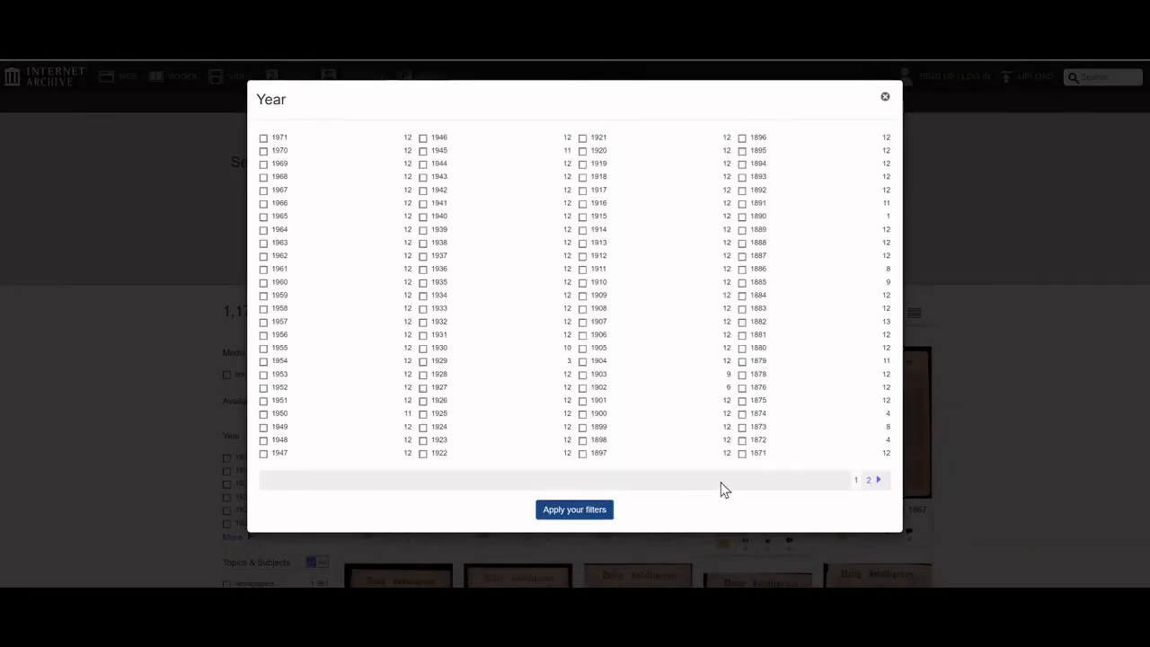
mouse_move(620, 350)
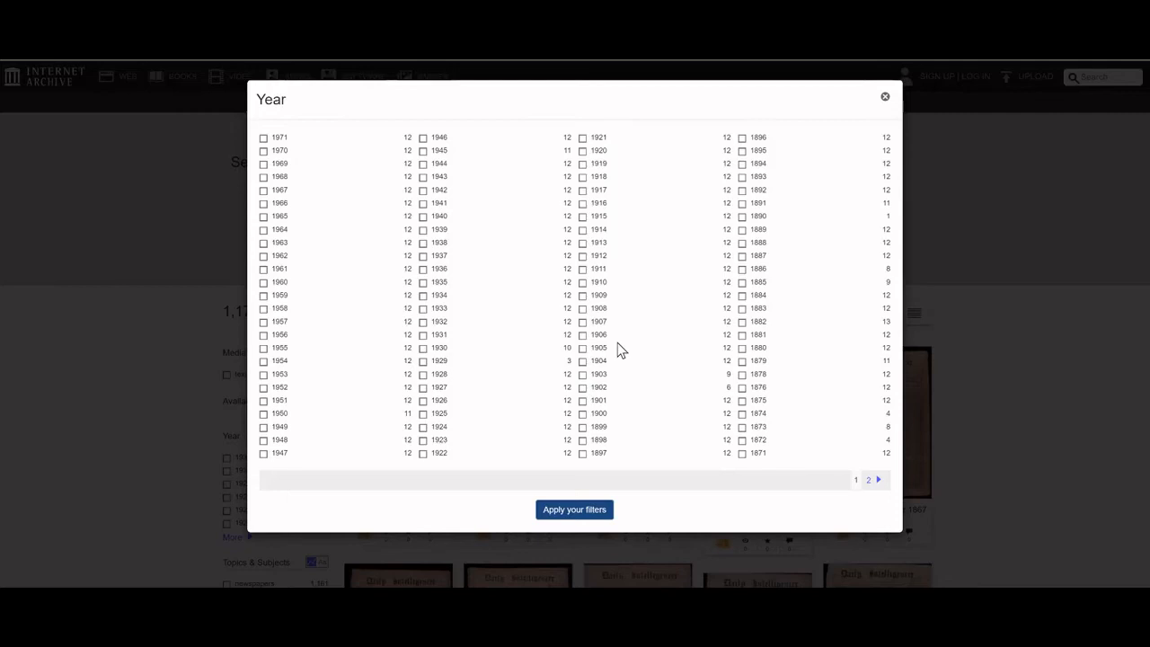
mouse_move(719, 201)
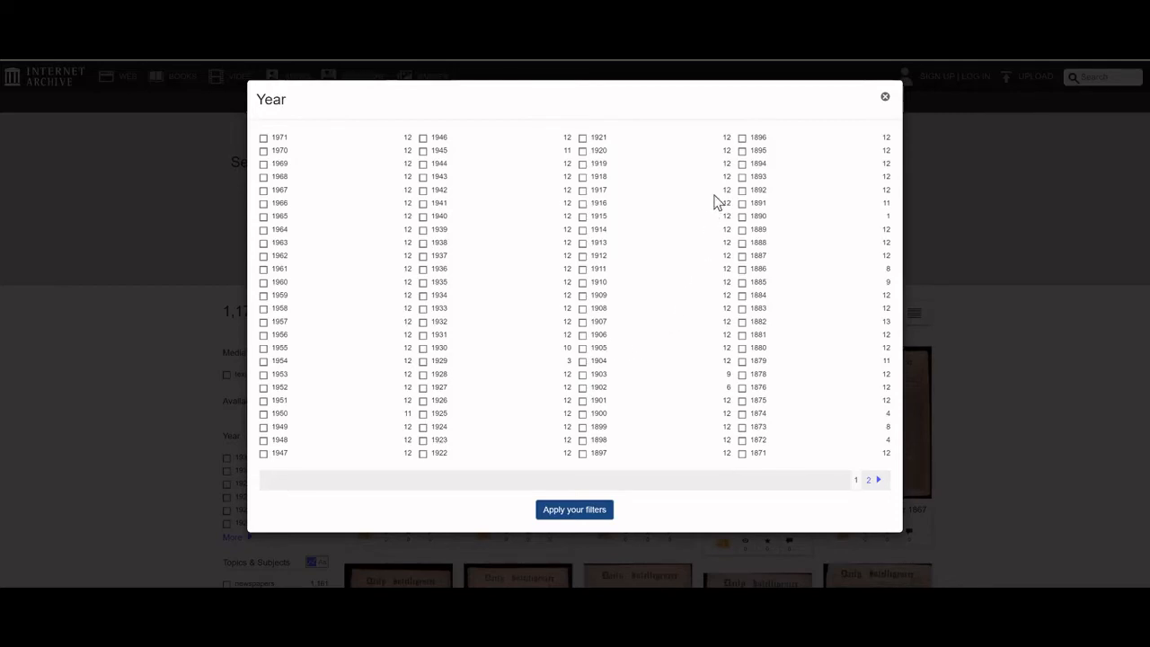
mouse_move(585, 449)
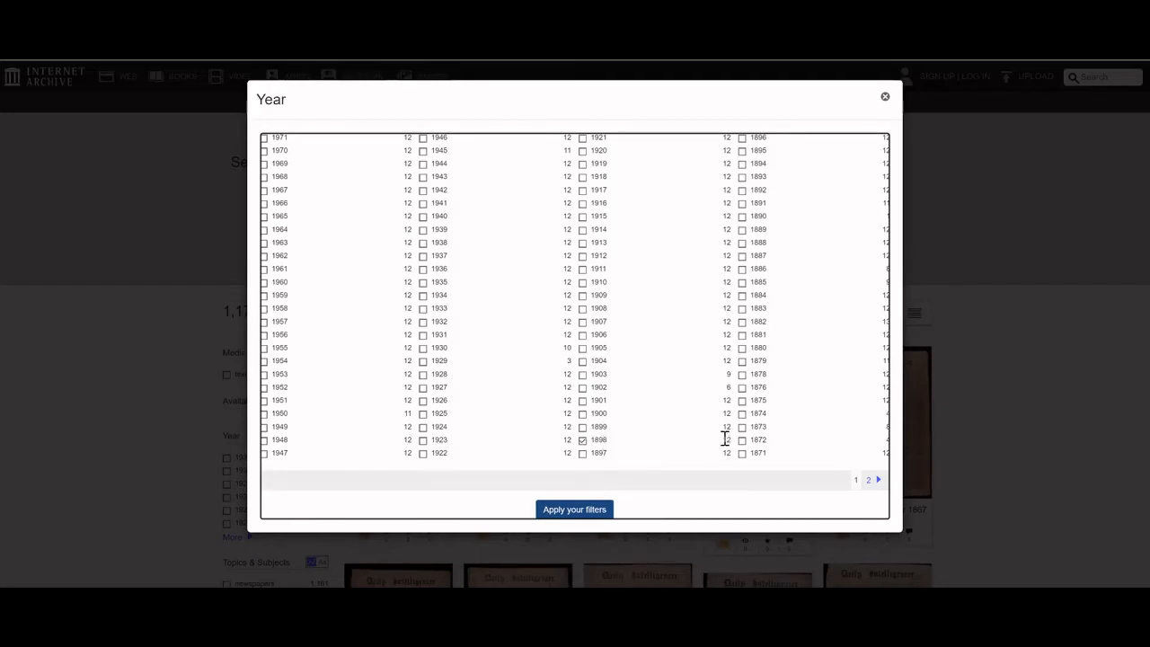
left_click(575, 510)
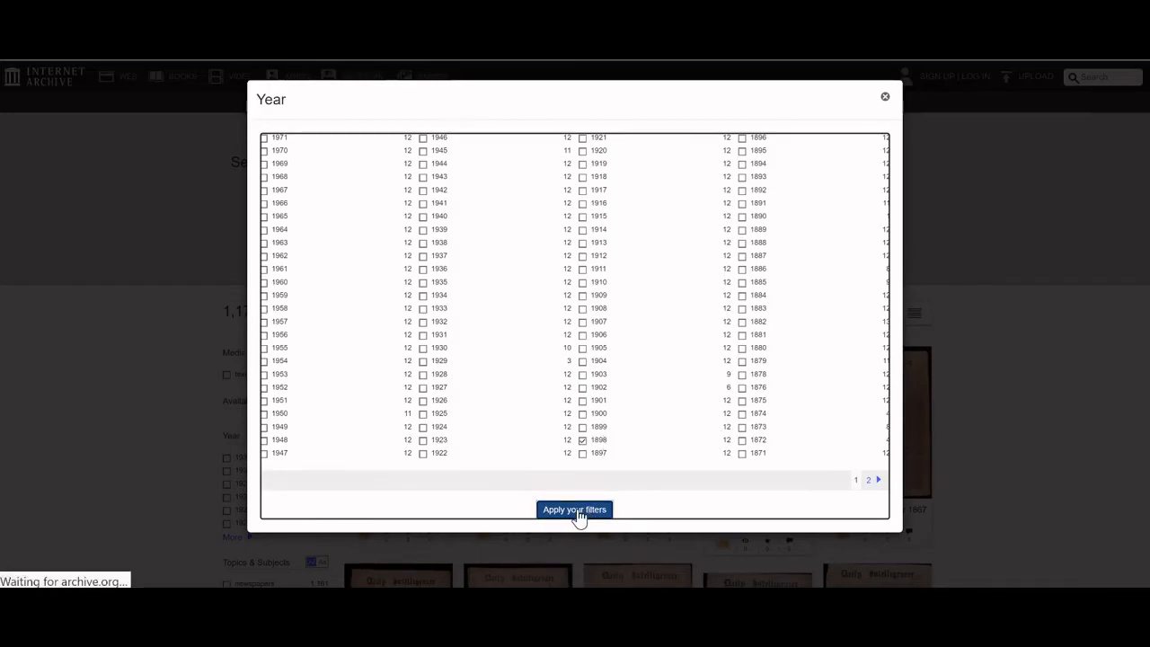
left_click(574, 509)
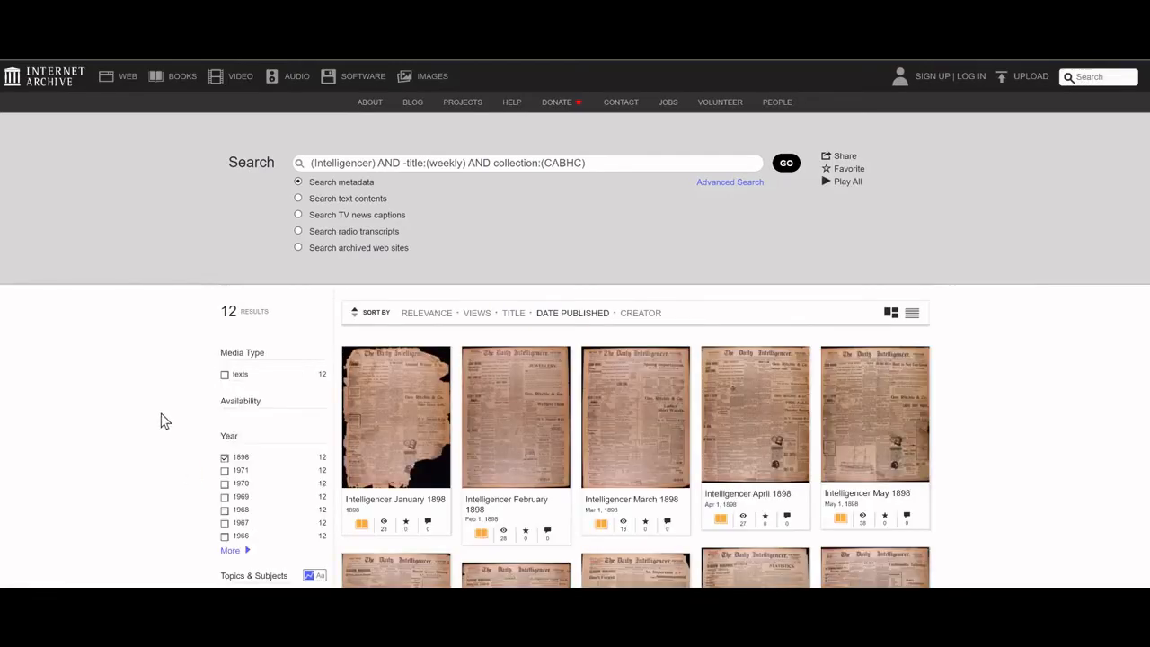
Scroll through the twelve 1898 issues down to December 1898
scroll("down", 3)
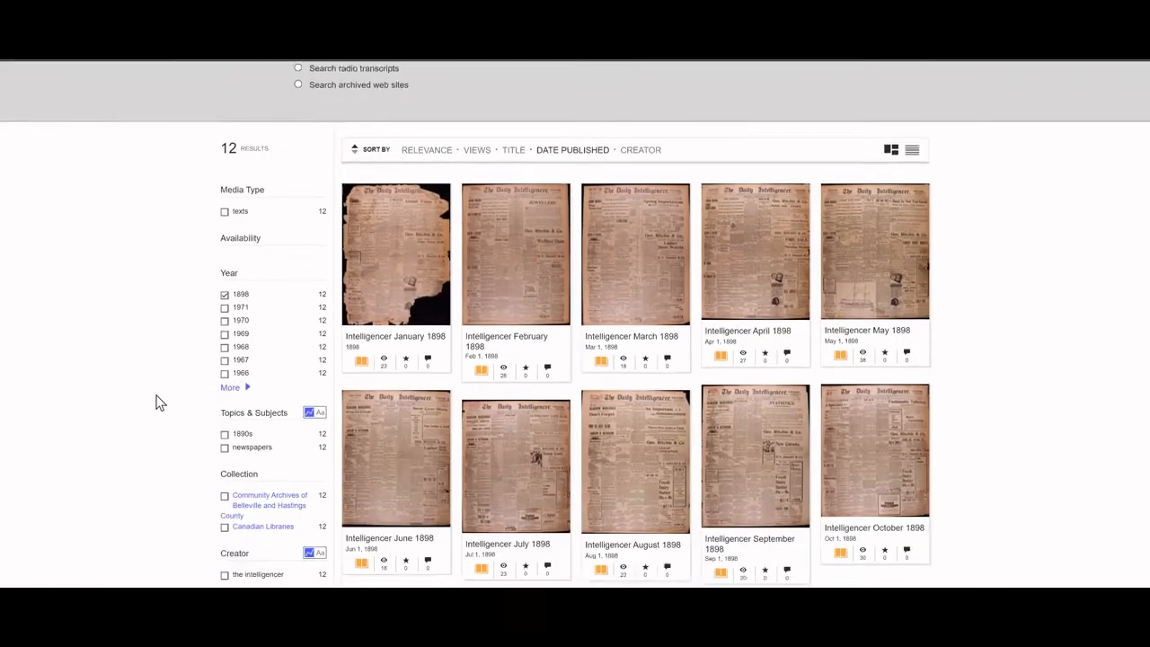
scroll("down", 3)
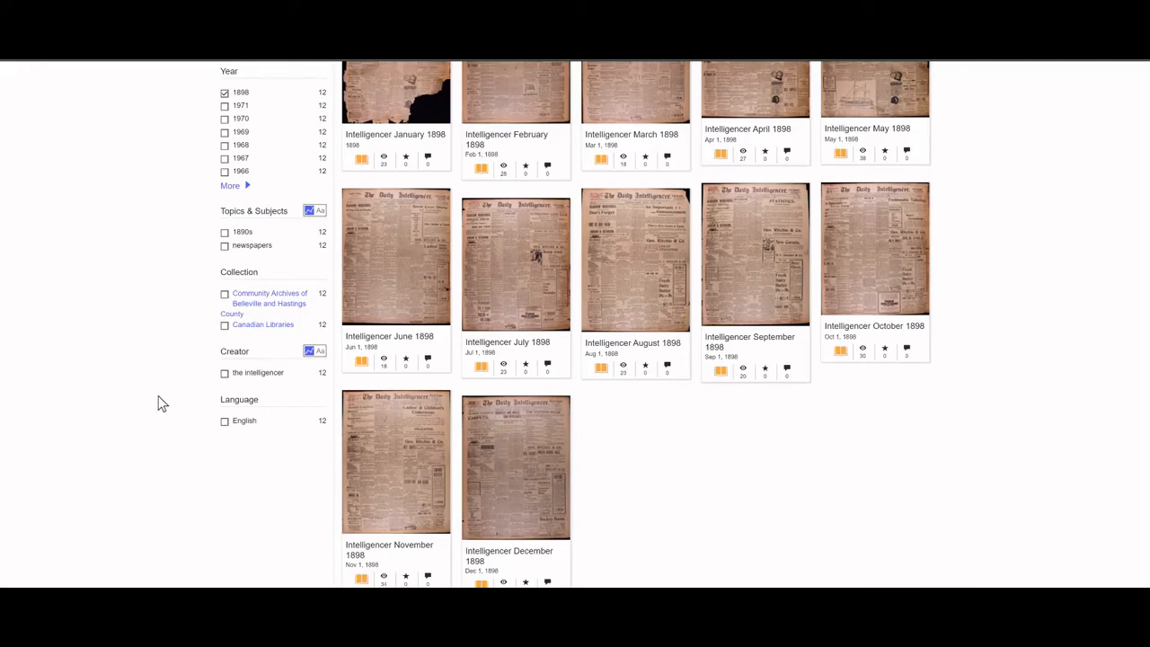
scroll("up", 3)
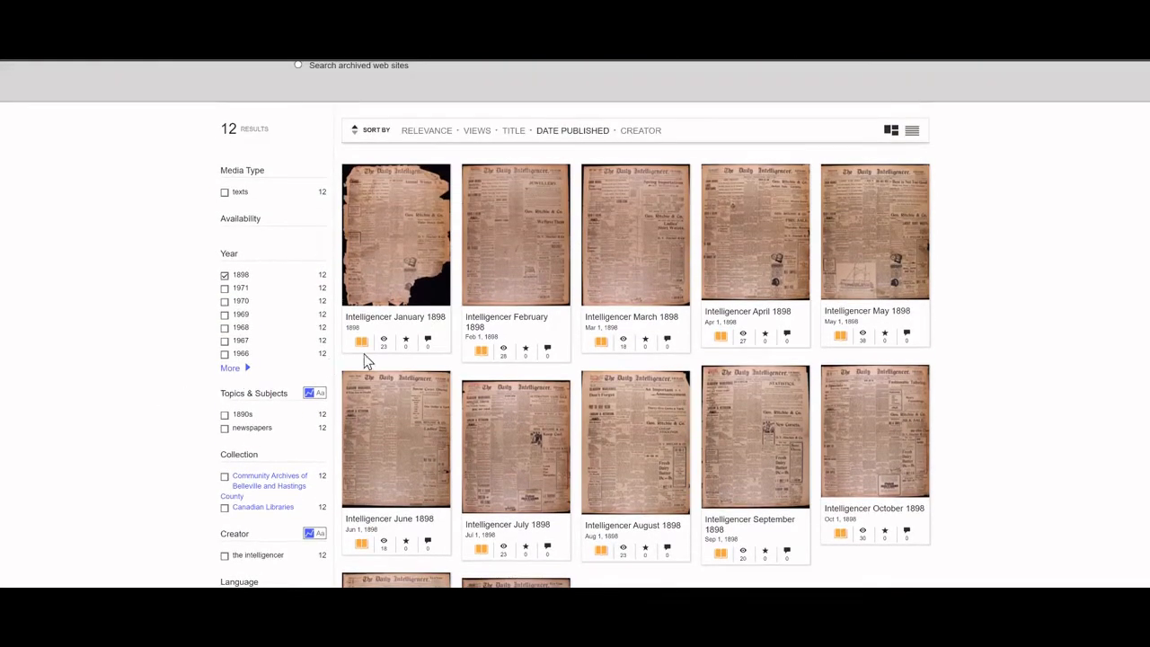
mouse_move(515, 257)
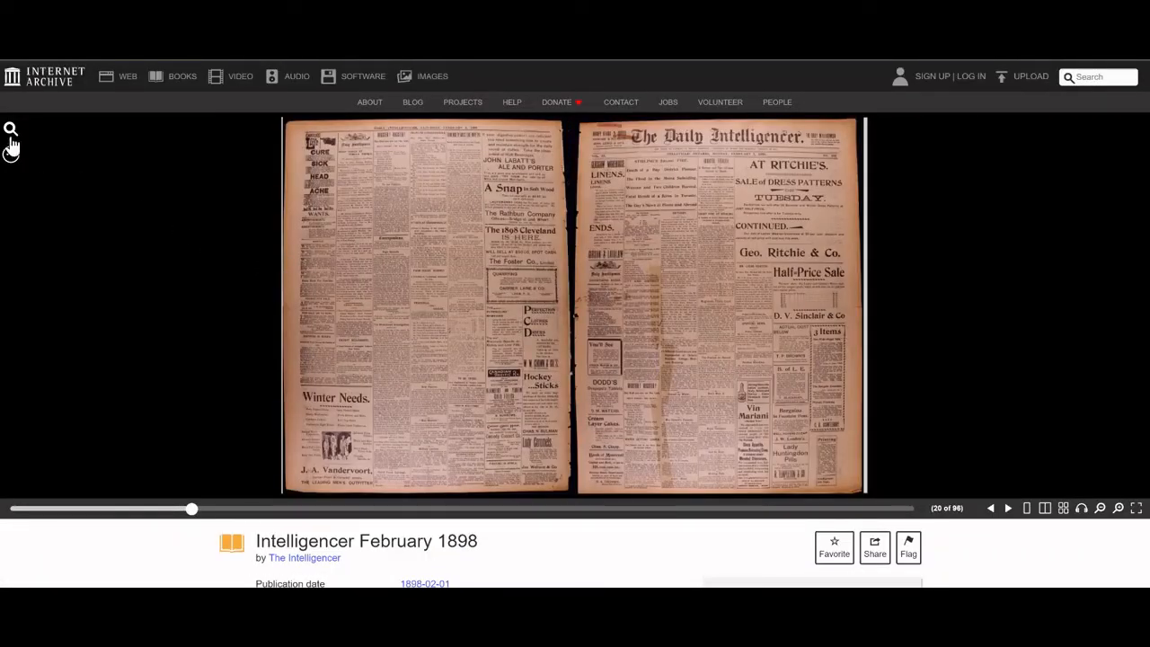
mouse_move(11, 131)
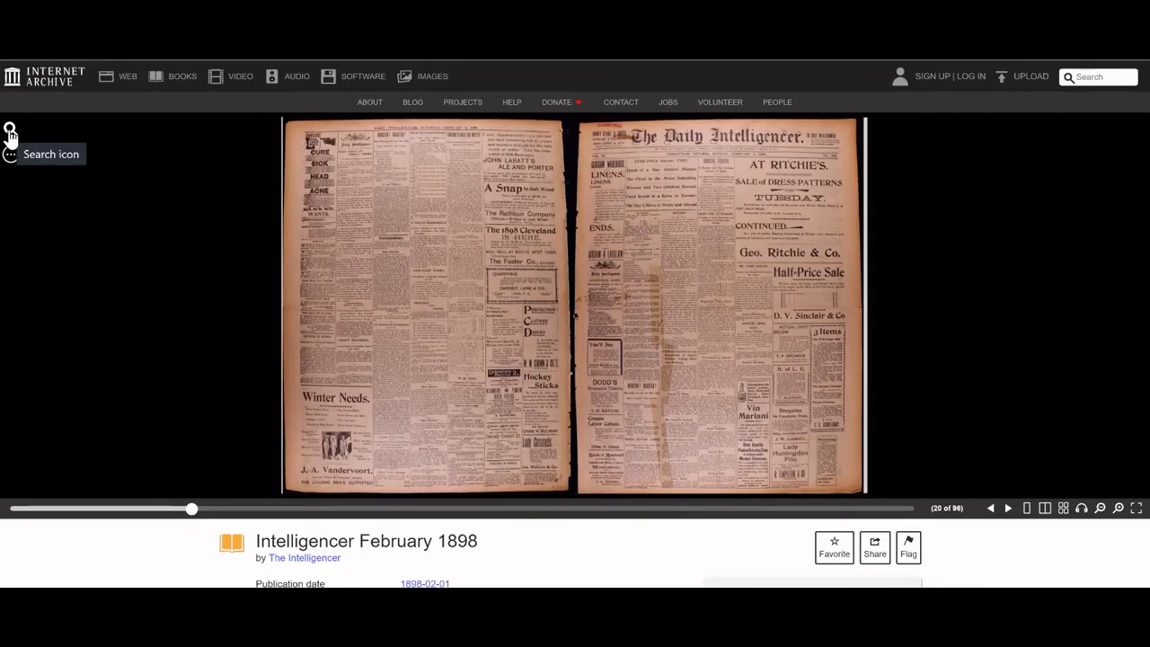
Search the February 1898 issue for Foster, returning 70 results
left_click(11, 128)
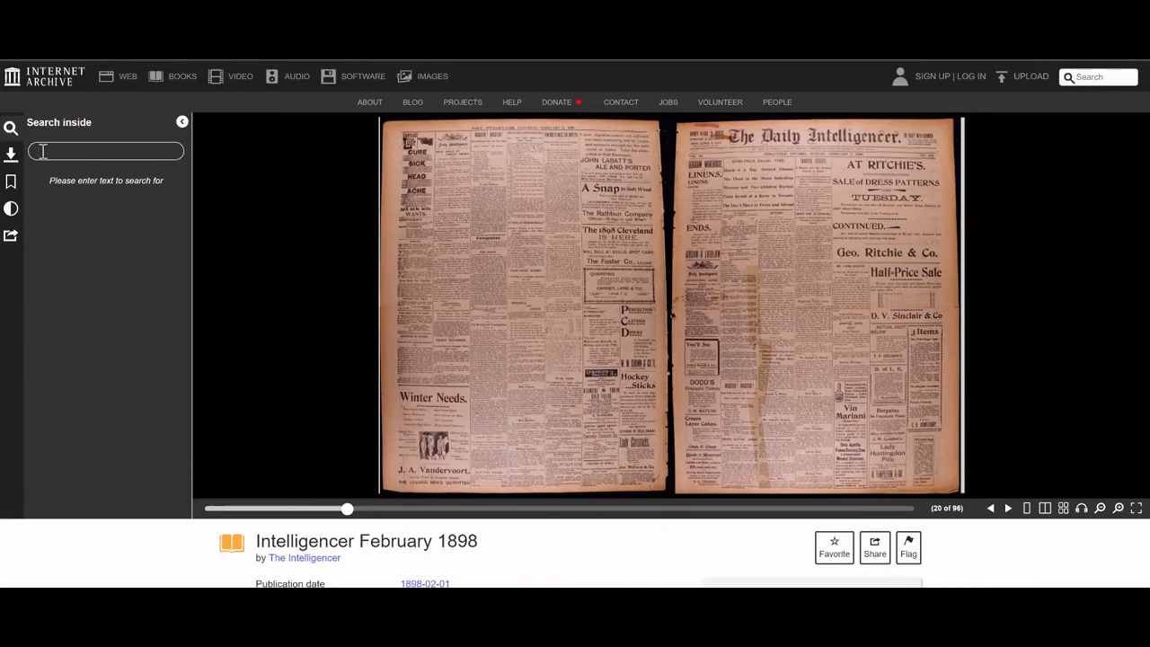
left_click(106, 151)
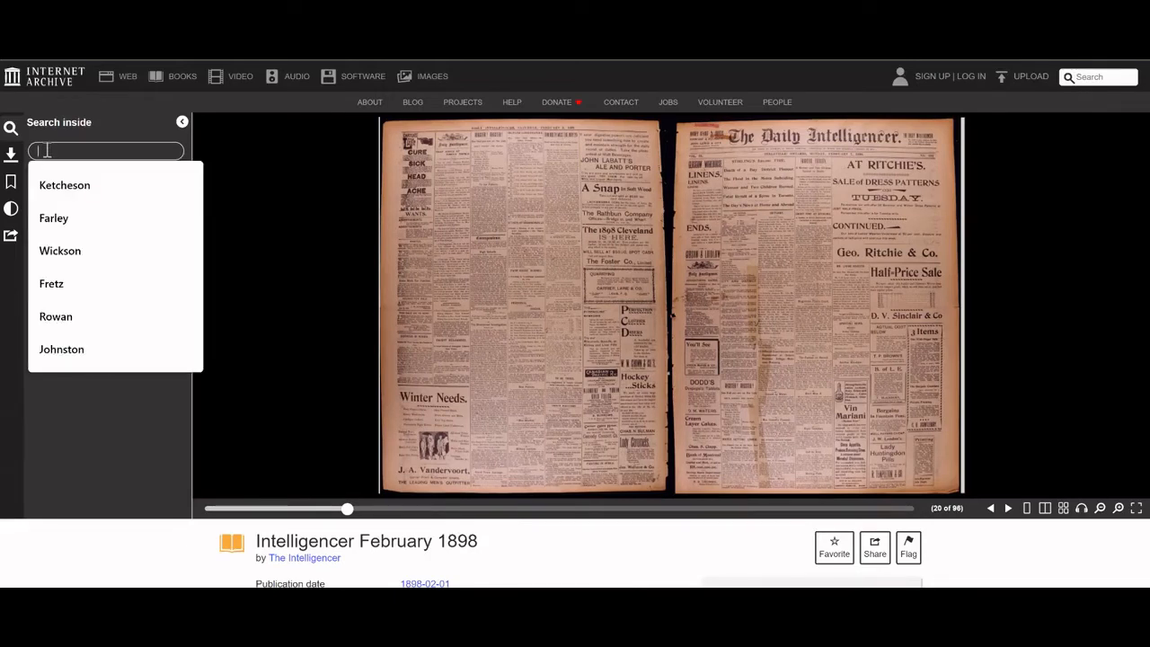
type("F")
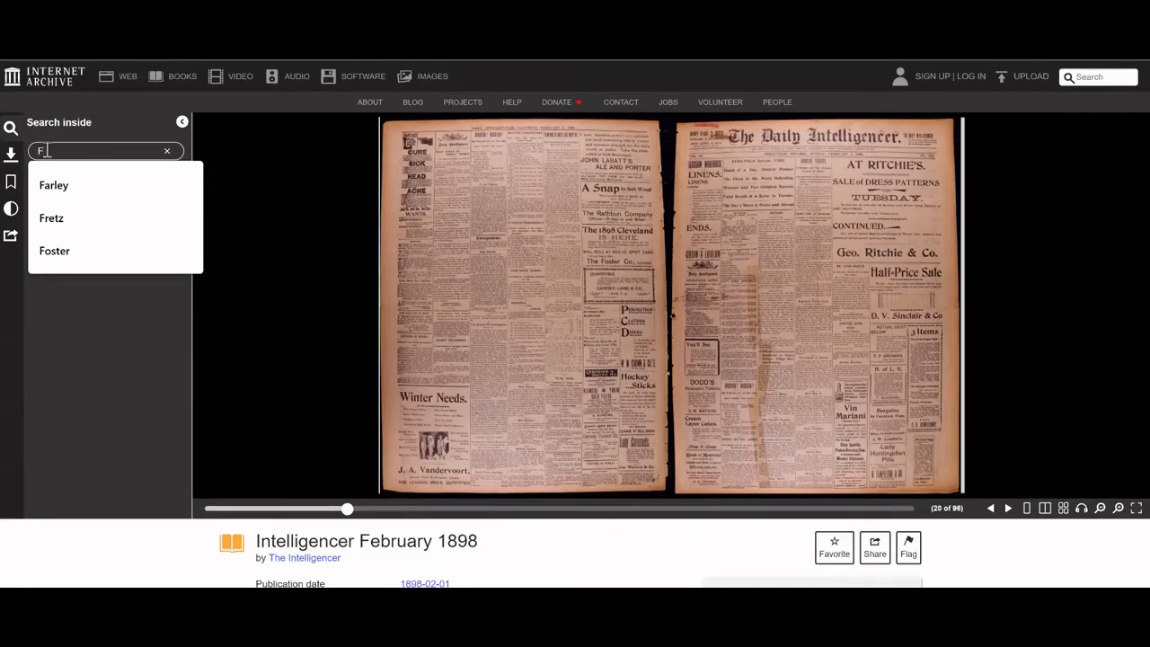
left_click(55, 251)
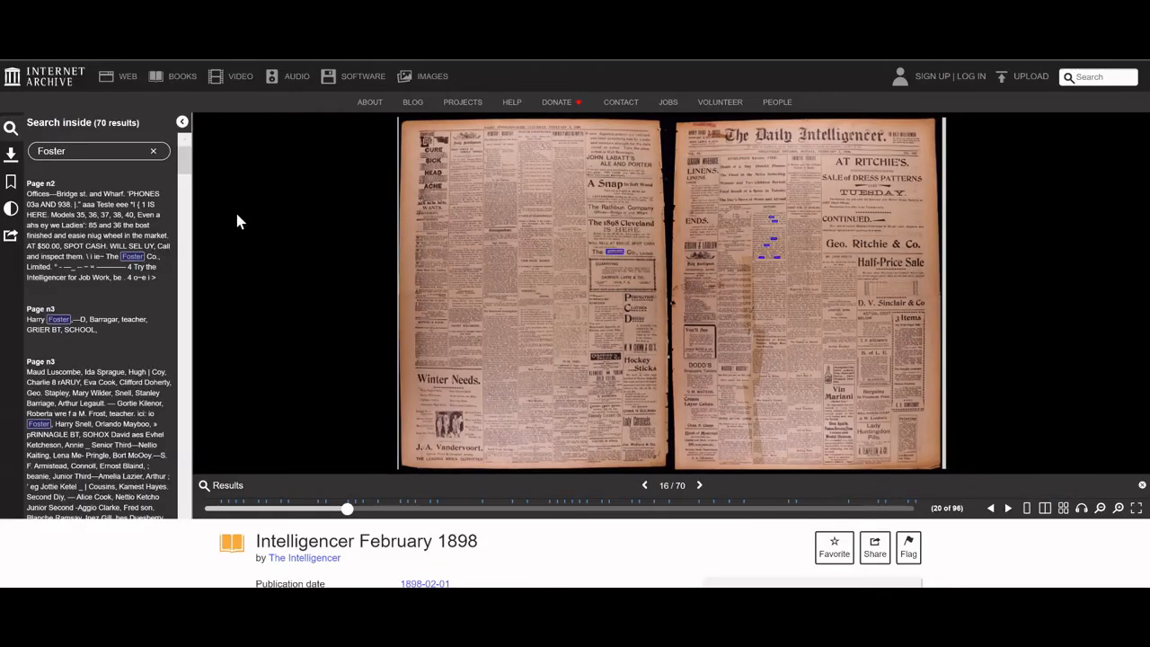
mouse_move(196, 236)
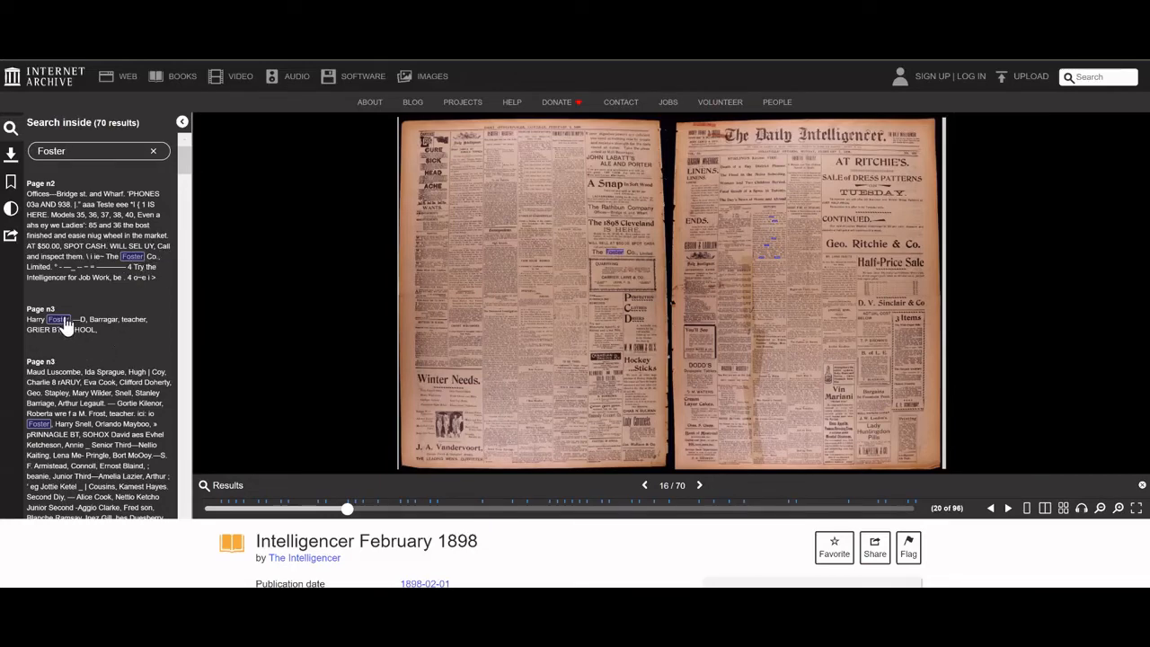
Scroll the Foster results down to the page n20 Benjamin Foster death entry
scroll("down", 3)
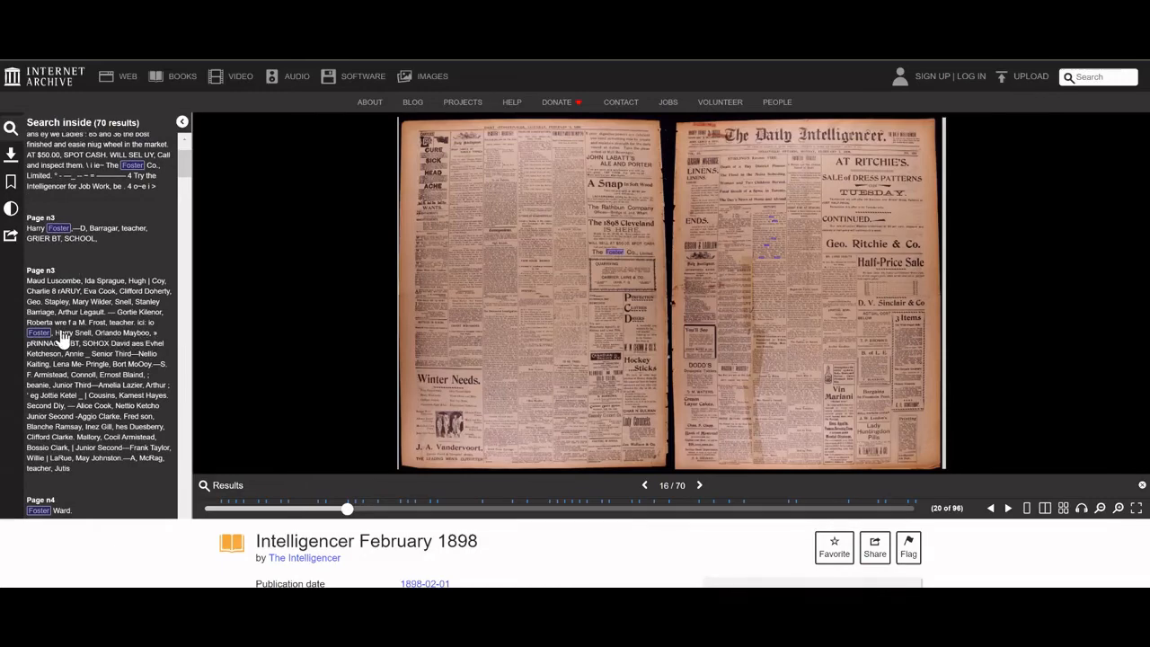
scroll("down", 3)
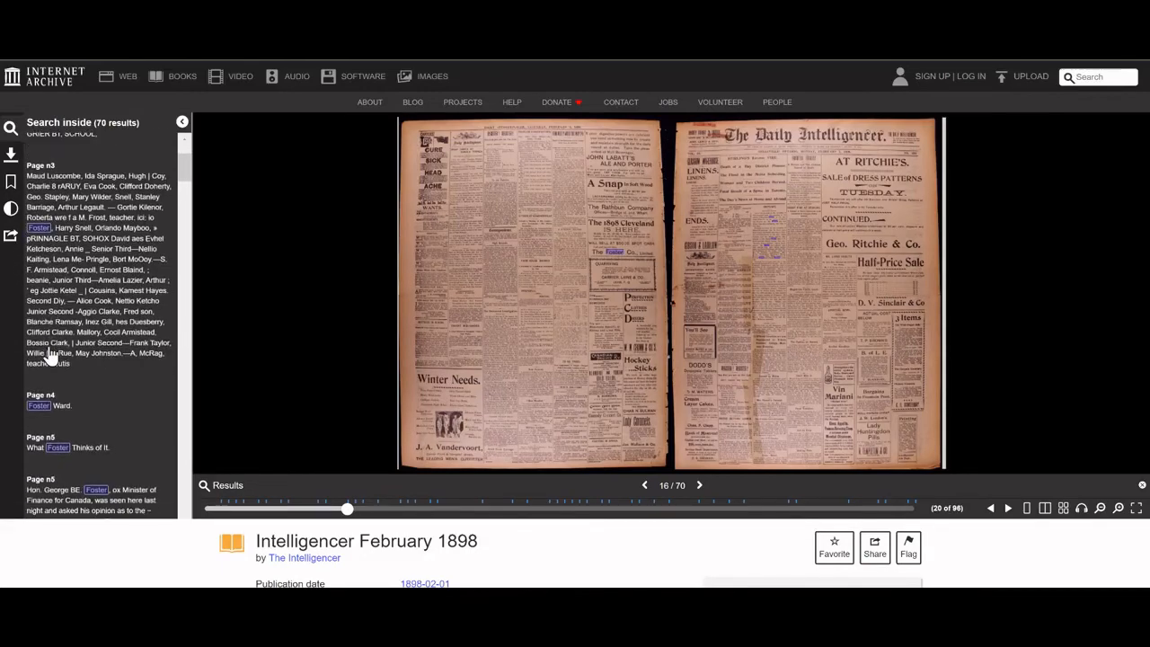
scroll("down", 3)
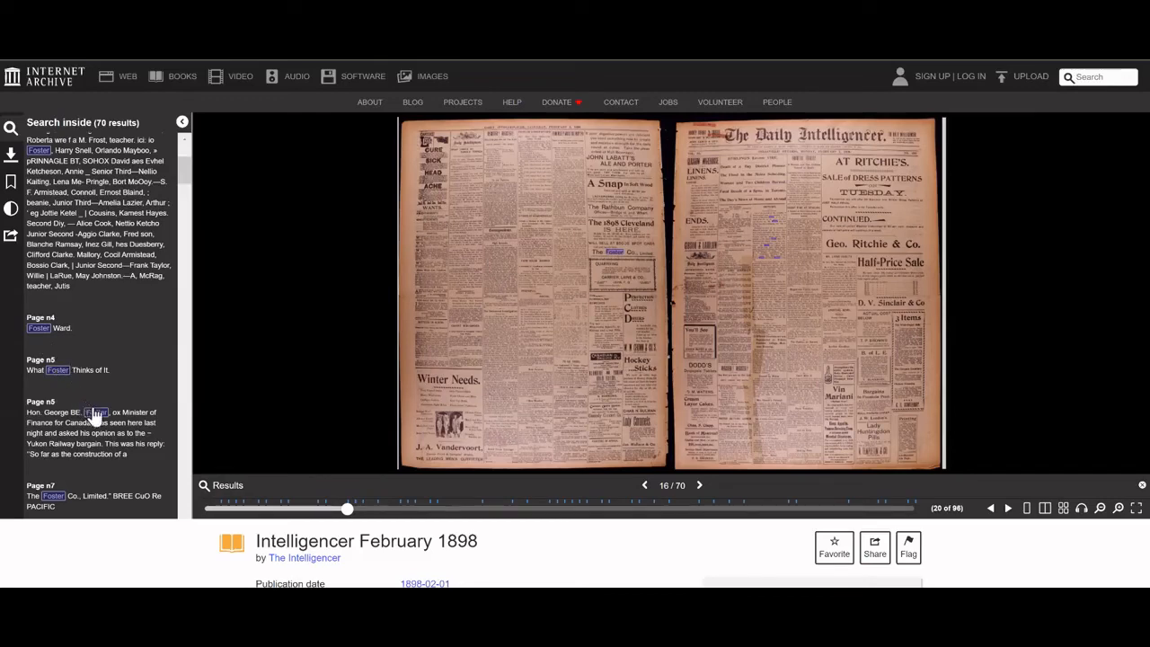
scroll("down", 3)
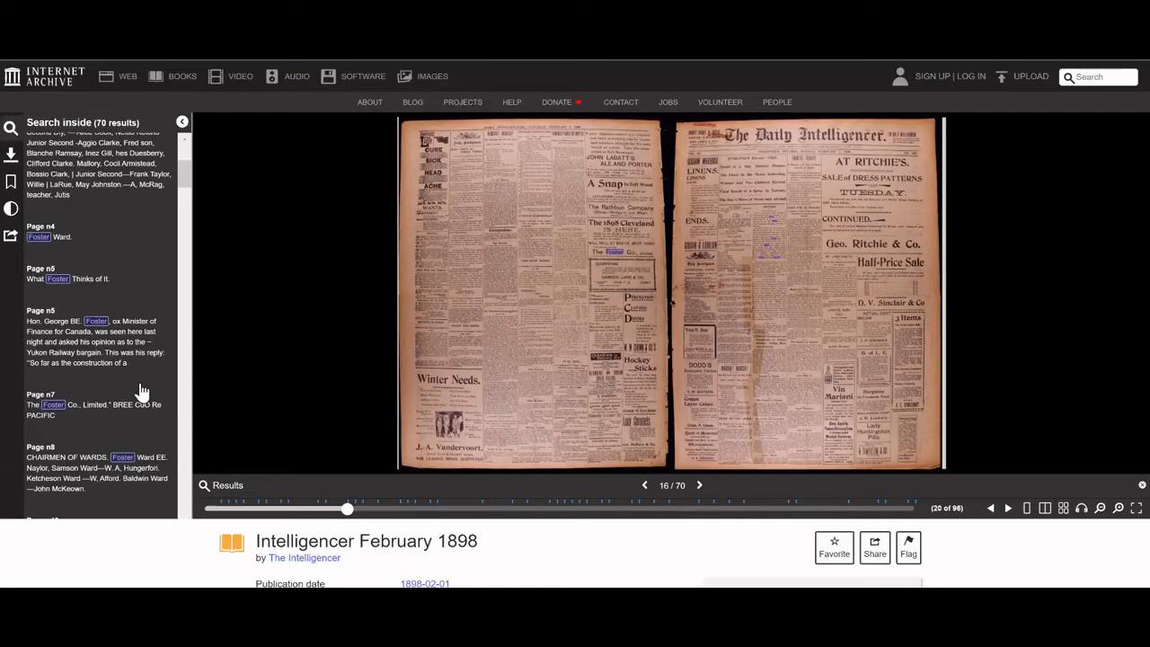
scroll("down", 3)
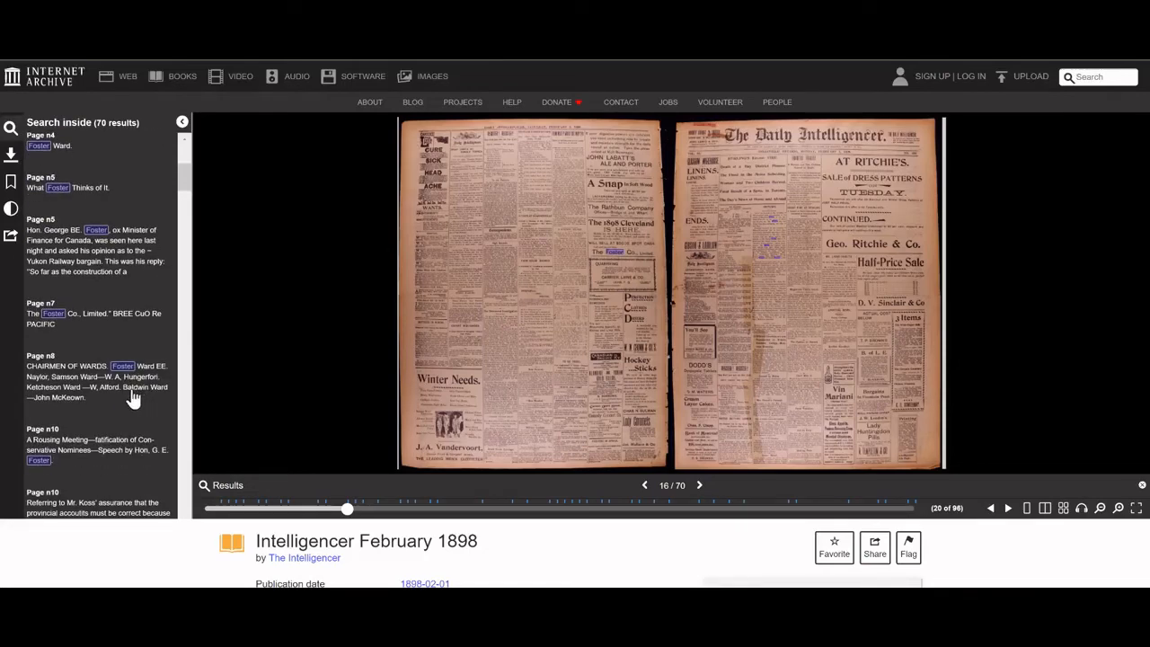
scroll("down", 3)
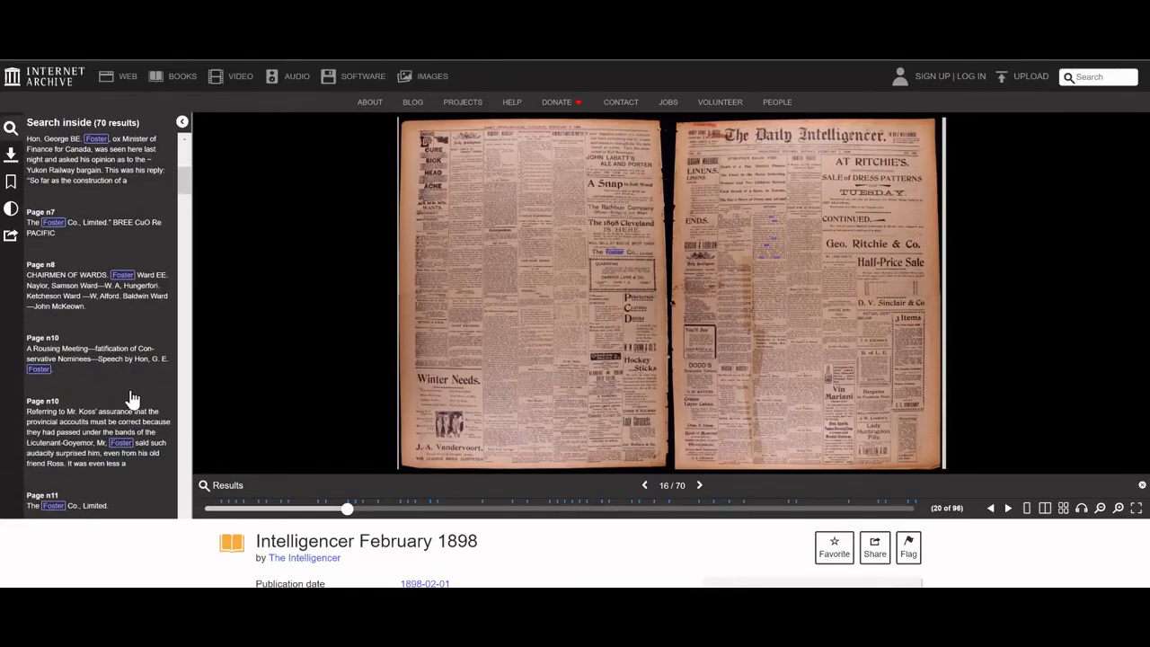
scroll("down", 3)
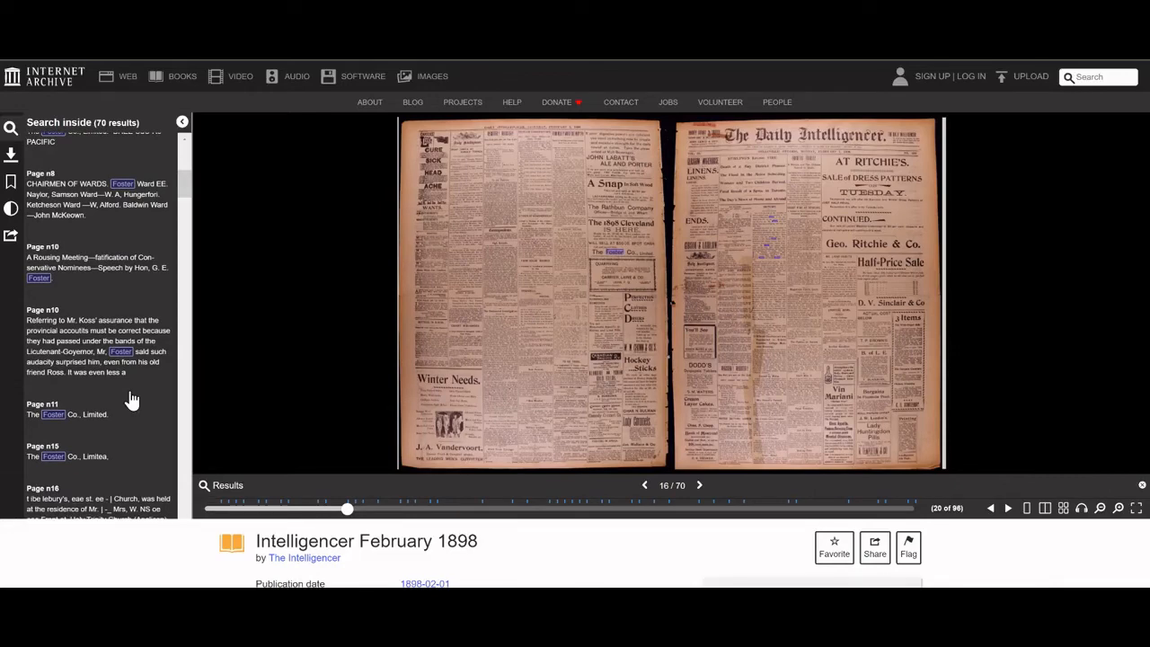
scroll("down", 3)
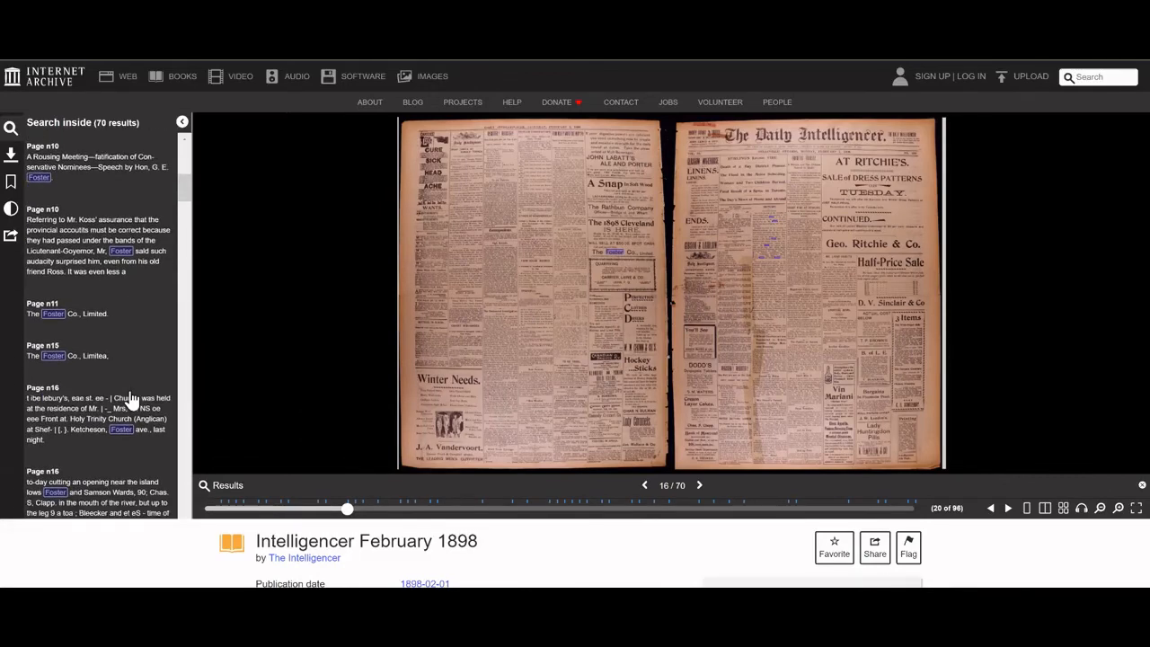
scroll("down", 3)
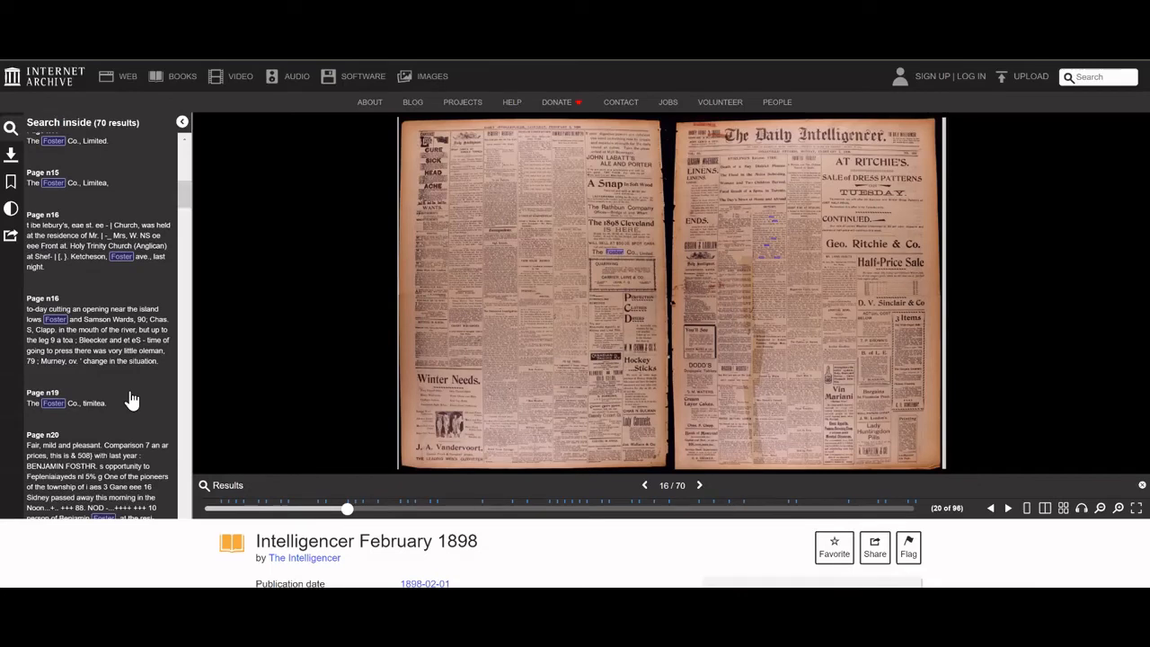
scroll("down", 3)
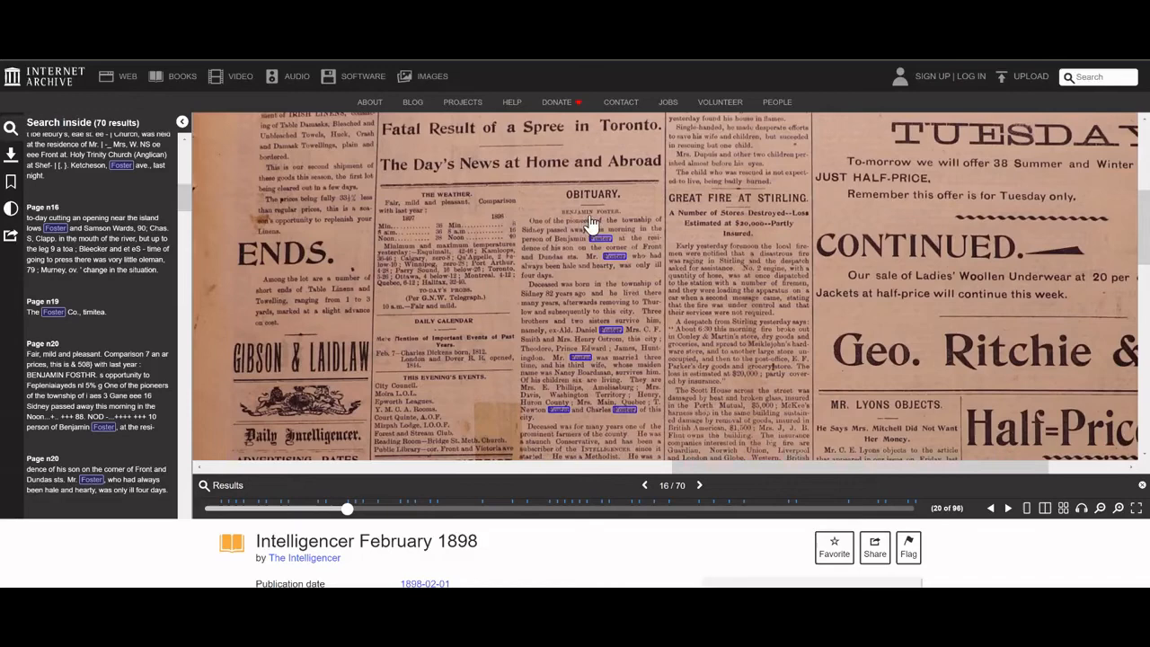
mouse_move(616, 346)
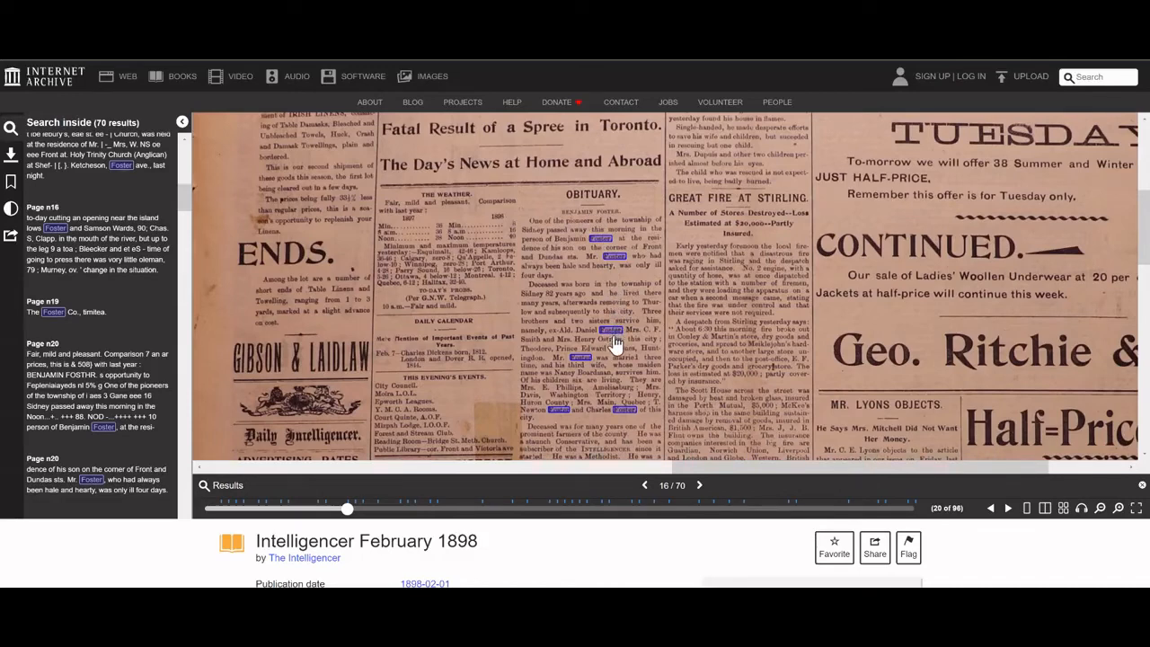
mouse_move(580, 395)
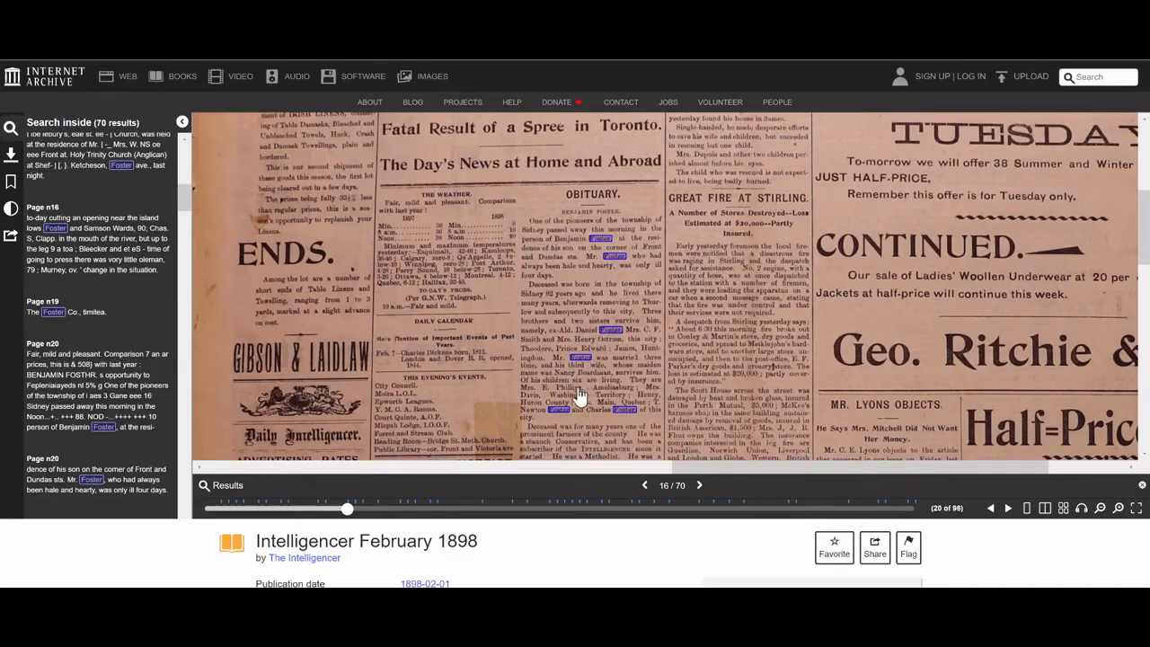
mouse_move(571, 404)
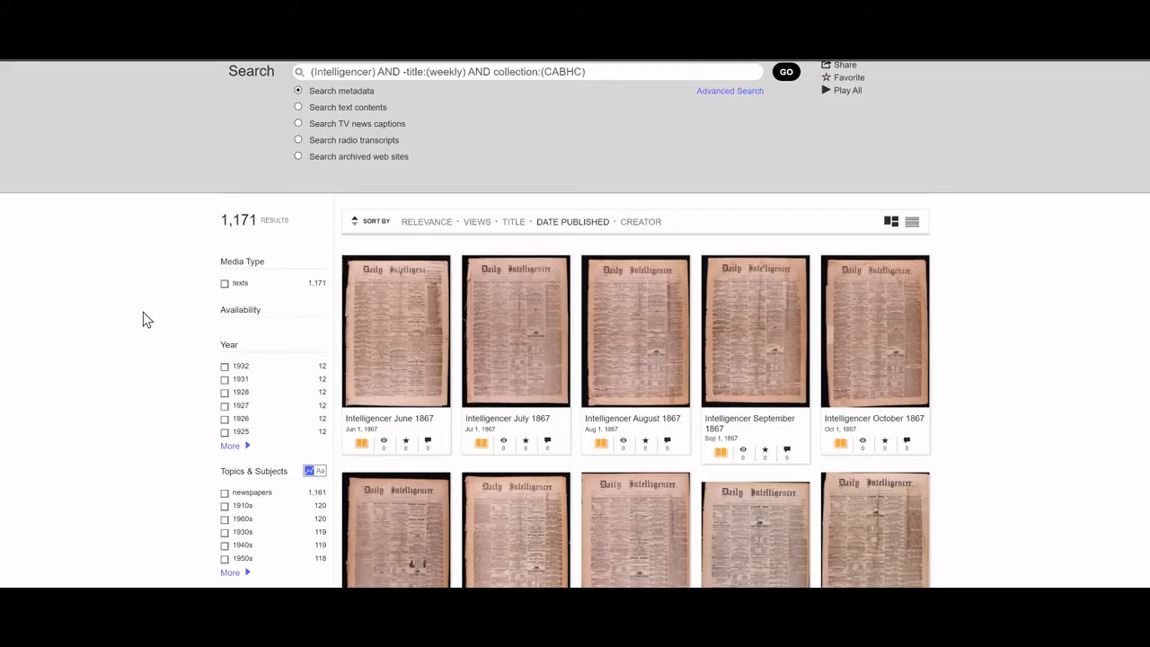
mouse_move(95, 427)
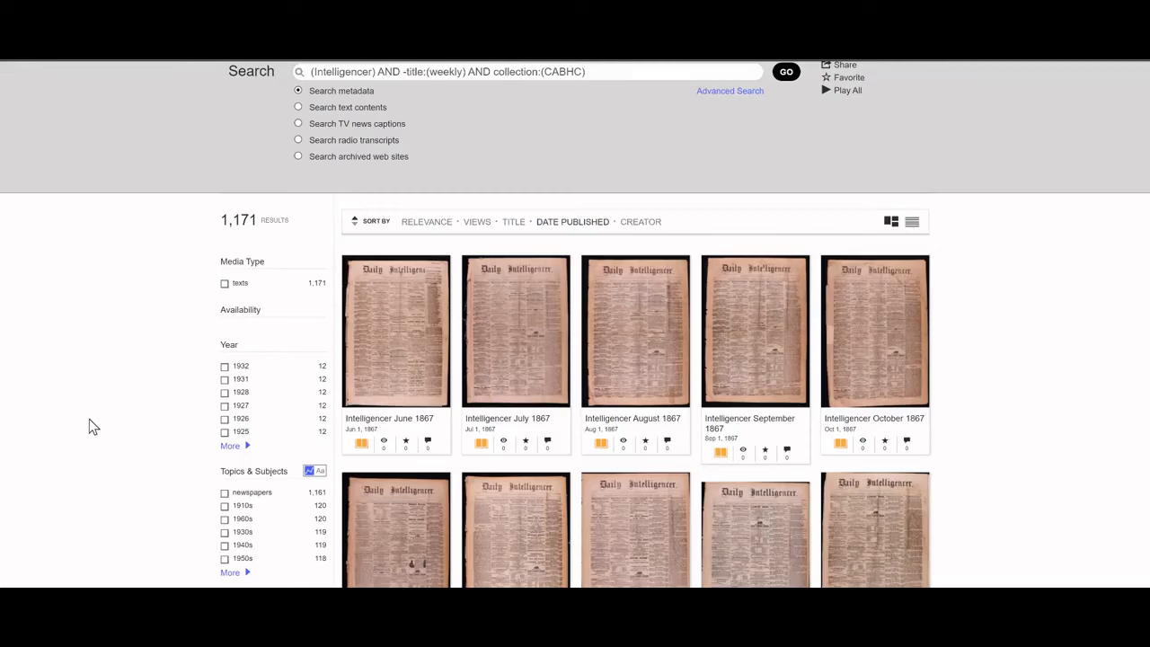
mouse_move(126, 430)
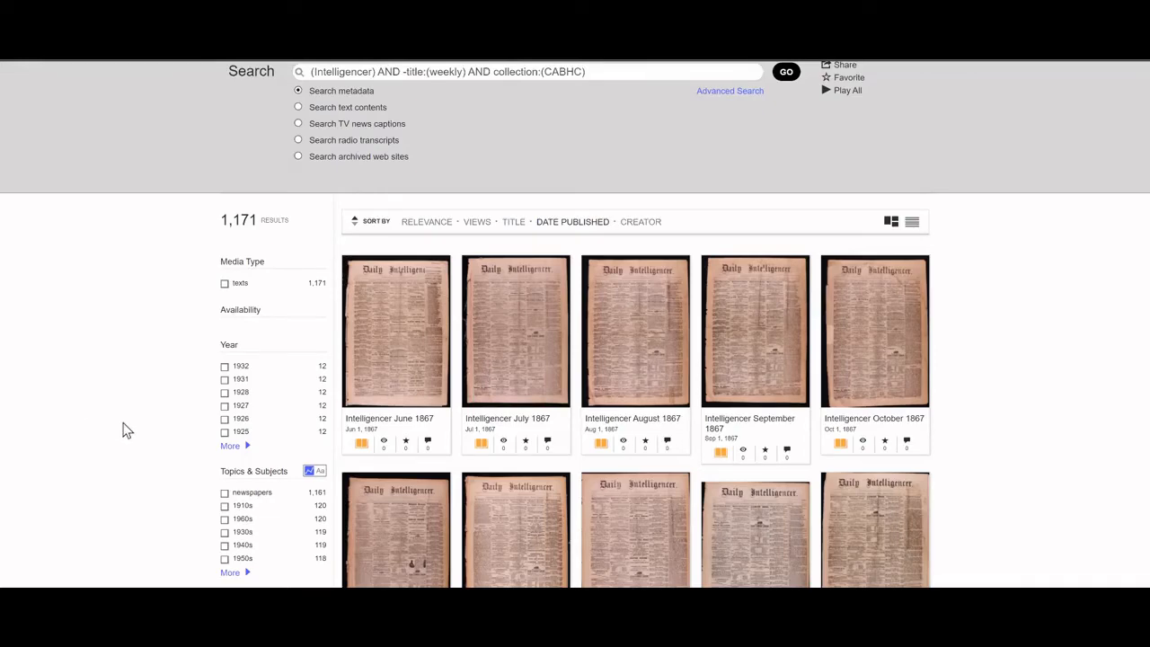
mouse_move(231, 446)
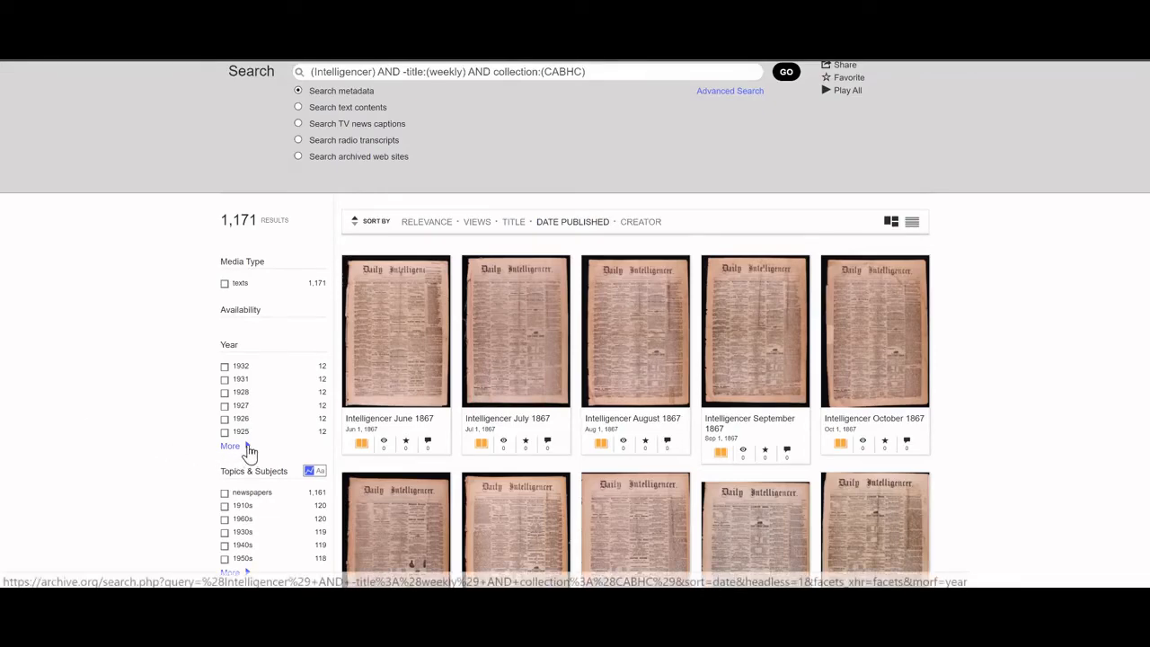
Expand the Year facet to show all publication years for the Intelligencer results
left_click(230, 446)
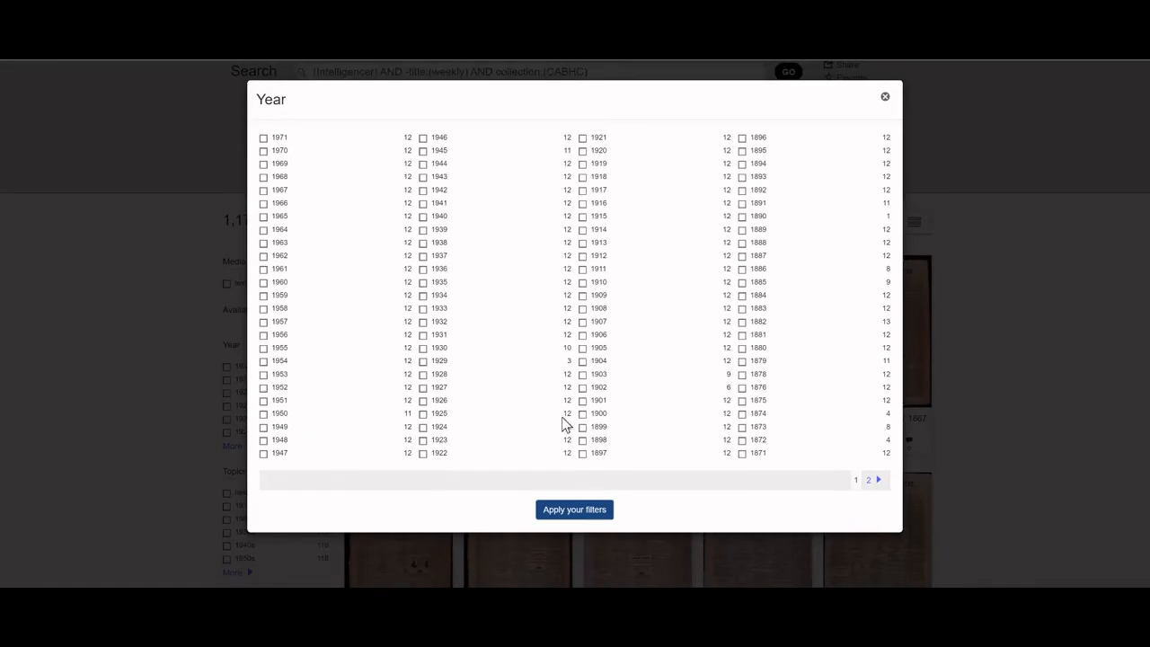
mouse_move(256, 267)
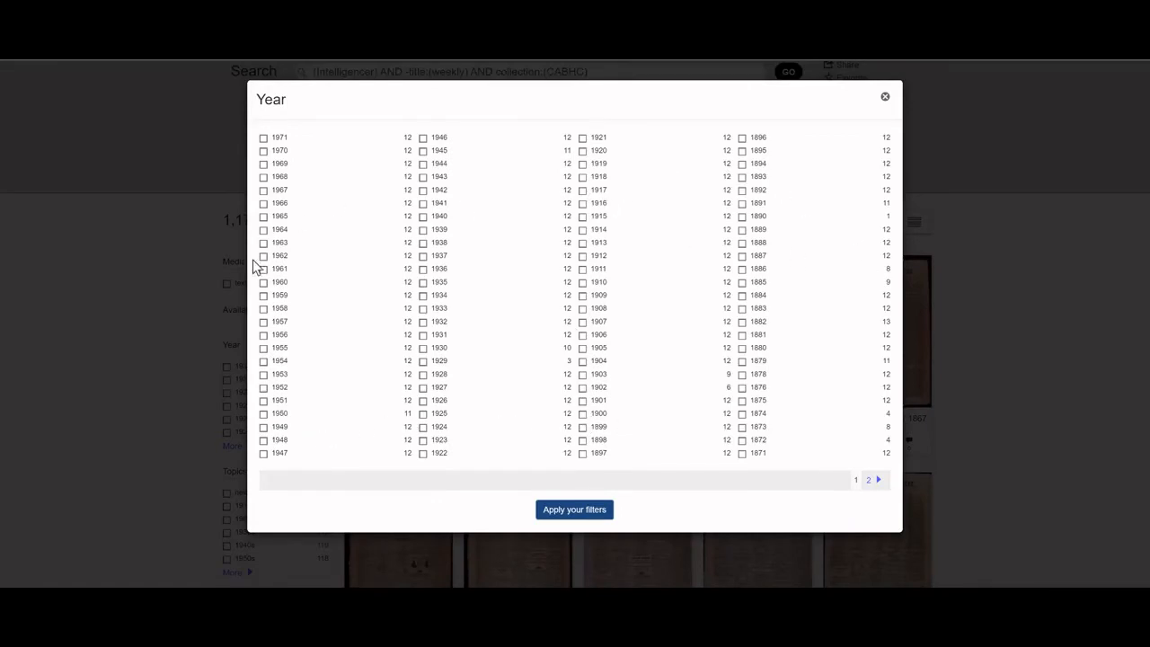
mouse_move(574, 319)
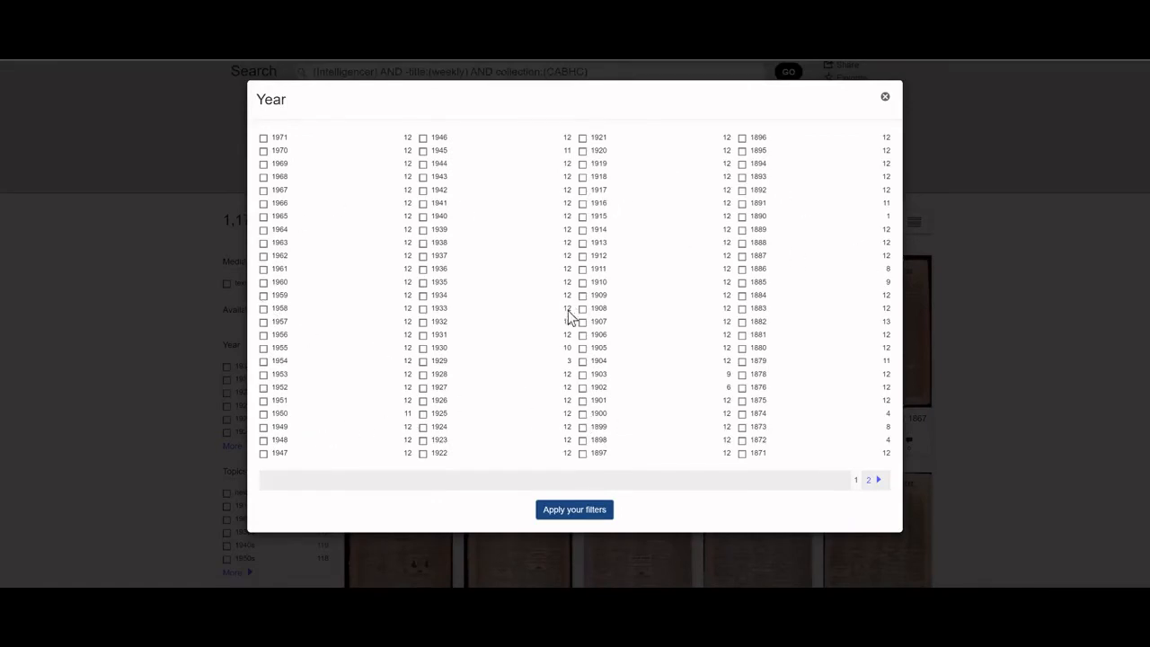
mouse_move(587, 393)
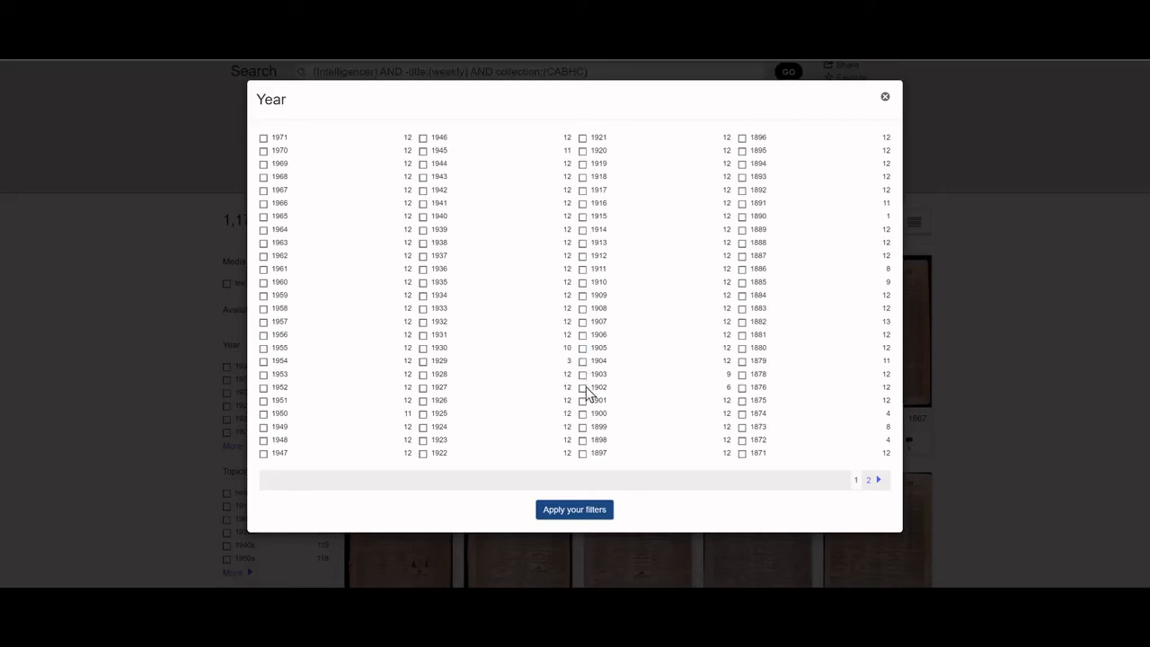
mouse_move(623, 396)
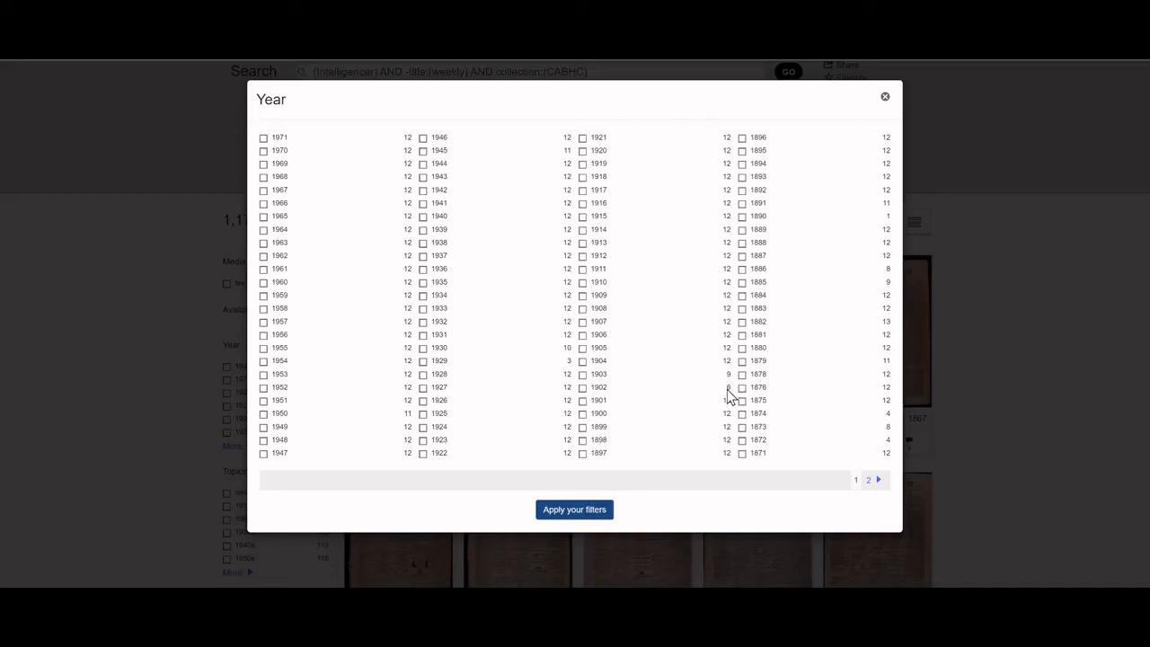
mouse_move(594, 391)
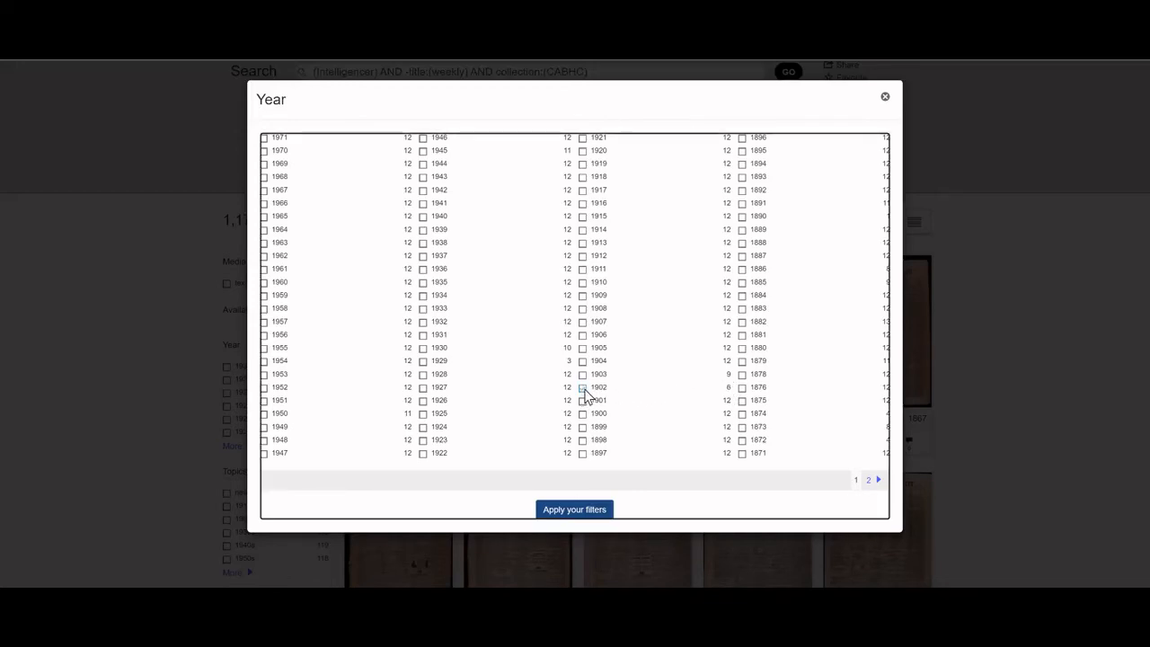
Filter the Intelligencer results to 1902, leaving six issues
left_click(582, 387)
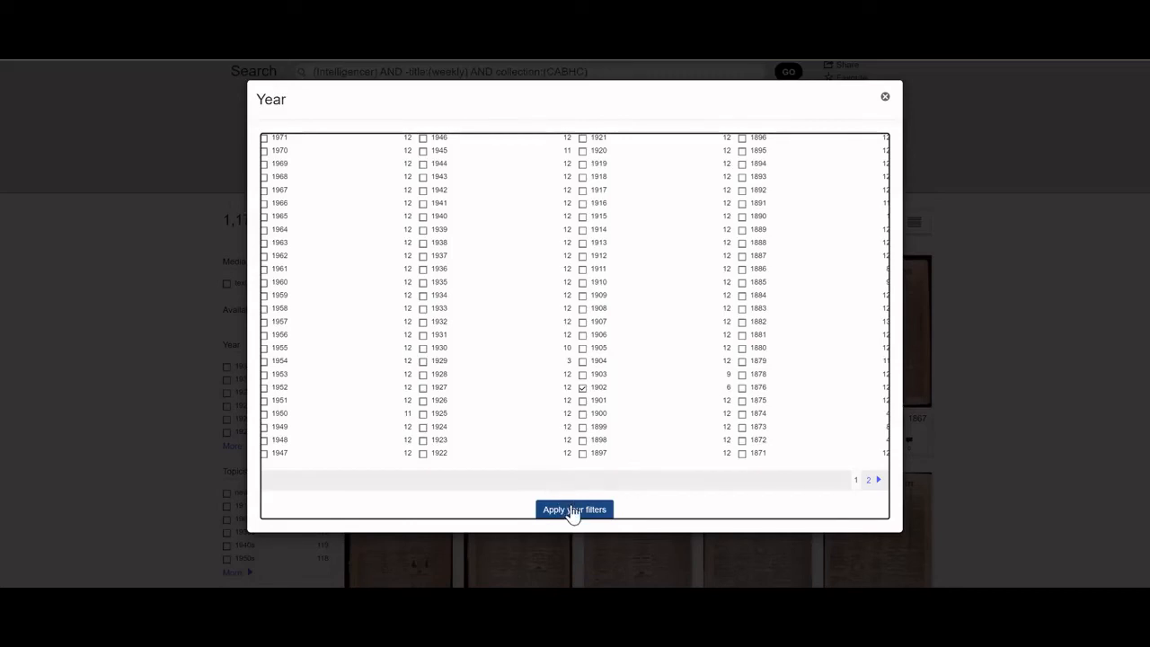
left_click(574, 509)
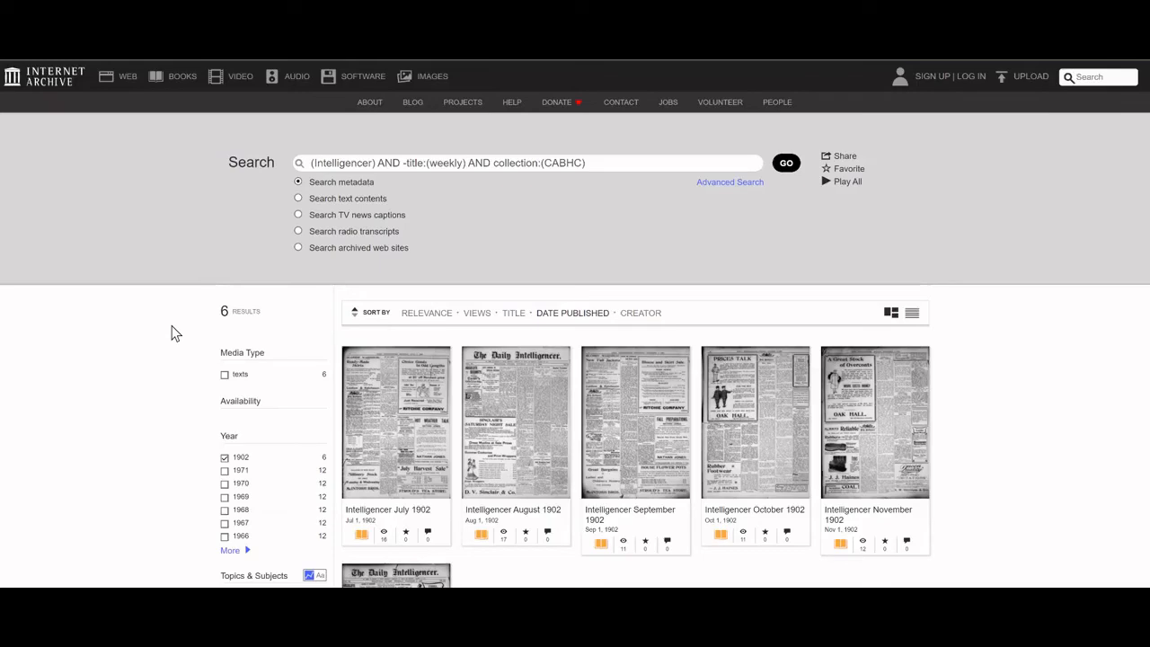
mouse_move(525, 520)
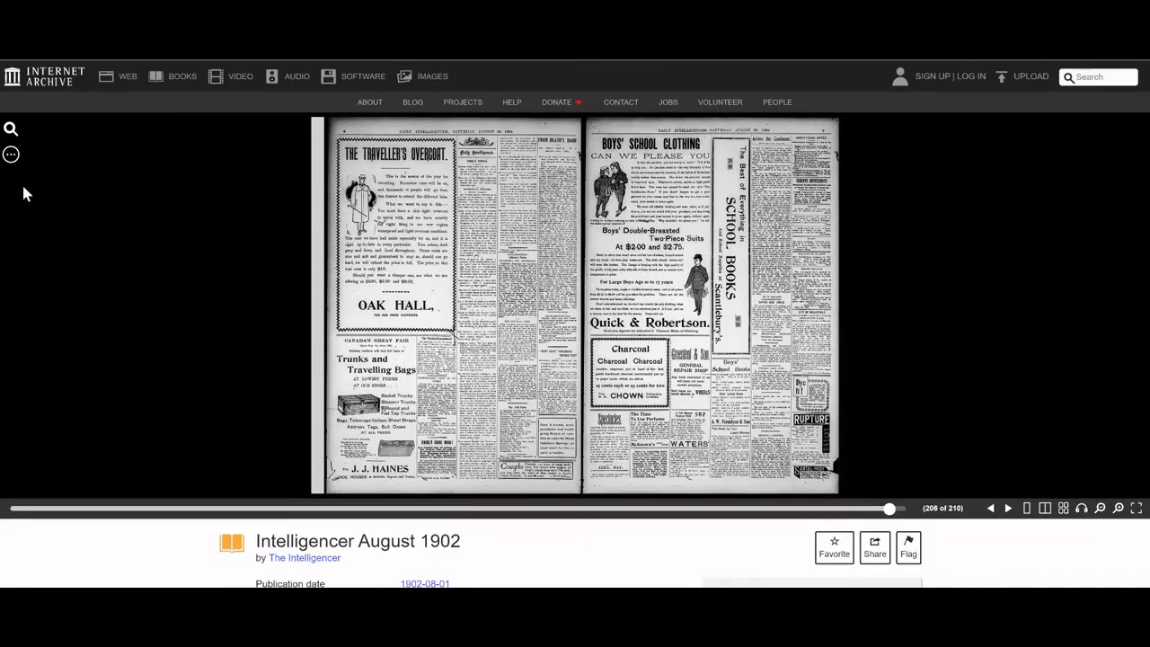
mouse_move(11, 128)
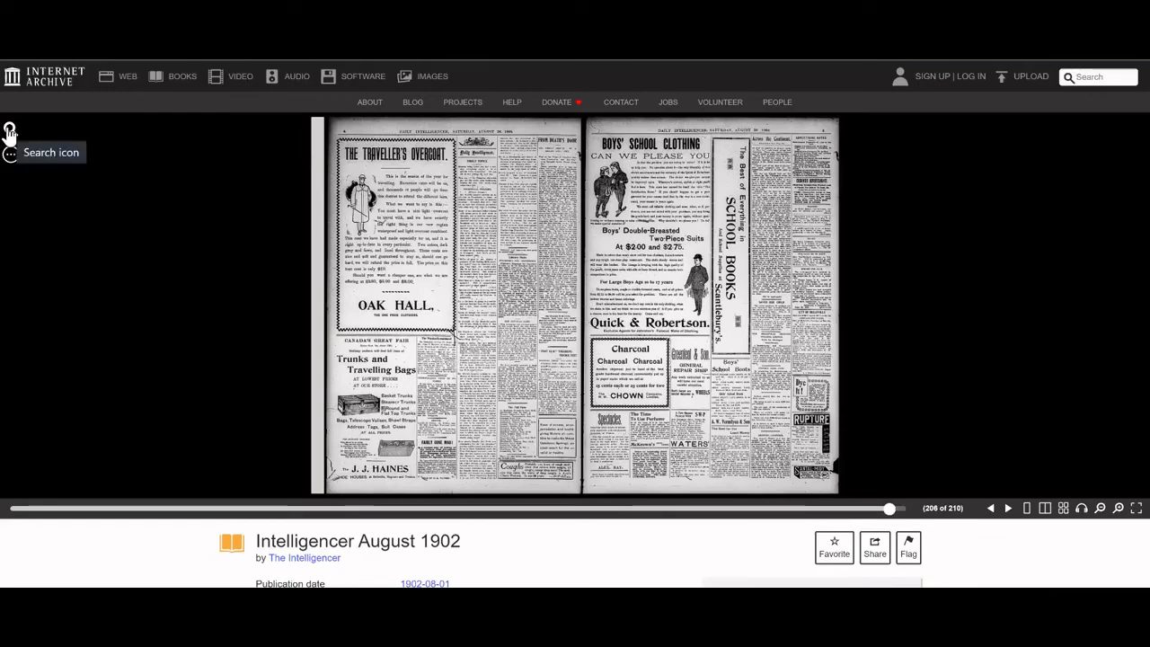
mouse_move(11, 133)
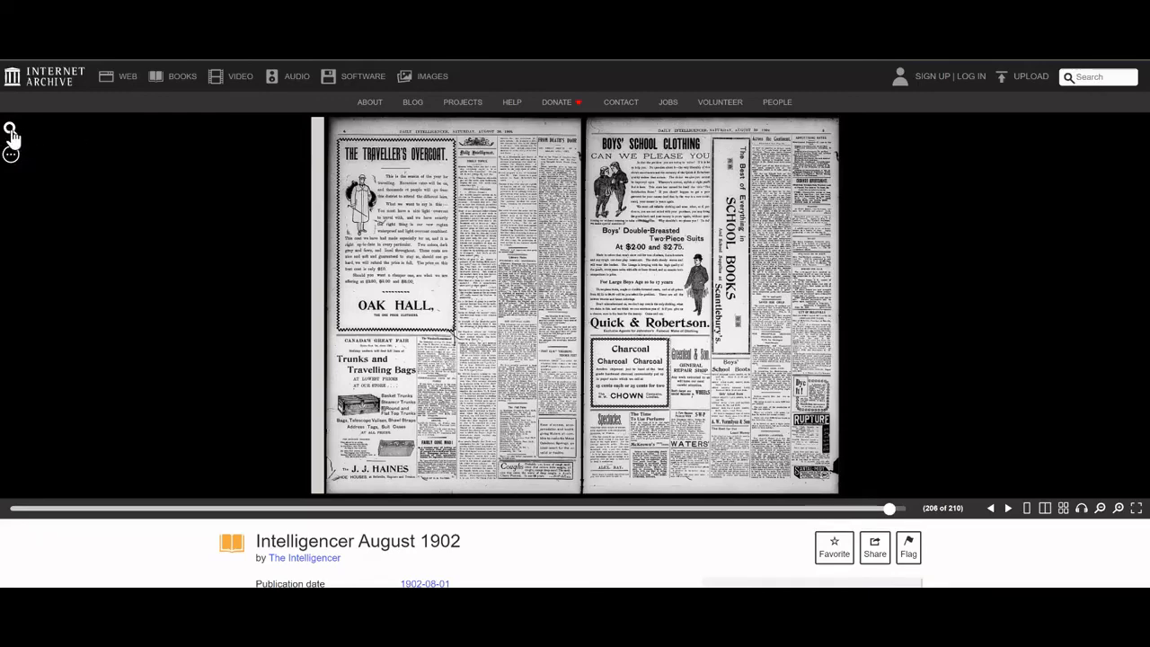
Search inside the August 1902 Intelligencer for 'Lane', returning 13 matches
left_click(11, 128)
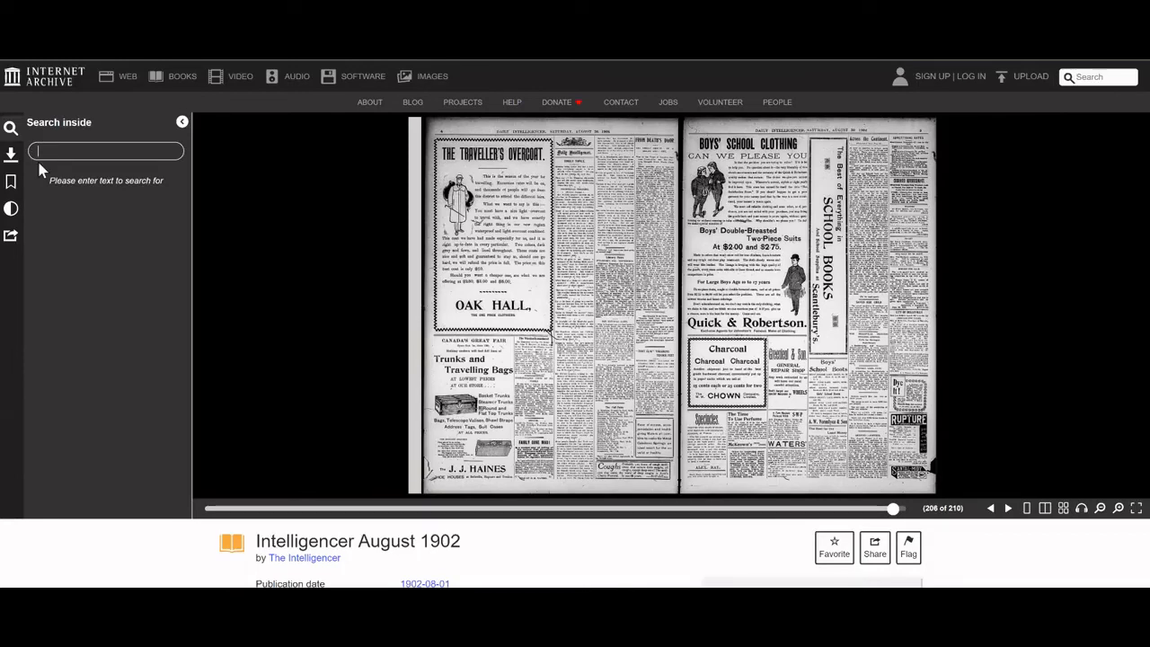
type("Lane")
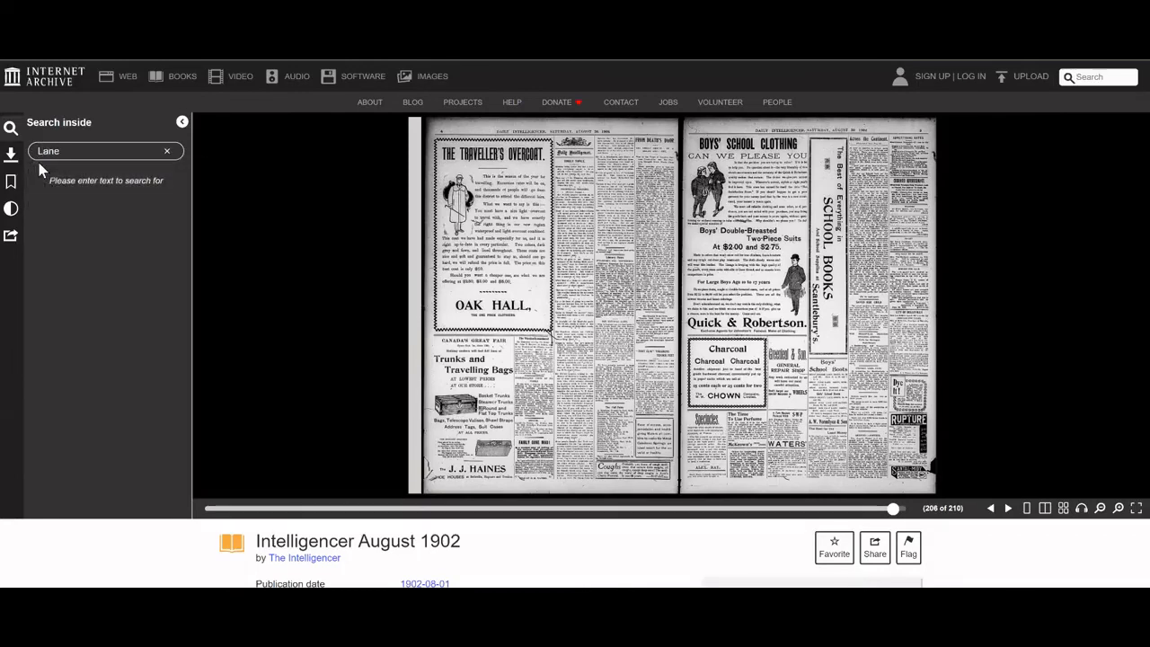
key("Return")
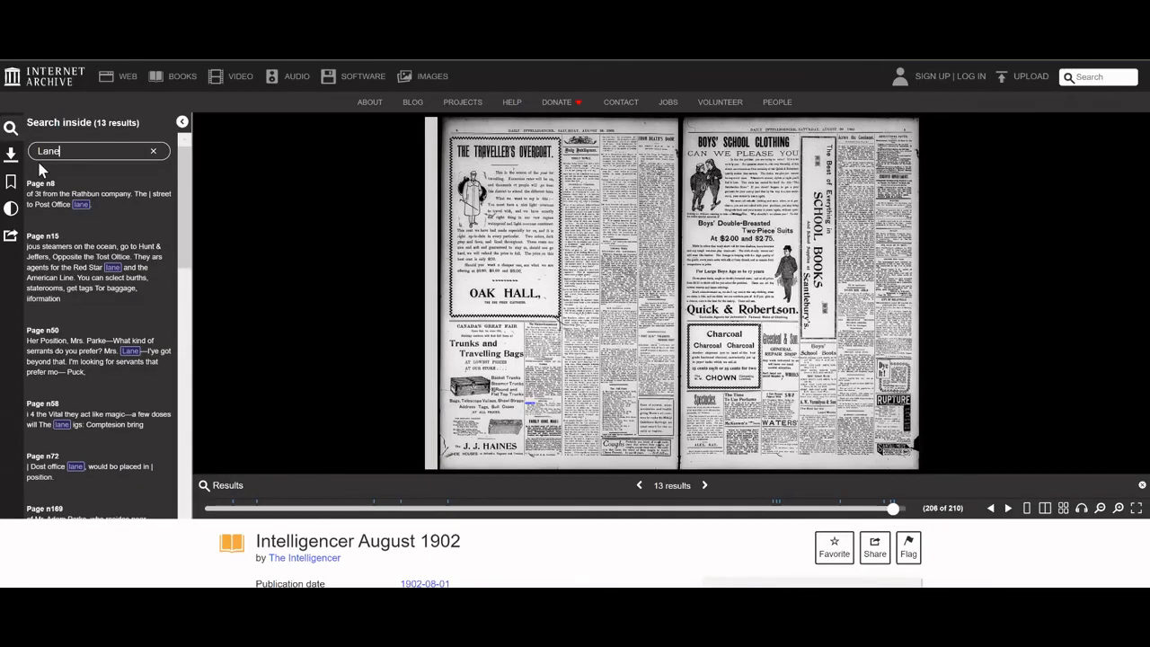
mouse_move(70, 232)
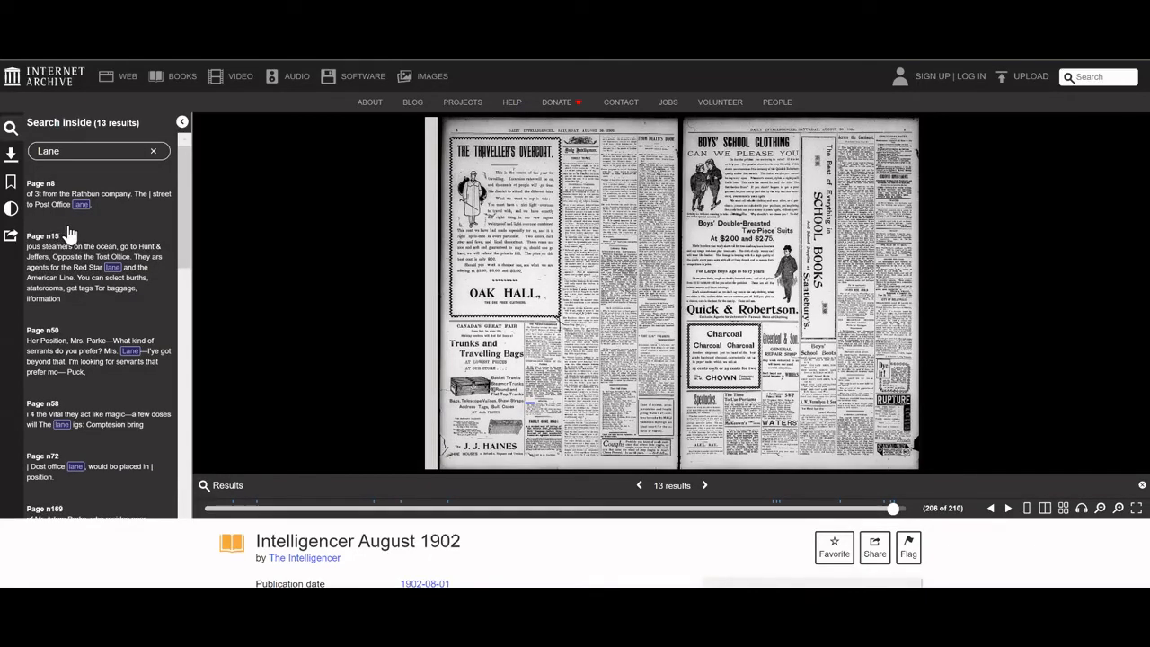
mouse_move(96, 278)
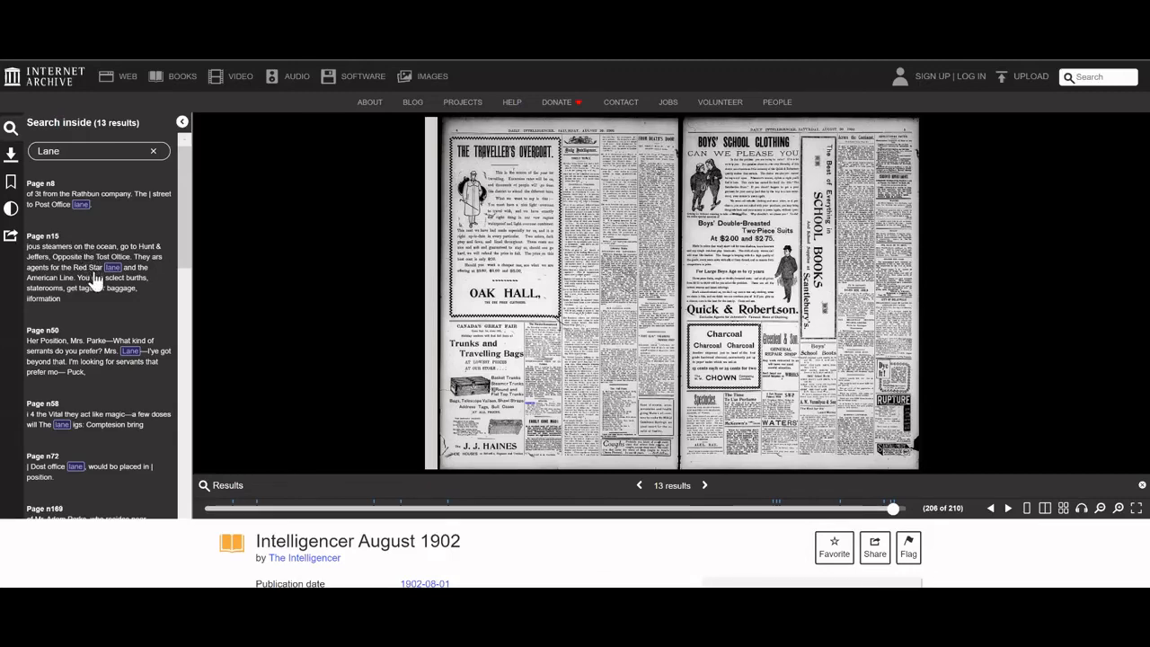
mouse_move(97, 368)
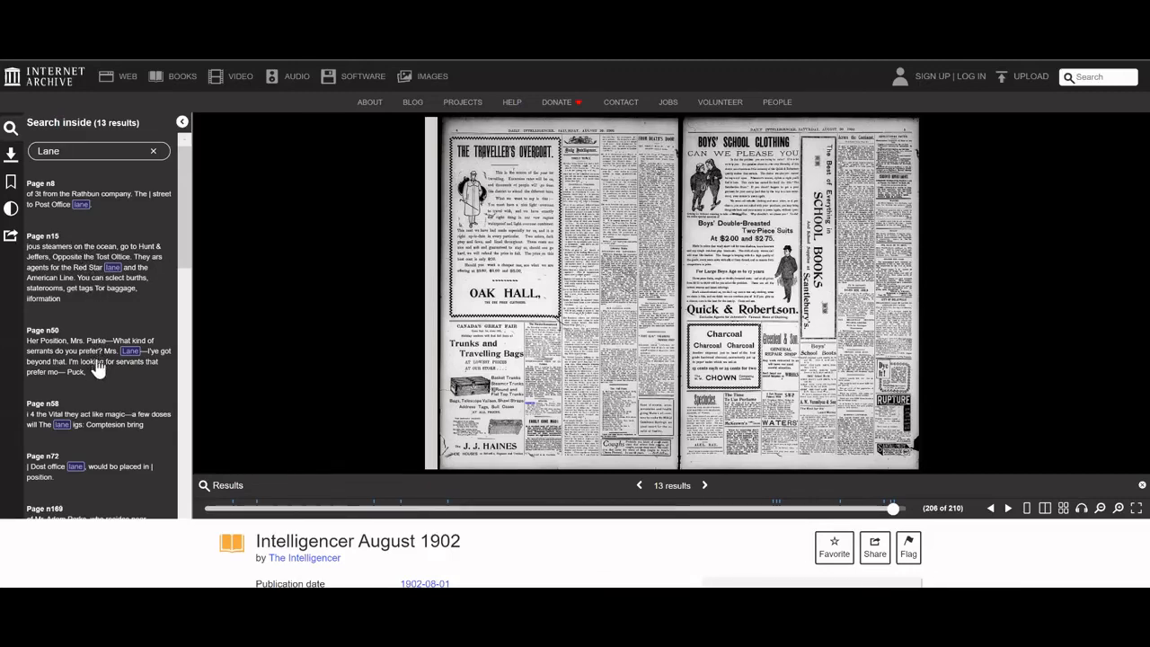
mouse_move(76, 393)
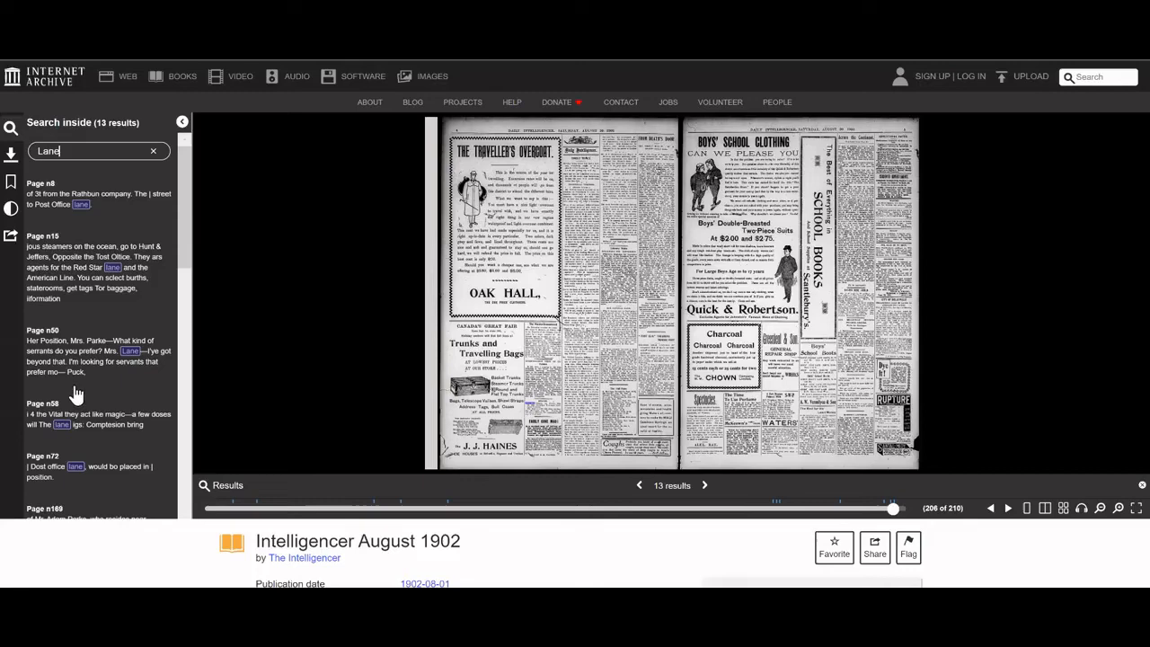
Scroll the 'Lane' results list down to the Page n202 death-notice match
scroll("down", 3)
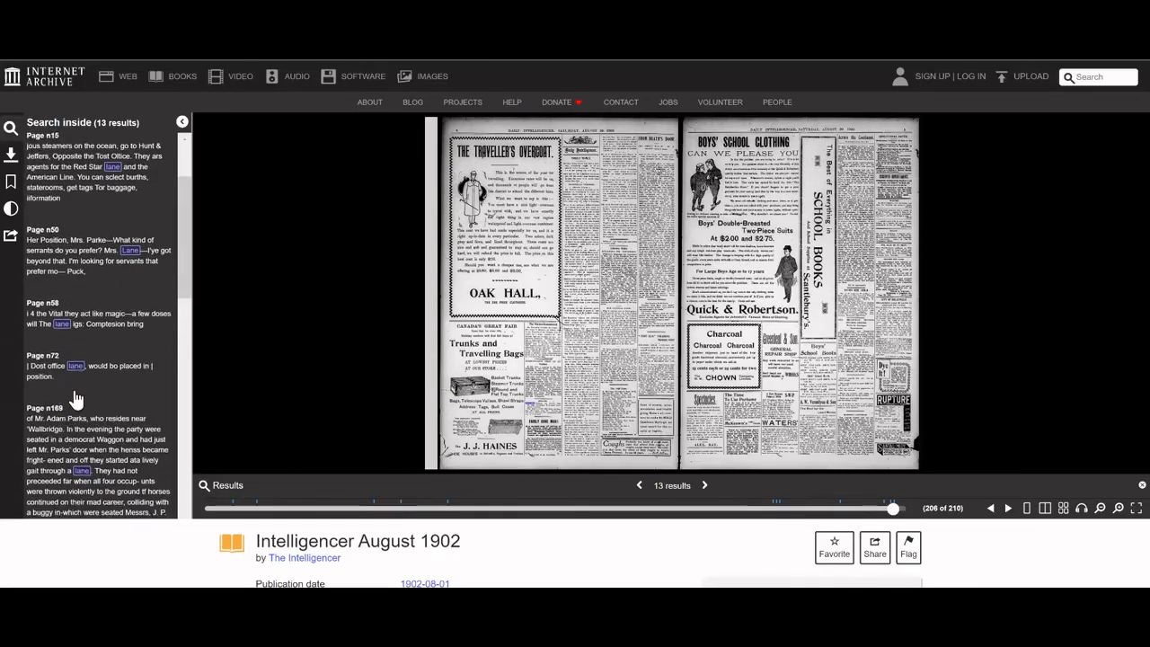
scroll("down", 3)
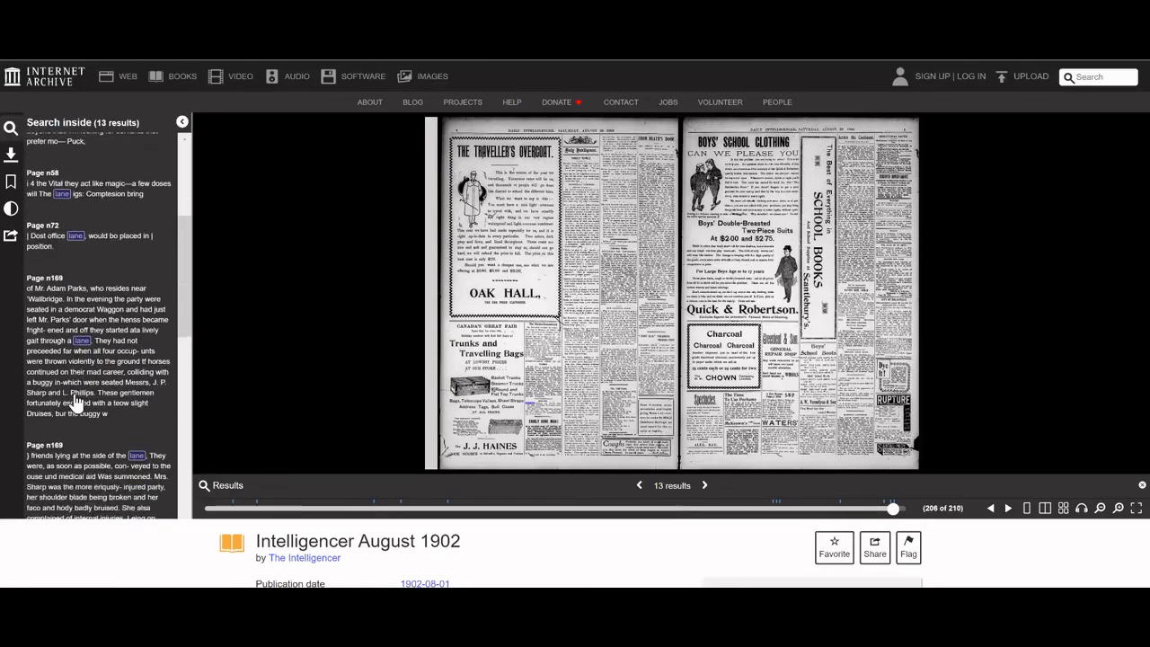
scroll("down", 3)
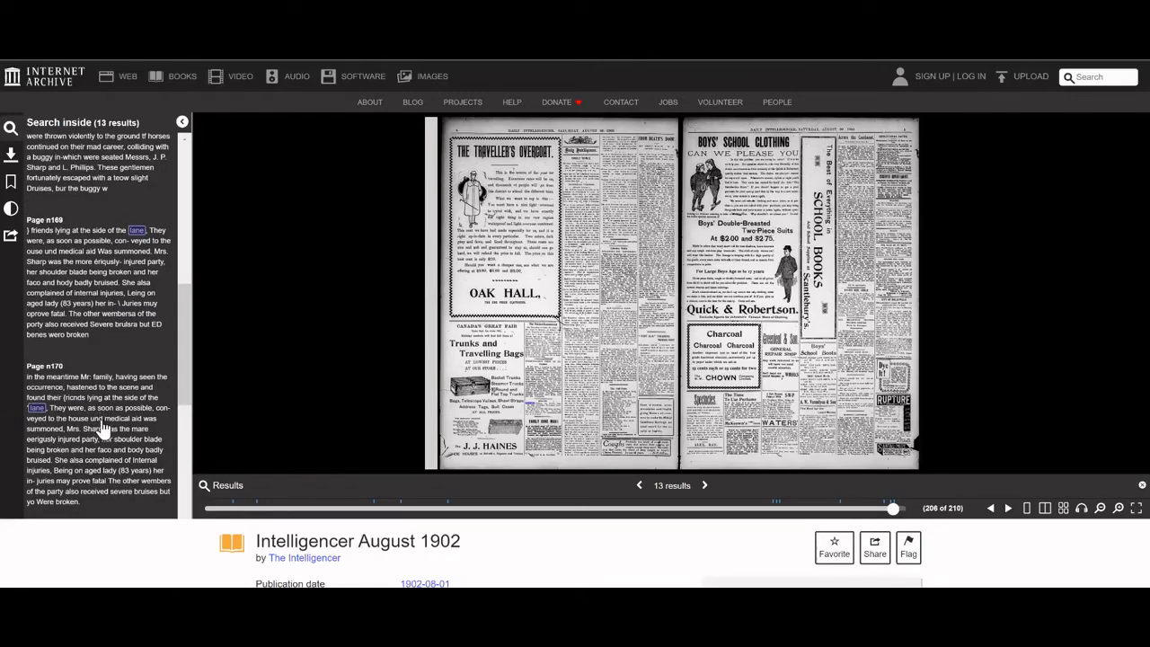
mouse_move(144, 432)
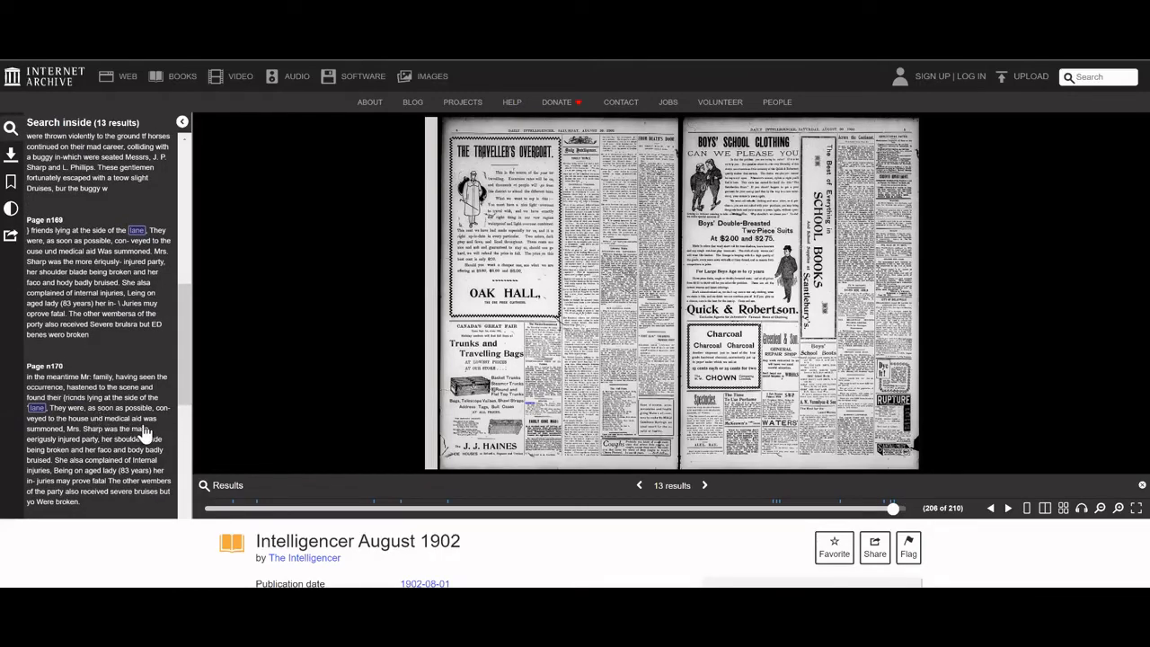
scroll("down", 3)
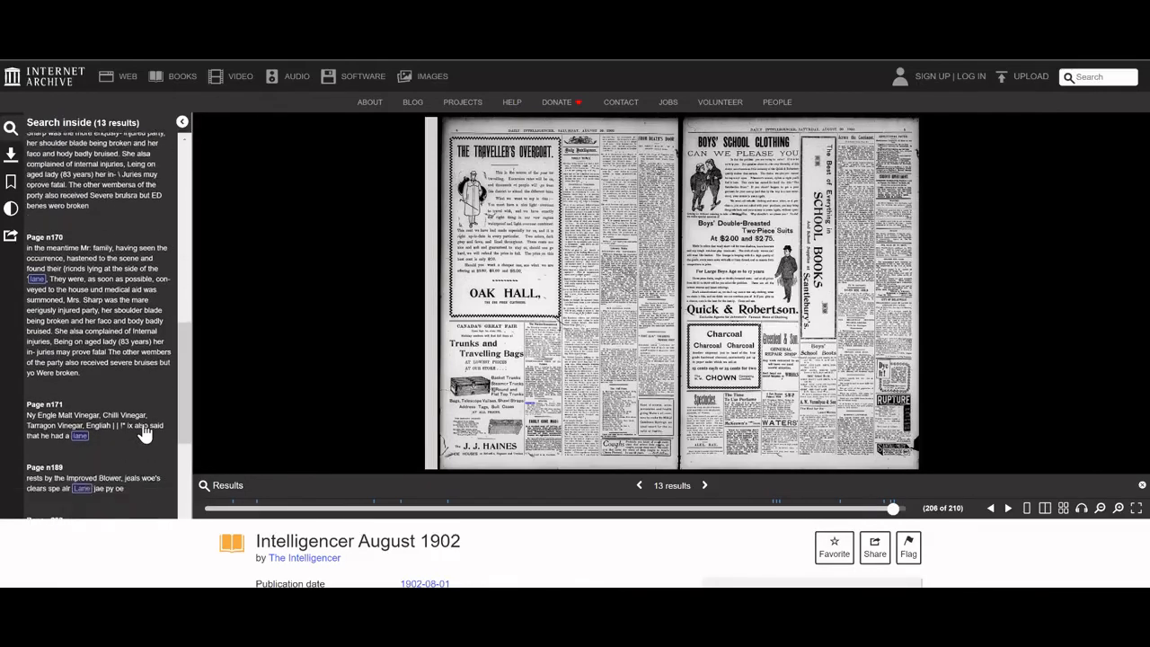
scroll("down", 3)
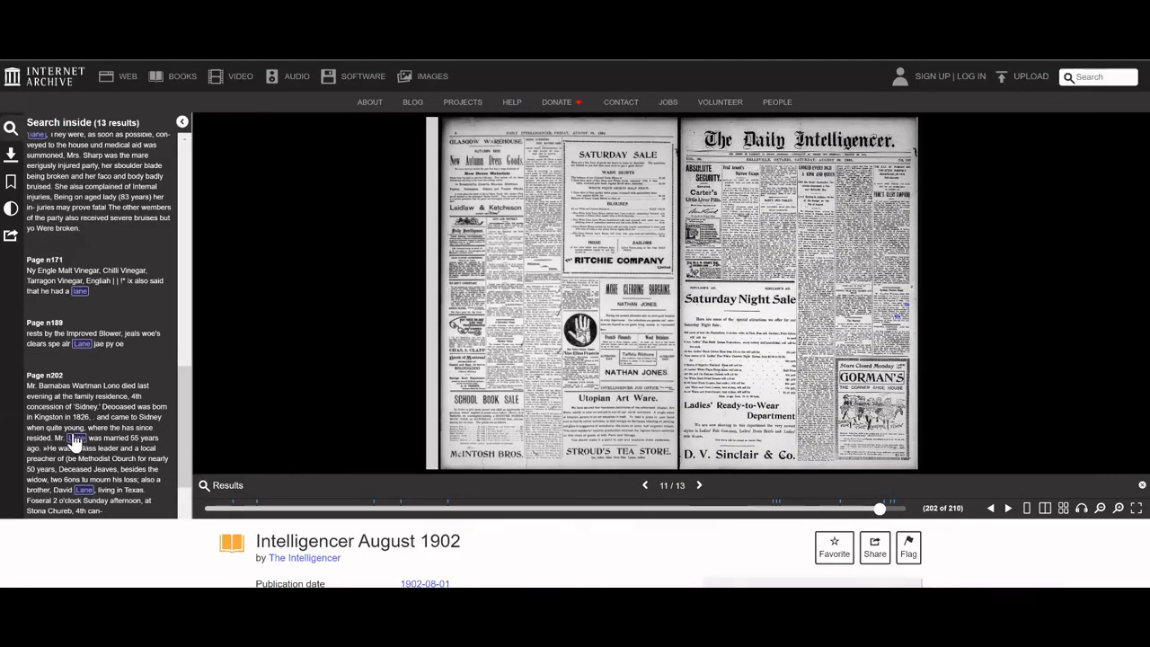
mouse_move(77, 431)
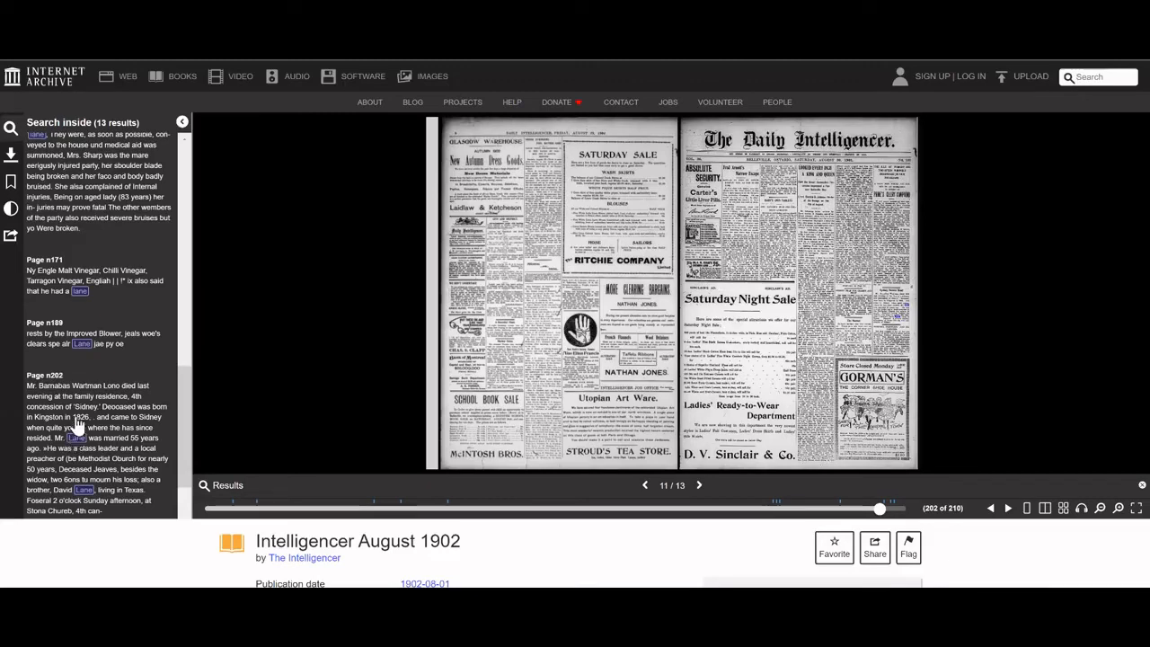
mouse_move(879, 330)
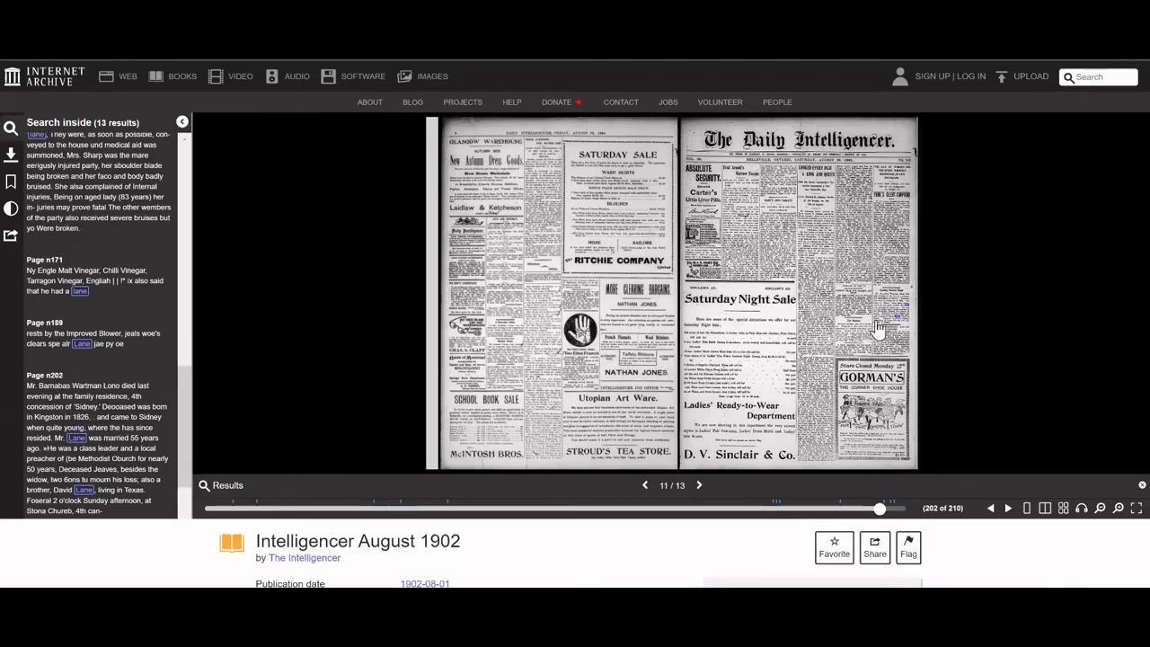
mouse_move(976, 414)
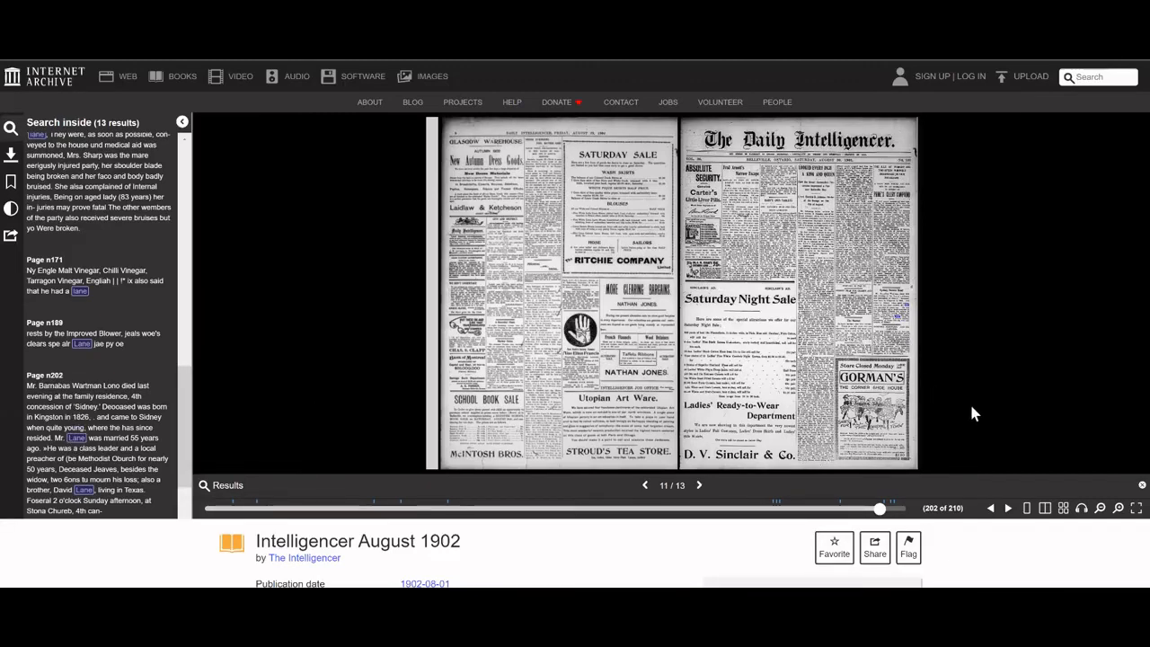
mouse_move(1016, 420)
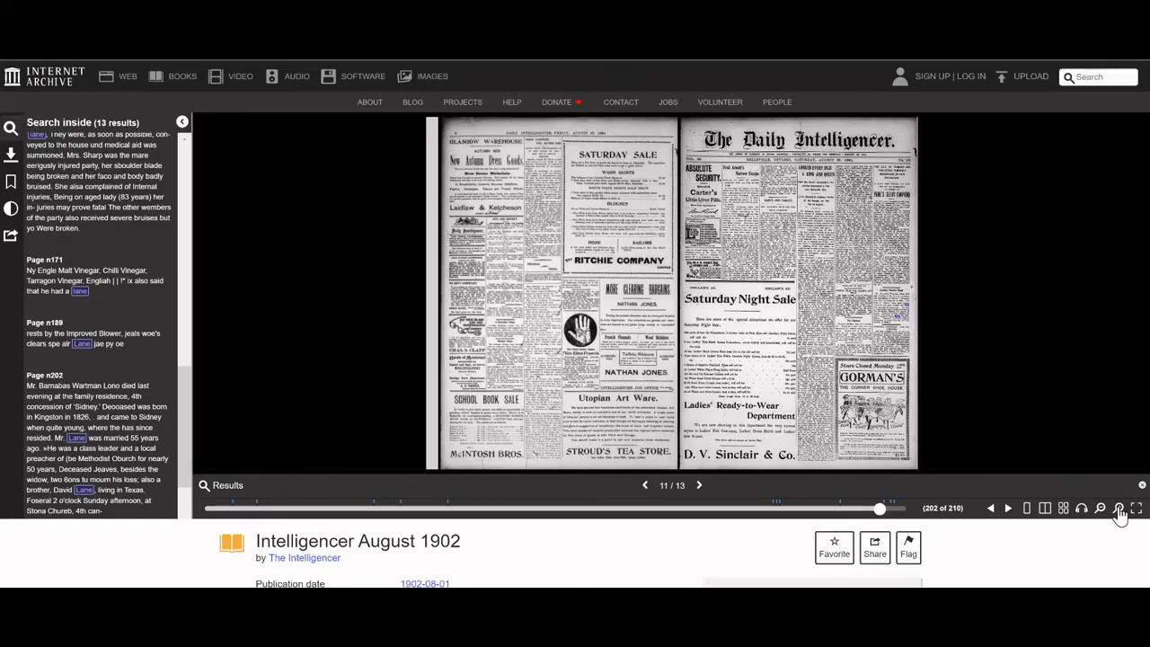
Zoom in three times until the Sydney Farmer Dead obituary is legible
left_click(1119, 507)
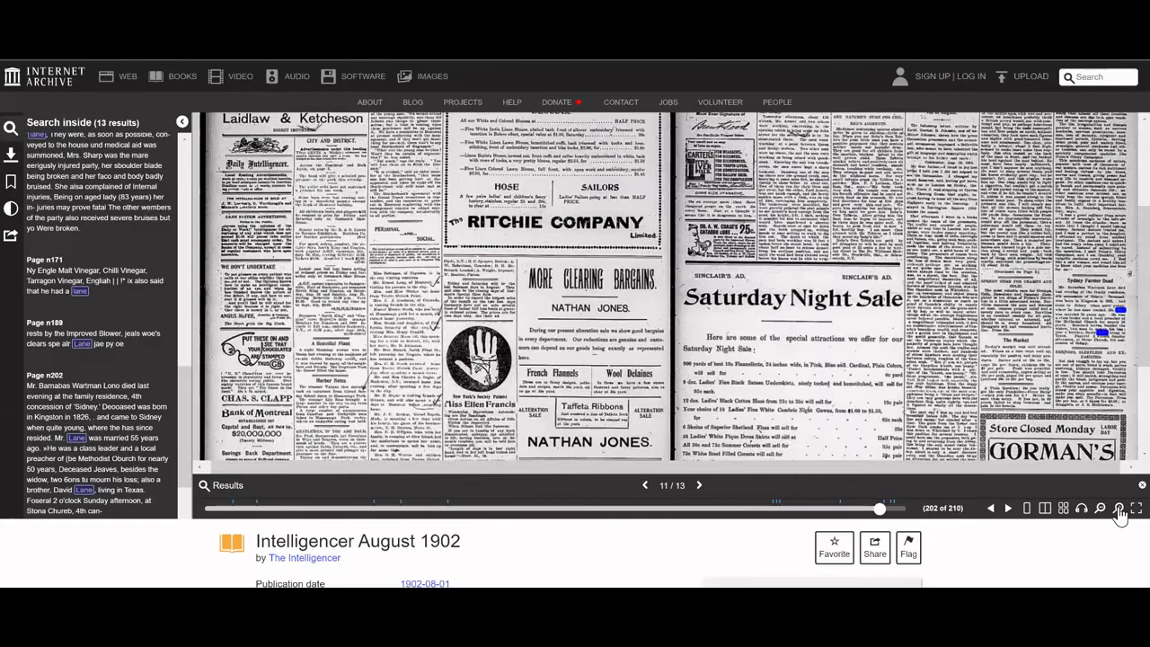
left_click(1120, 508)
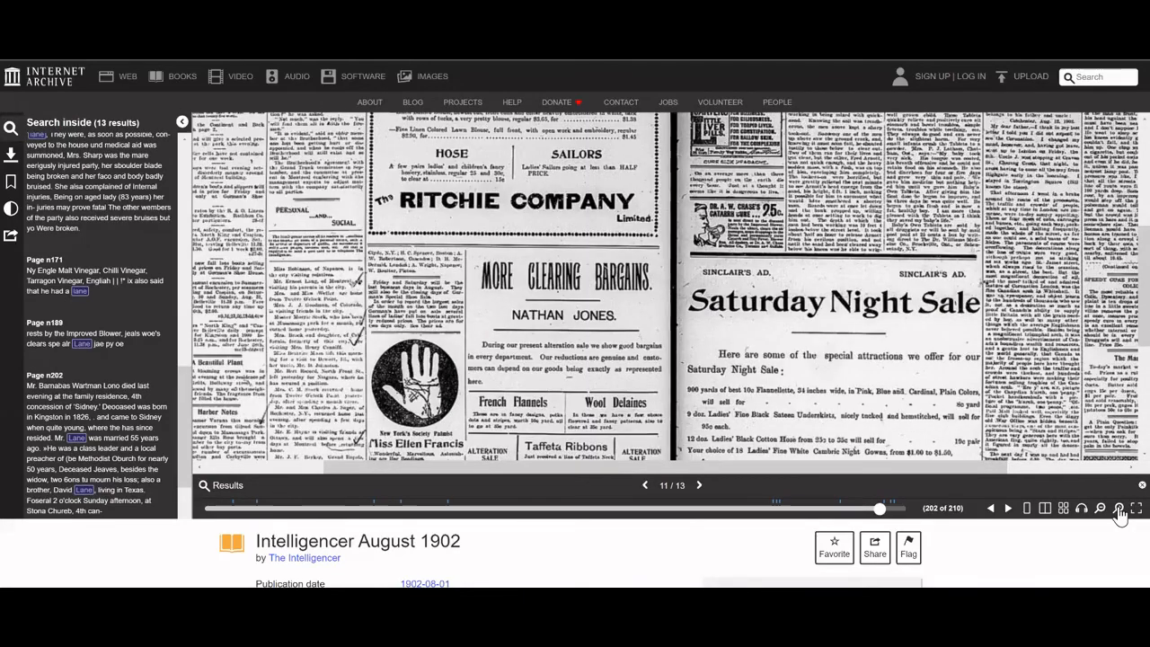
left_click(1120, 508)
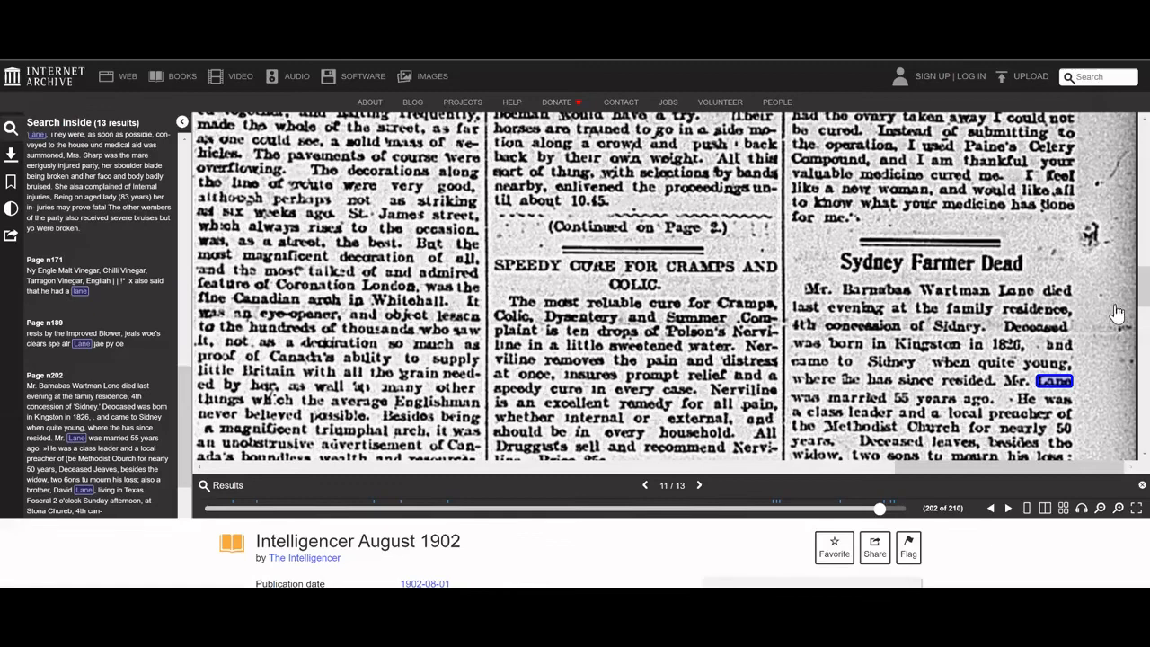
scroll("down", 3)
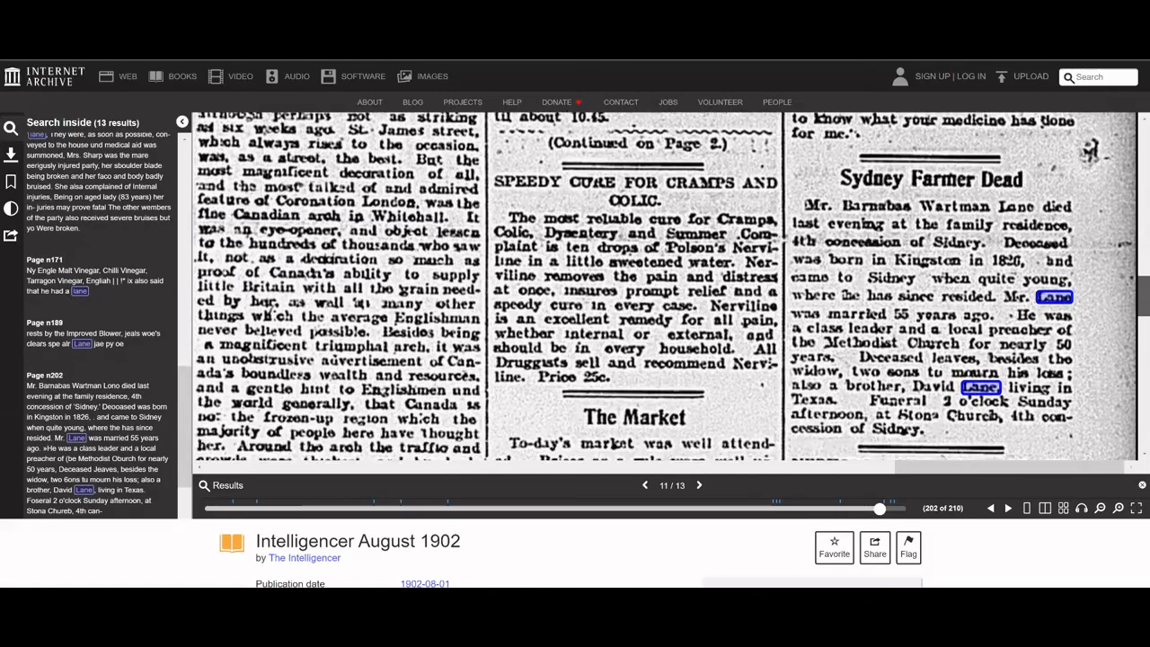
scroll("down", 3)
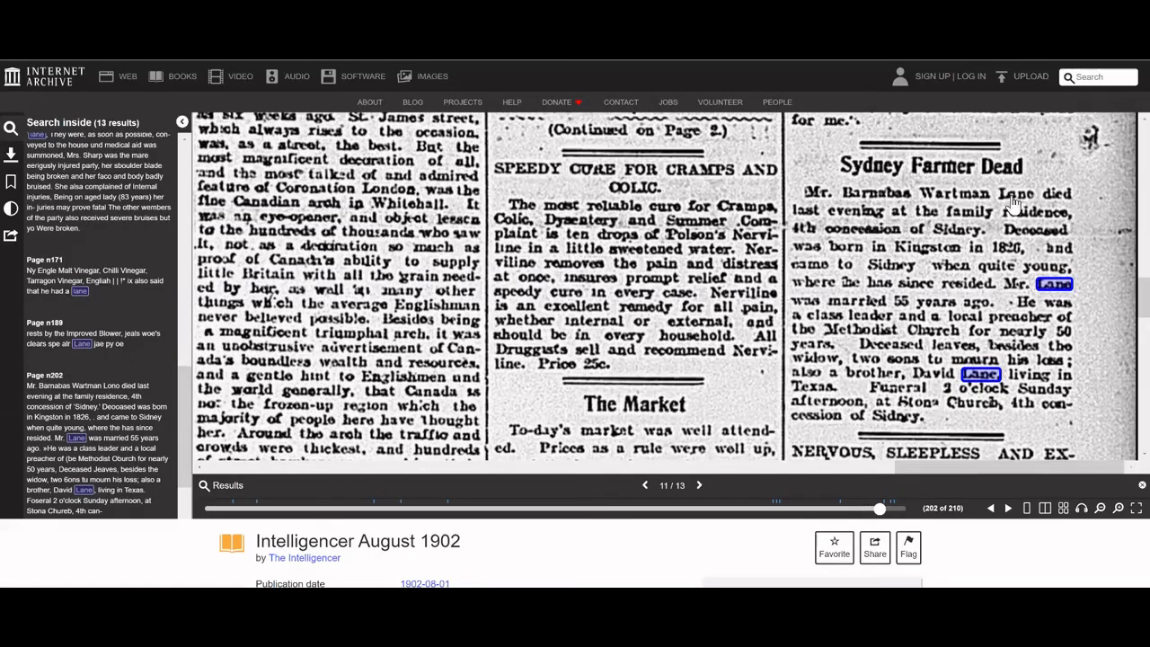
mouse_move(1009, 223)
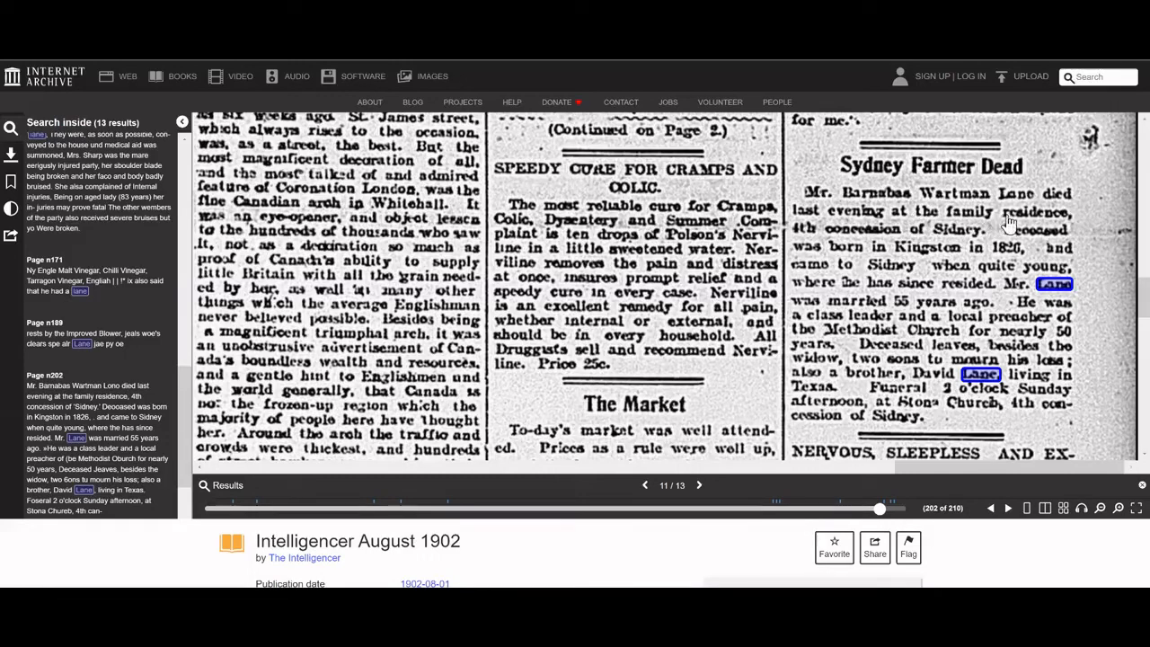
mouse_move(945, 232)
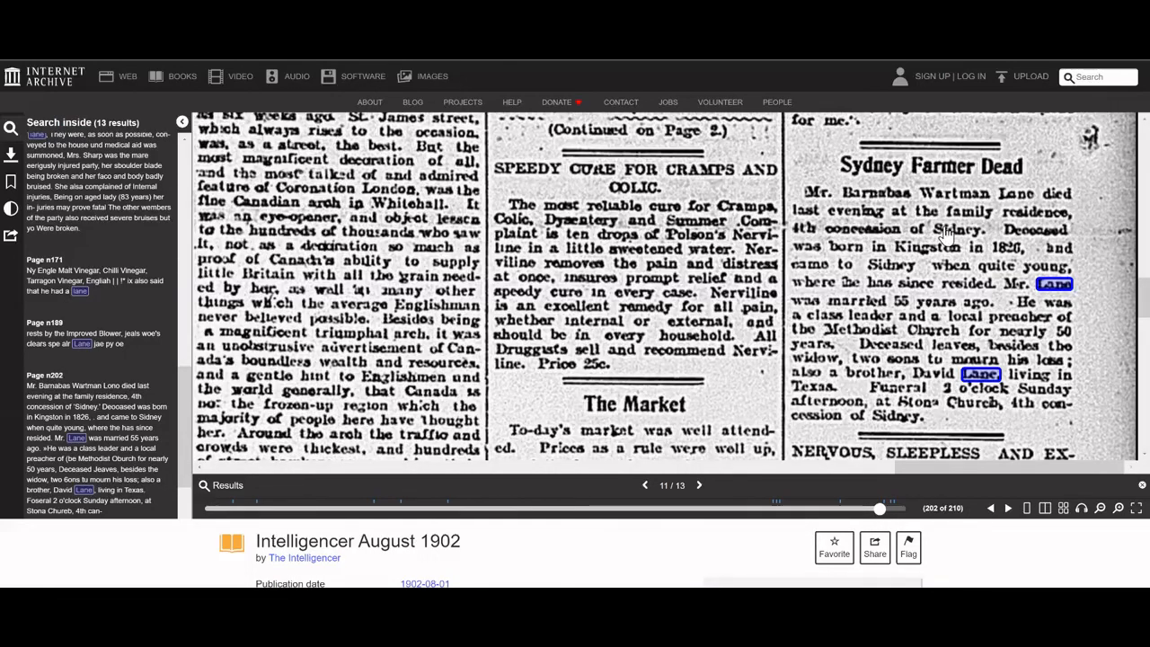
mouse_move(935, 253)
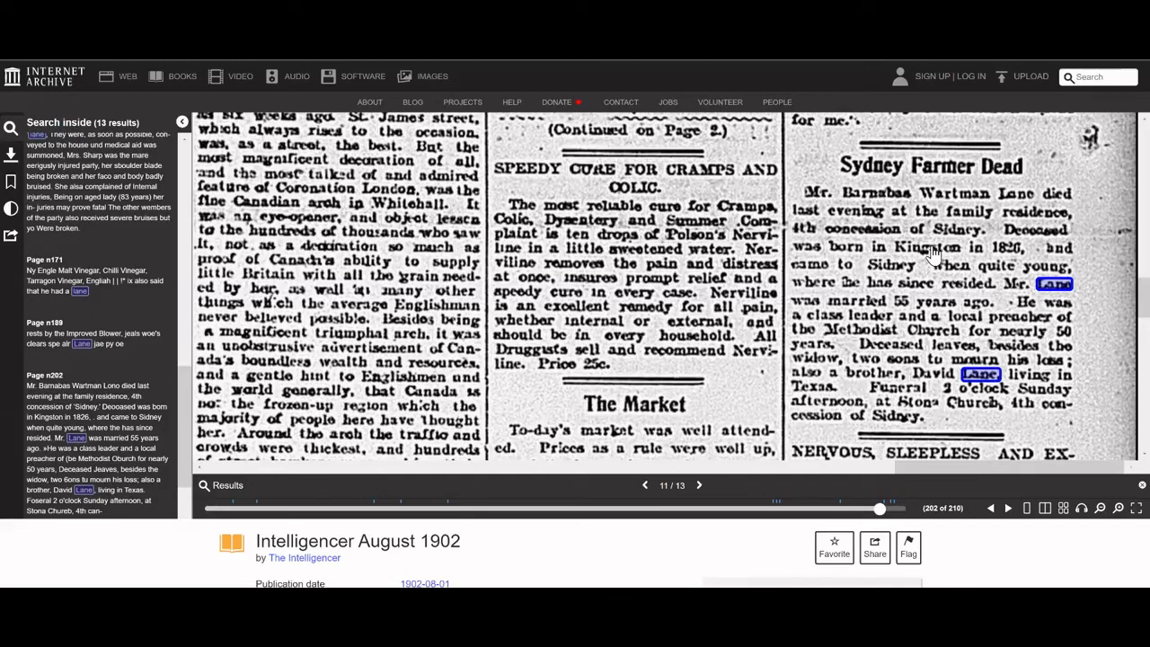
mouse_move(903, 279)
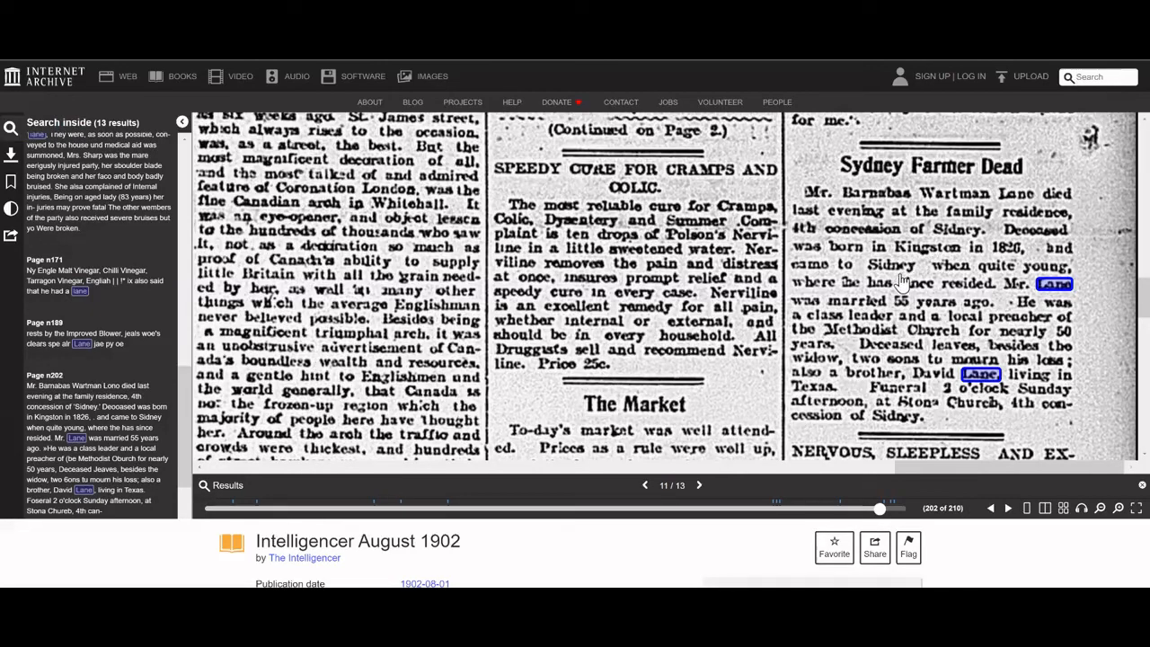
mouse_move(881, 314)
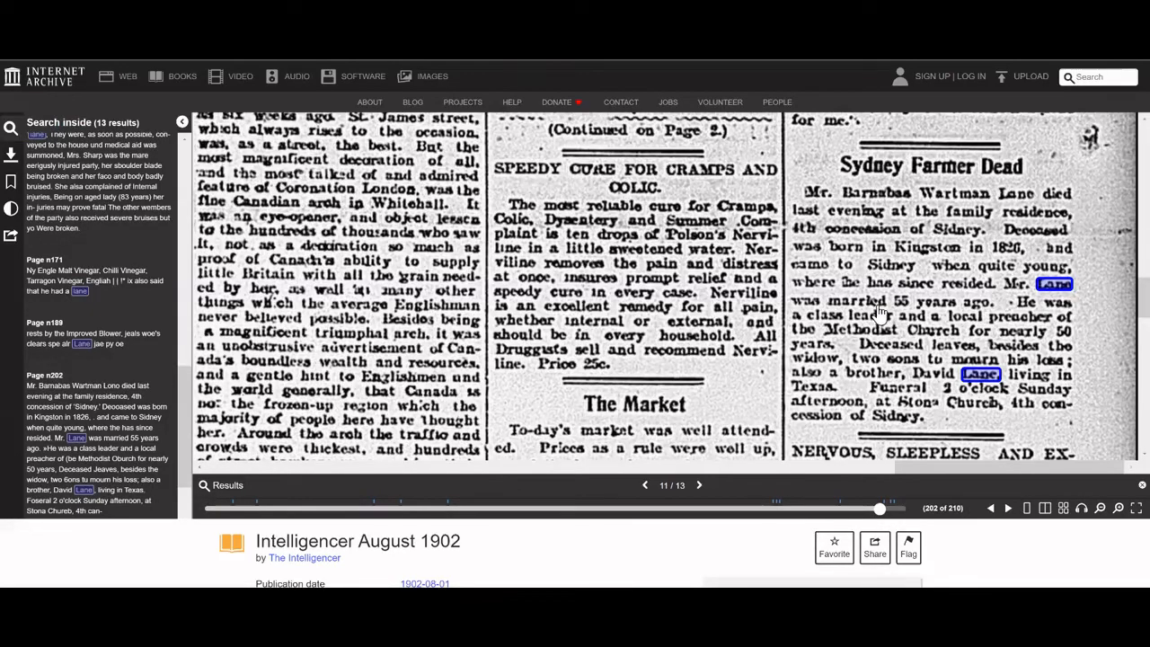
mouse_move(894, 351)
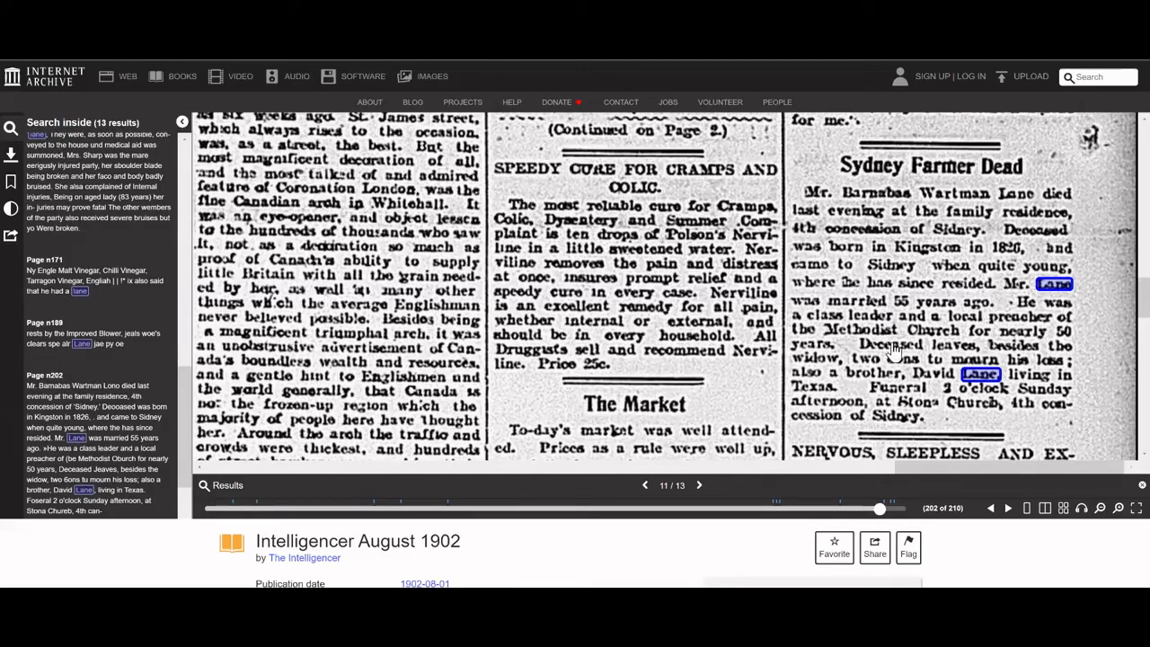
mouse_move(876, 382)
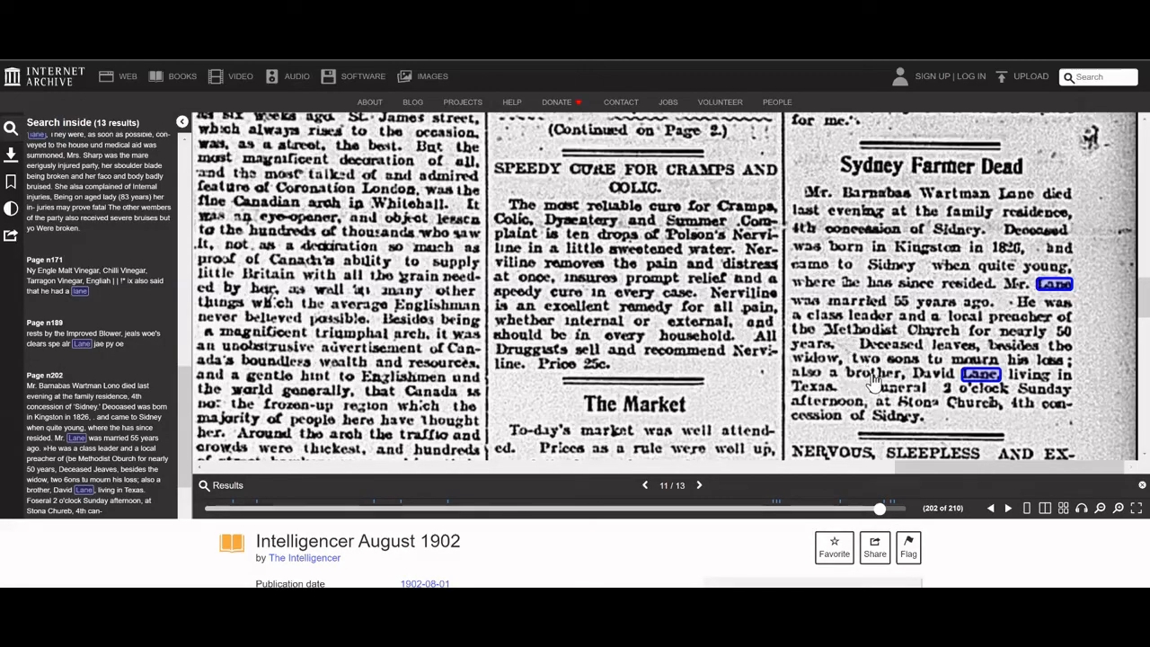
mouse_move(921, 376)
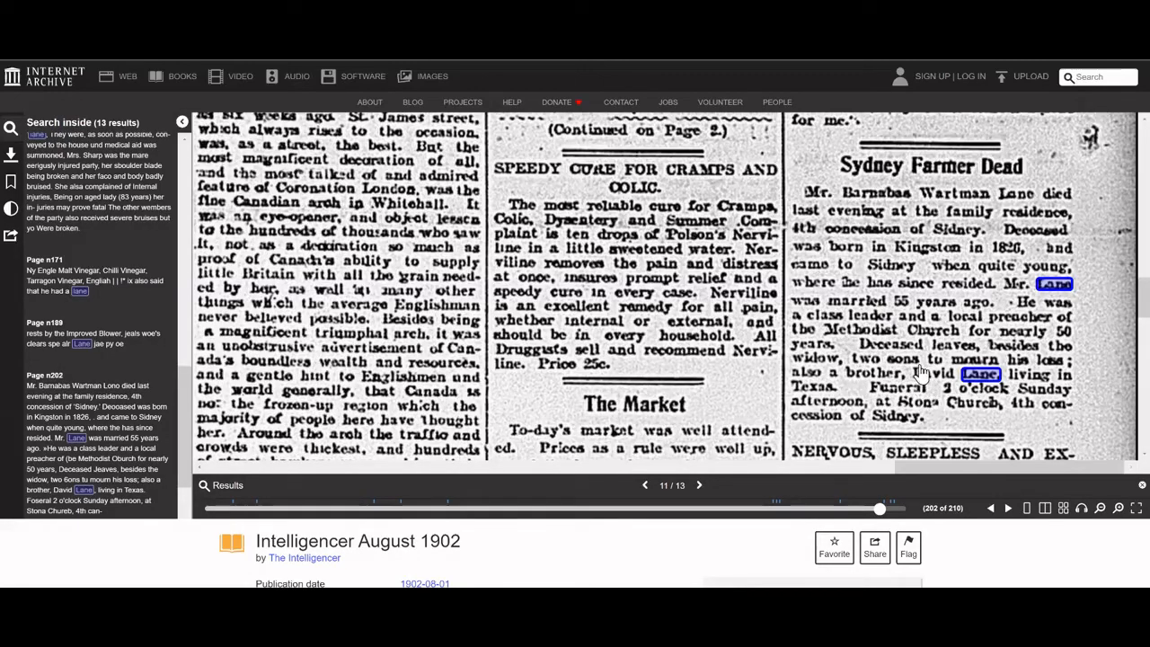
mouse_move(935, 413)
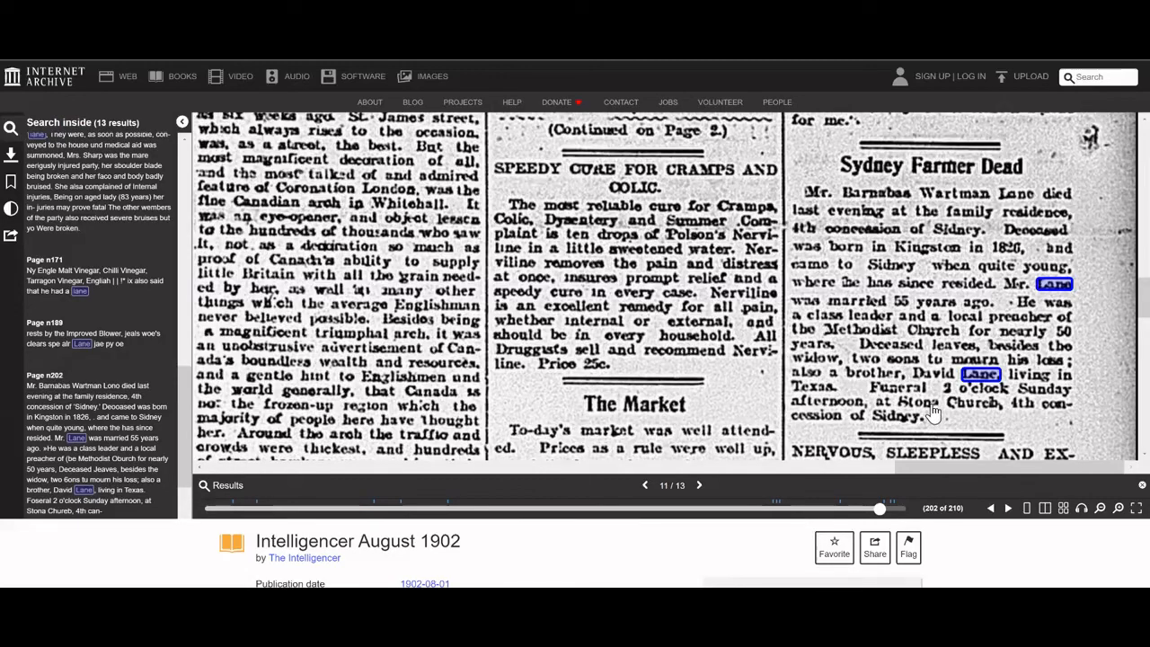
mouse_move(969, 411)
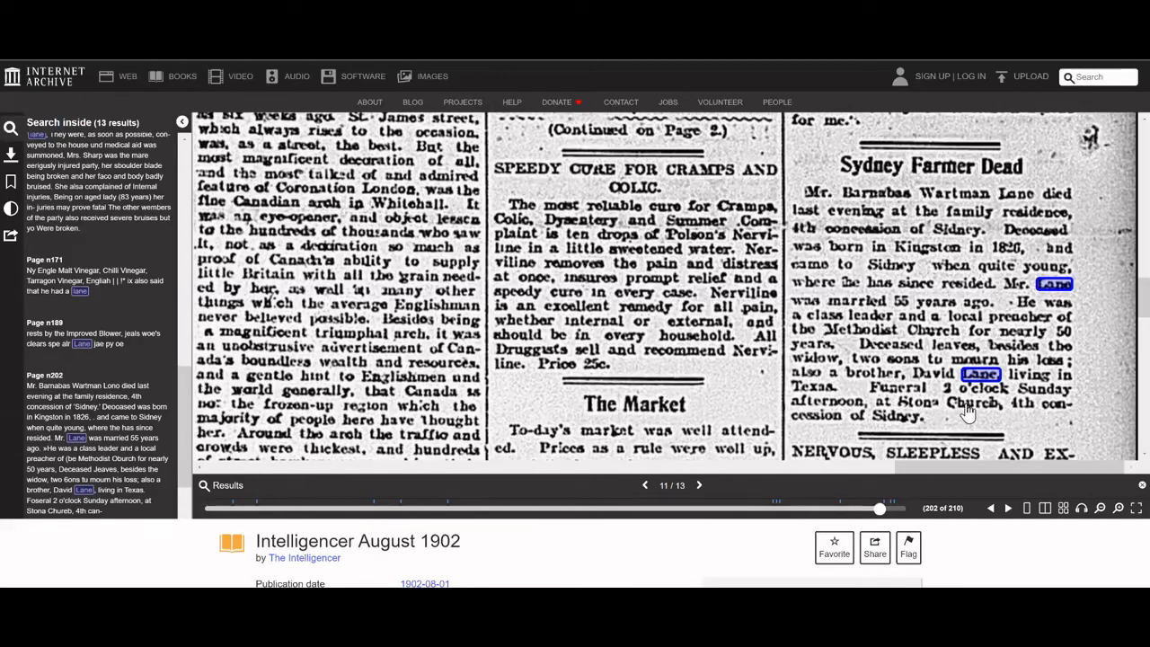
mouse_move(975, 411)
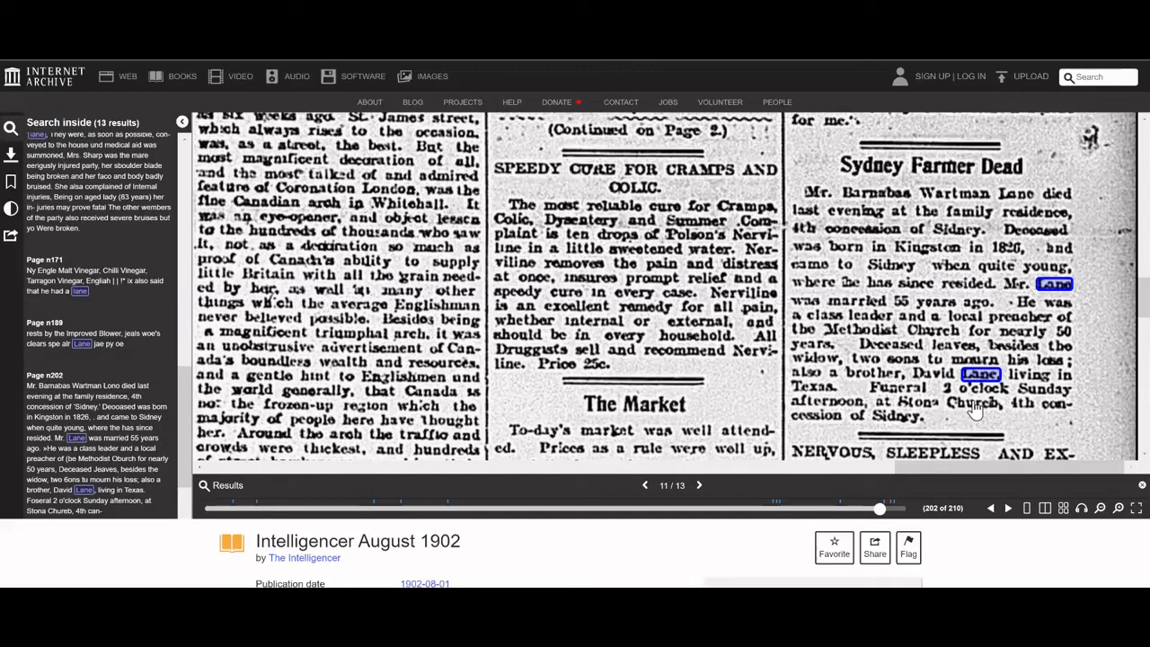